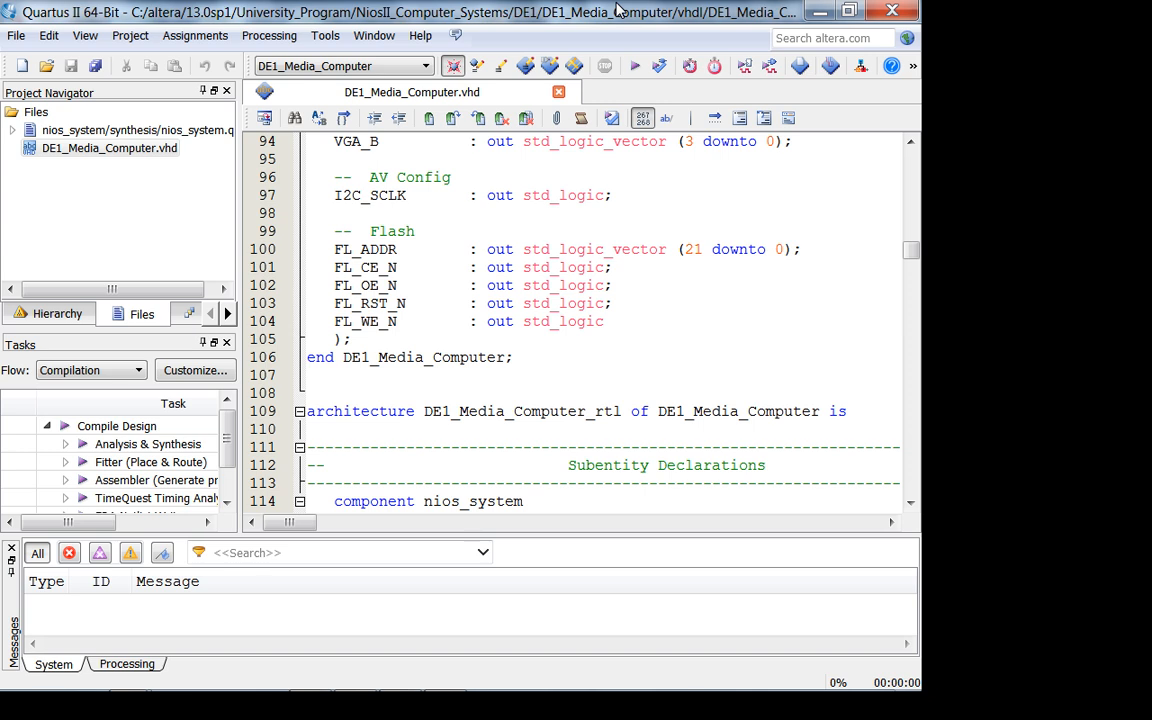
{"action": "mouse_move", "coordinate": [192, 24]}
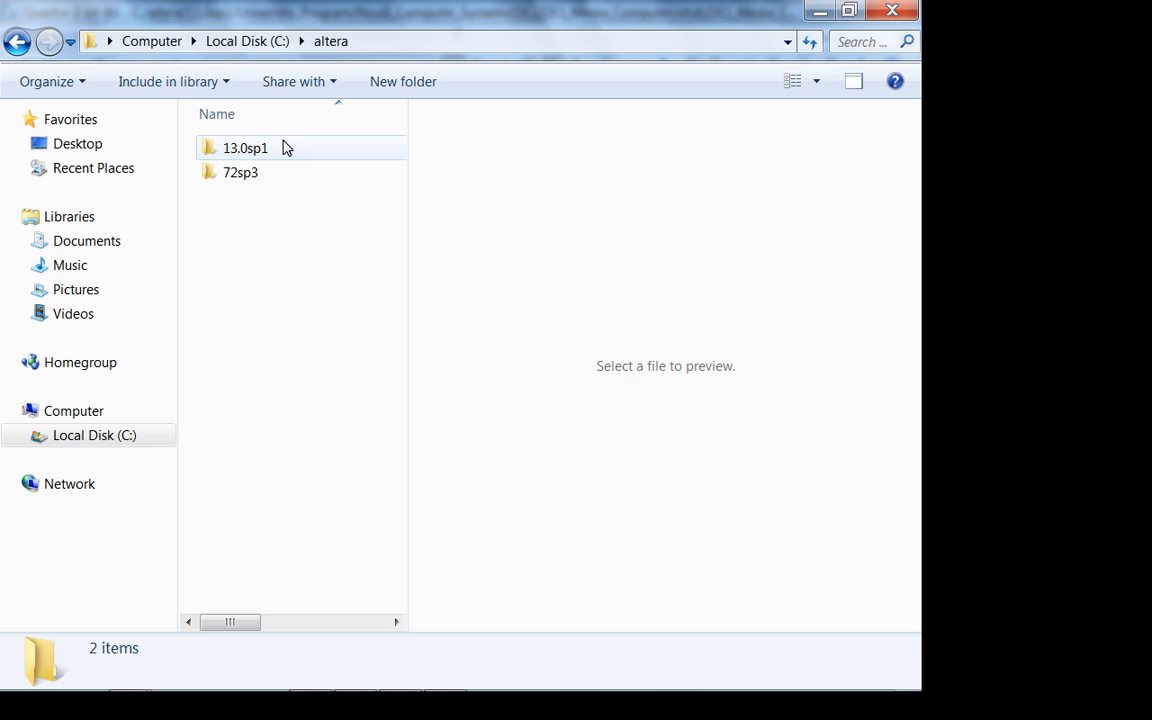
Browse into 13.0sp1, University_Program and NiosII_Computer_Systems toward the DE1 Media Computer folder
{"action": "double_click", "coordinate": [244, 148]}
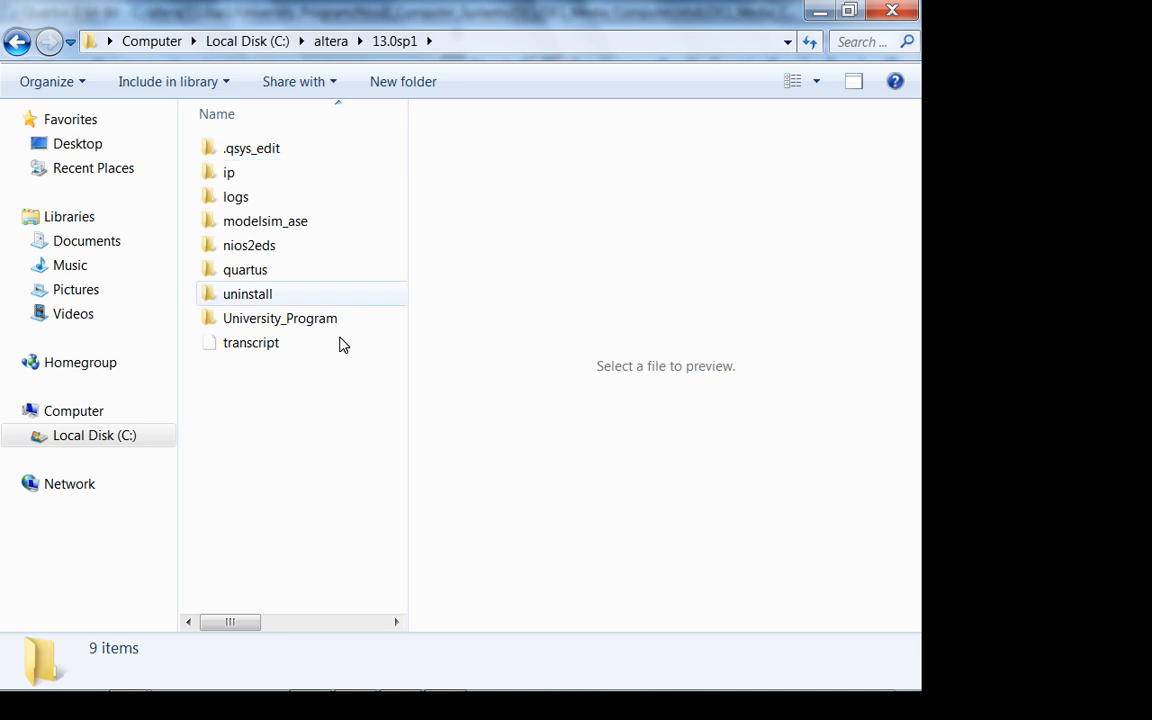
{"action": "double_click", "coordinate": [280, 318]}
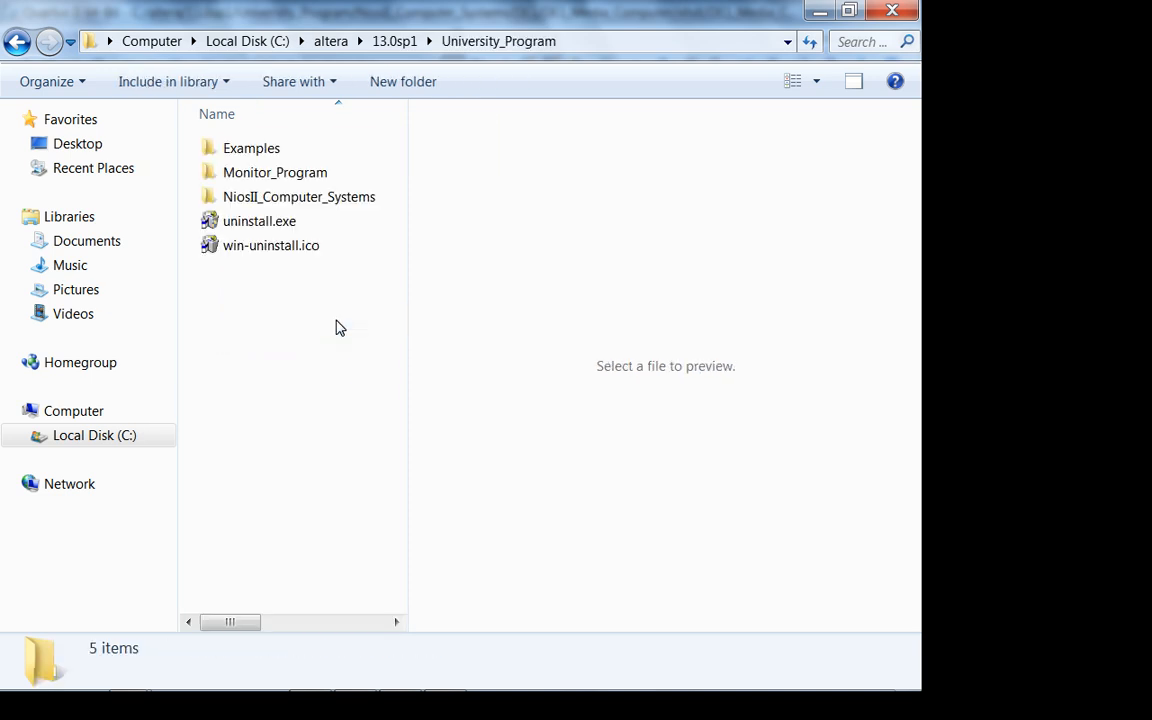
{"action": "double_click", "coordinate": [300, 196]}
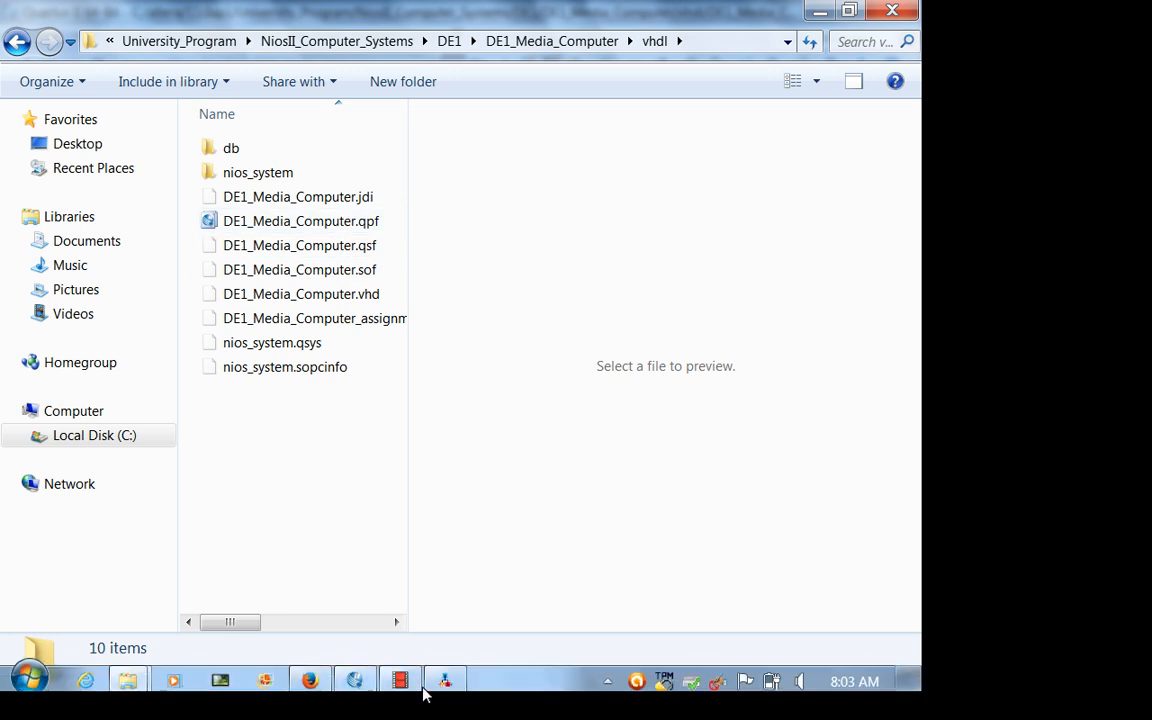
Use File > Open Project to select DE1_Media_Computer.qpf in the vhdl folder
{"action": "left_click", "coordinate": [16, 36]}
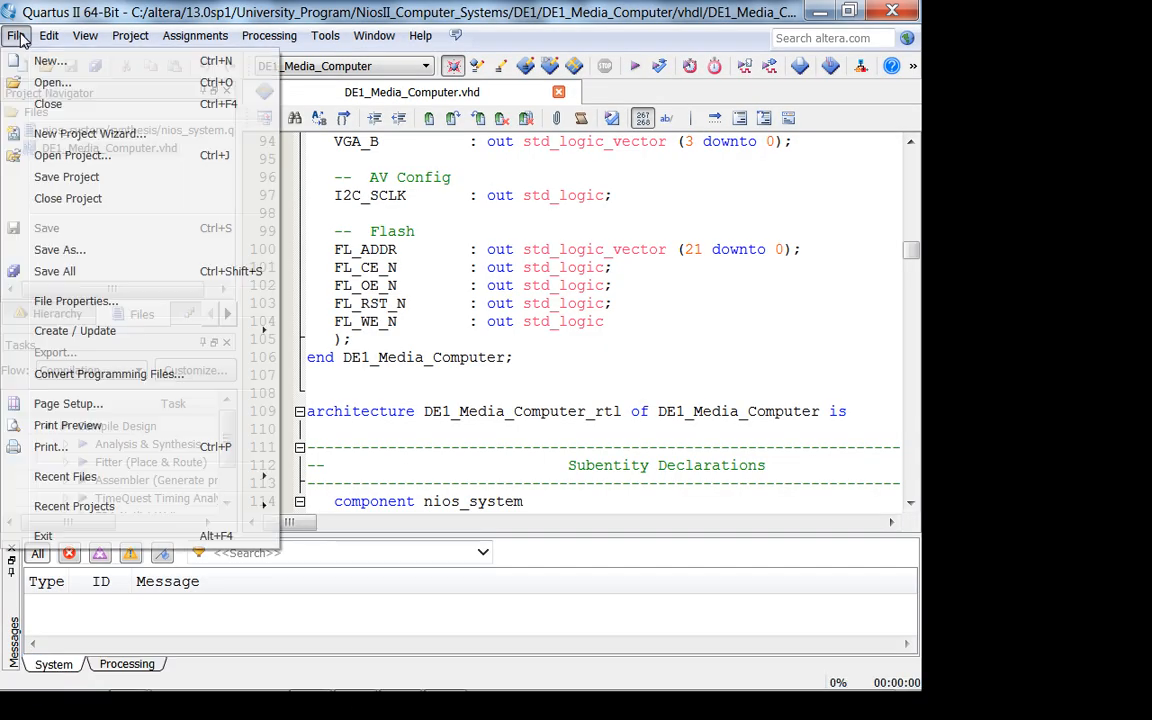
{"action": "left_click", "coordinate": [72, 156]}
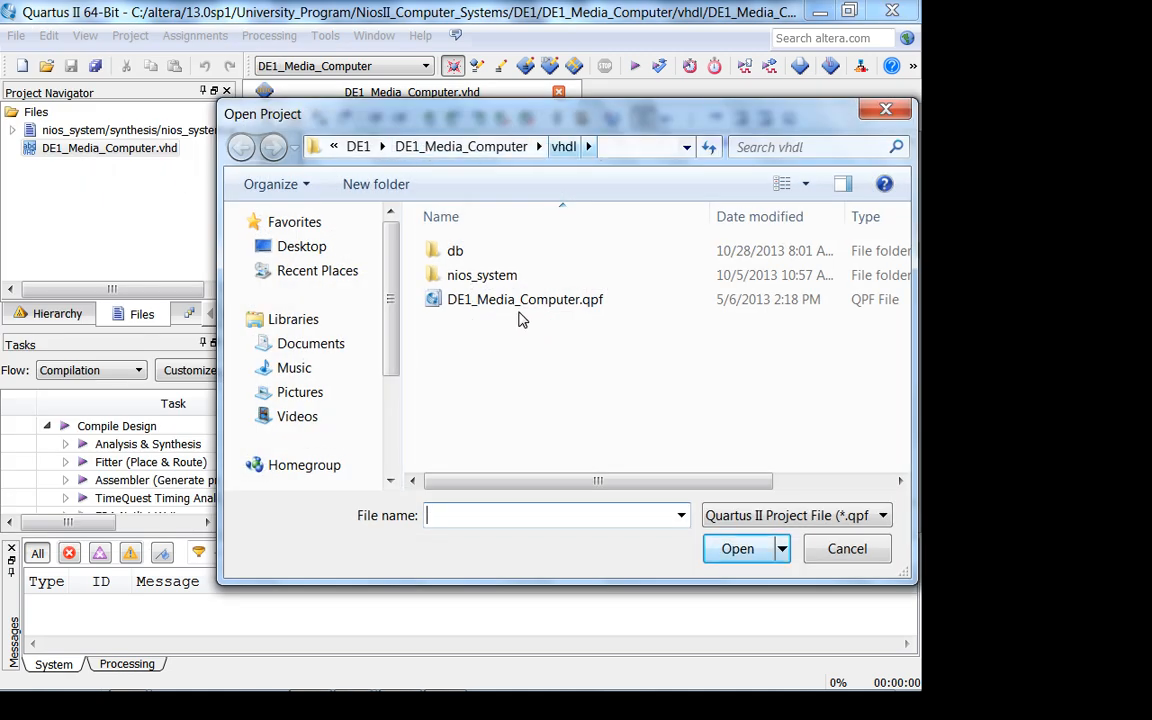
{"action": "left_click", "coordinate": [846, 548]}
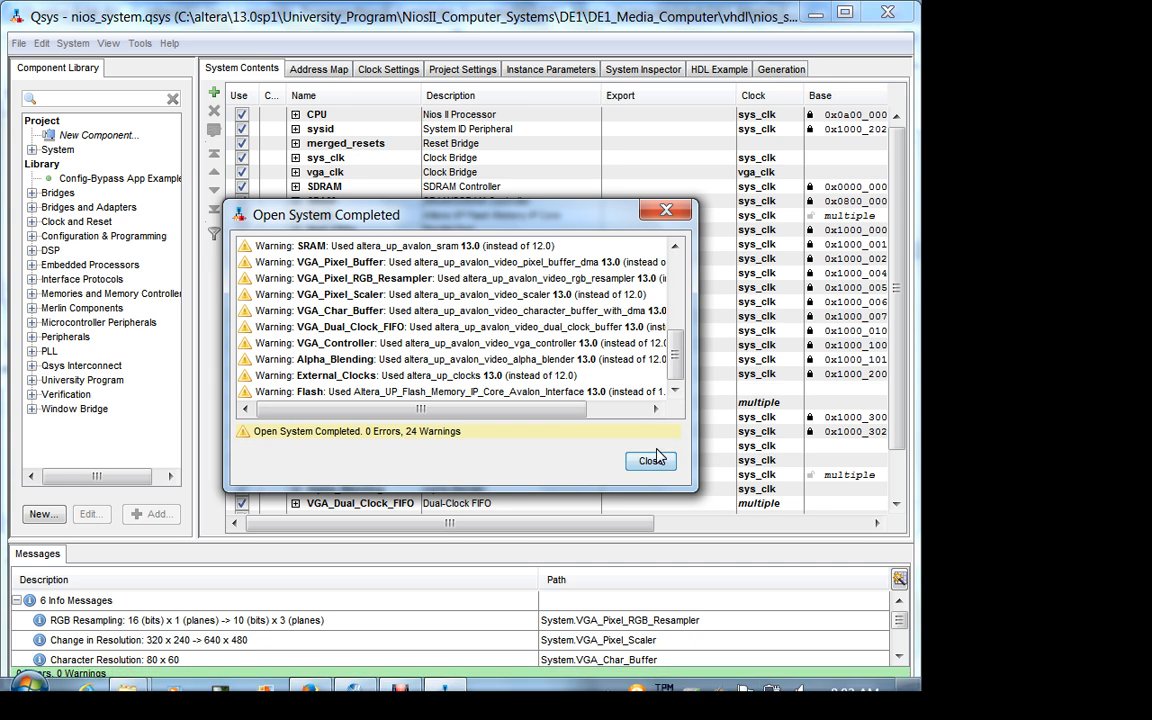
Dismiss the Open System and Upgrade IP Cores reports and scroll the nios_system component list to its end
{"action": "left_click", "coordinate": [652, 460]}
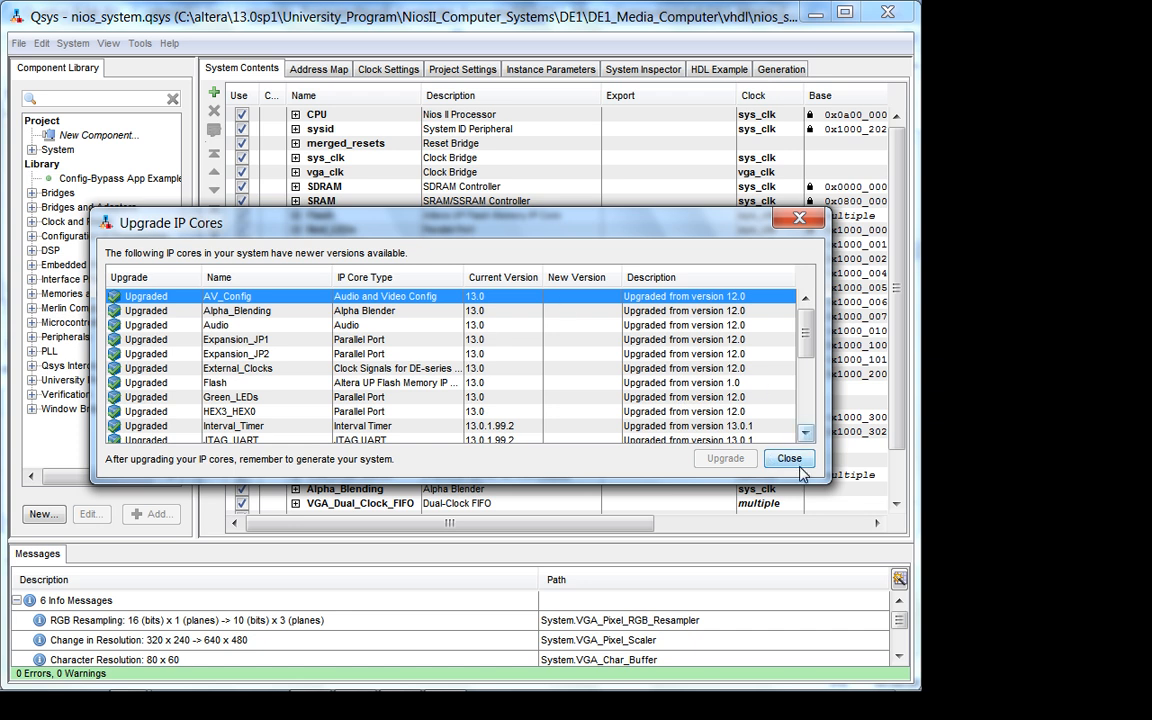
{"action": "left_click", "coordinate": [788, 458]}
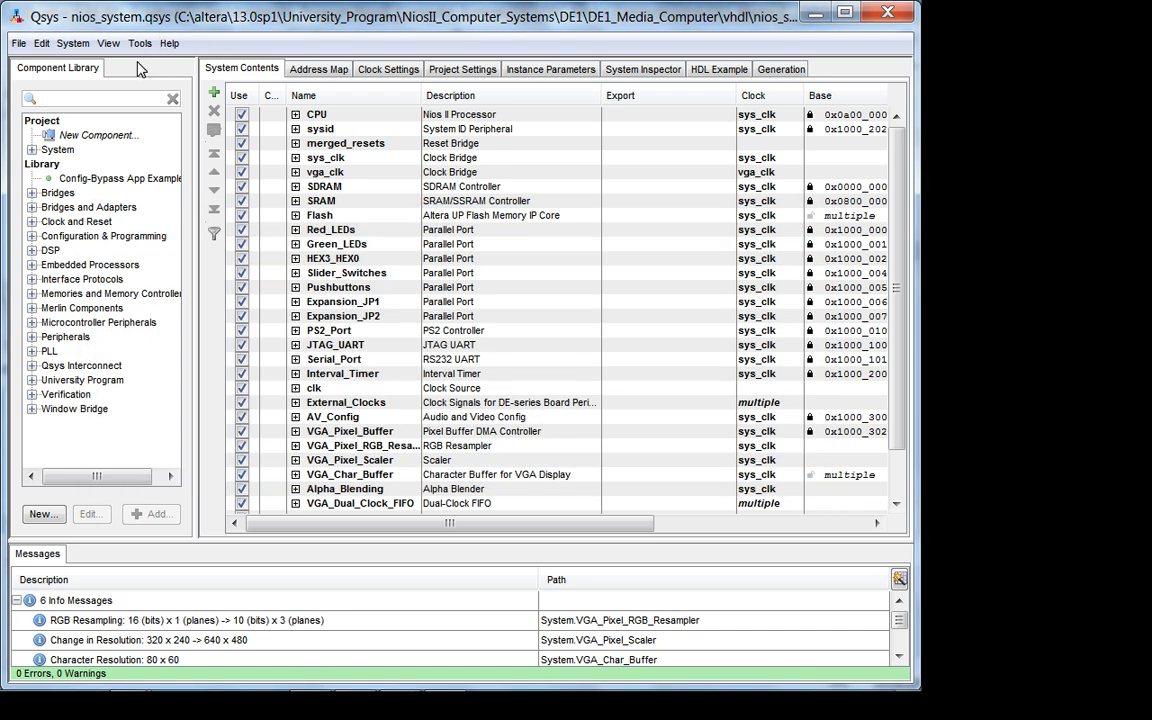
{"action": "left_click", "coordinate": [108, 44]}
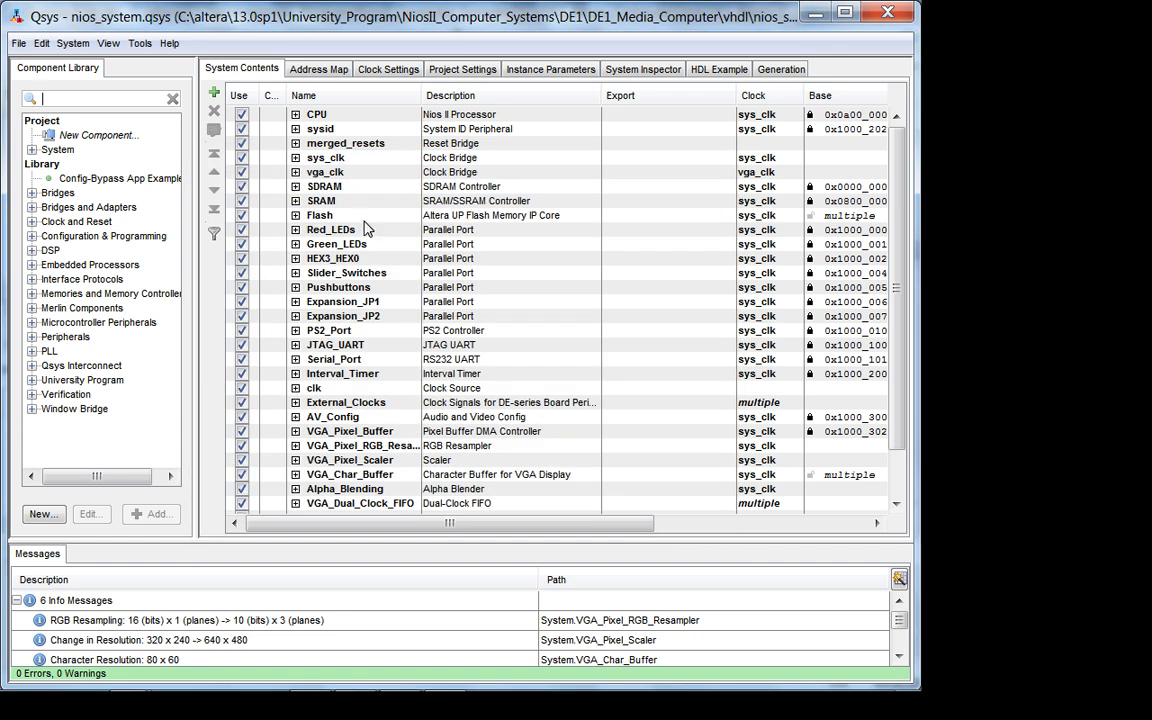
{"action": "mouse_move", "coordinate": [224, 192]}
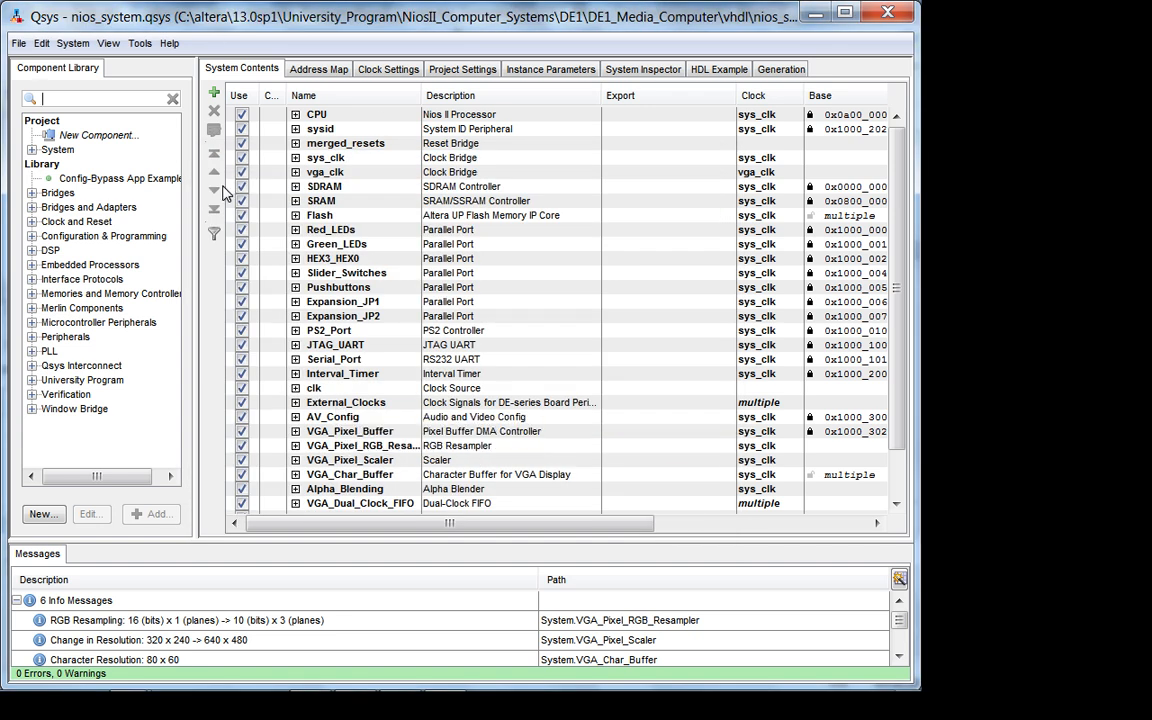
{"action": "mouse_move", "coordinate": [380, 84]}
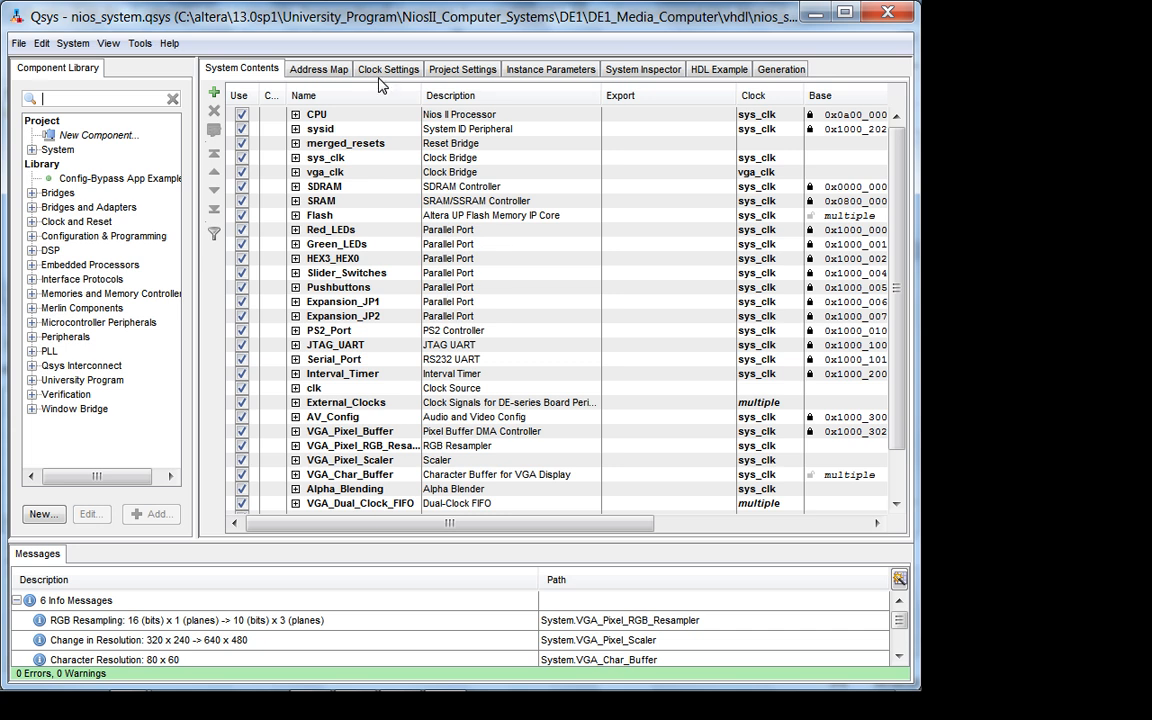
{"action": "mouse_move", "coordinate": [344, 126]}
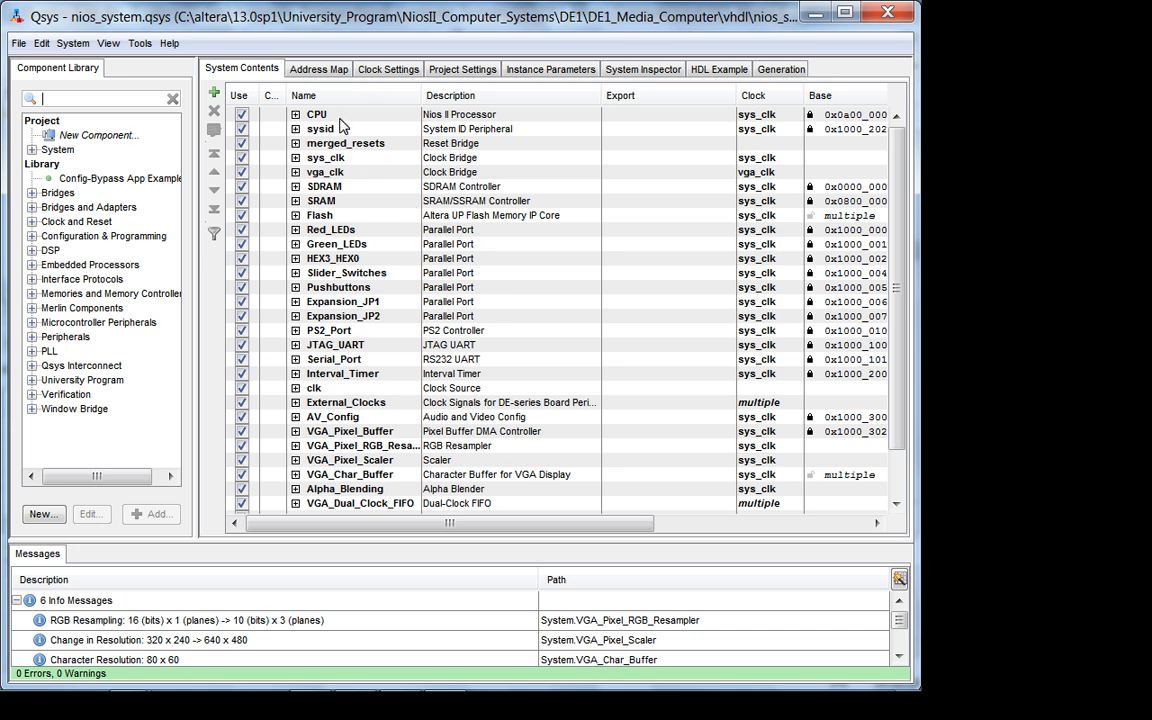
{"action": "mouse_move", "coordinate": [360, 192]}
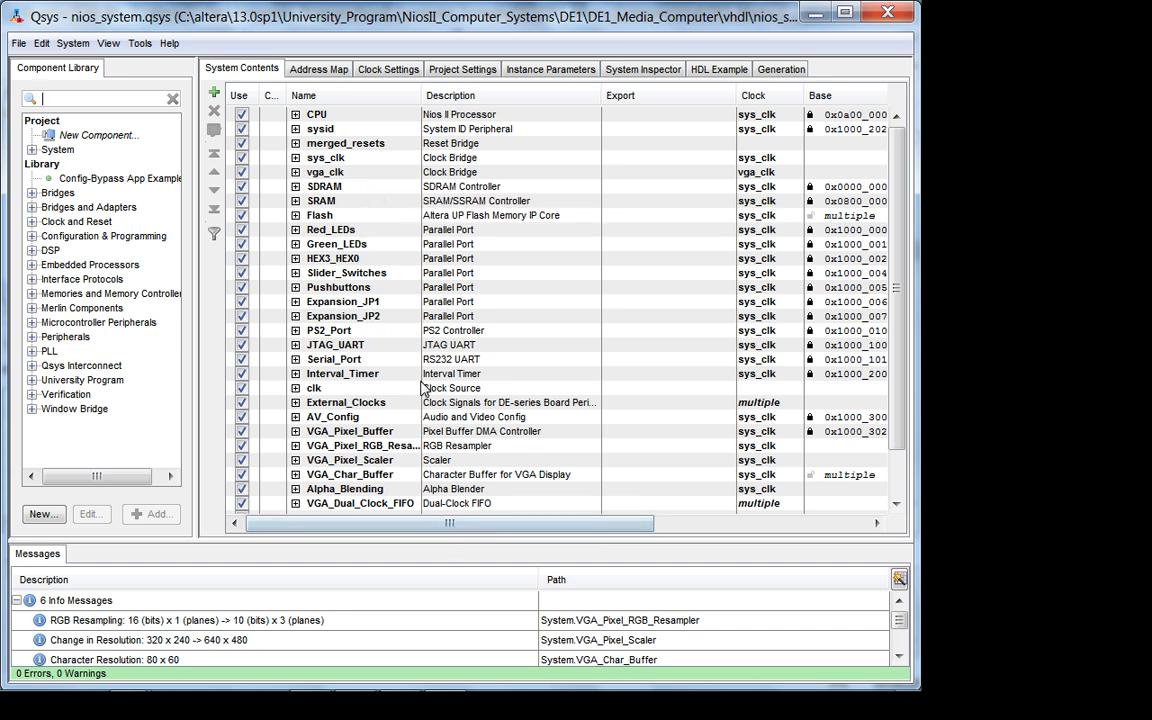
{"action": "scroll", "scroll_direction": "down", "scroll_amount": 3}
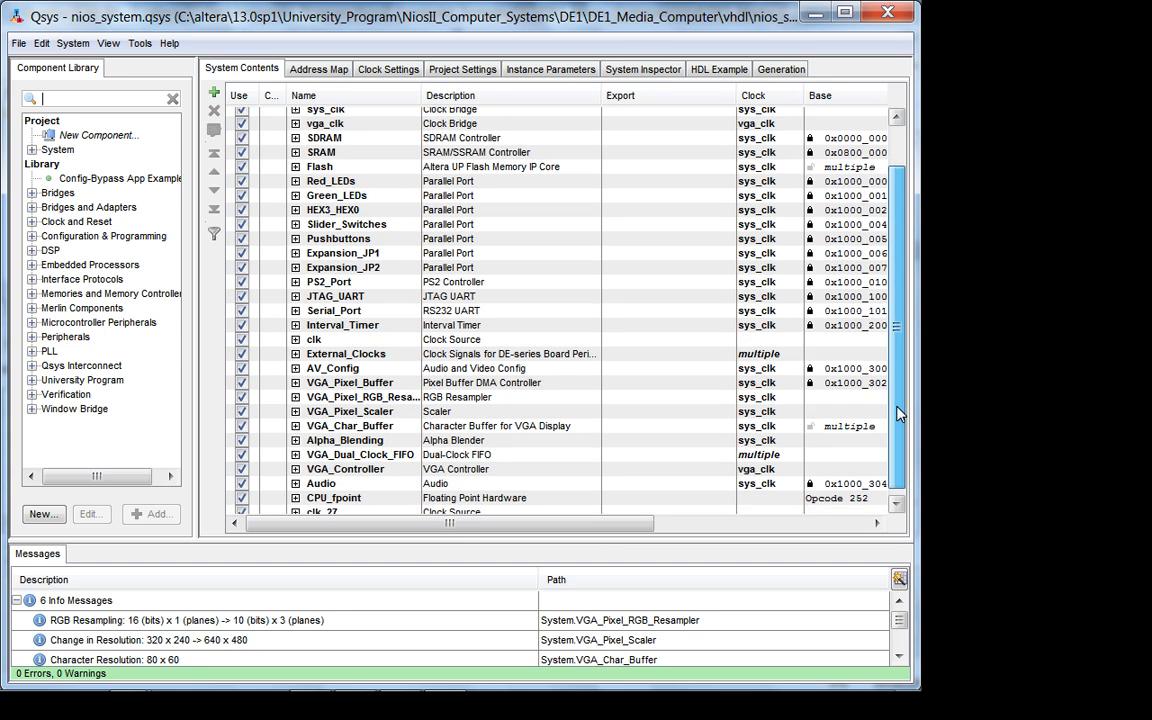
{"action": "scroll", "scroll_direction": "down", "scroll_amount": 3}
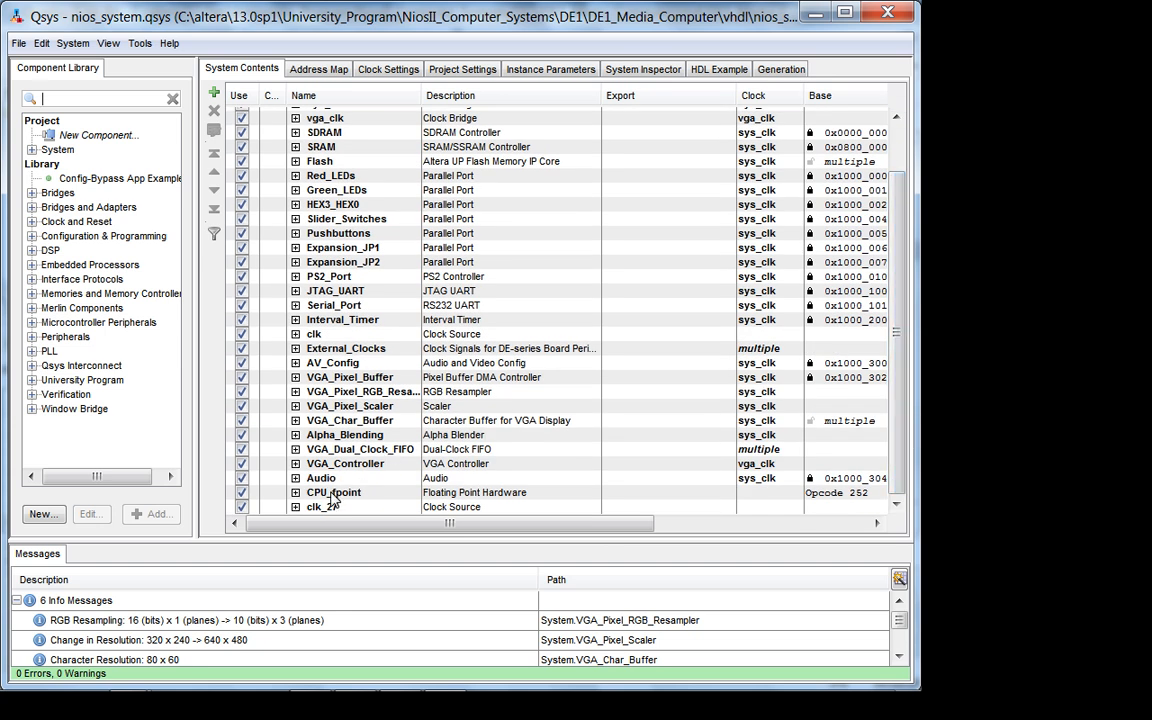
{"action": "mouse_move", "coordinate": [334, 492]}
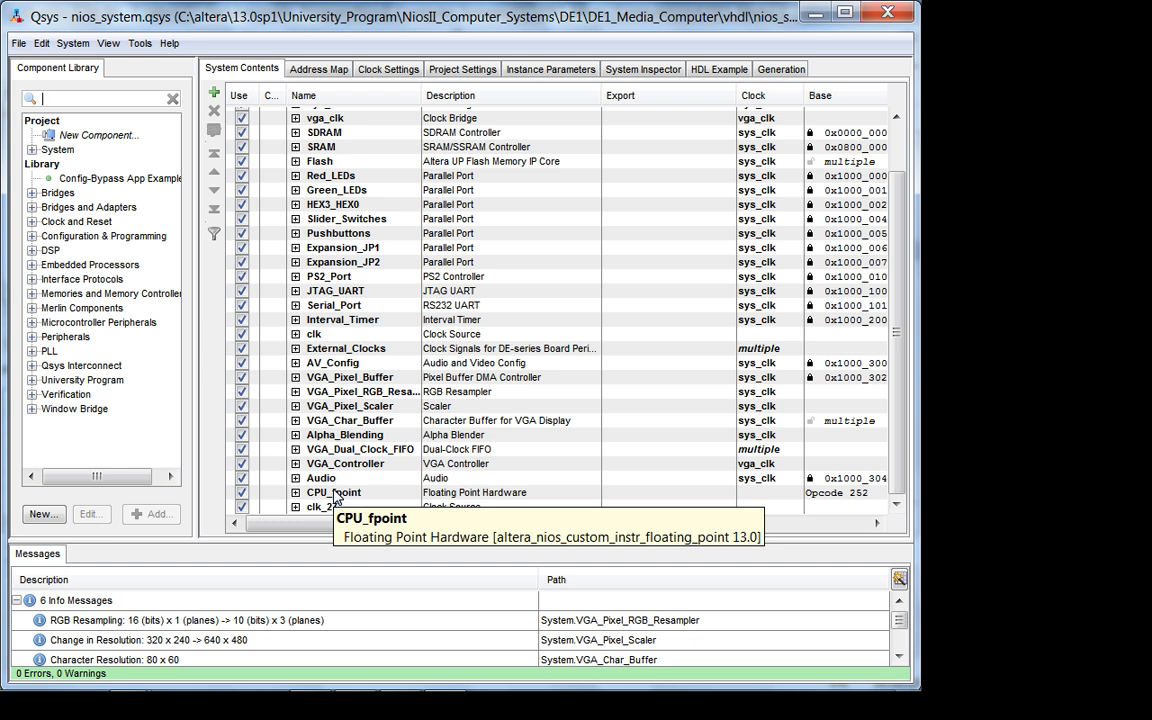
{"action": "mouse_move", "coordinate": [708, 168]}
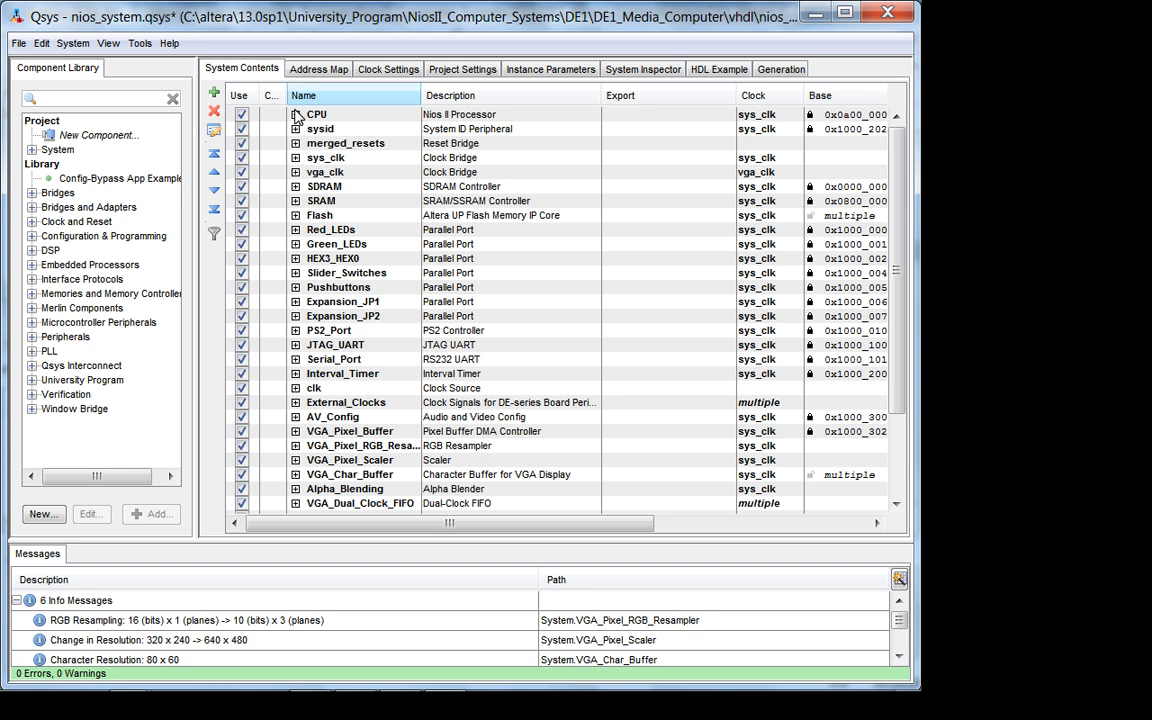
Show the Connections column and expand clk_27 and External_Clocks to reveal their ports
{"action": "left_click", "coordinate": [296, 114]}
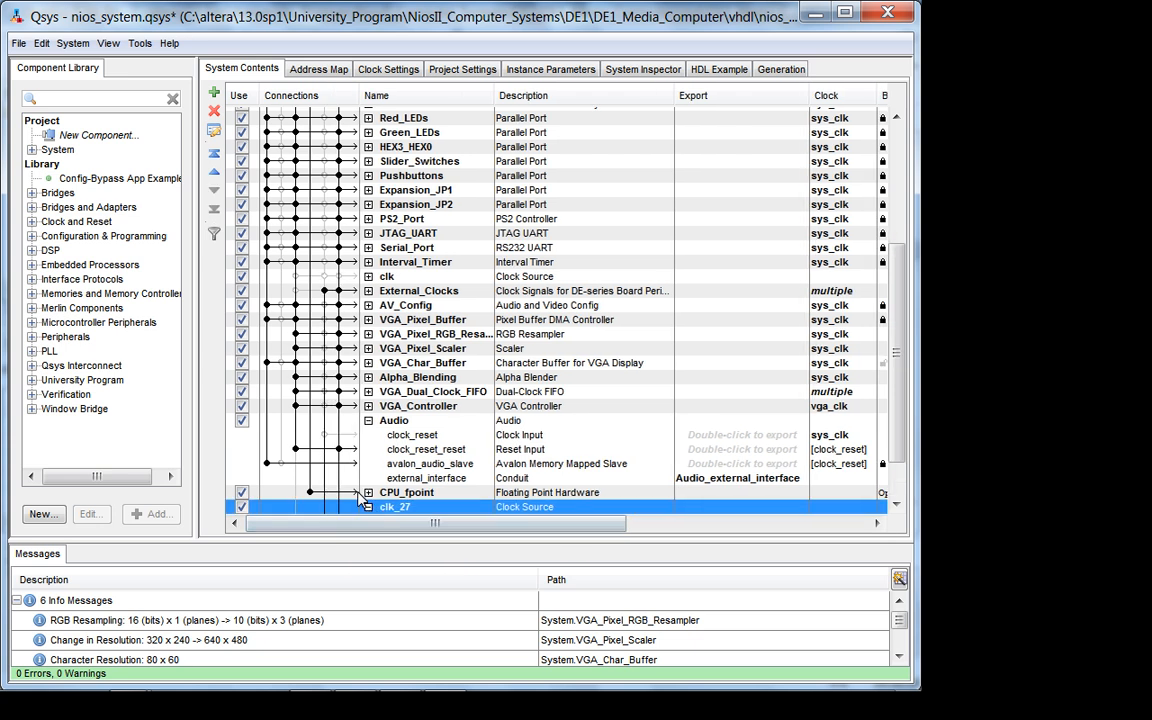
{"action": "left_click", "coordinate": [368, 506]}
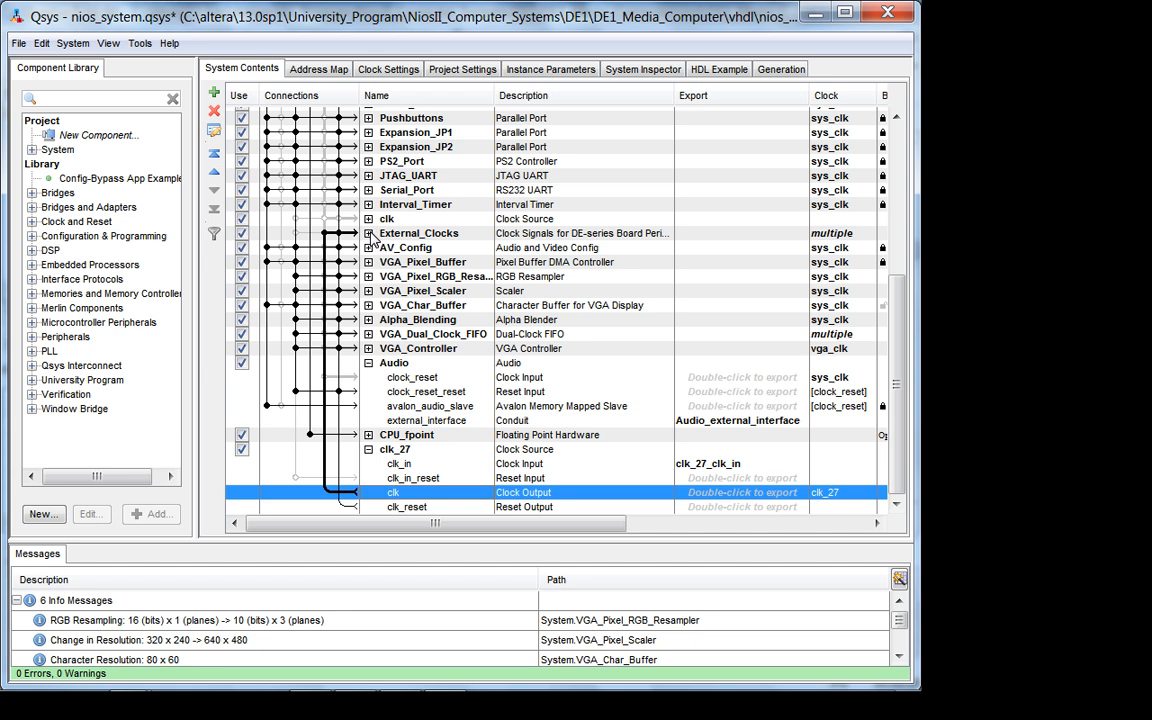
{"action": "left_click", "coordinate": [368, 232]}
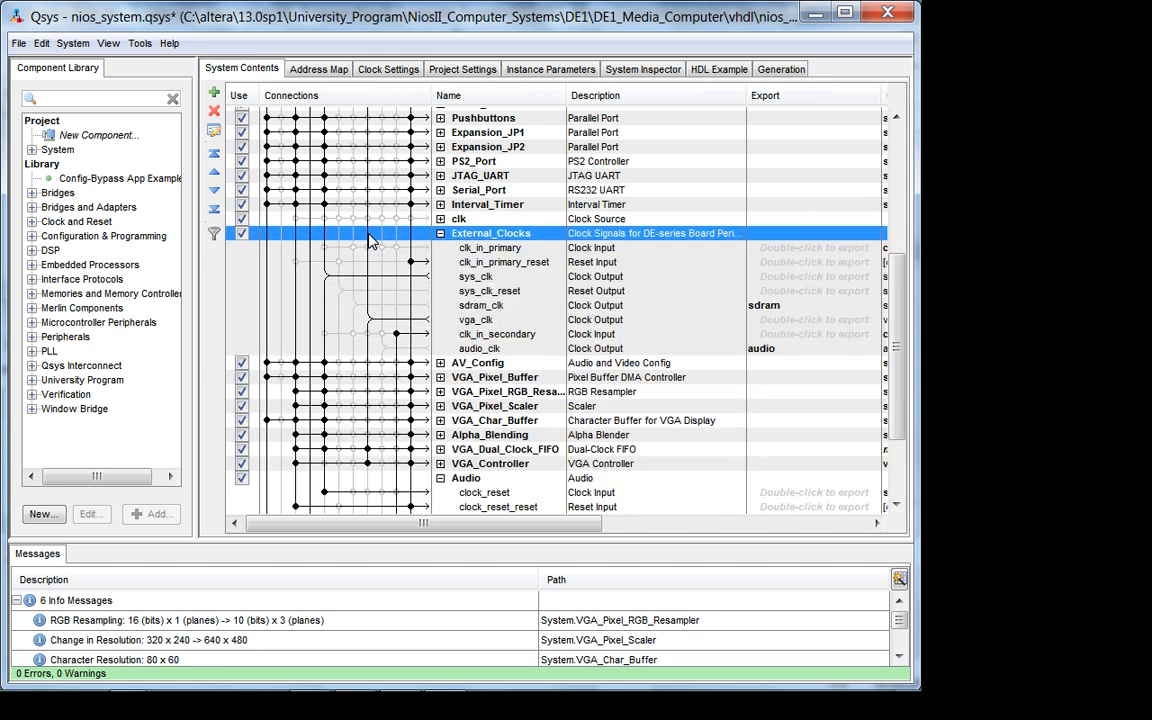
{"action": "scroll", "scroll_direction": "down", "scroll_amount": 3}
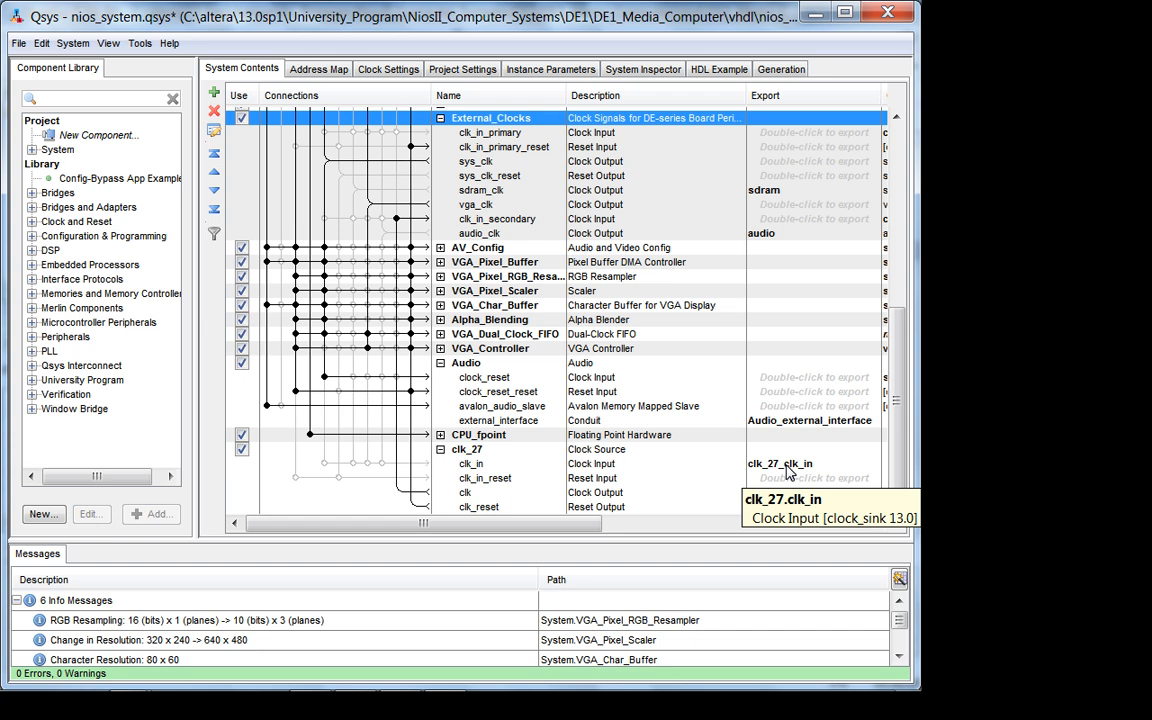
{"action": "mouse_move", "coordinate": [768, 476]}
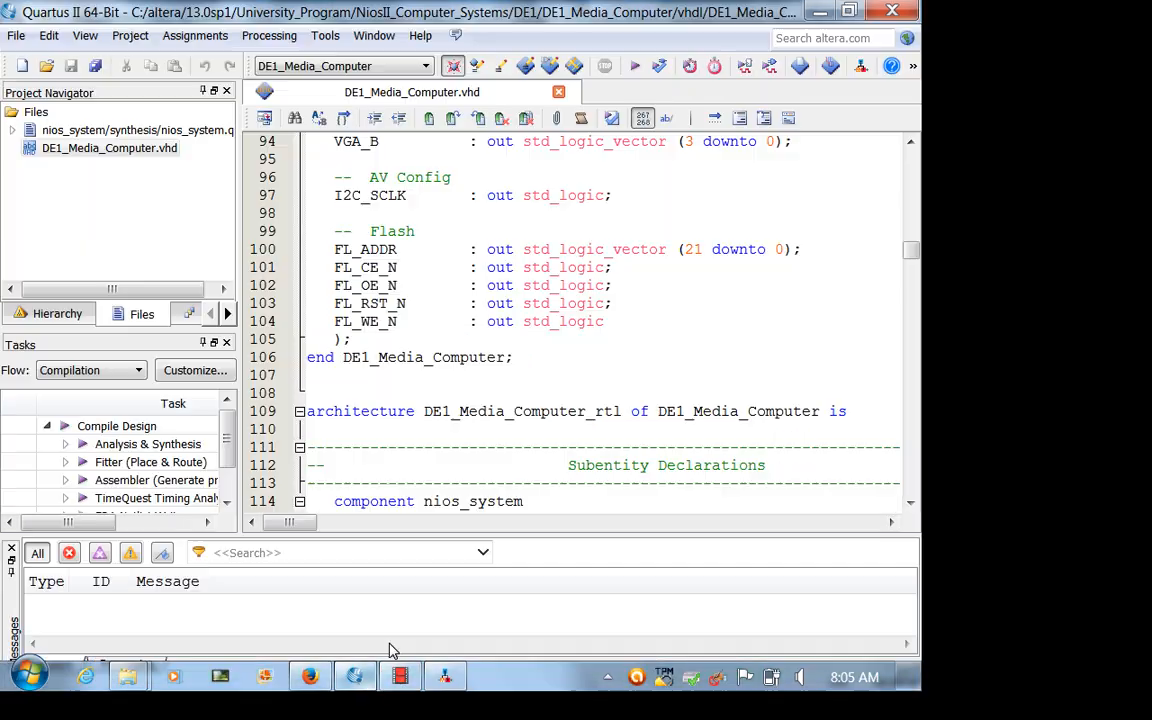
Scroll DE1_Media_Computer.vhd down to the nios_system component declaration
{"action": "scroll", "scroll_direction": "down", "scroll_amount": 3}
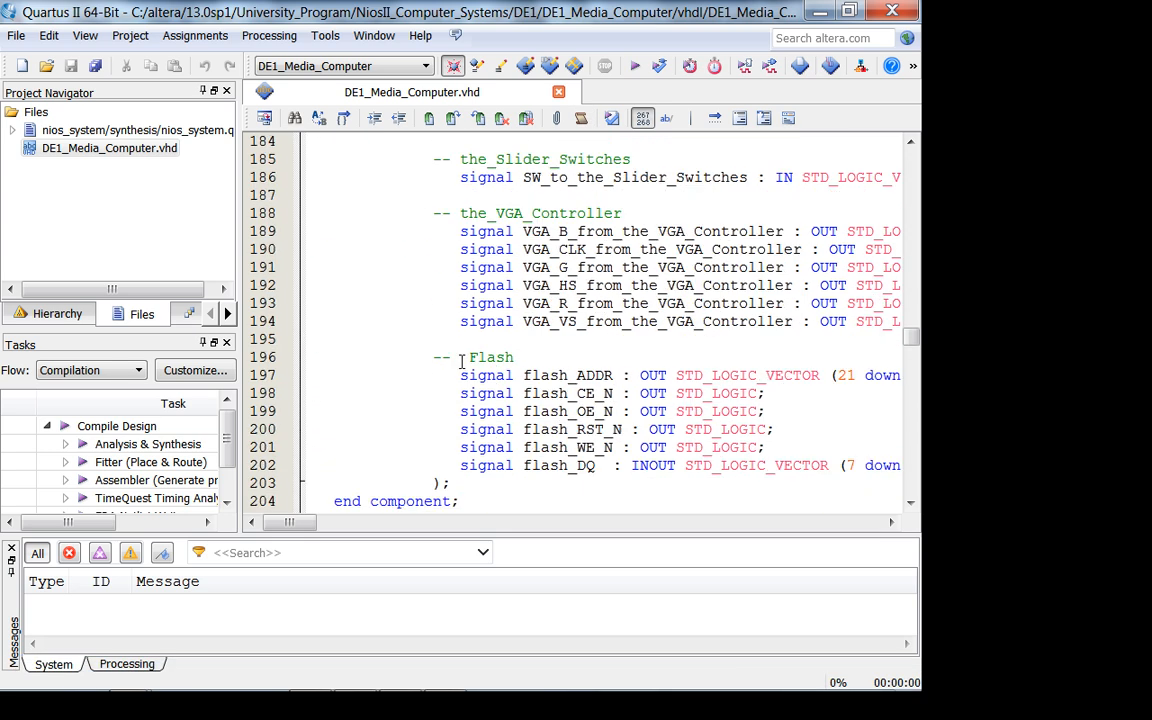
{"action": "scroll", "scroll_direction": "down", "scroll_amount": 3}
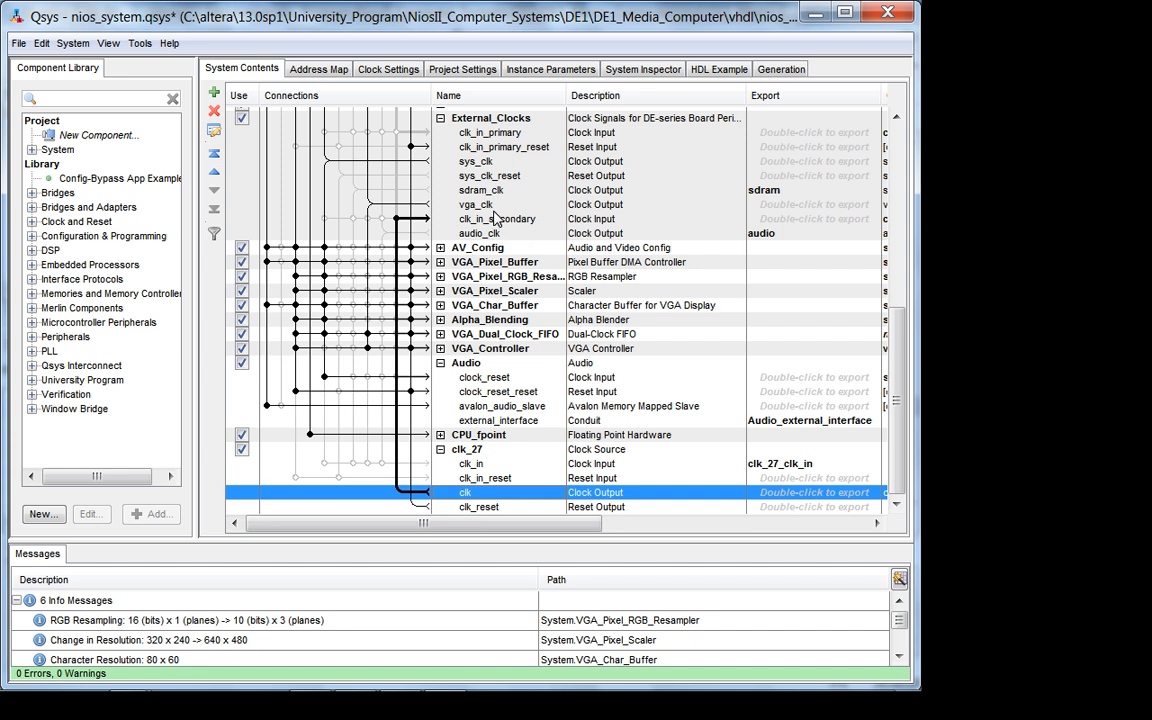
{"action": "mouse_move", "coordinate": [476, 204]}
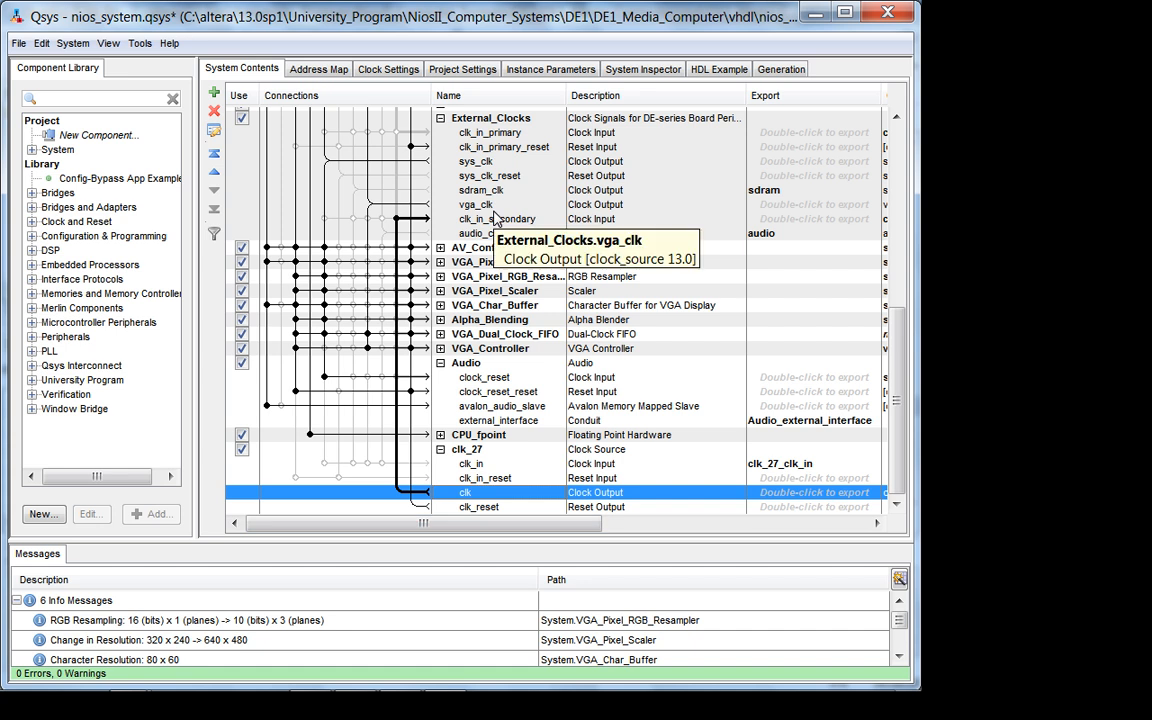
{"action": "mouse_move", "coordinate": [512, 262]}
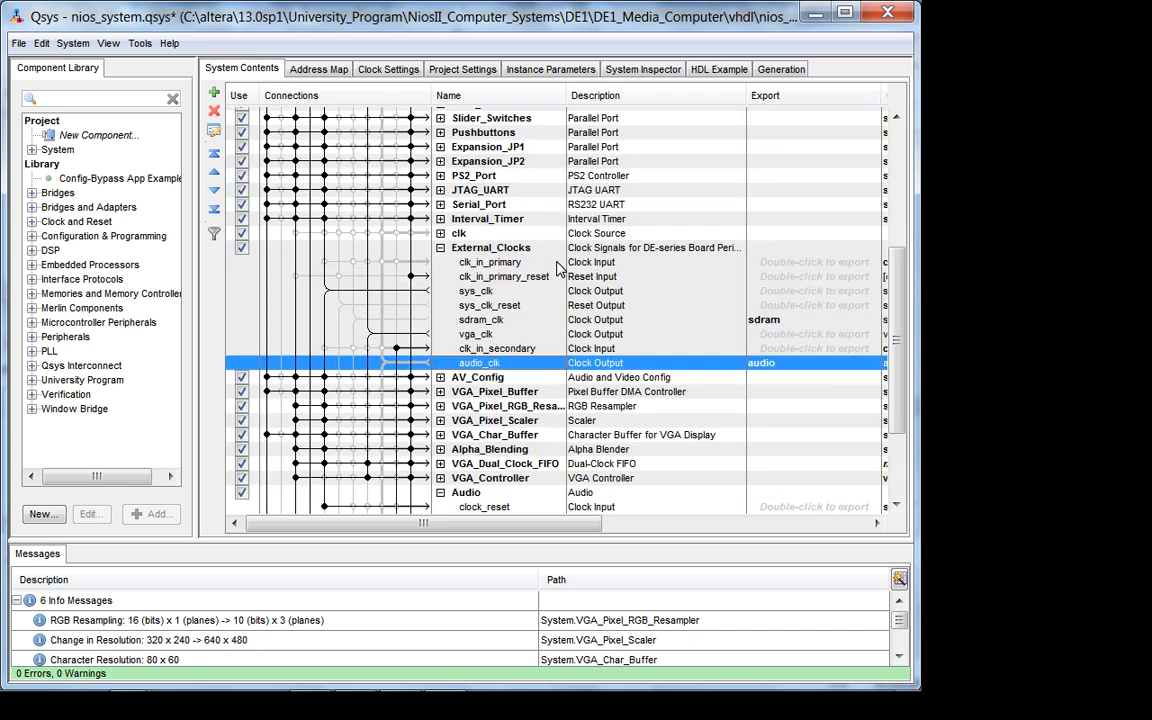
Scroll to External_Clocks' audio_clk output and select the Audio core's clock_reset input
{"action": "scroll", "scroll_direction": "down", "scroll_amount": 3}
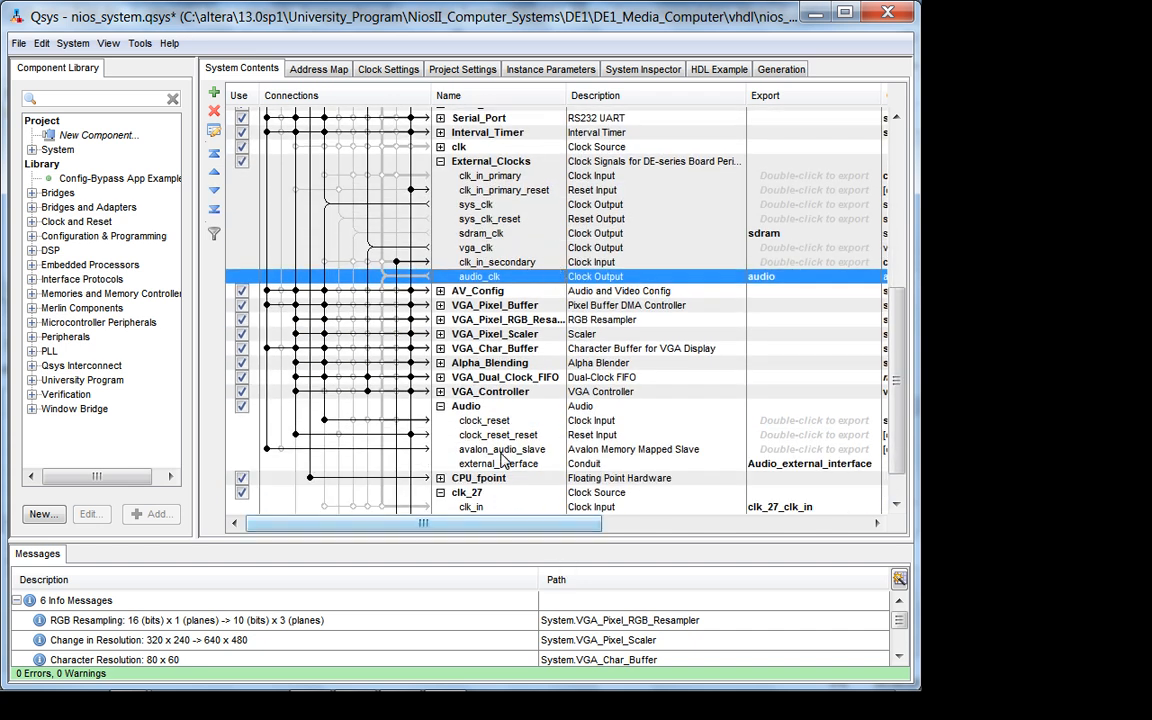
{"action": "left_click", "coordinate": [484, 420]}
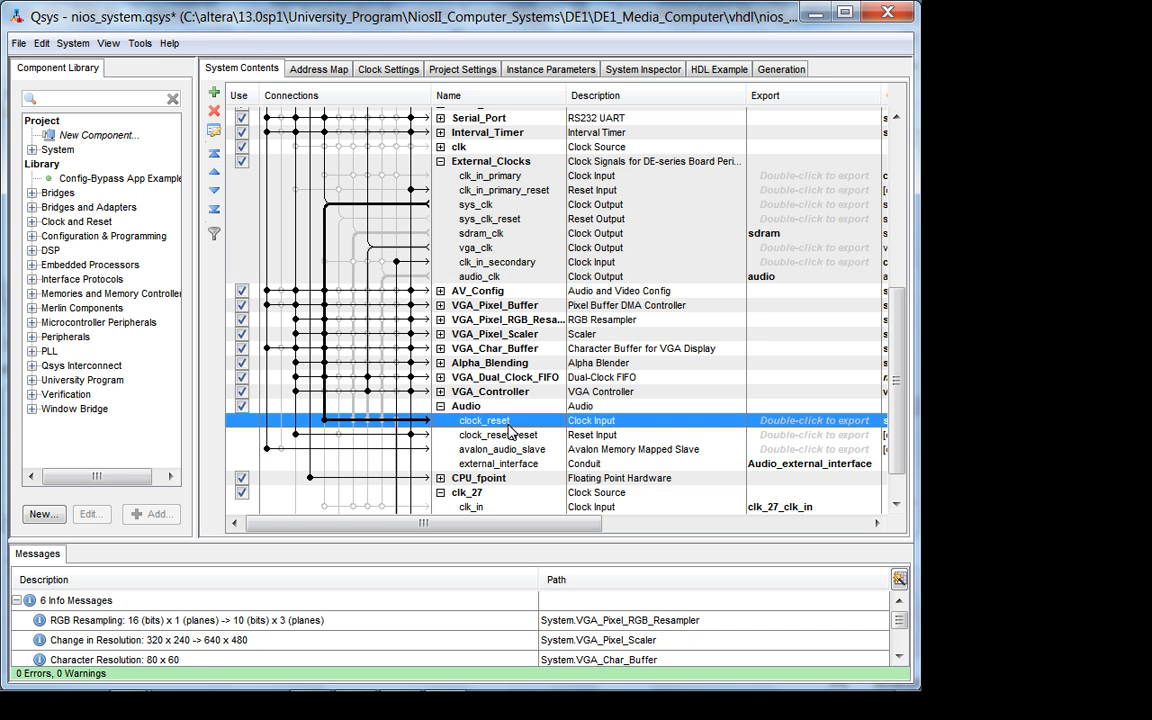
{"action": "mouse_move", "coordinate": [538, 434]}
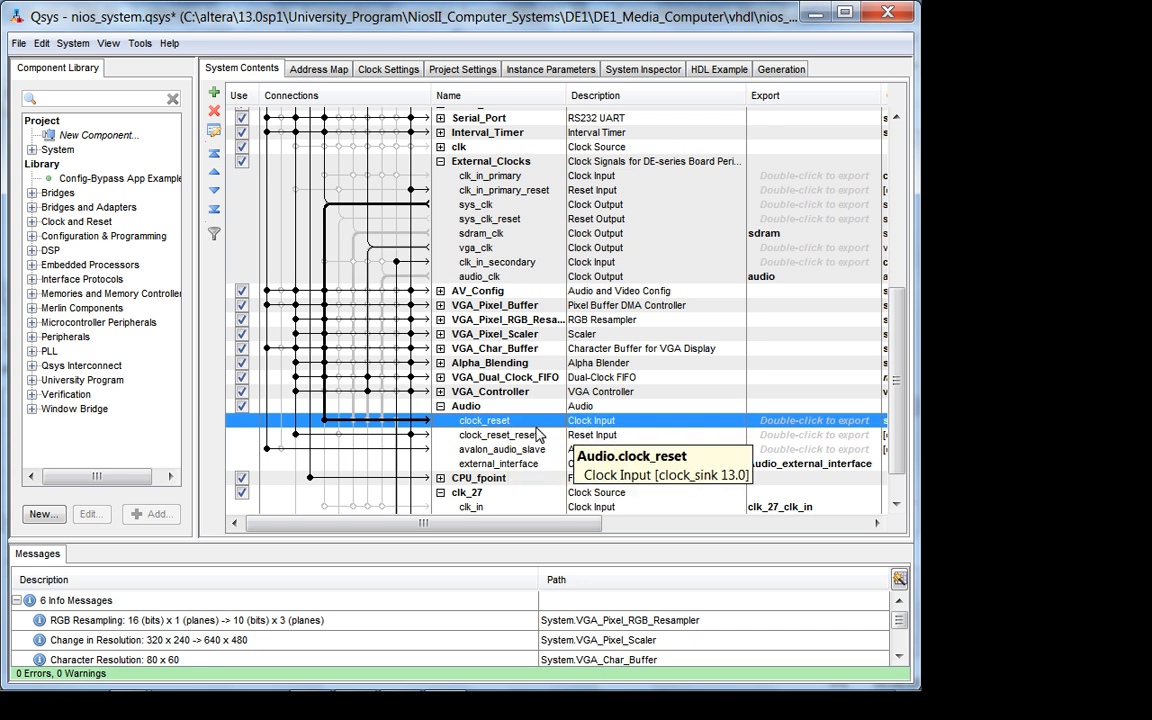
{"action": "mouse_move", "coordinate": [476, 204]}
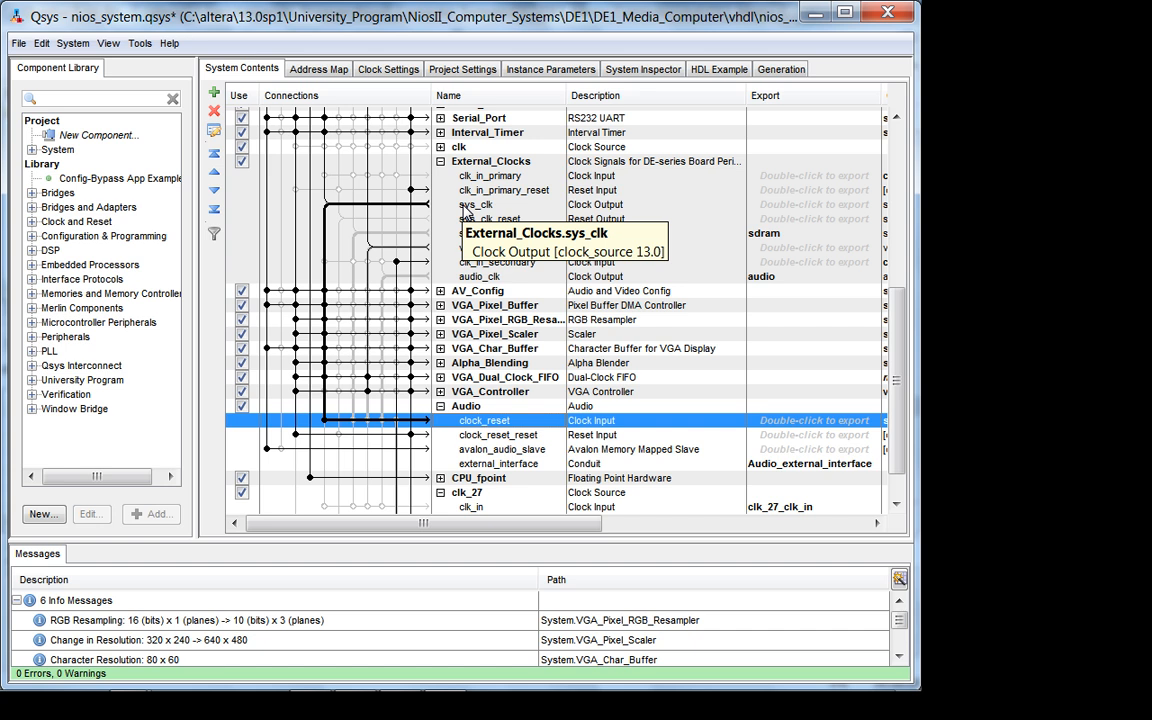
{"action": "mouse_move", "coordinate": [490, 408]}
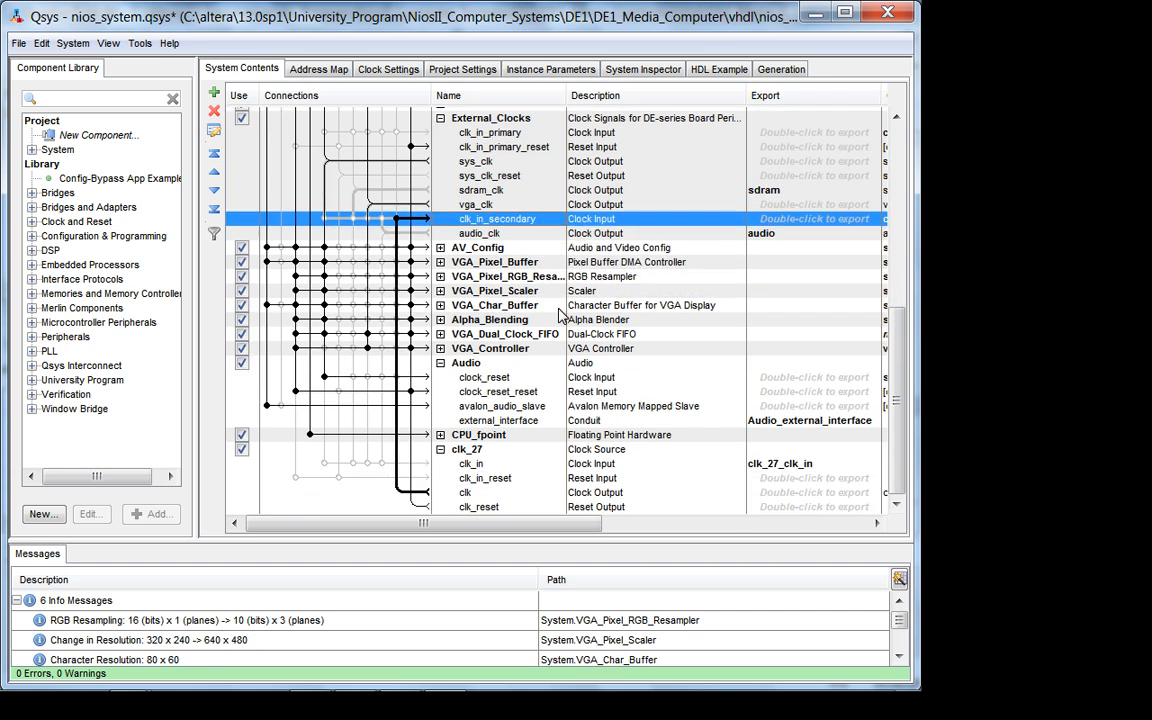
{"action": "mouse_move", "coordinate": [548, 228]}
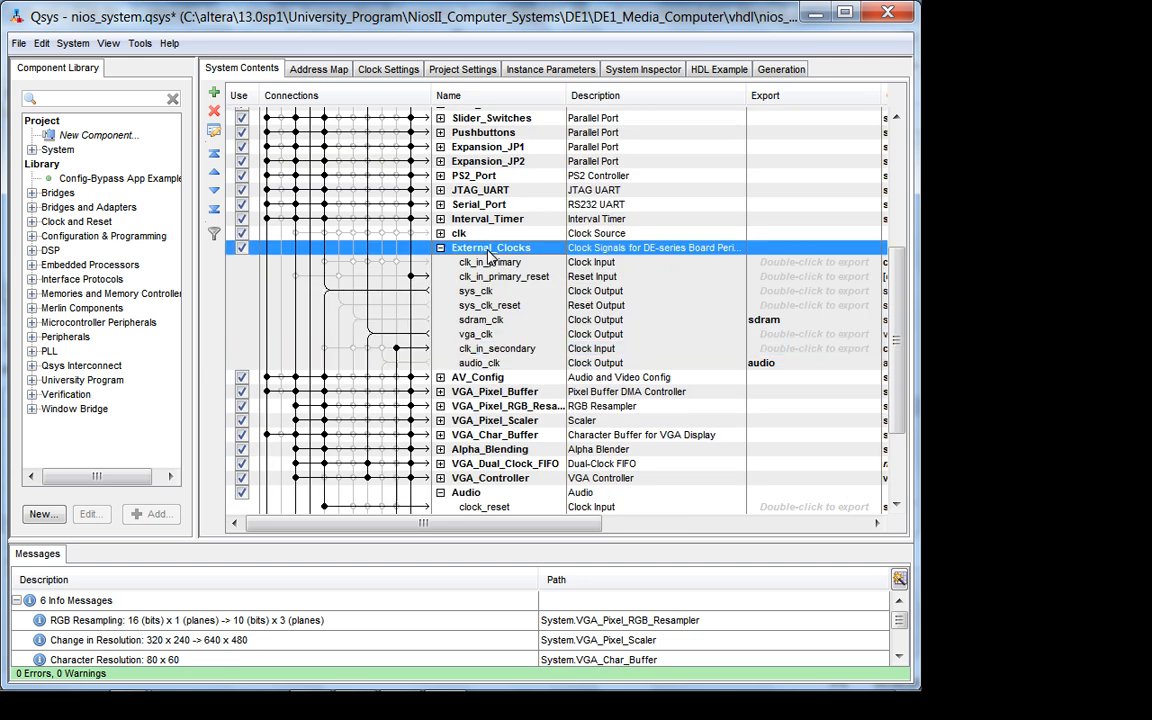
{"action": "double_click", "coordinate": [492, 248]}
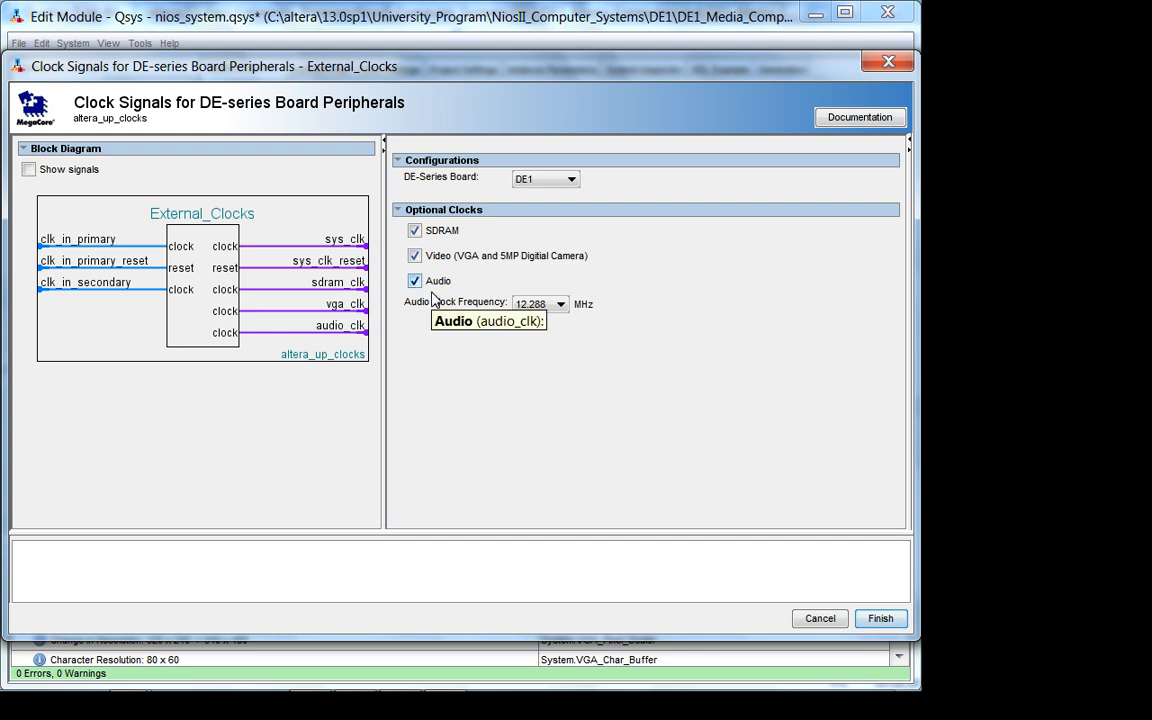
{"action": "mouse_move", "coordinate": [316, 308]}
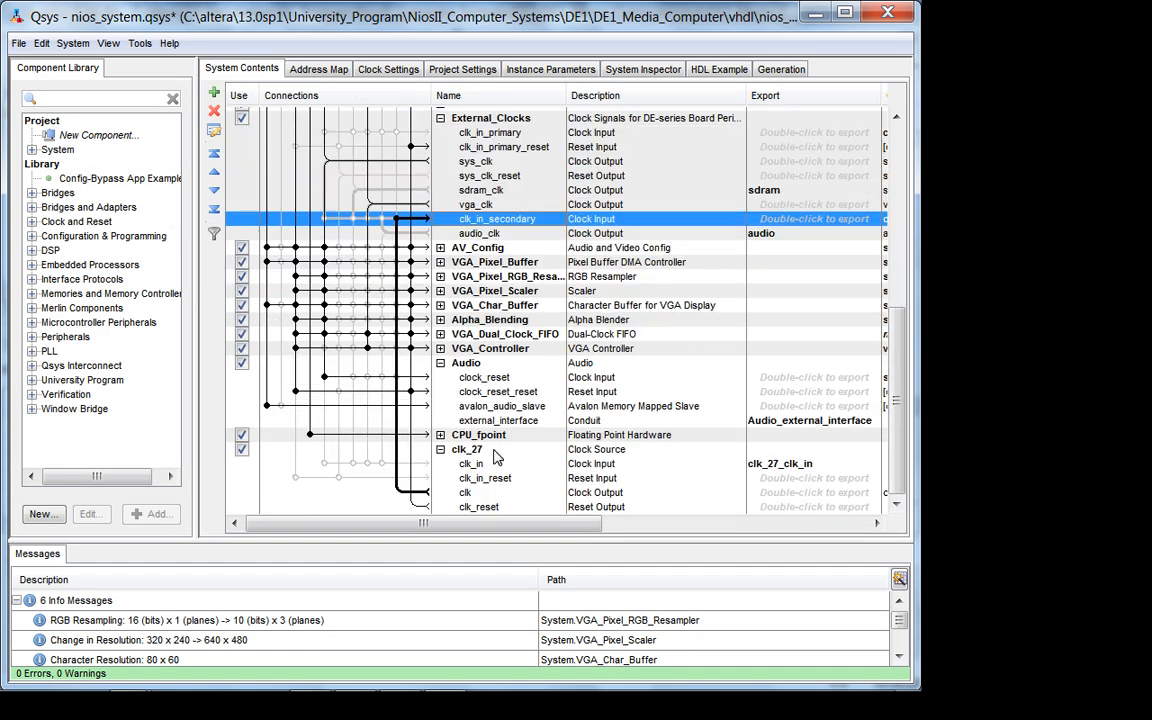
{"action": "mouse_move", "coordinate": [484, 478]}
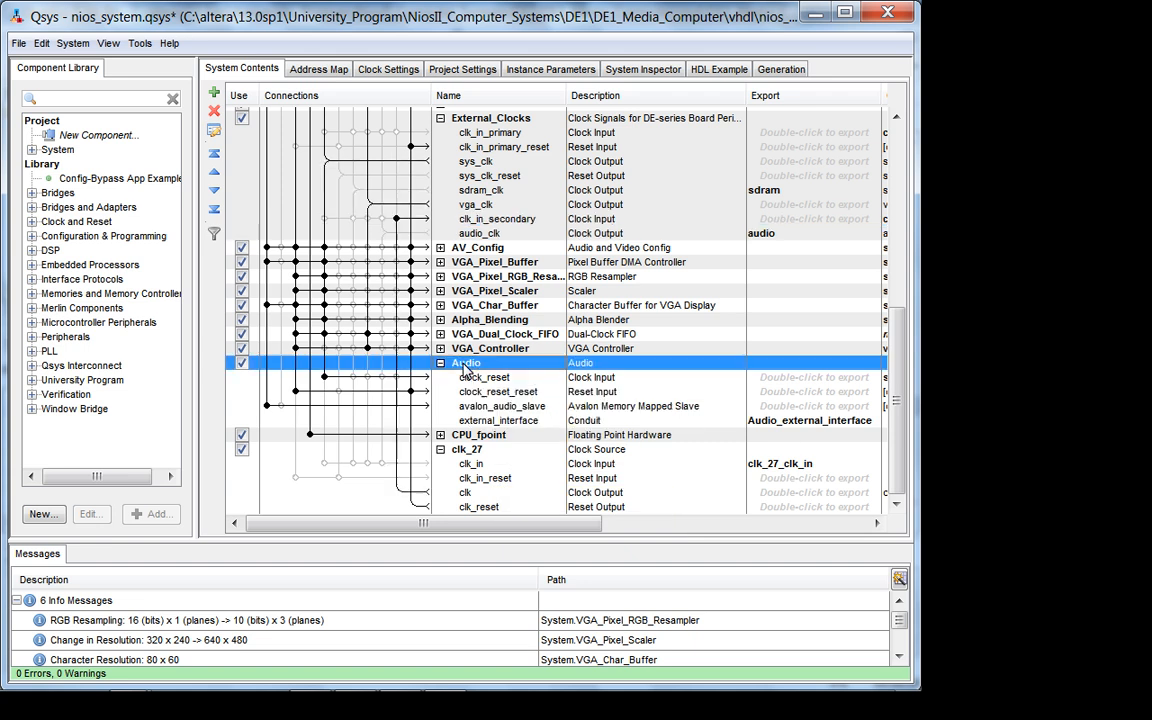
Review the Audio core's settings and documentation, then check its base address and IRQ assignment
{"action": "double_click", "coordinate": [466, 362]}
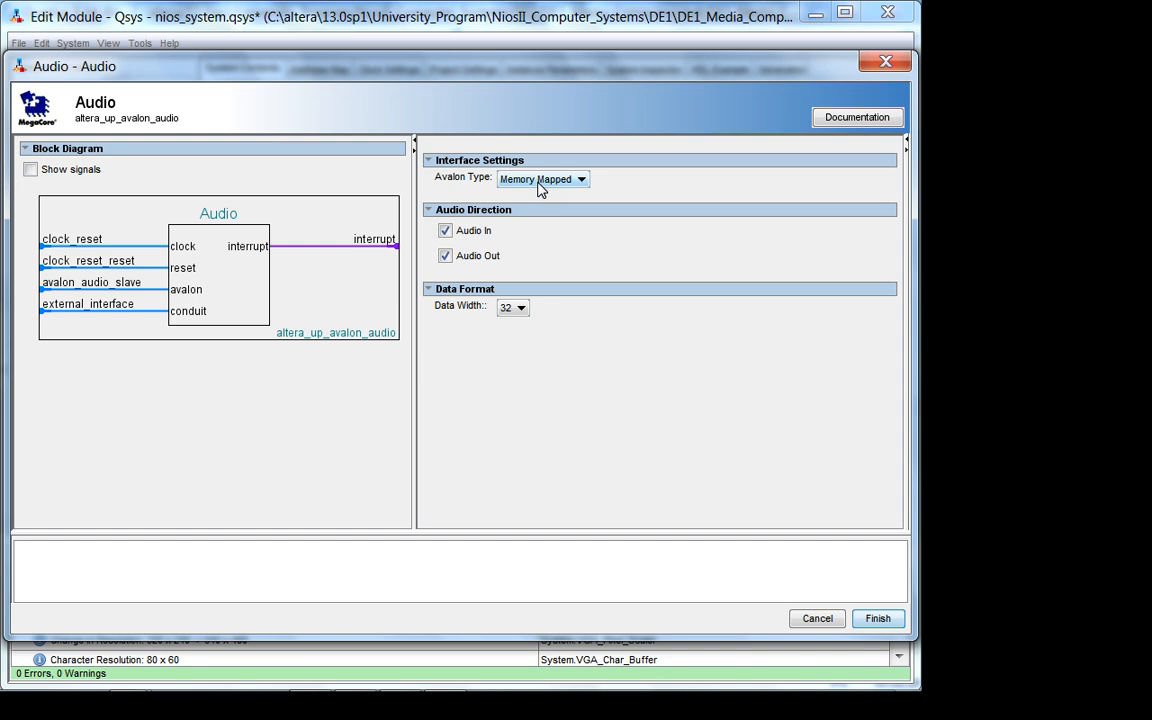
{"action": "mouse_move", "coordinate": [528, 180]}
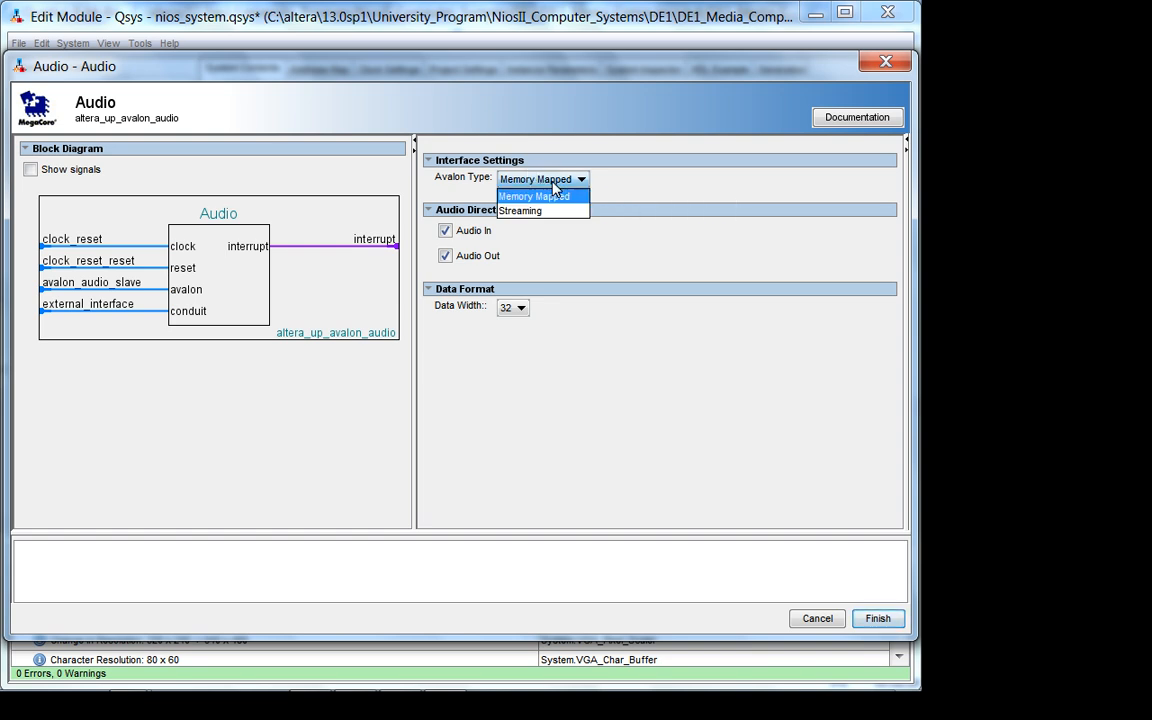
{"action": "mouse_move", "coordinate": [548, 190]}
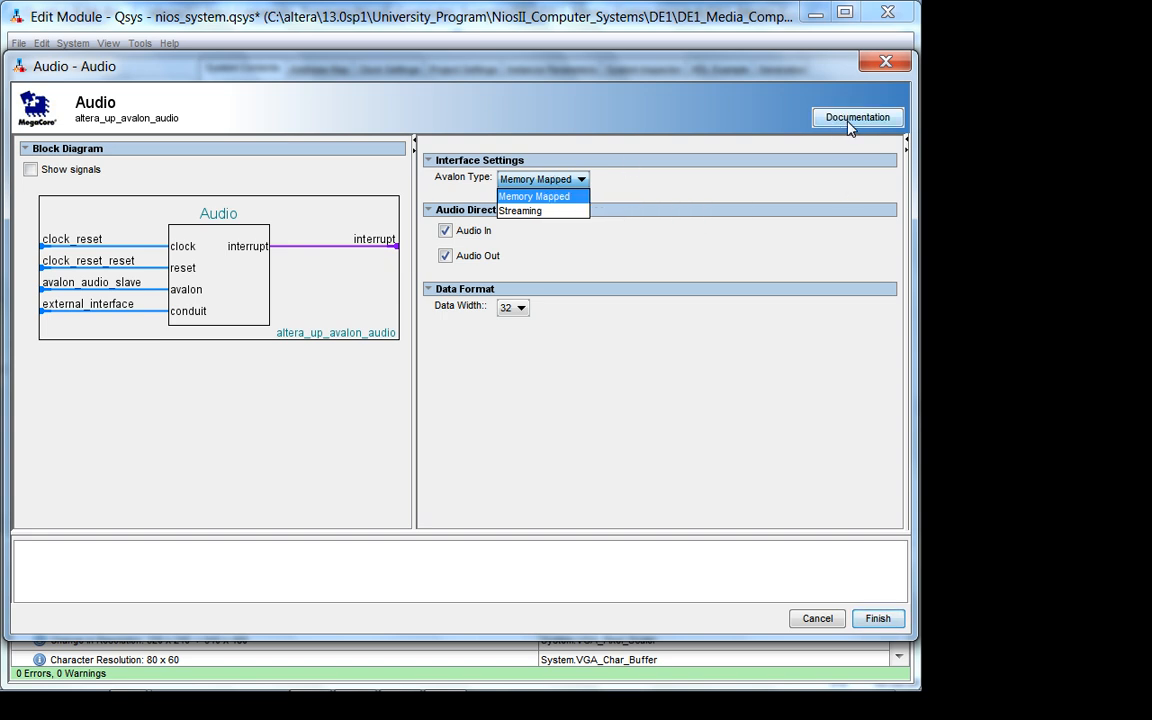
{"action": "left_click", "coordinate": [534, 196]}
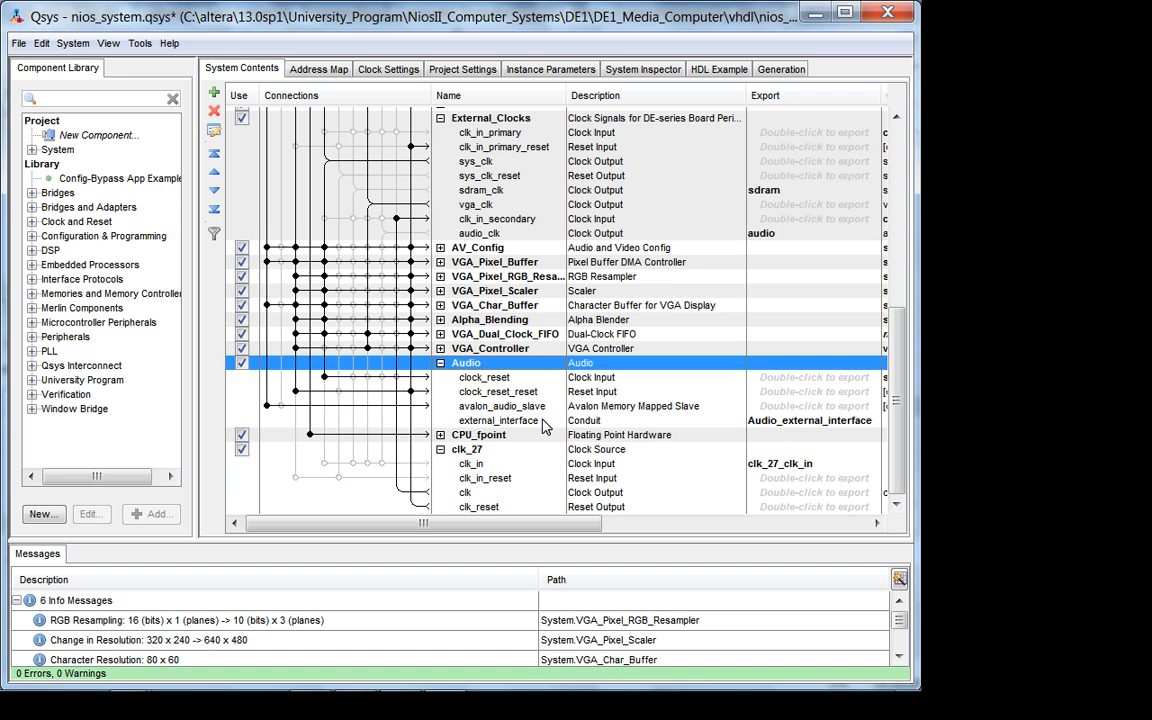
{"action": "left_click", "coordinate": [496, 420]}
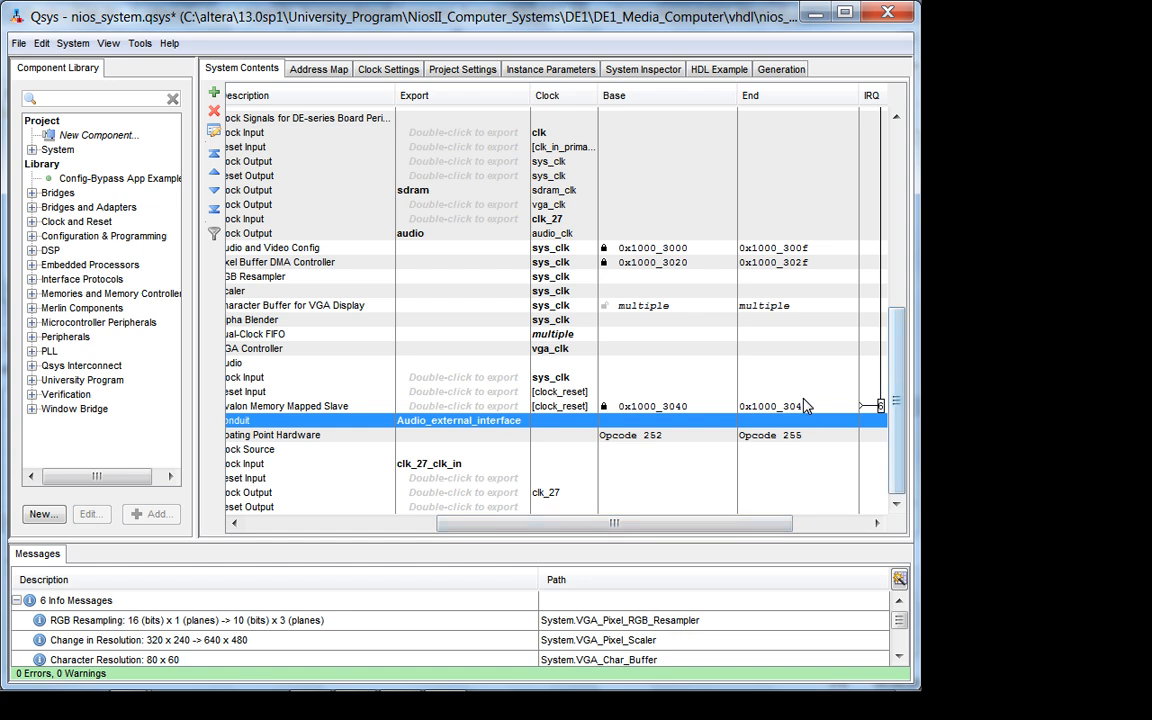
{"action": "left_click", "coordinate": [286, 406]}
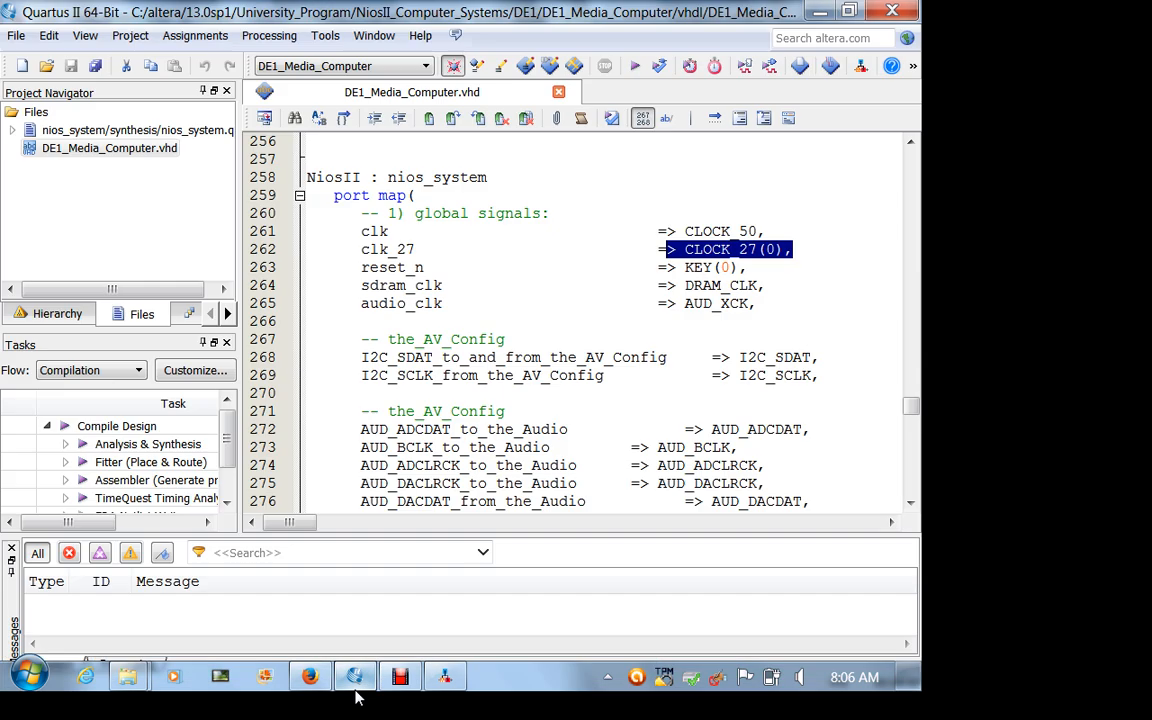
Scroll to and highlight the AV_Config and Audio port map entries in DE1_Media_Computer.vhd
{"action": "scroll", "scroll_direction": "down", "scroll_amount": 3}
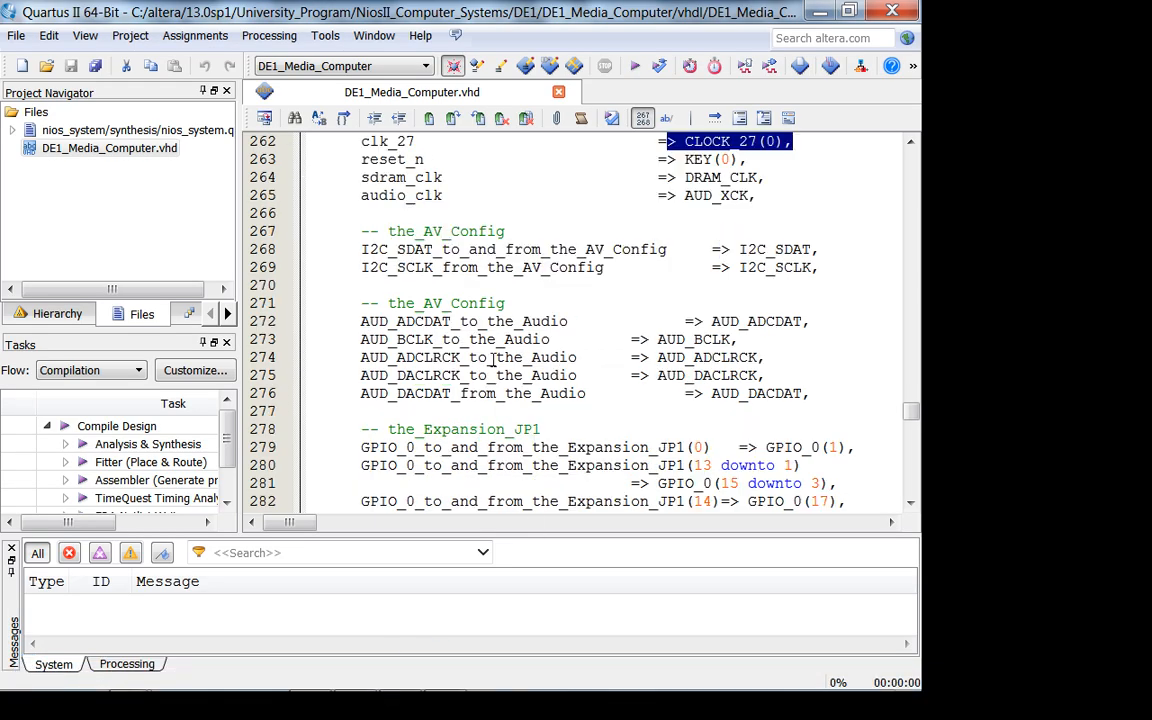
{"action": "left_click_drag", "start_coordinate": [360, 320], "coordinate": [816, 392]}
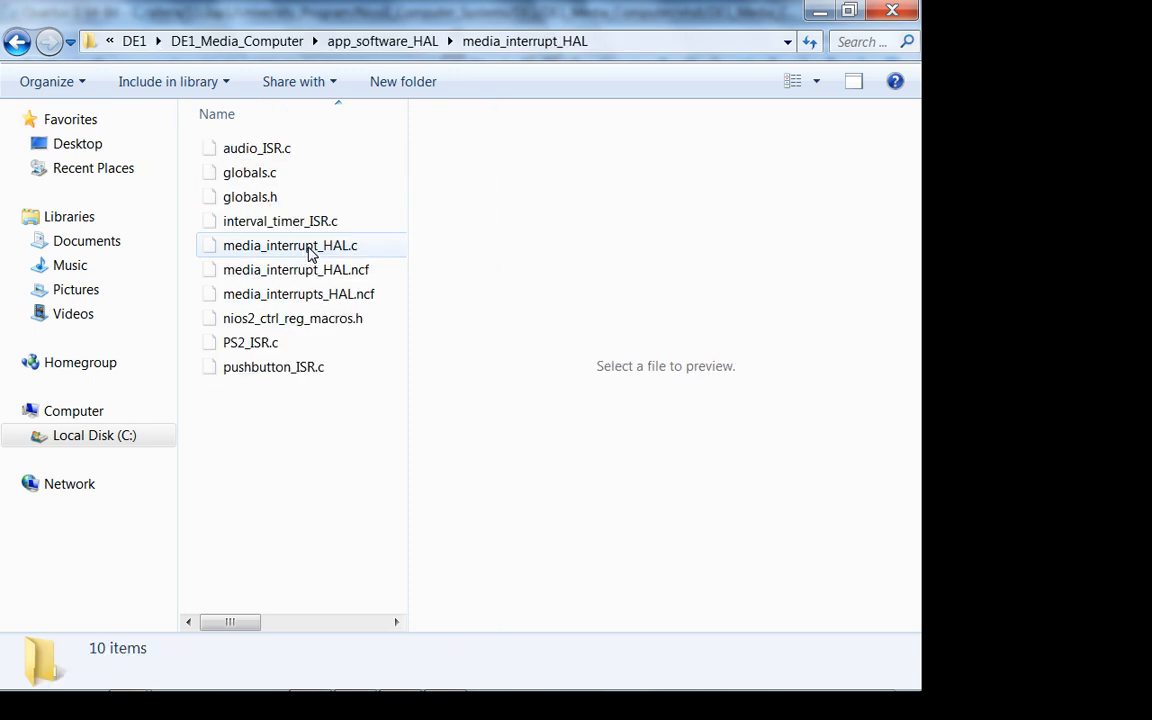
{"action": "mouse_move", "coordinate": [328, 248]}
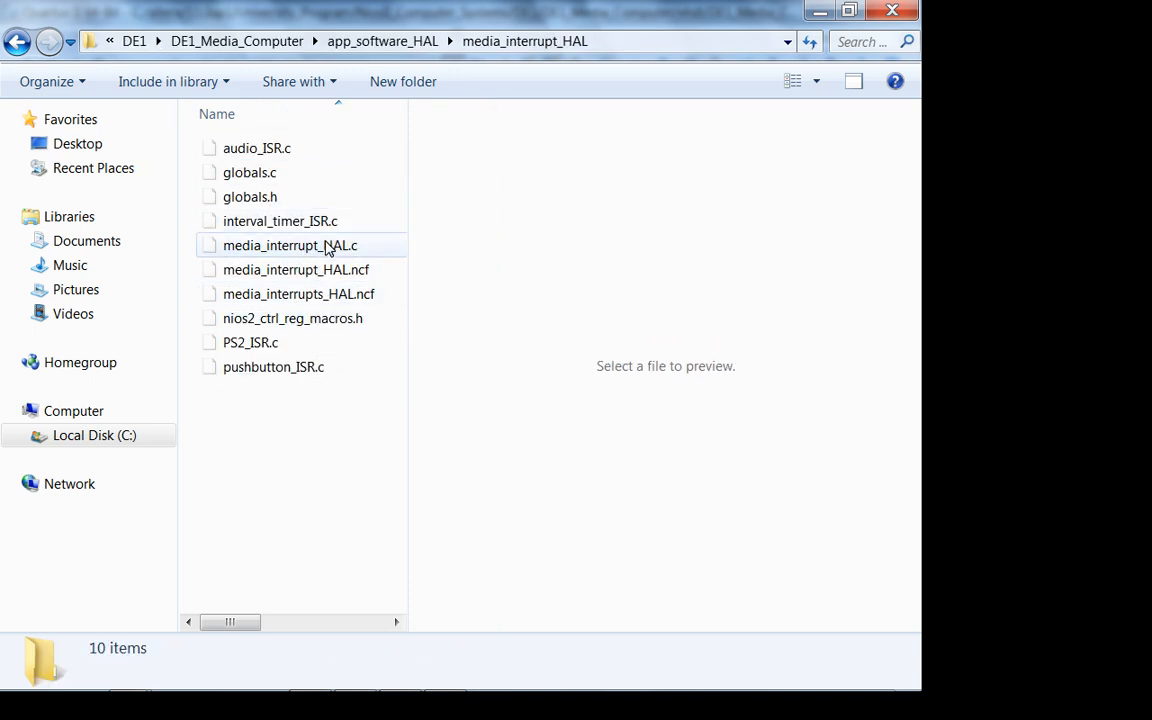
Open media_interrupt_HAL.c with Edit with Notepad++ from its context menu
{"action": "right_click", "coordinate": [290, 244]}
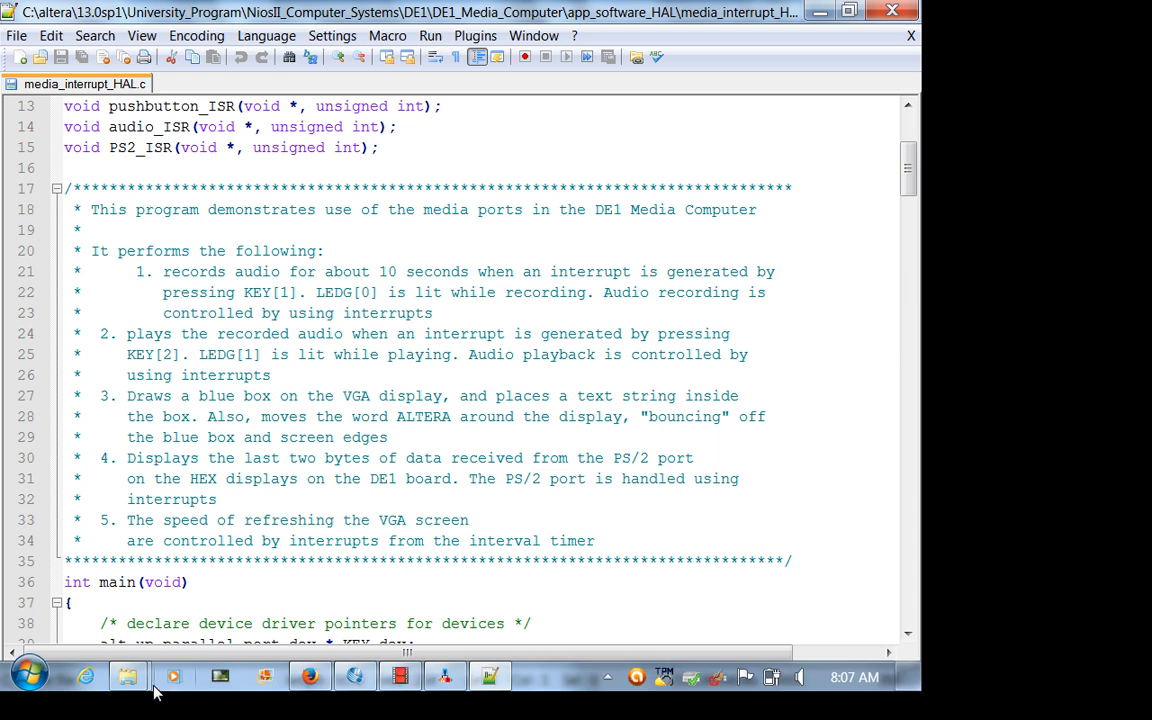
Switch back to the media_interrupt_HAL folder in Windows Explorer
{"action": "left_click", "coordinate": [128, 676]}
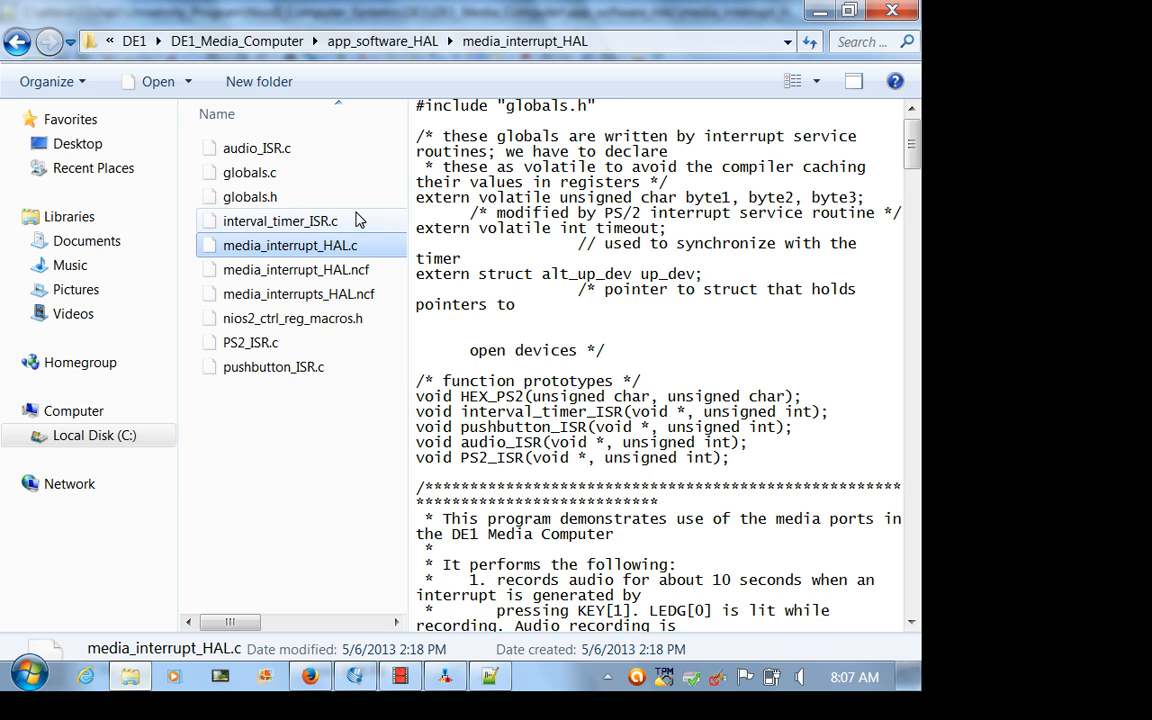
Open globals.h via Edit with Notepad++ and return to media_interrupt_HAL.c's globals
{"action": "right_click", "coordinate": [248, 196]}
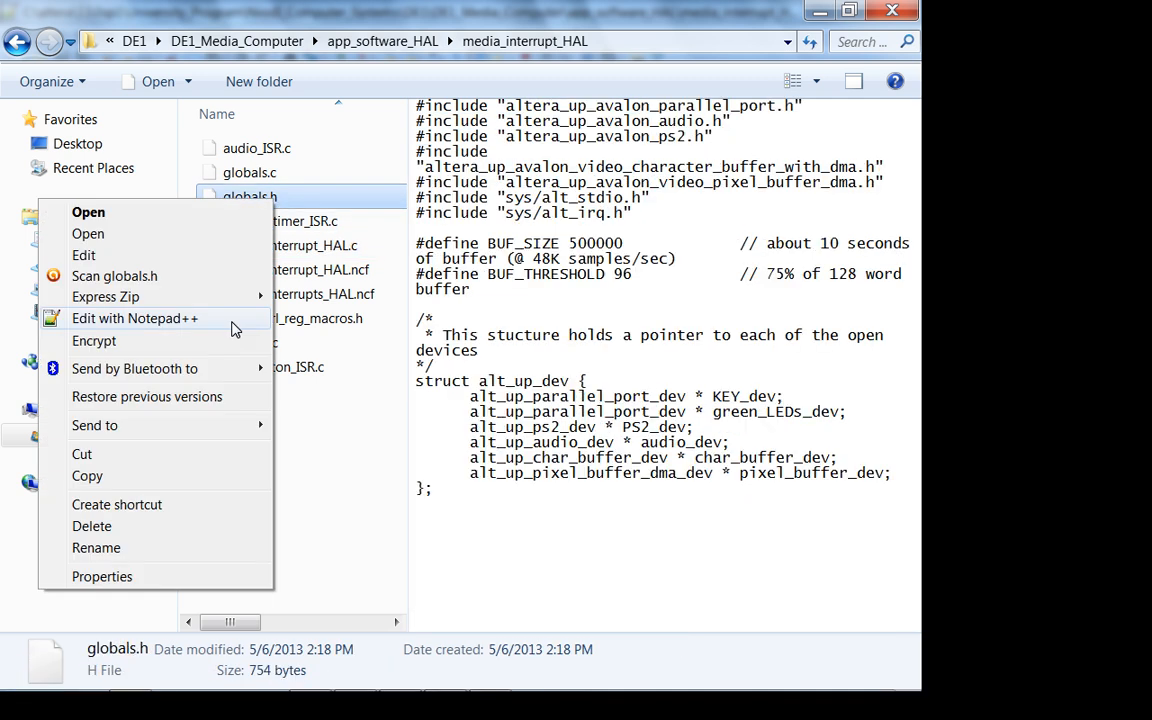
{"action": "left_click", "coordinate": [136, 318]}
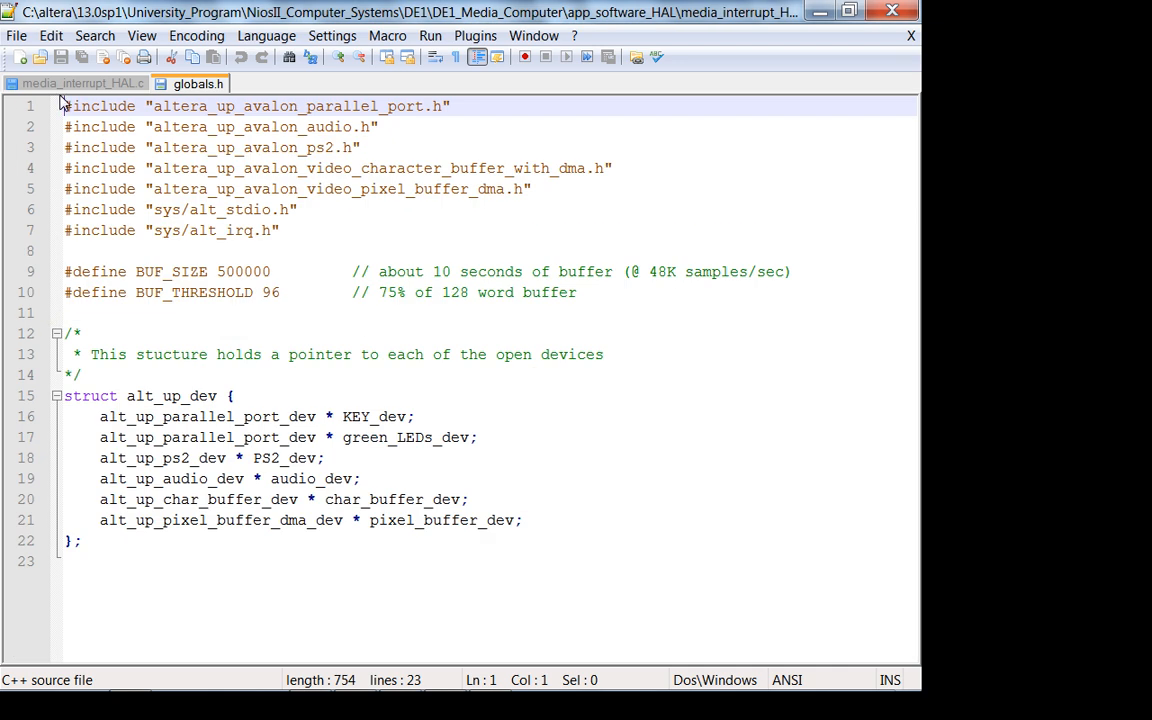
{"action": "left_click", "coordinate": [84, 84]}
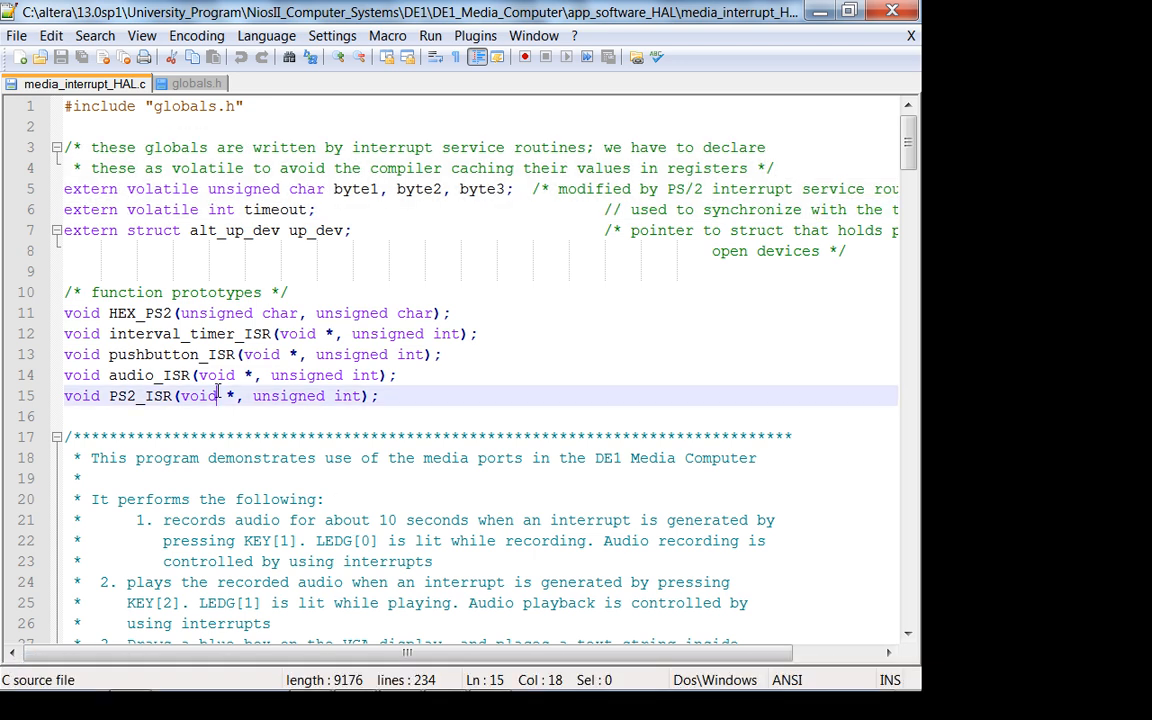
Scroll to the header comment and highlight the audio recording/playback description lines
{"action": "scroll", "scroll_direction": "down", "scroll_amount": 3}
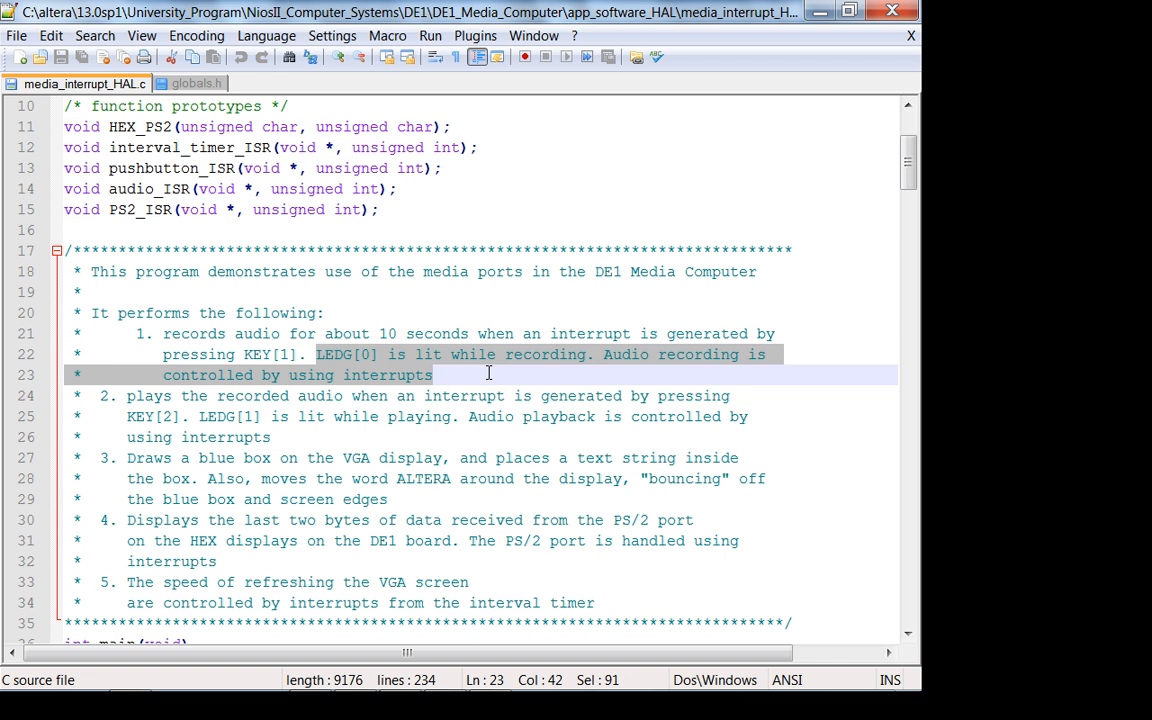
{"action": "mouse_move", "coordinate": [496, 368]}
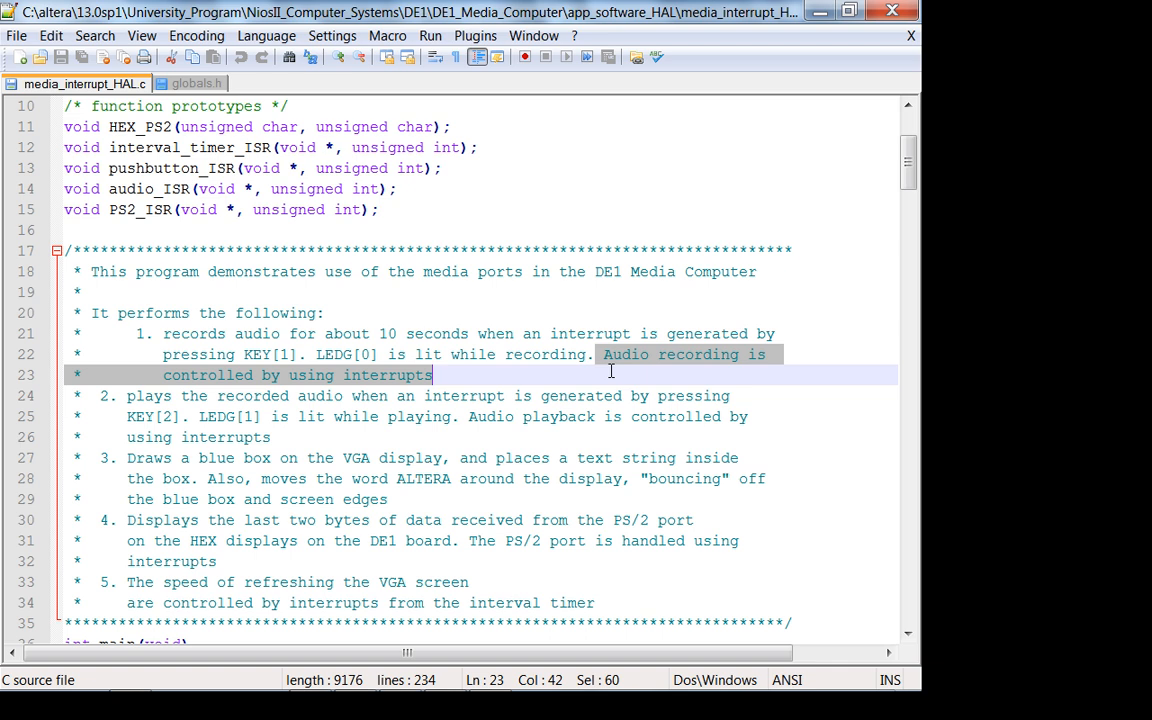
{"action": "mouse_move", "coordinate": [500, 390]}
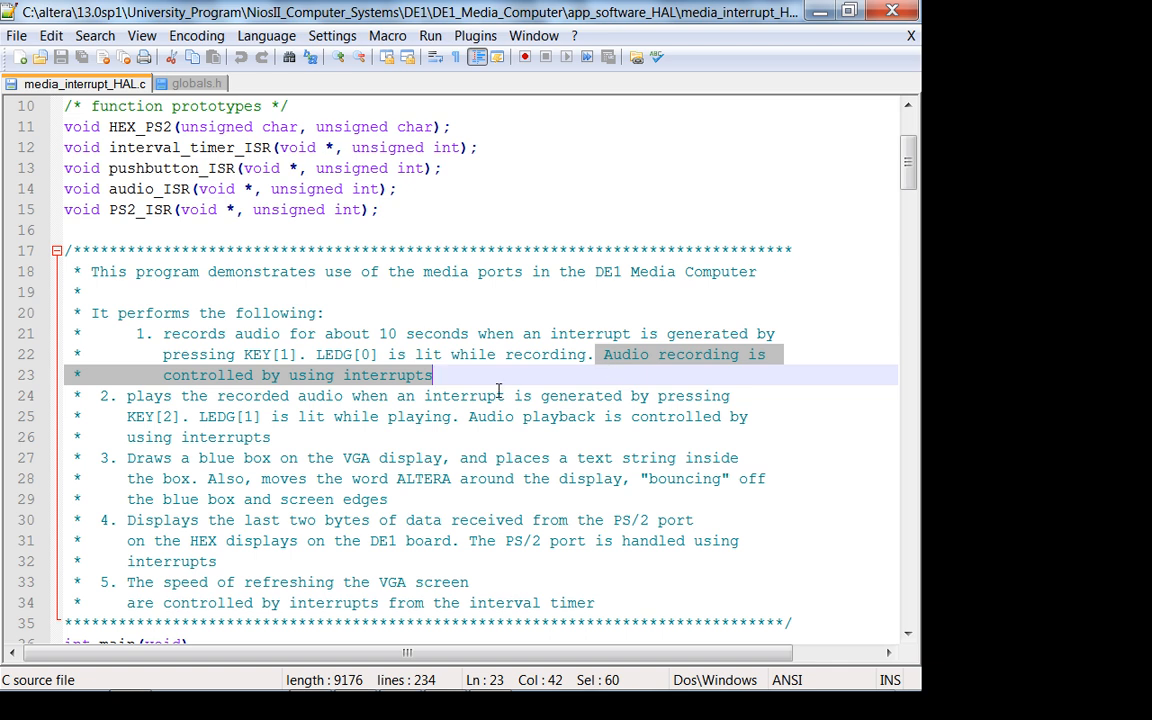
{"action": "double_click", "coordinate": [266, 354]}
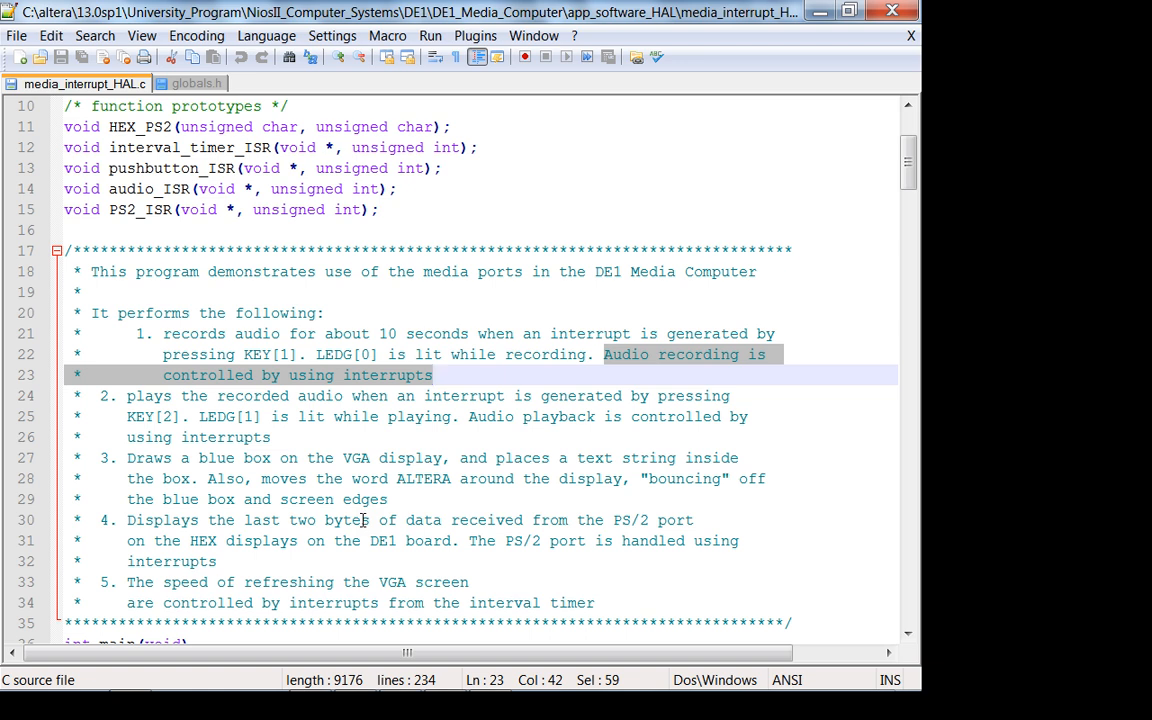
{"action": "scroll", "scroll_direction": "down", "scroll_amount": 3}
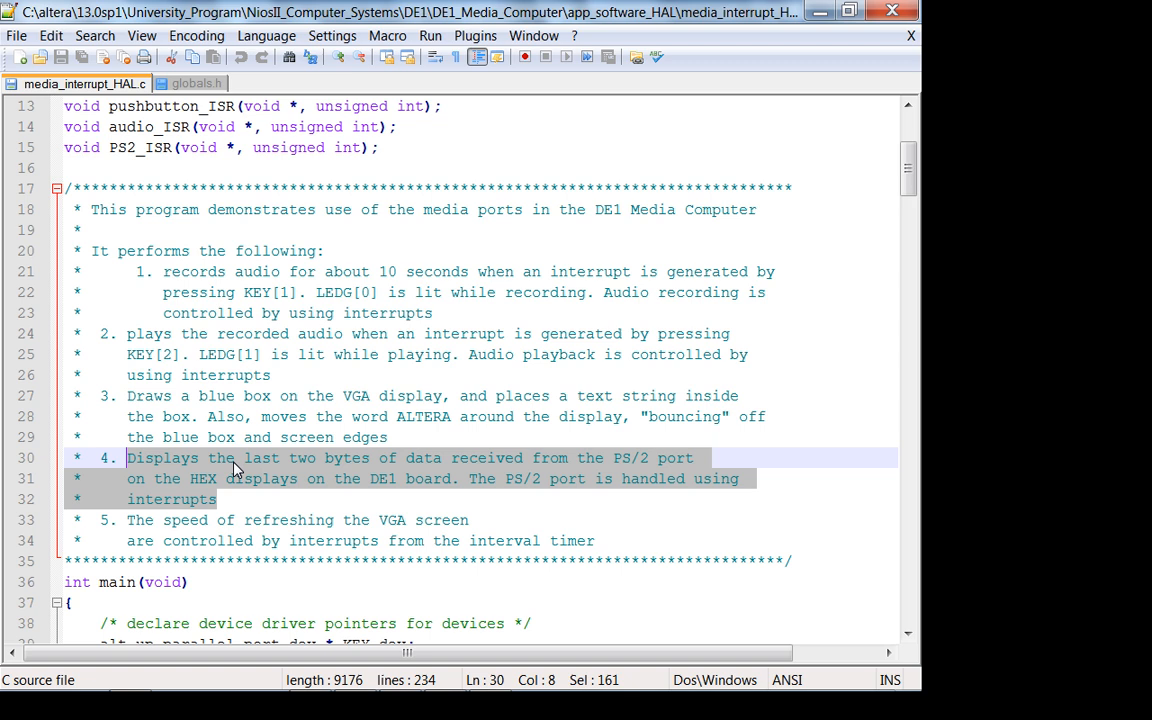
{"action": "mouse_move", "coordinate": [280, 476]}
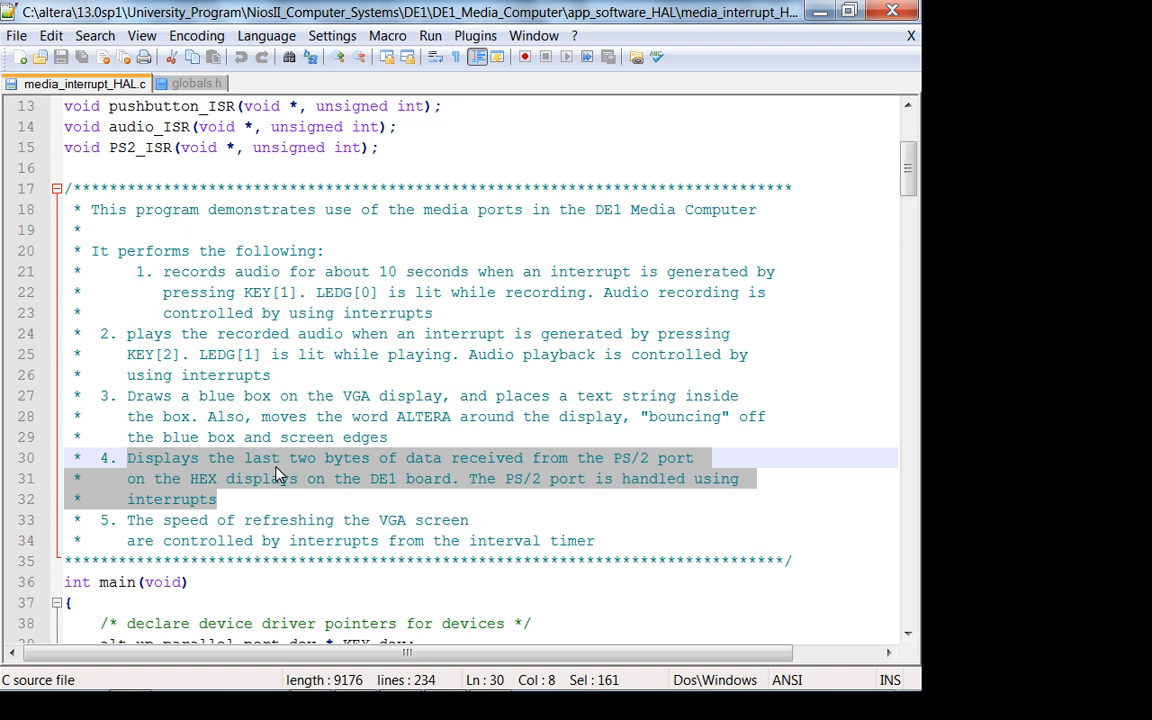
{"action": "mouse_move", "coordinate": [416, 512]}
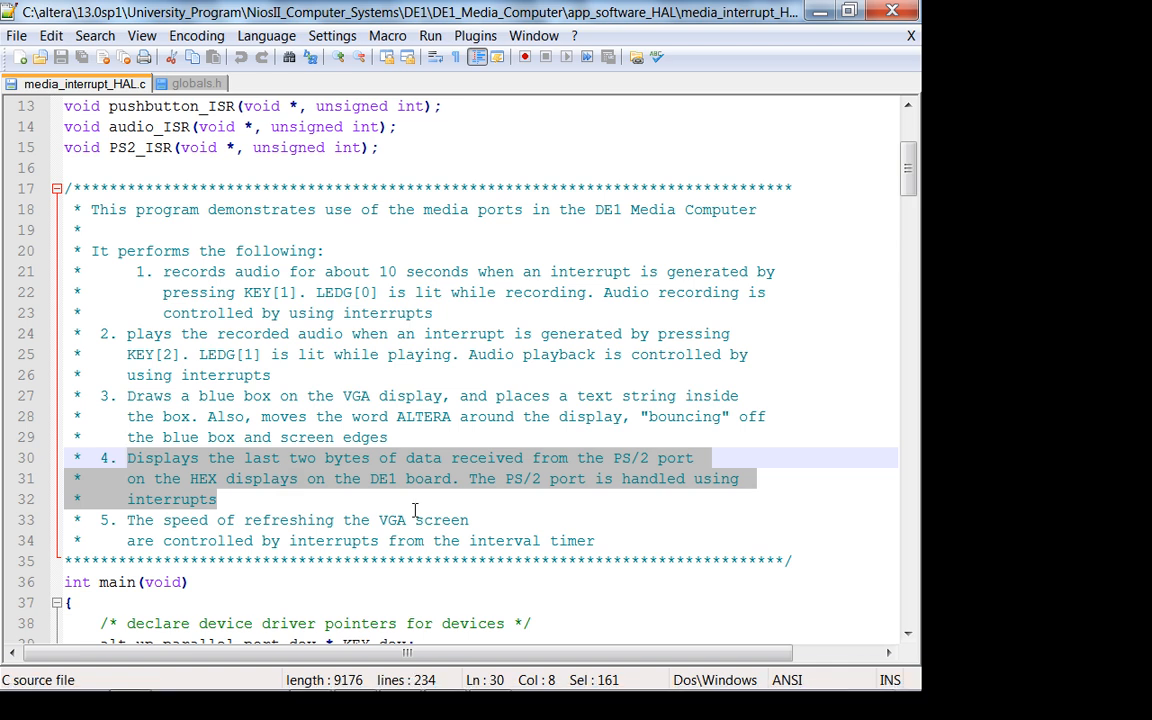
Scroll to main() and mark the alt_up_audio_dev device pointer declaration lines
{"action": "scroll", "scroll_direction": "down", "scroll_amount": 3}
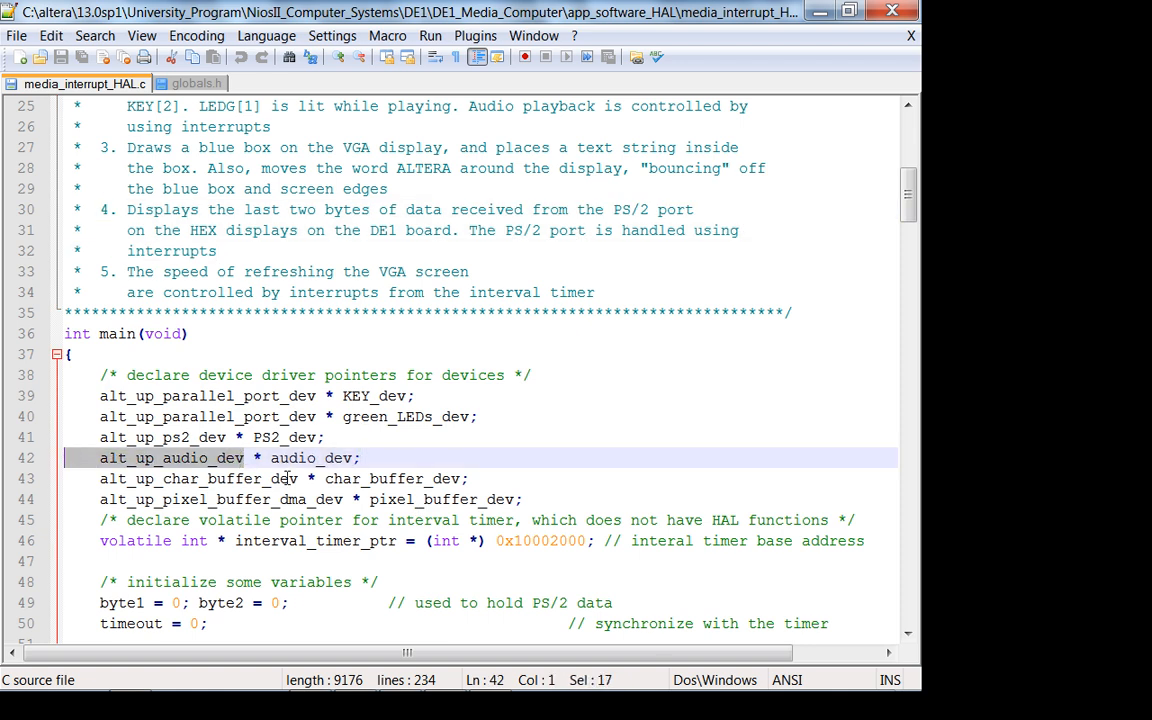
{"action": "mouse_move", "coordinate": [324, 470]}
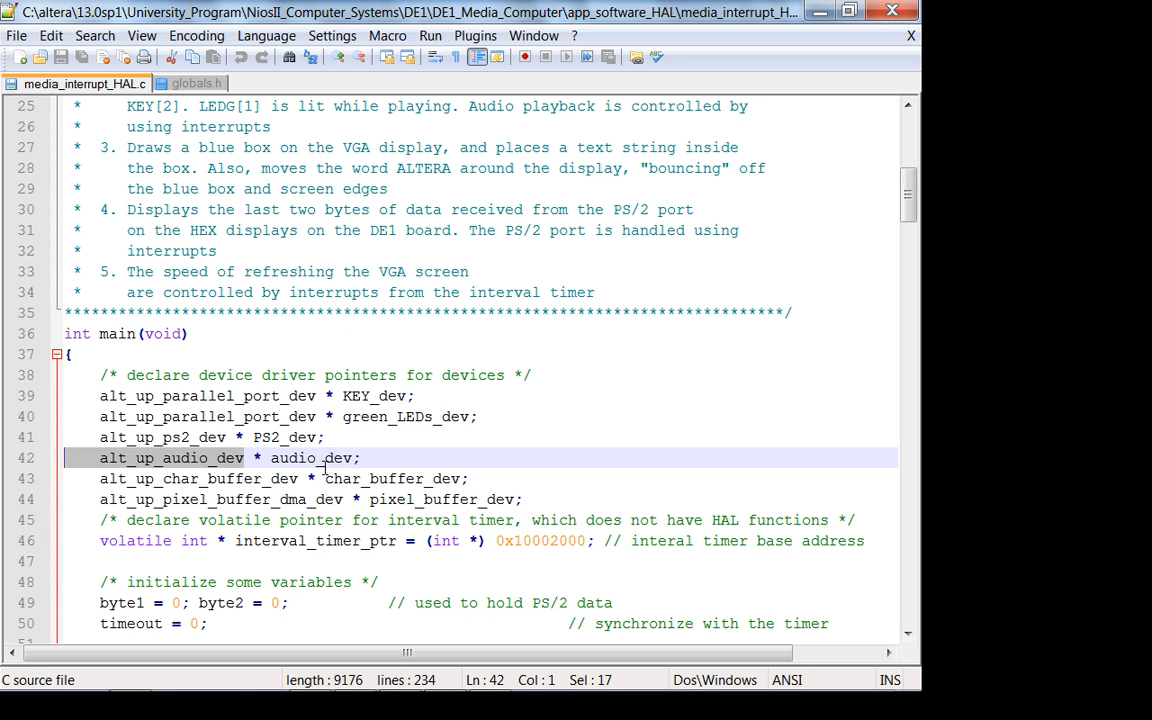
{"action": "left_click", "coordinate": [210, 478]}
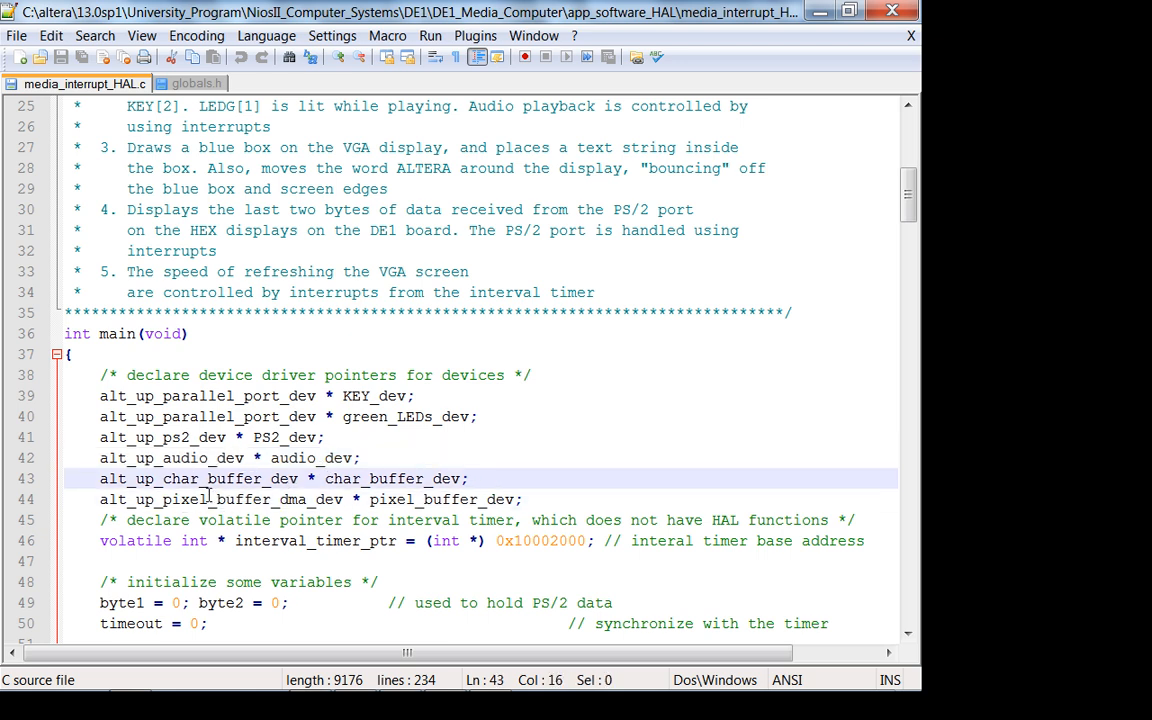
{"action": "scroll", "scroll_direction": "down", "scroll_amount": 3}
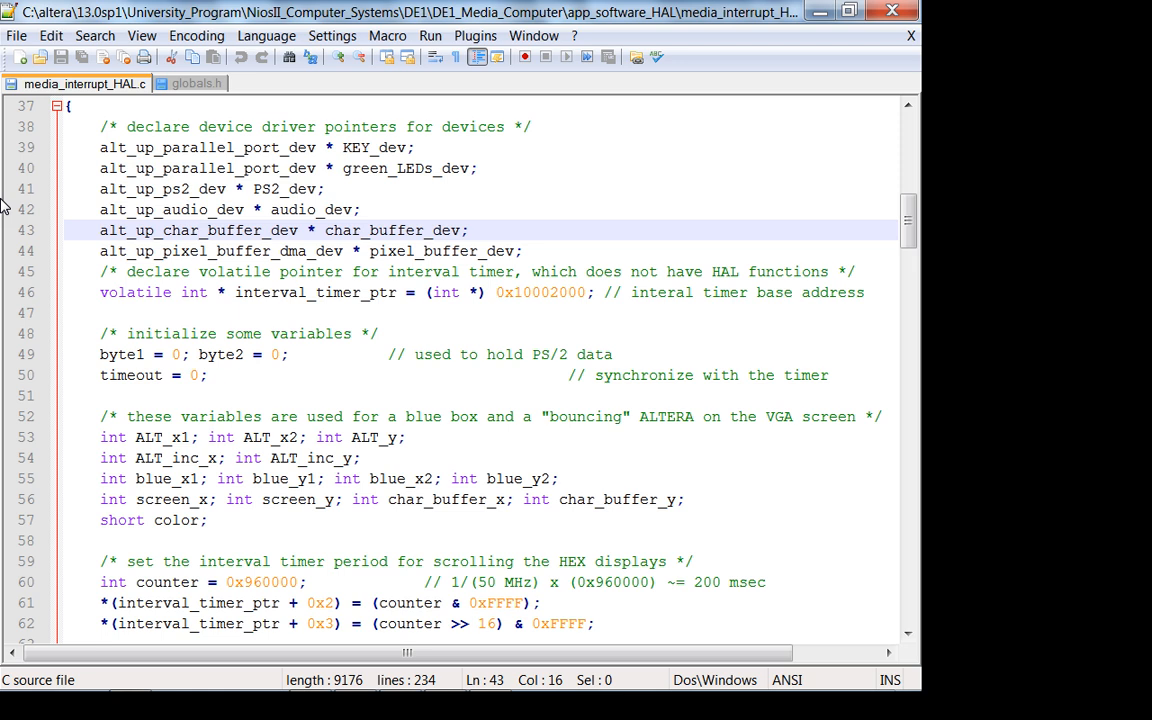
{"action": "left_click", "coordinate": [128, 676]}
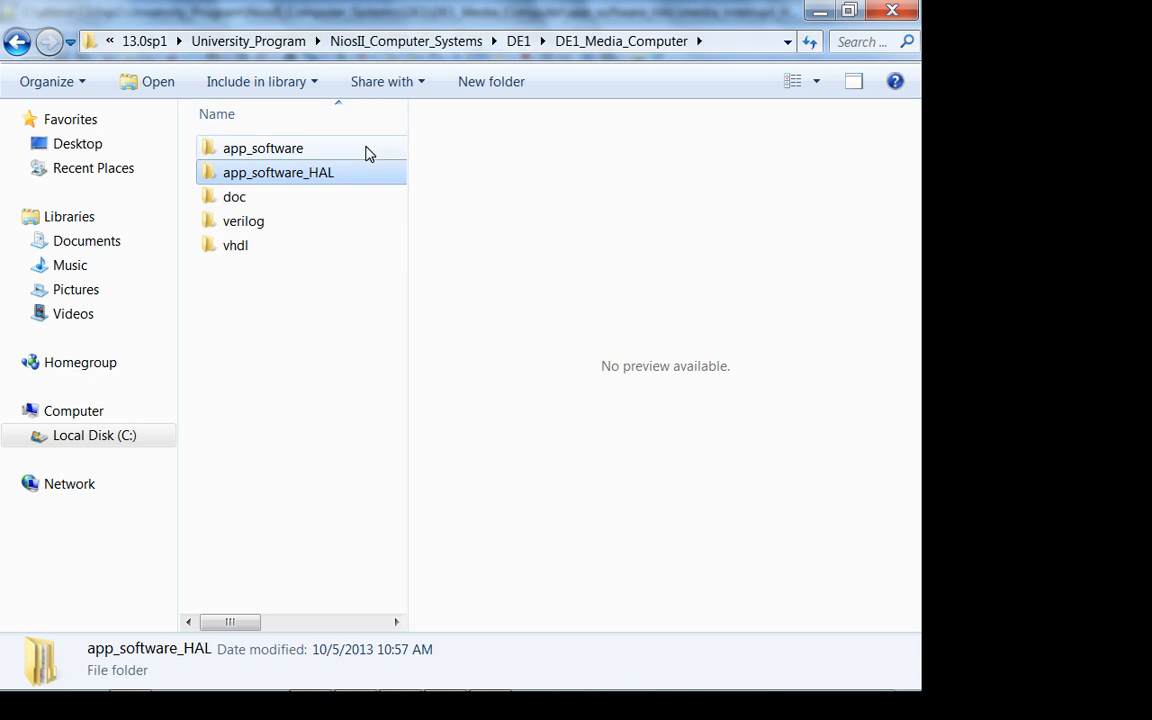
Navigate into app_software's test_Media_Computer_C folder and show the actions for test_Media_Computer.c
{"action": "double_click", "coordinate": [262, 148]}
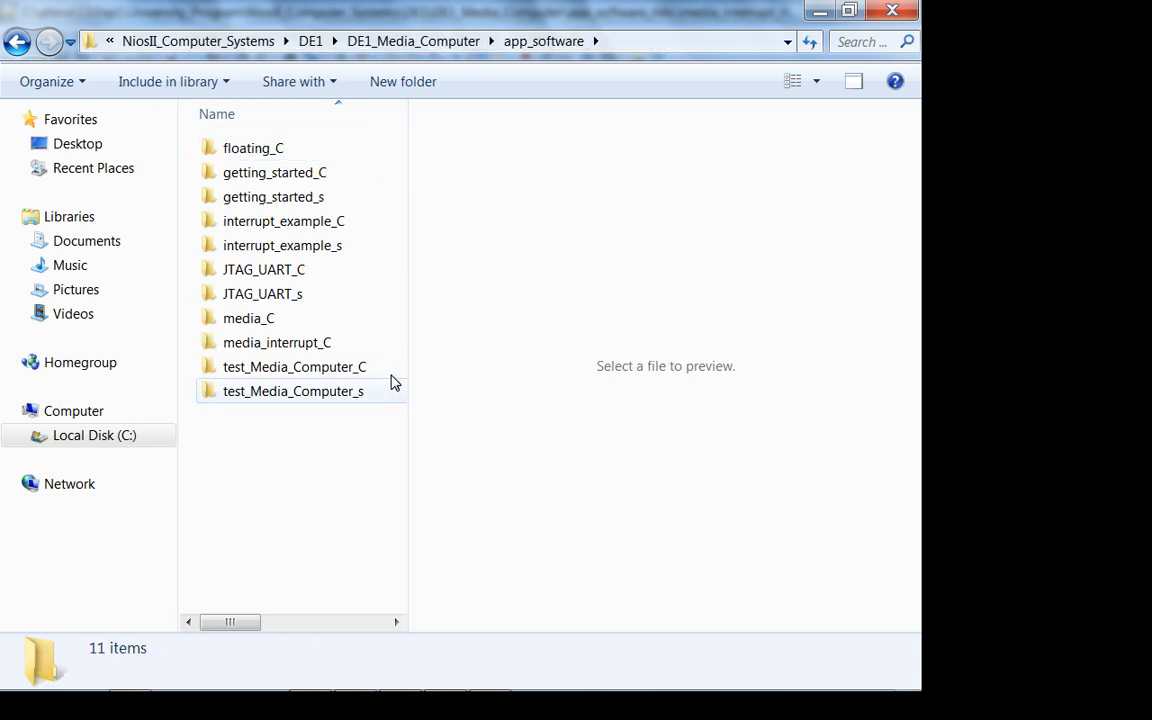
{"action": "double_click", "coordinate": [294, 366]}
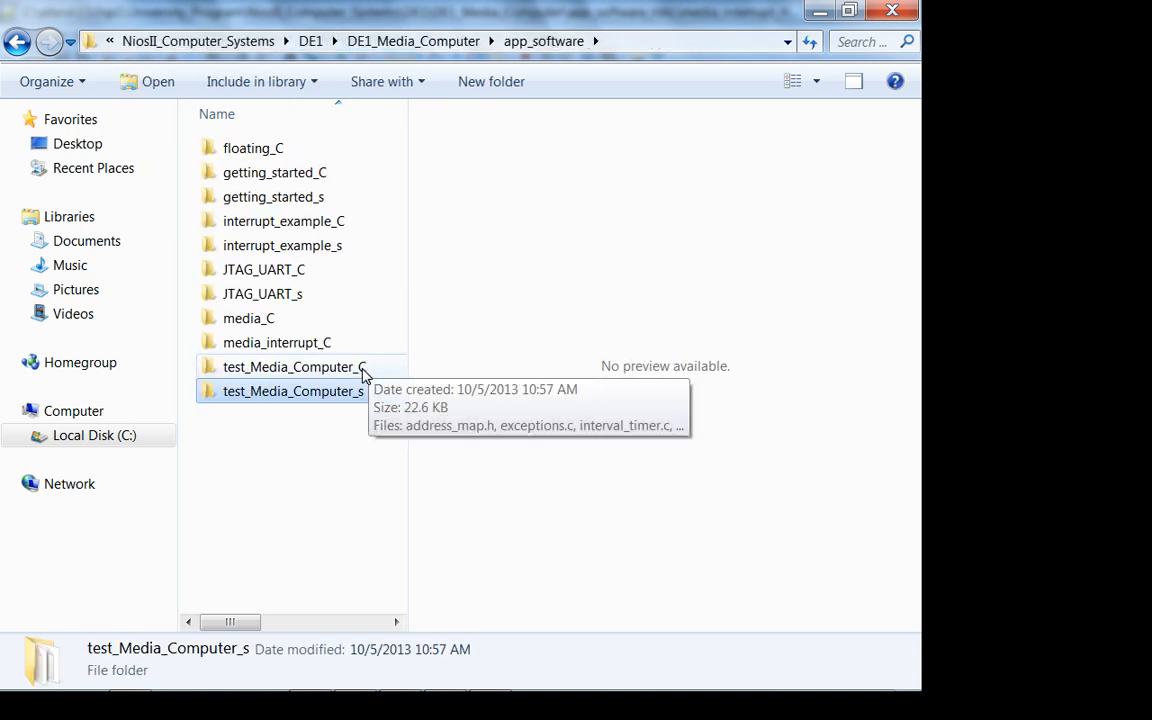
{"action": "double_click", "coordinate": [292, 366]}
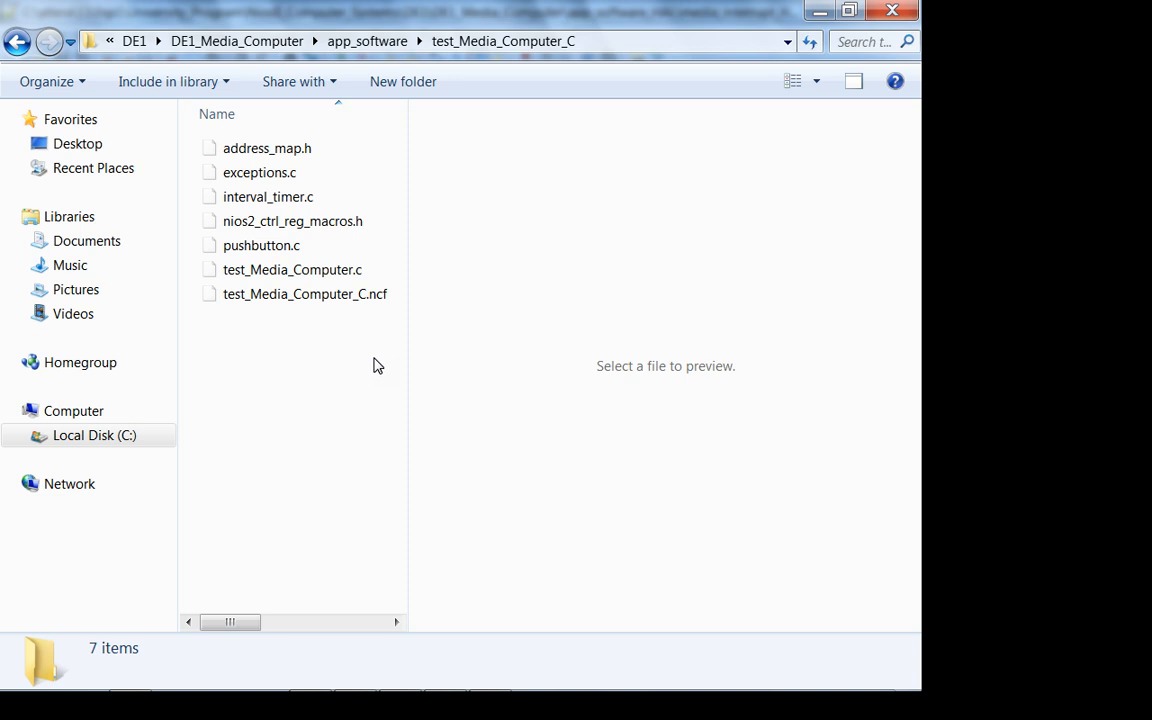
{"action": "right_click", "coordinate": [292, 268]}
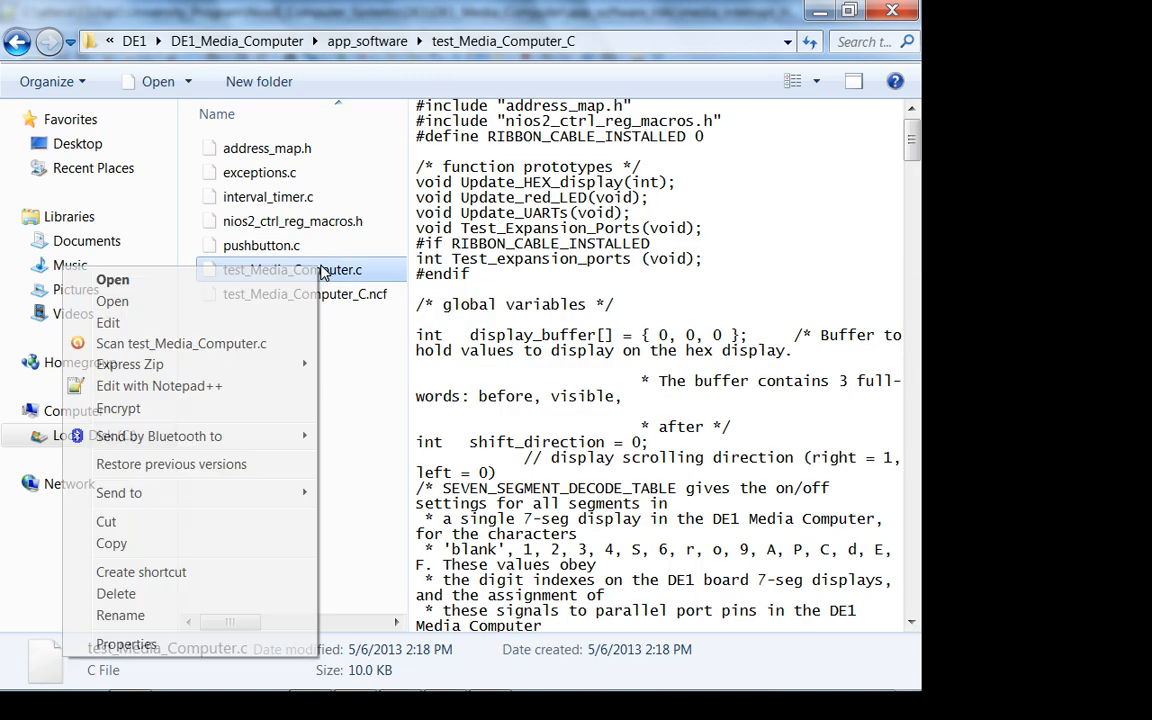
Open test_Media_Computer.c in Notepad++ and highlight SRAM_ptr through the SRAM test loop
{"action": "left_click", "coordinate": [158, 386]}
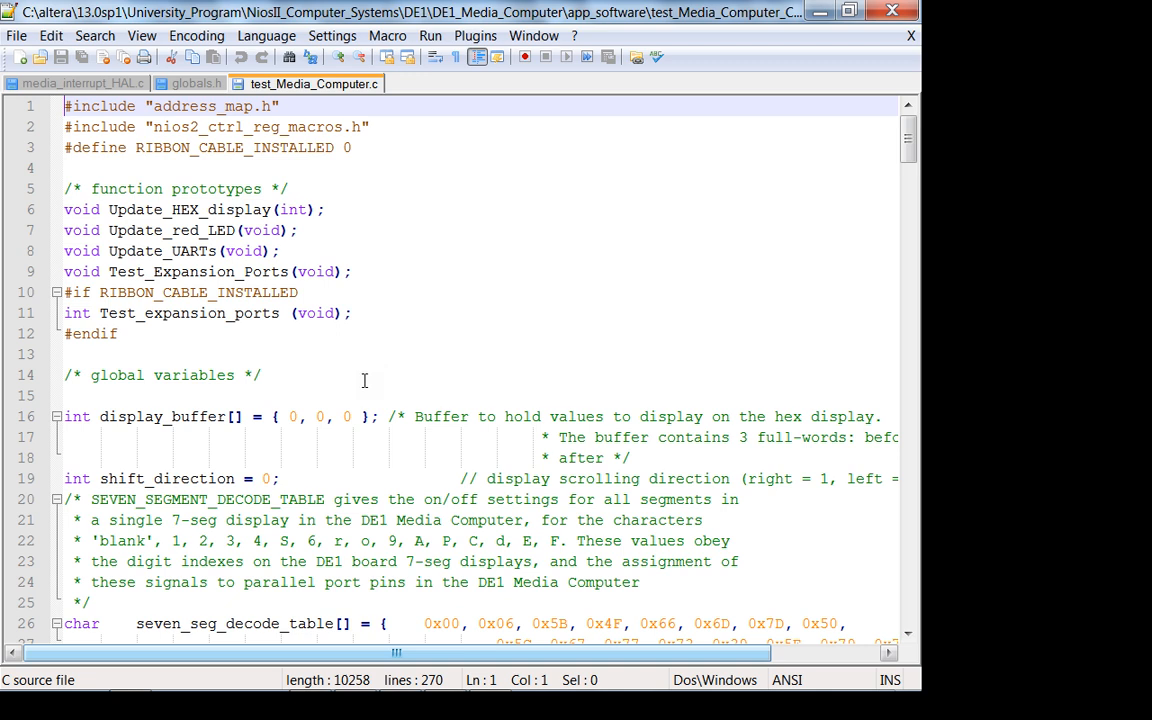
{"action": "scroll", "scroll_direction": "down", "scroll_amount": 3}
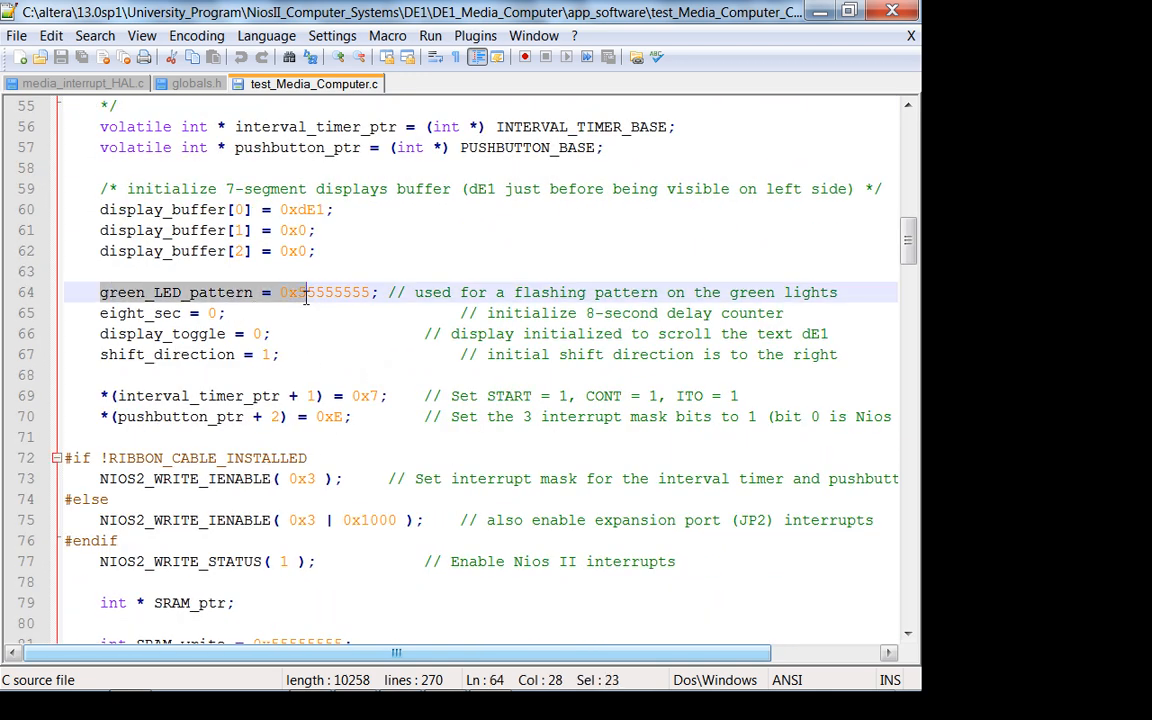
{"action": "scroll", "scroll_direction": "down", "scroll_amount": 3}
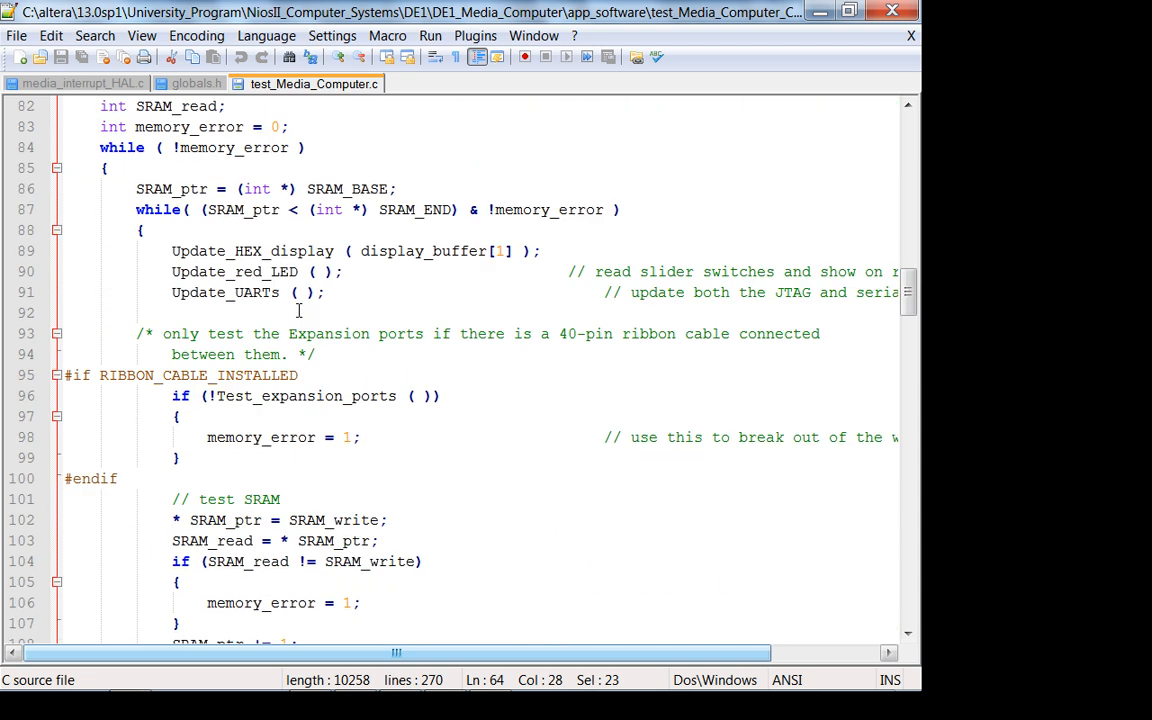
{"action": "scroll", "scroll_direction": "down", "scroll_amount": 3}
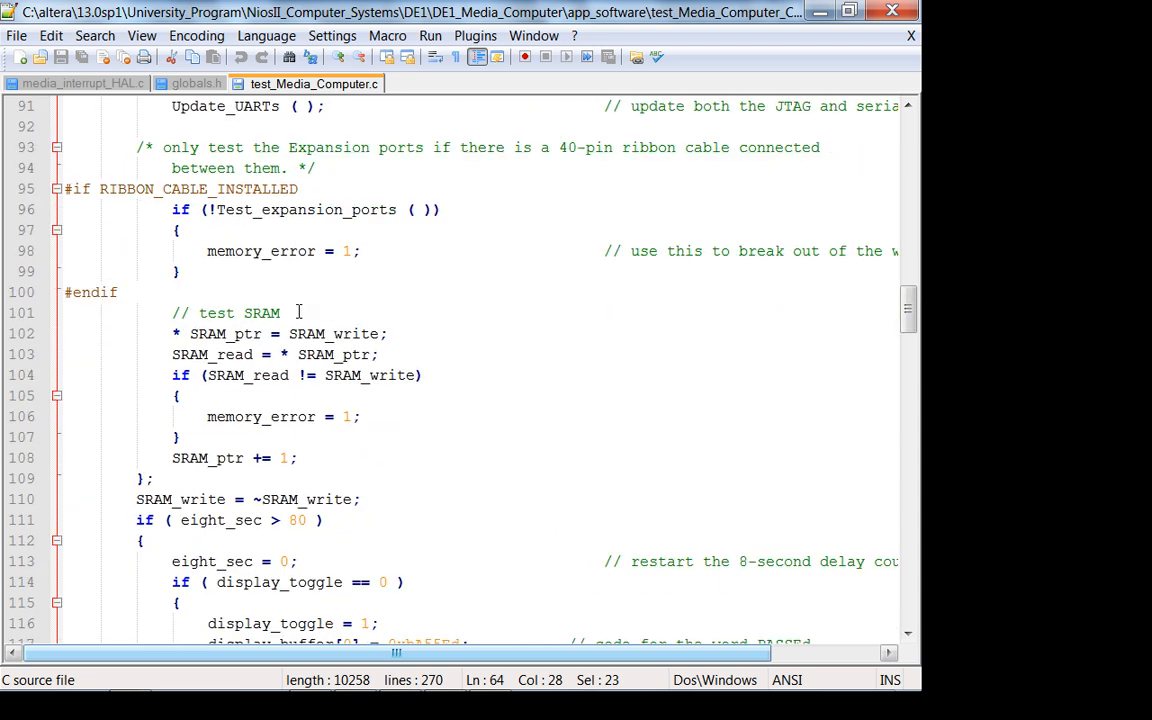
{"action": "scroll", "scroll_direction": "down", "scroll_amount": 3}
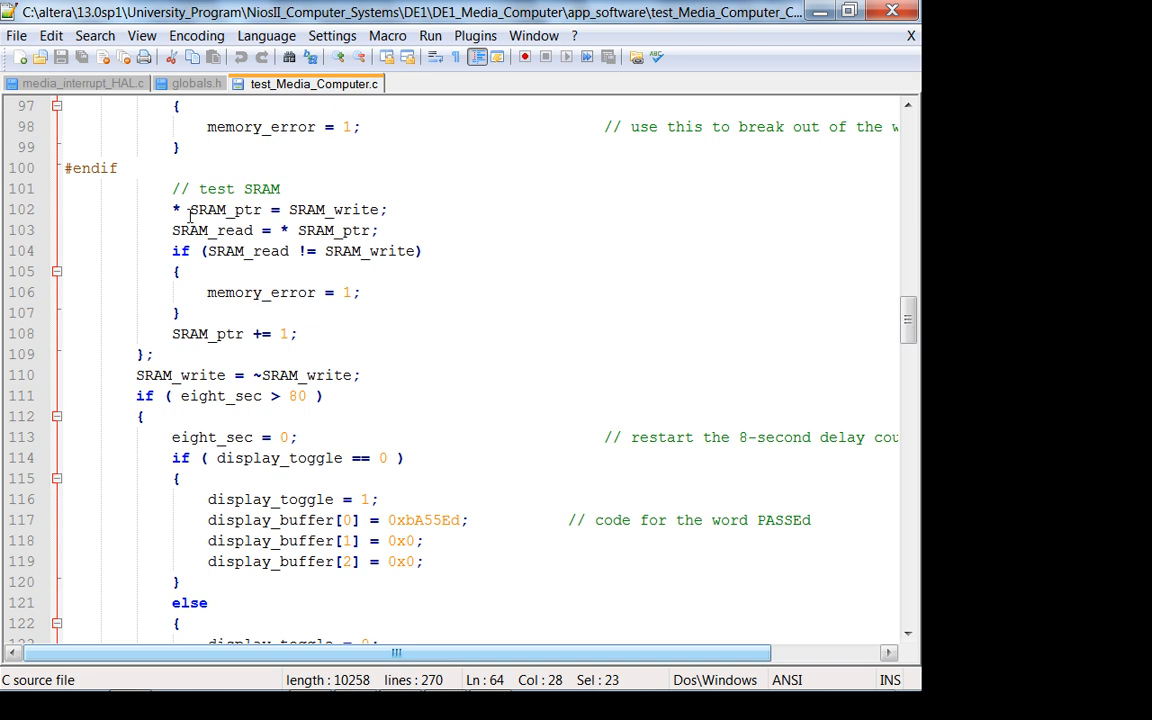
{"action": "double_click", "coordinate": [224, 210]}
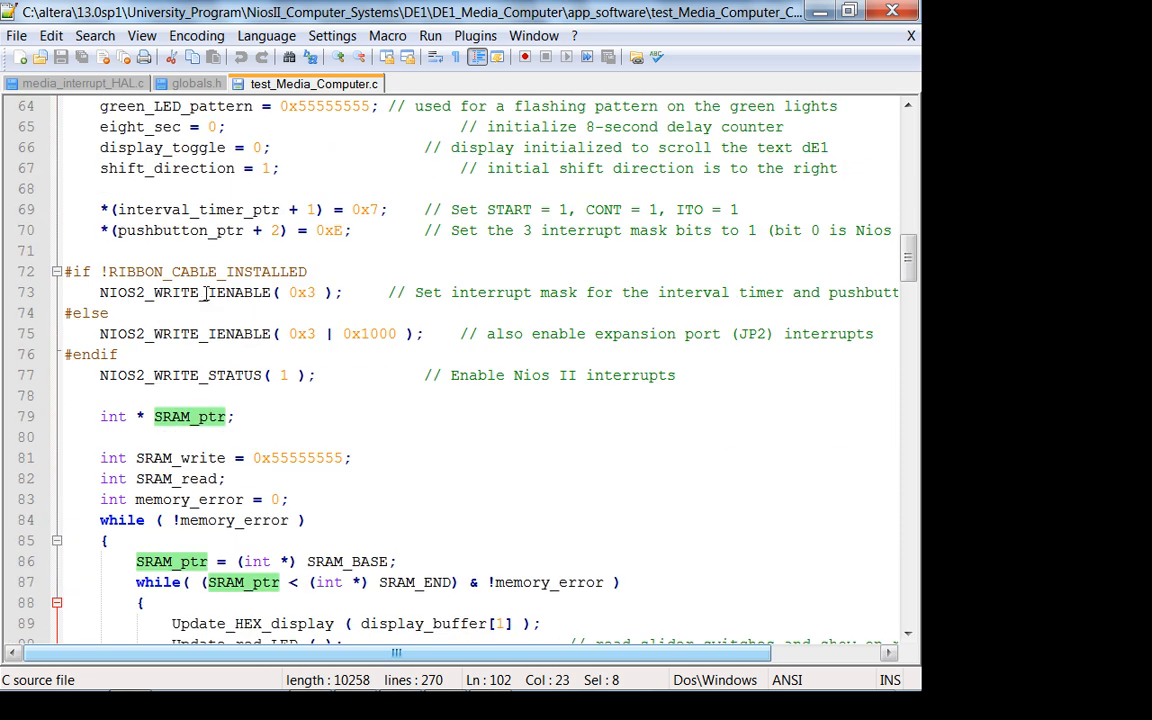
{"action": "scroll", "scroll_direction": "down", "scroll_amount": 3}
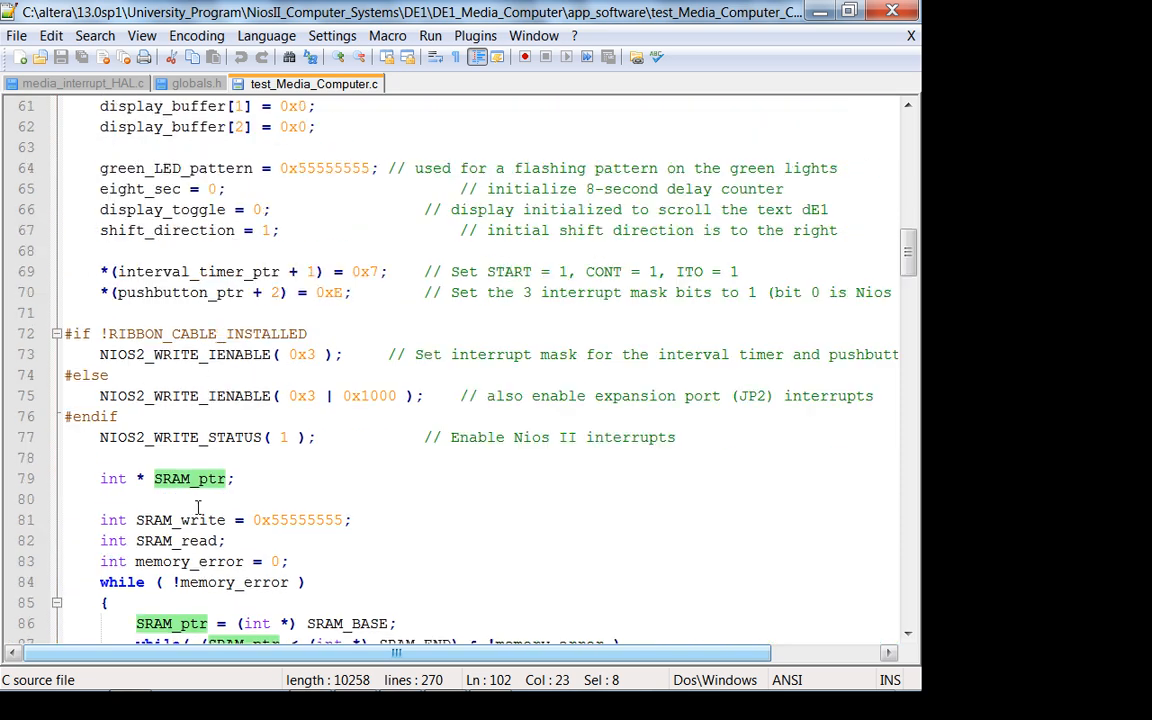
{"action": "scroll", "scroll_direction": "down", "scroll_amount": 3}
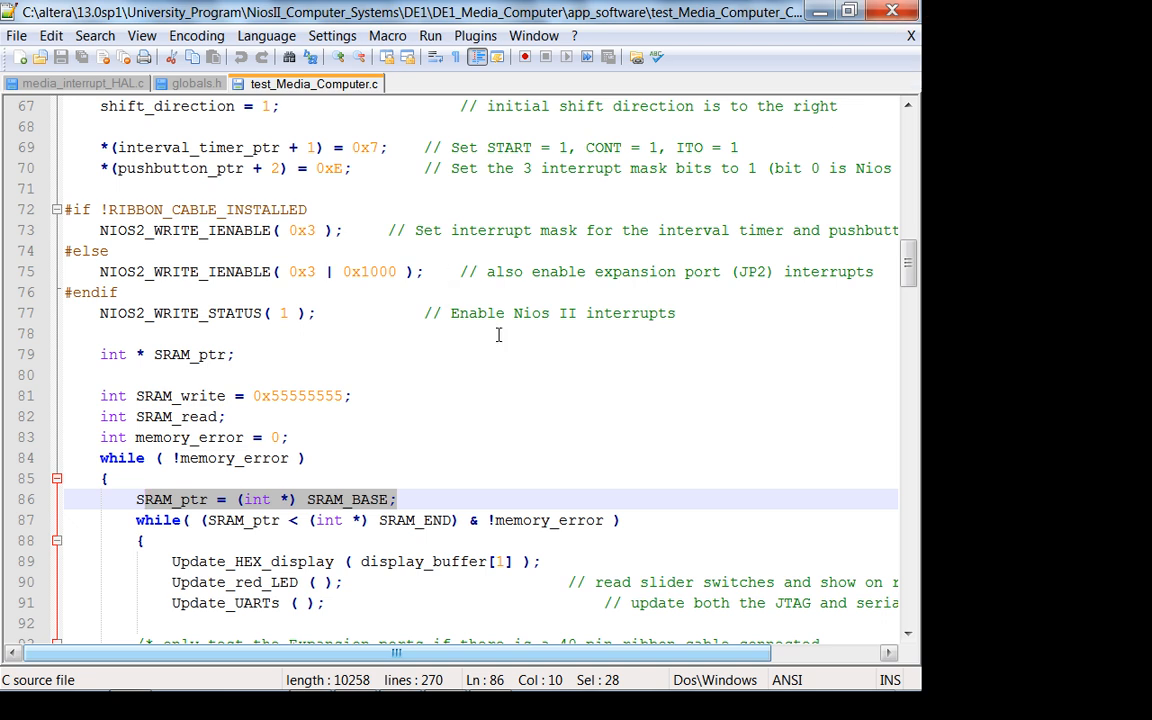
{"action": "mouse_move", "coordinate": [132, 498]}
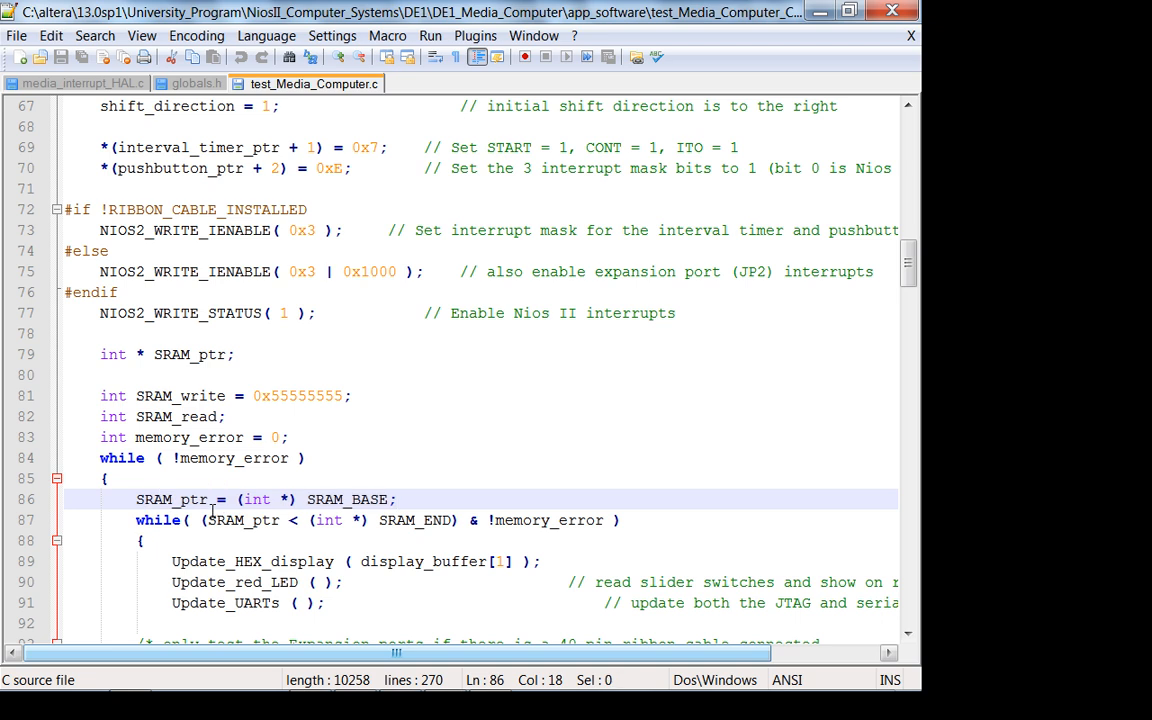
{"action": "mouse_move", "coordinate": [210, 512]}
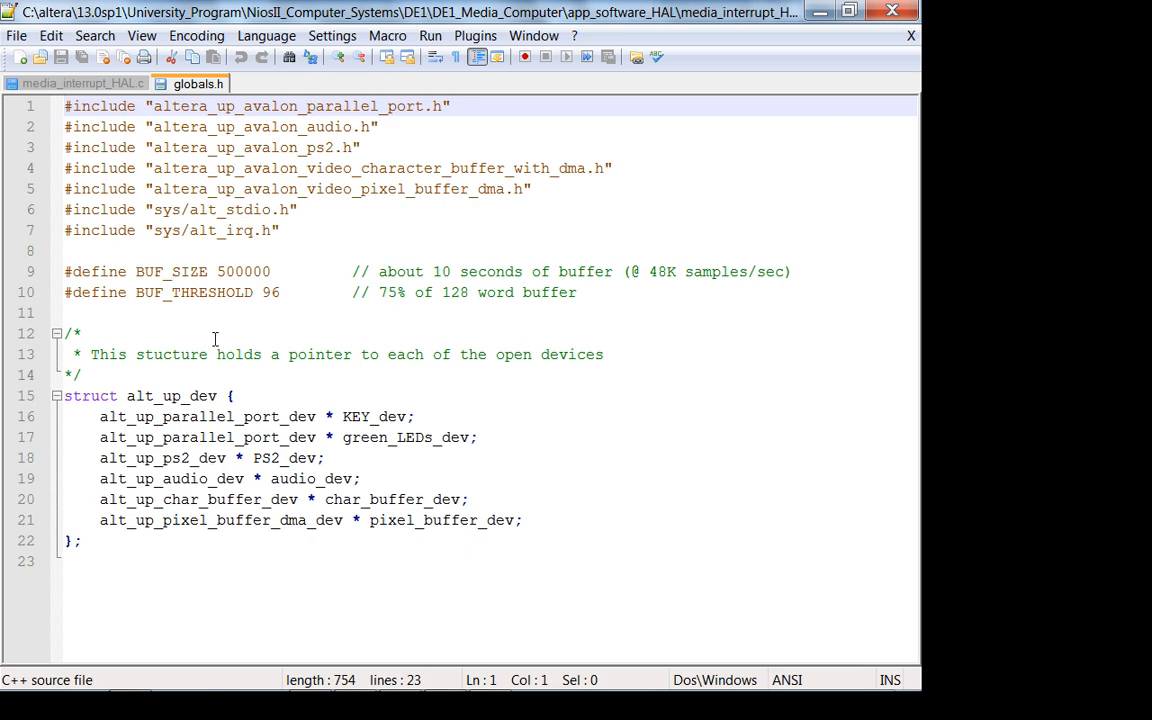
Switch to media_interrupt_HAL.c, scroll to the audio port section and select alt_up_audio in the open call
{"action": "left_click", "coordinate": [84, 84]}
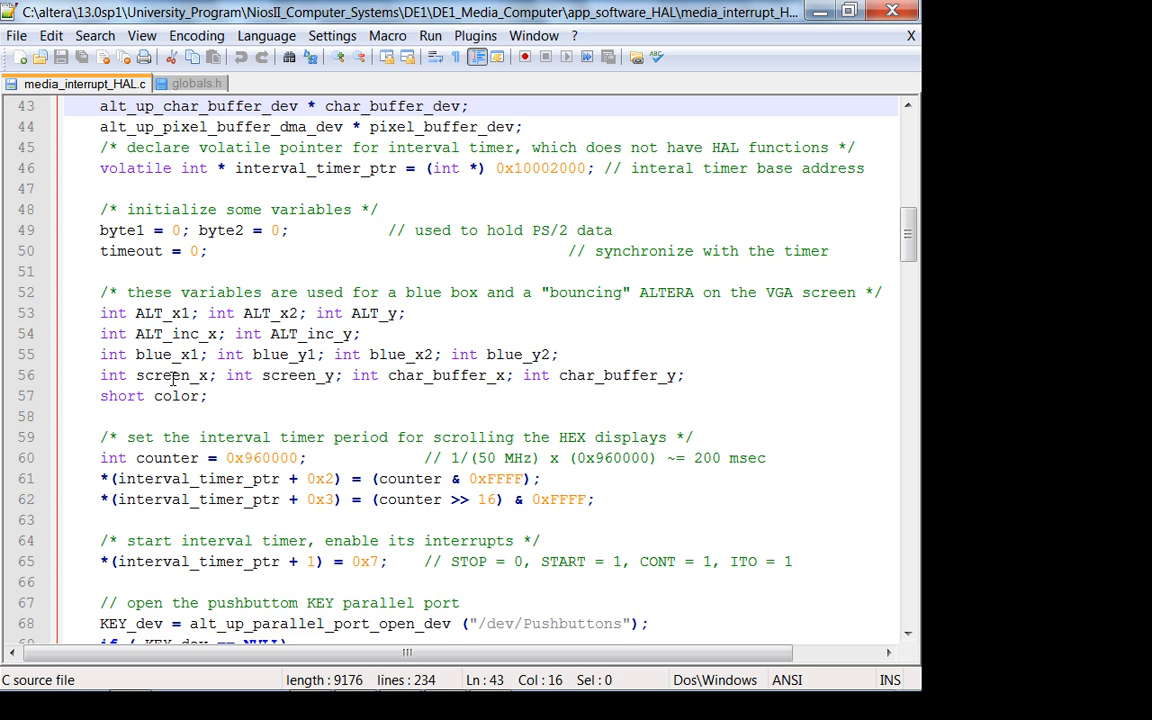
{"action": "scroll", "scroll_direction": "down", "scroll_amount": 3}
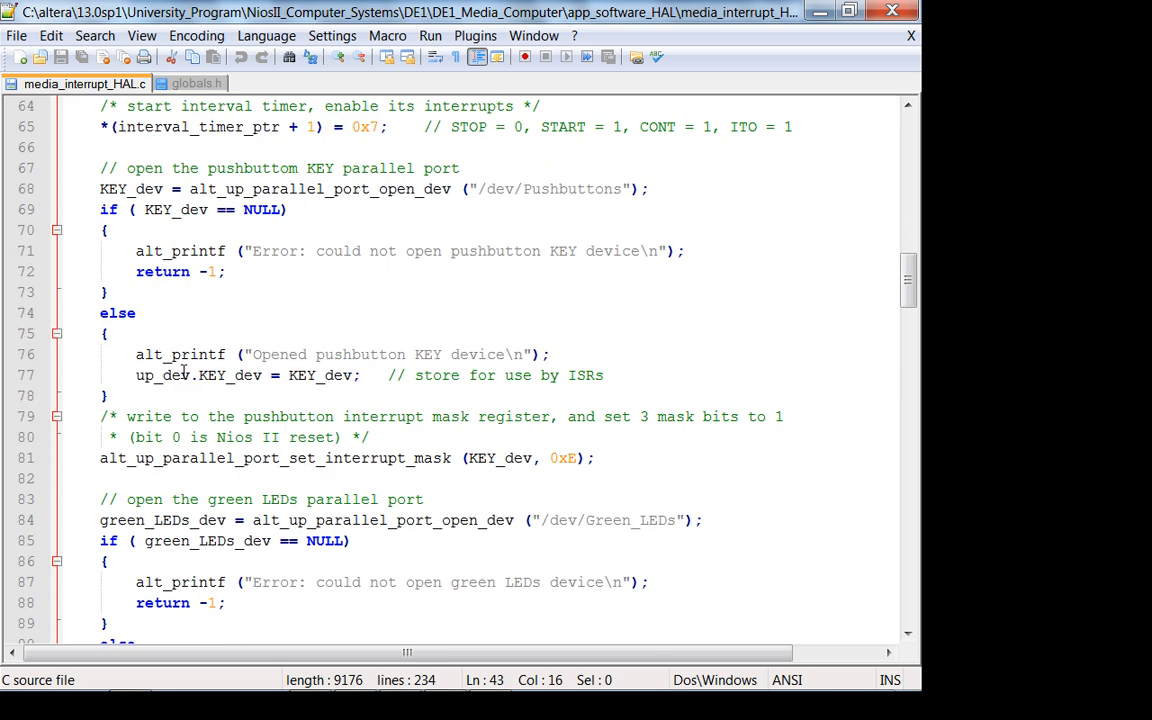
{"action": "scroll", "scroll_direction": "down", "scroll_amount": 3}
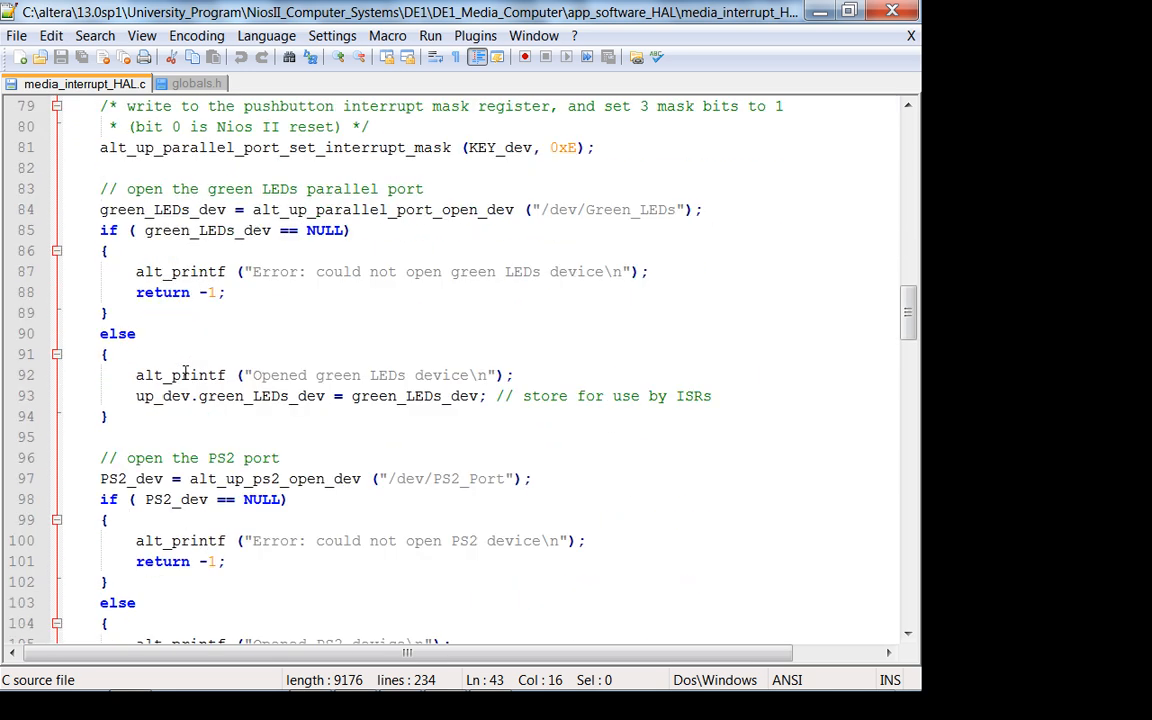
{"action": "scroll", "scroll_direction": "down", "scroll_amount": 3}
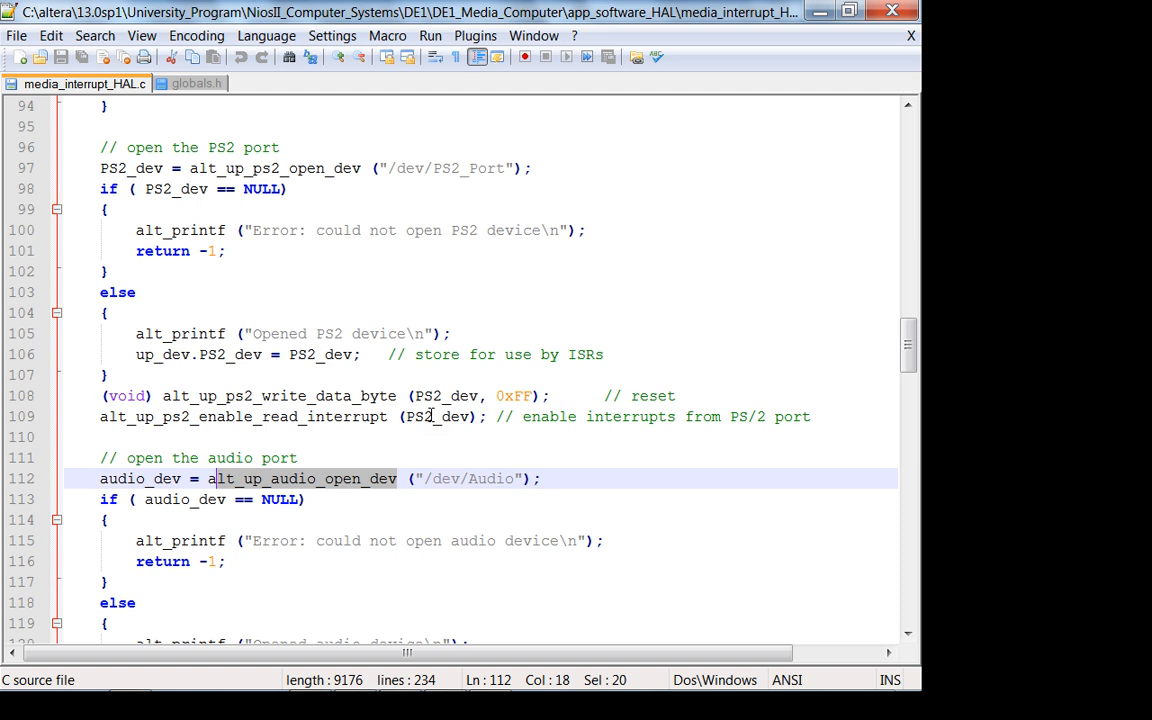
{"action": "mouse_move", "coordinate": [340, 500]}
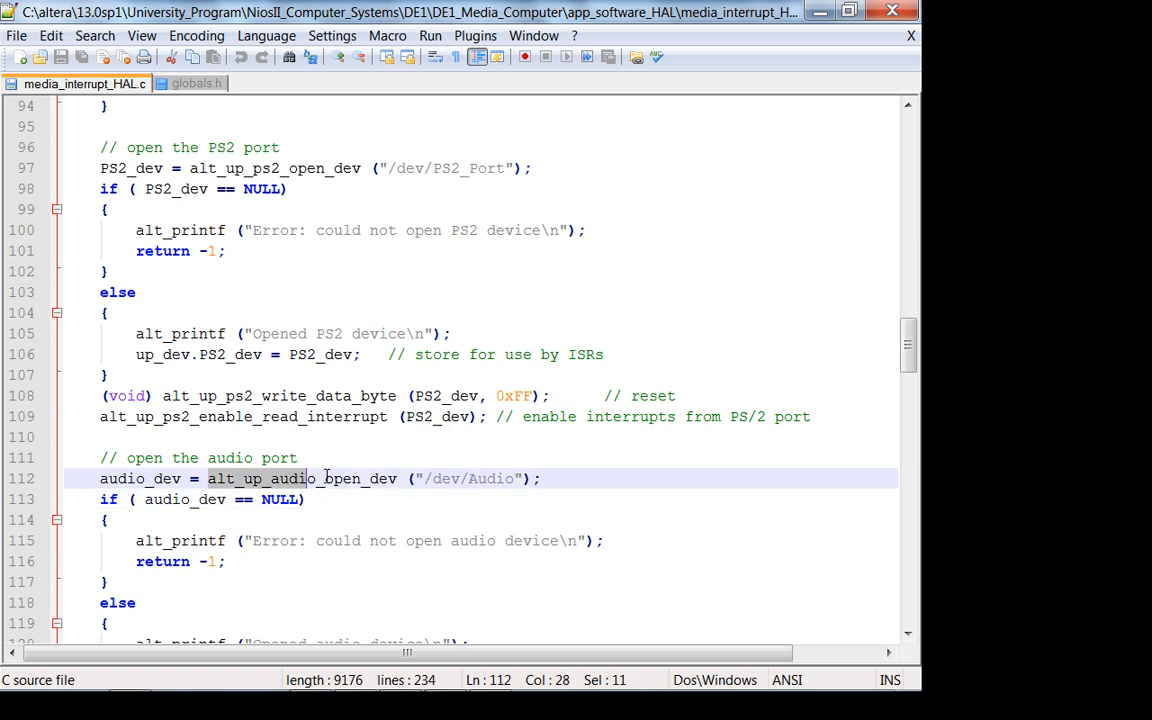
{"action": "left_click_drag", "start_coordinate": [318, 478], "coordinate": [352, 478]}
{"action": "type", "text": "//"}
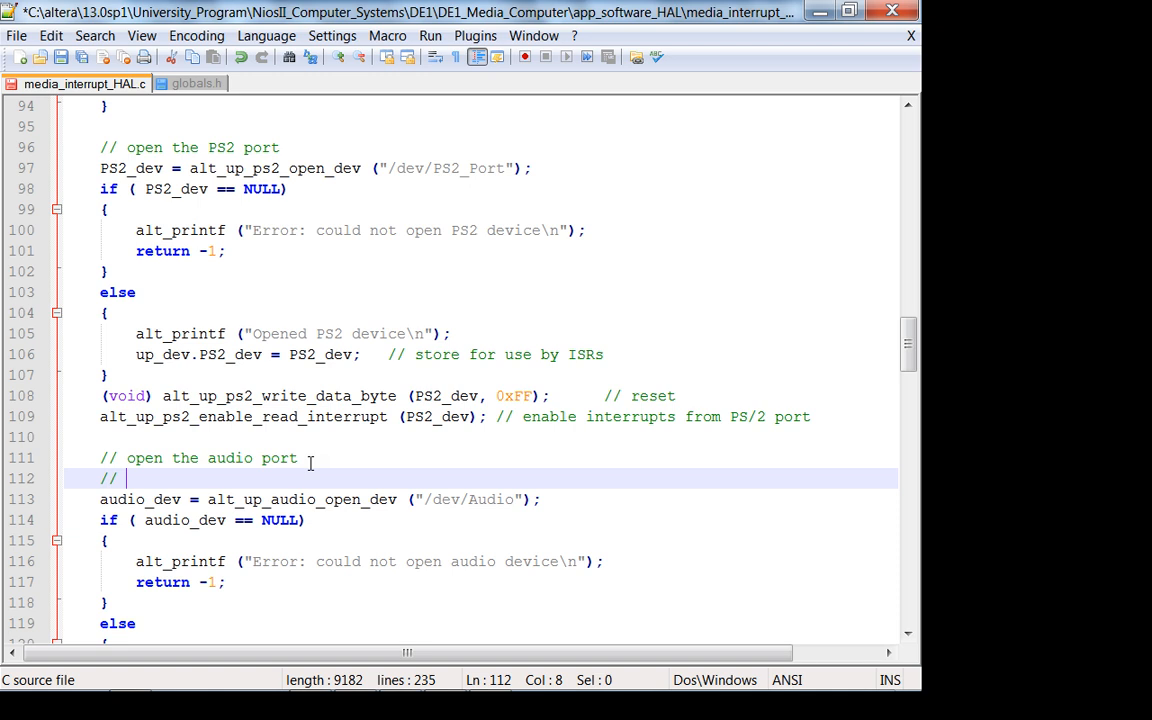
Type the comment 'To get the exact function name, look at BSP generated code' and highlight audio_dev
{"action": "type", "text": "To get the exact function name,"}
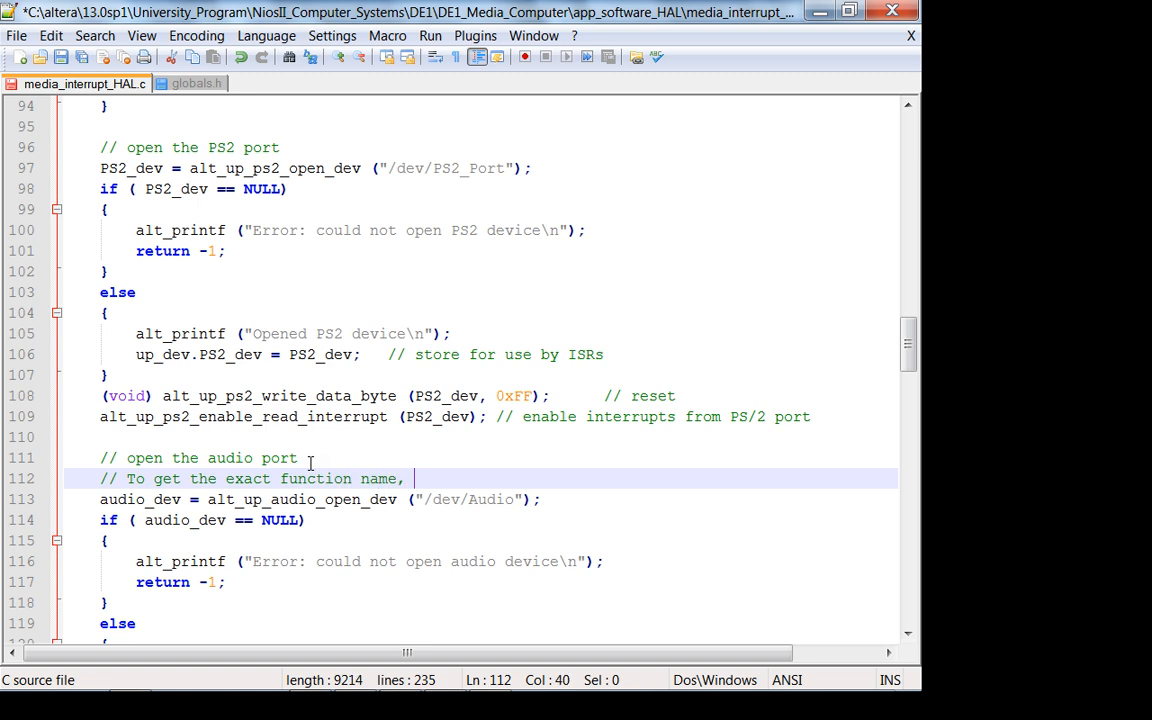
{"action": "type", "text": "look at B S"}
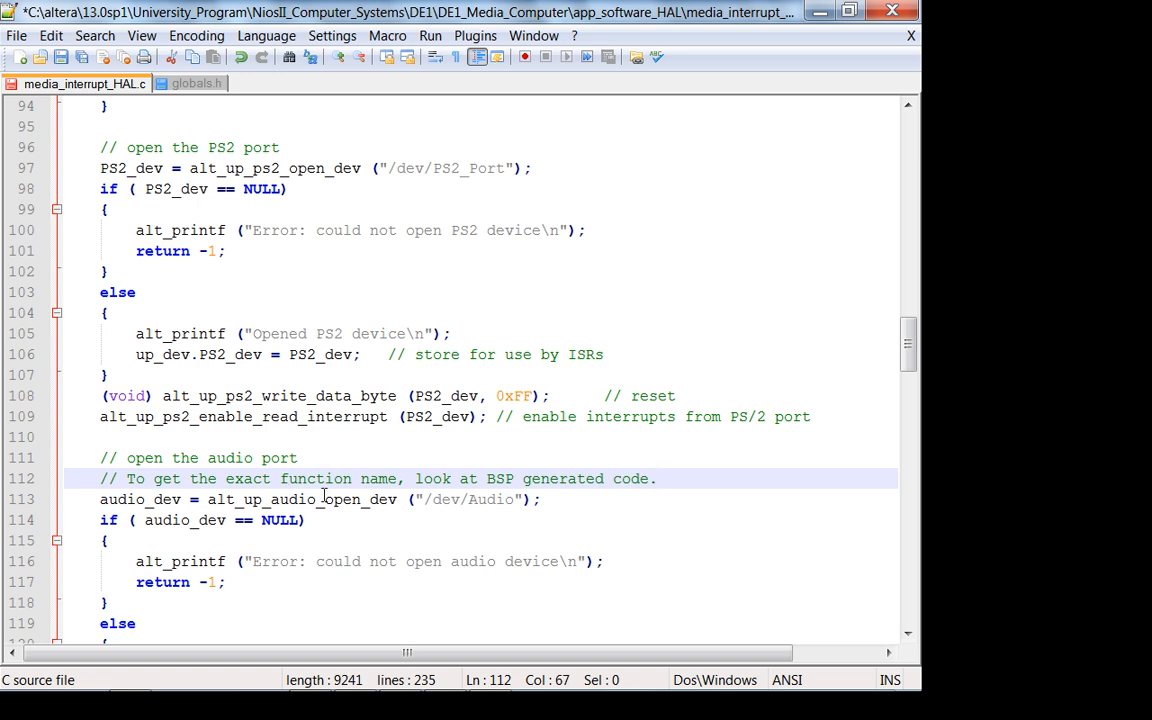
{"action": "left_click", "coordinate": [320, 500]}
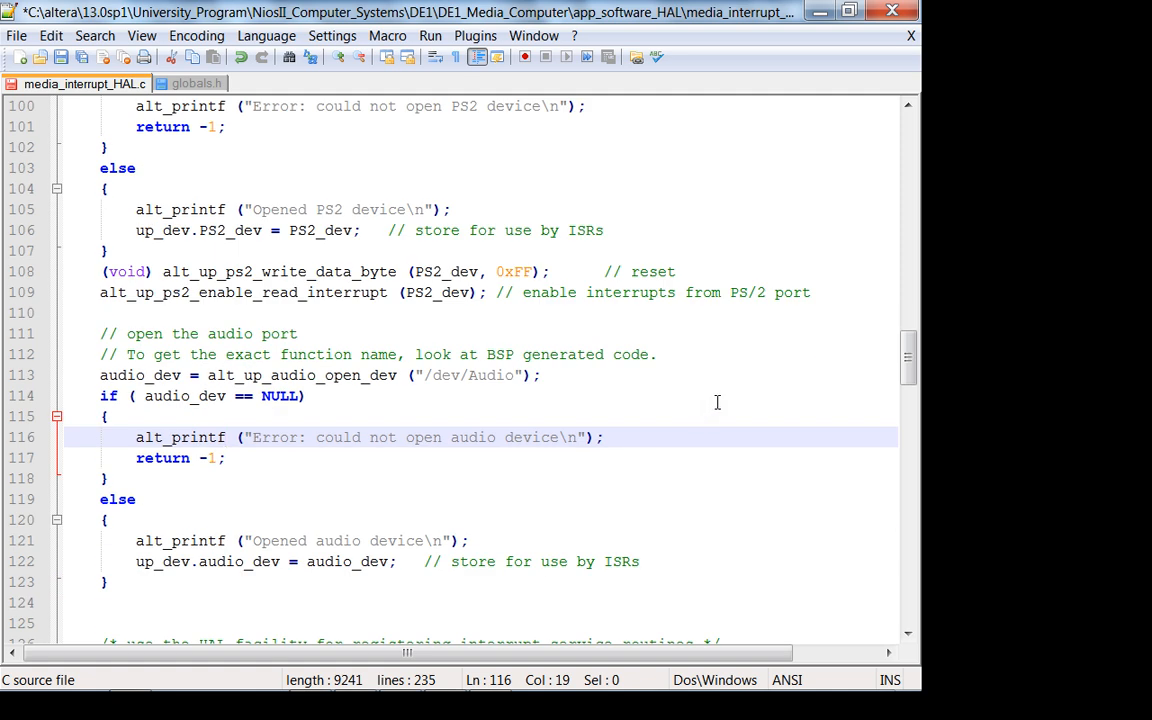
{"action": "mouse_move", "coordinate": [710, 408]}
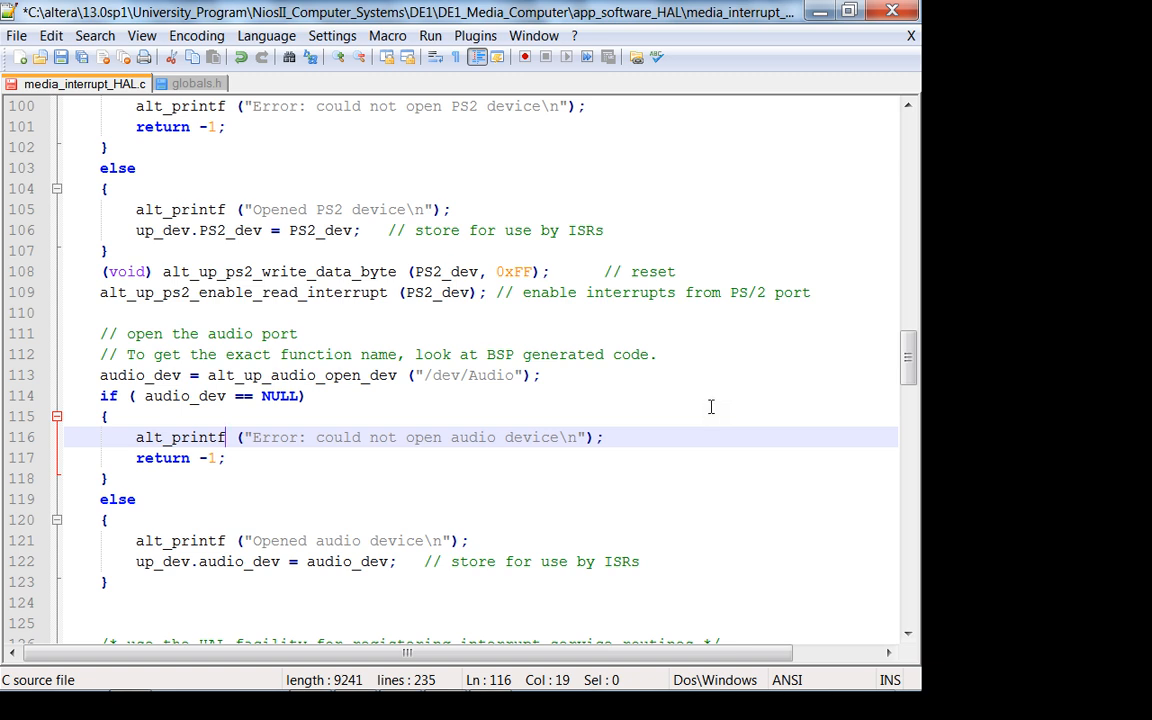
{"action": "mouse_move", "coordinate": [458, 424]}
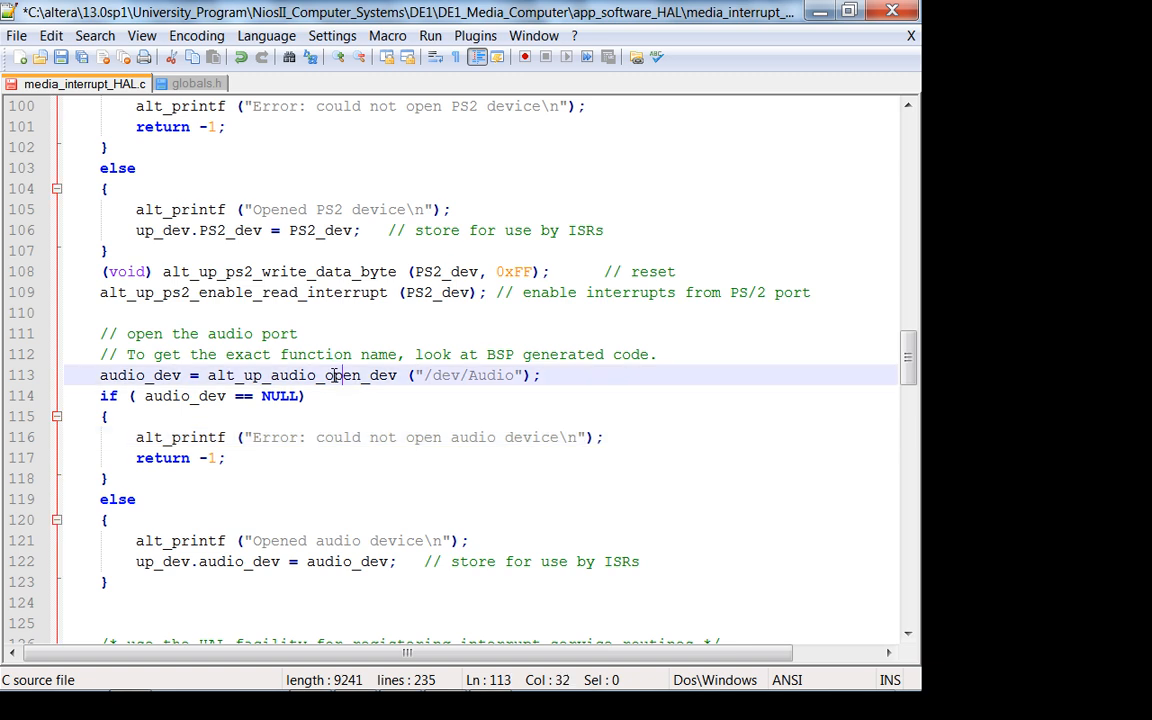
{"action": "scroll", "scroll_direction": "down", "scroll_amount": 3}
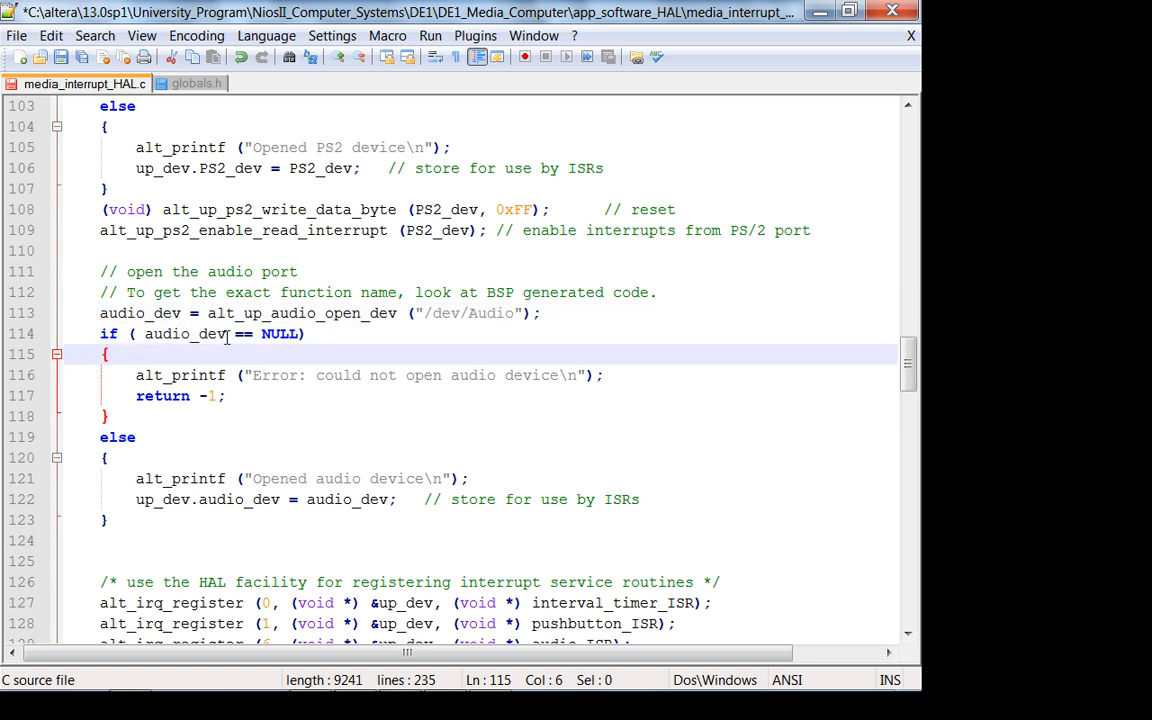
{"action": "double_click", "coordinate": [184, 332]}
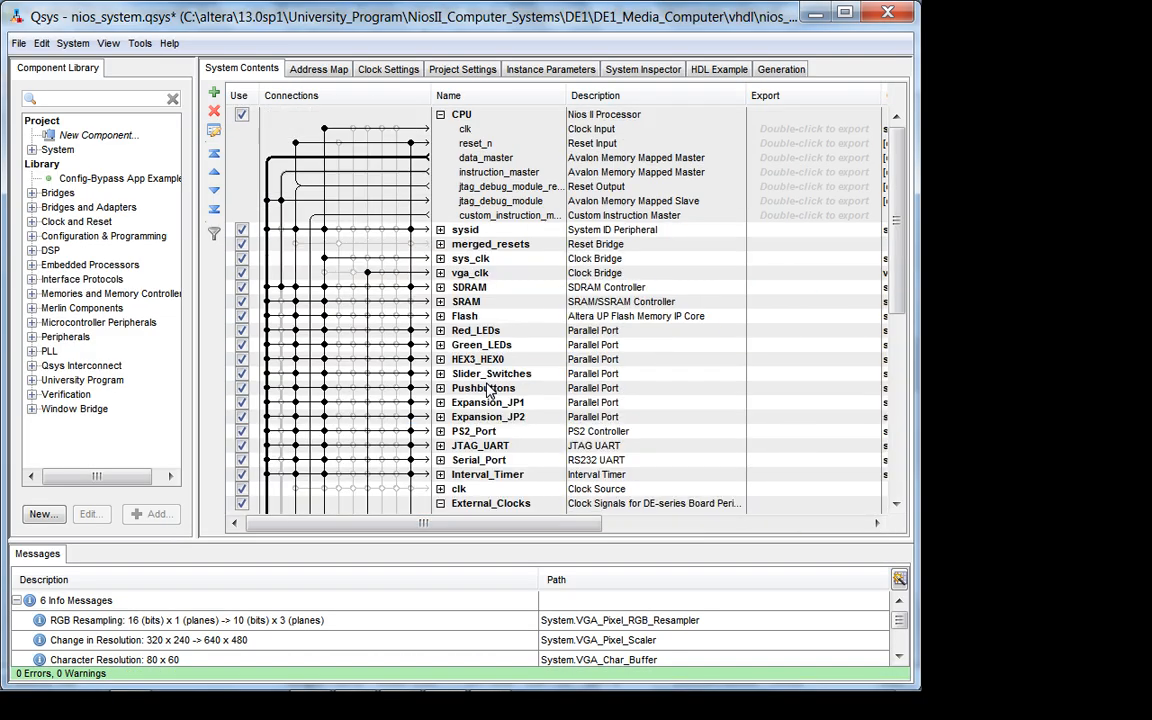
{"action": "mouse_move", "coordinate": [484, 358]}
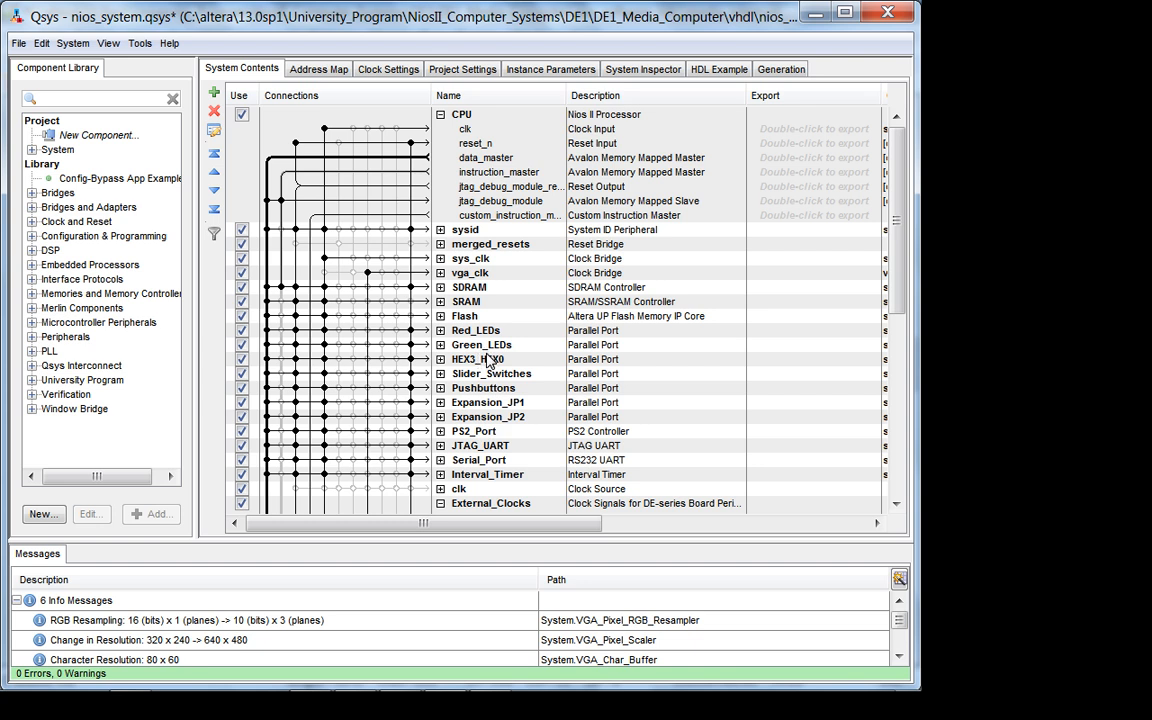
{"action": "left_click", "coordinate": [480, 444]}
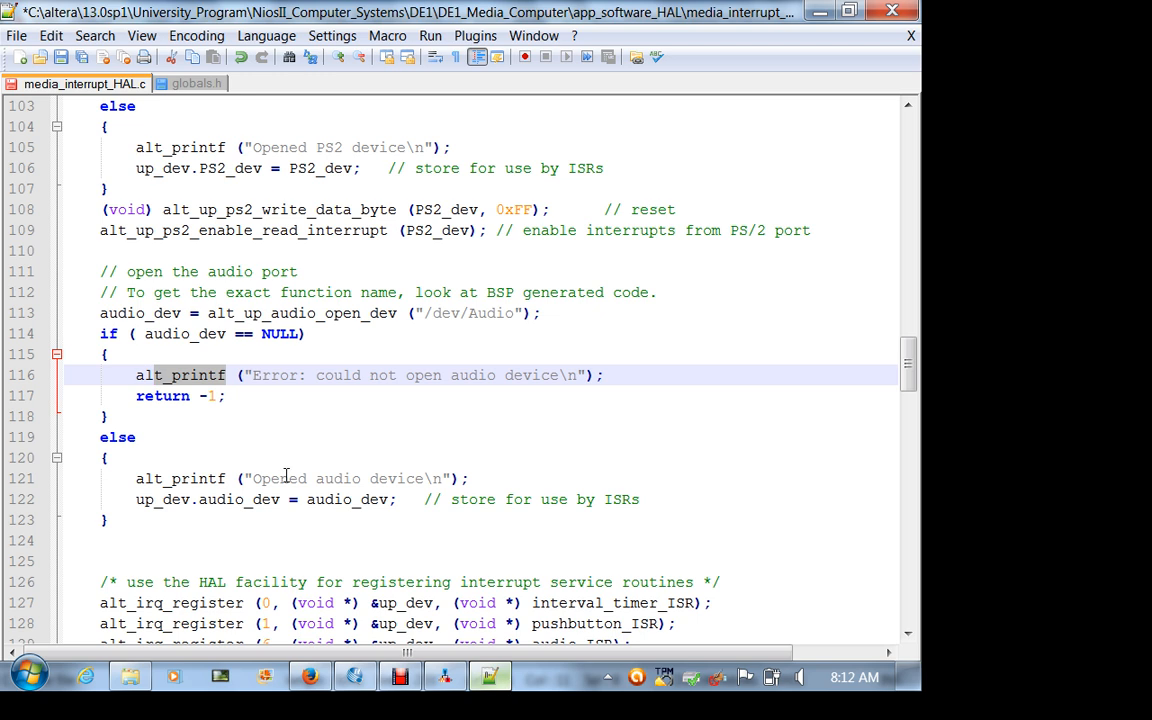
Highlight the alt_printf error call and up_dev.audio_dev, then check the audio_dev member in globals.h
{"action": "double_click", "coordinate": [180, 376]}
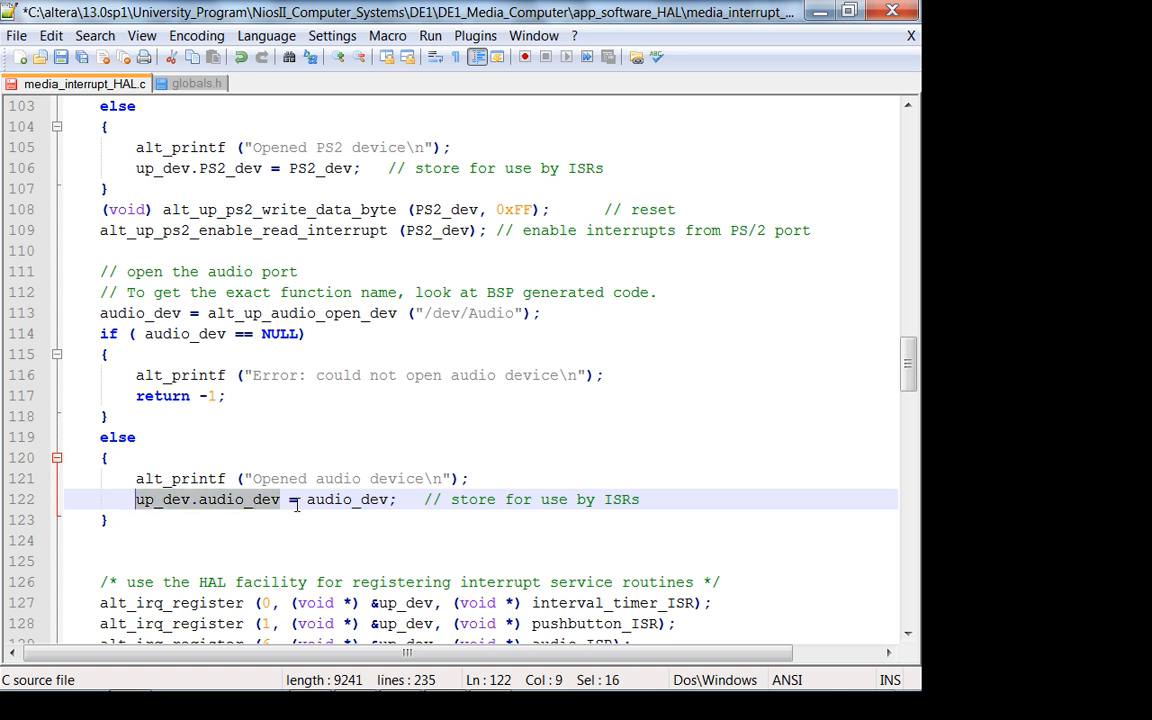
{"action": "double_click", "coordinate": [340, 500]}
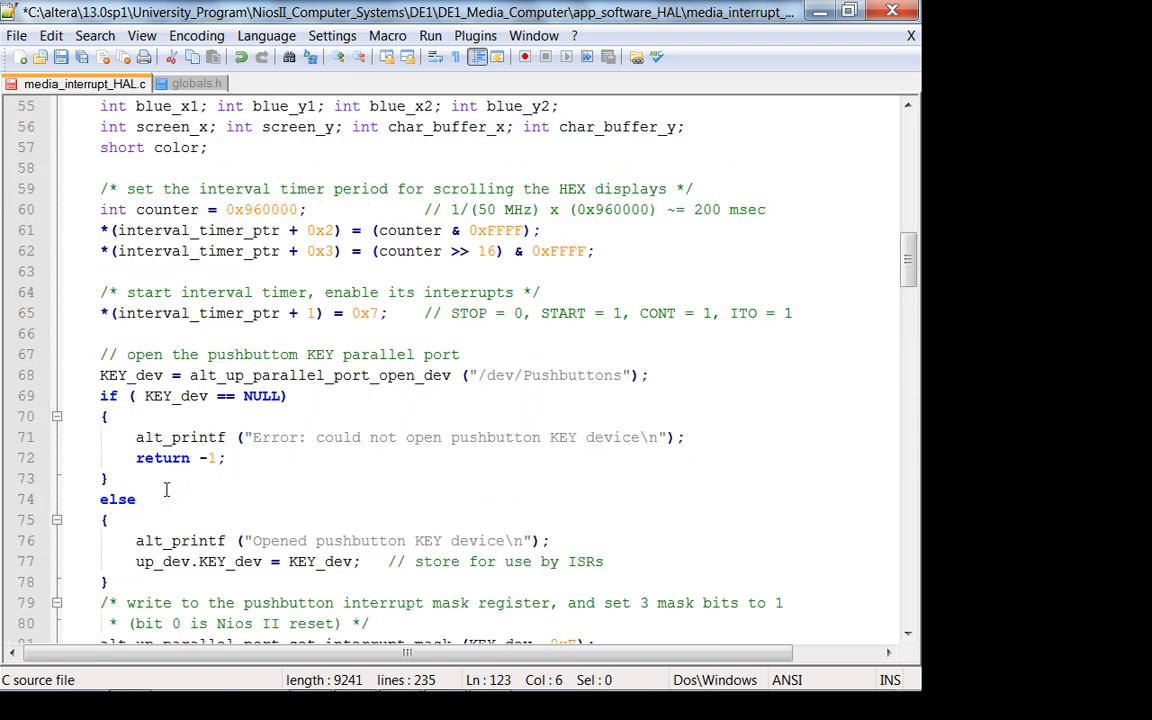
{"action": "scroll", "scroll_direction": "up", "scroll_amount": 3}
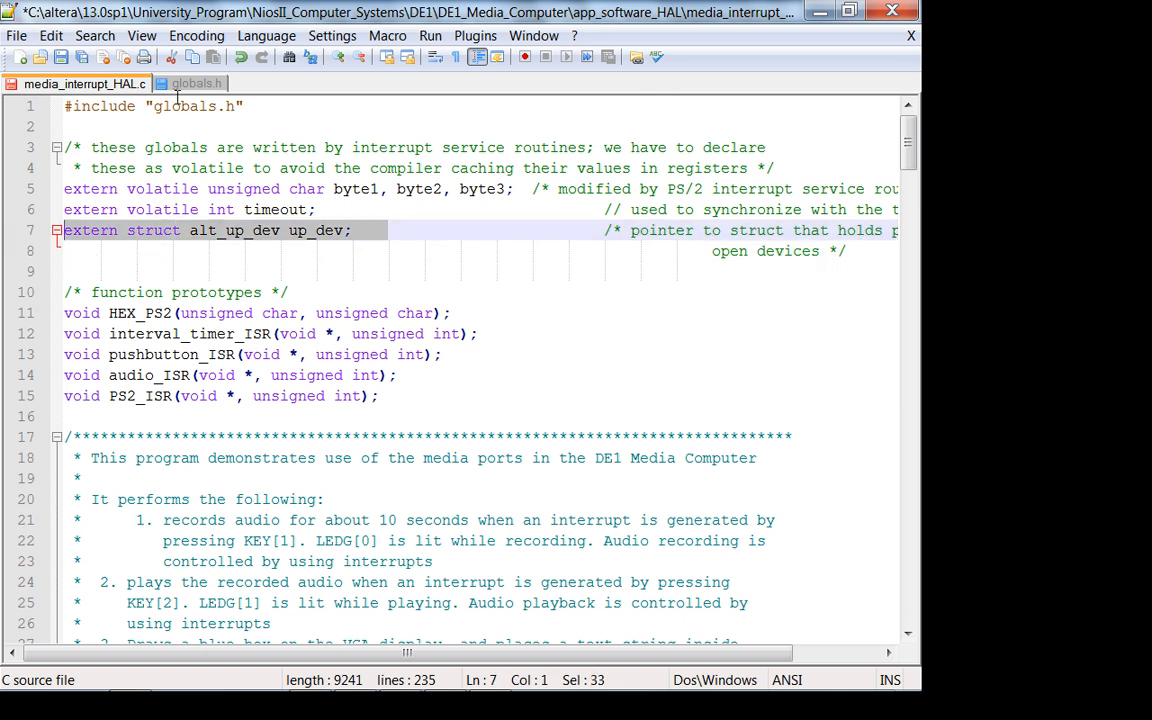
{"action": "left_click", "coordinate": [196, 84]}
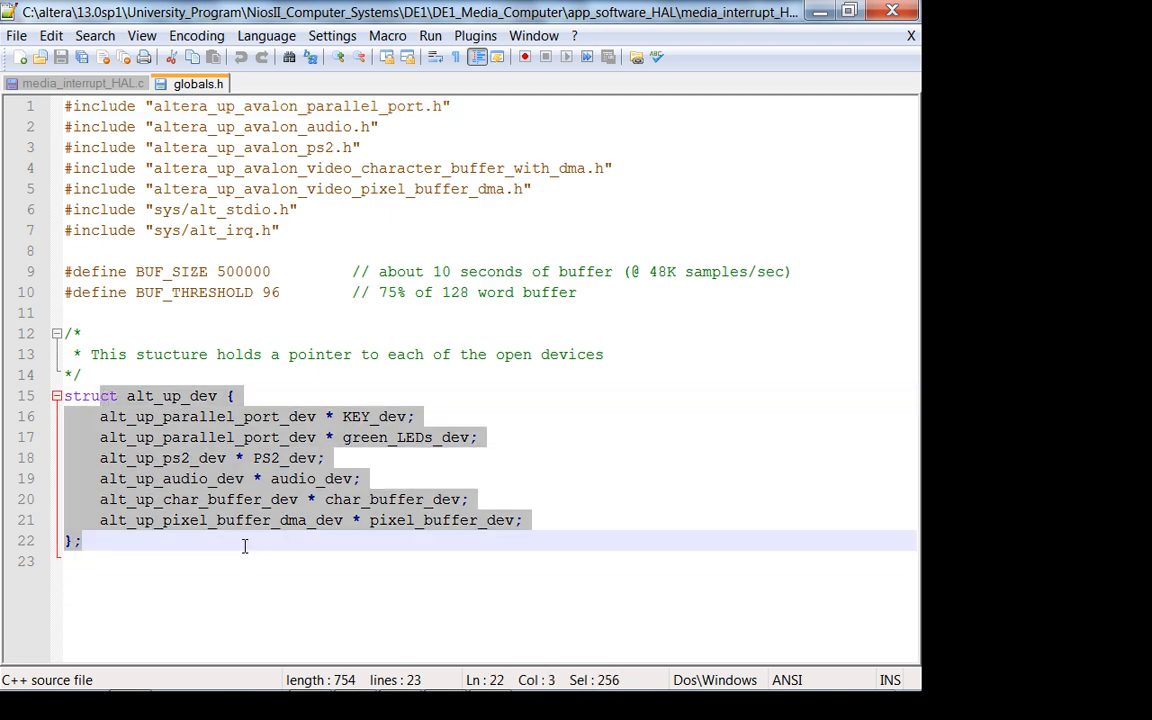
{"action": "left_click", "coordinate": [330, 478]}
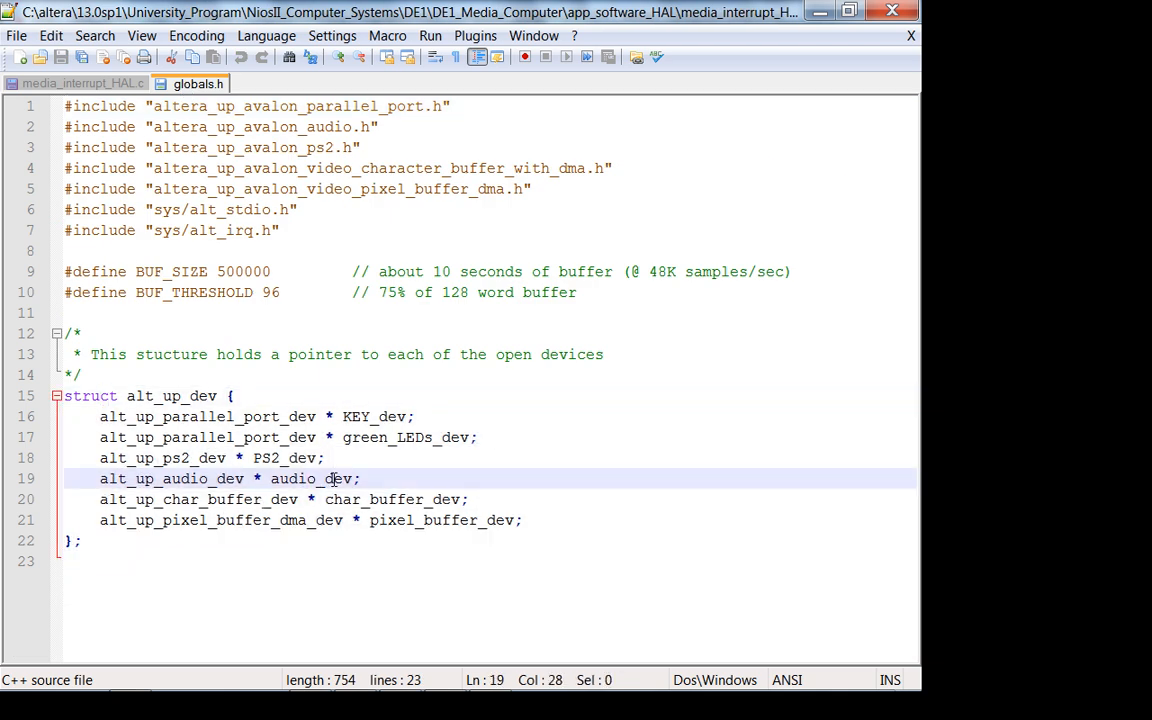
Back in media_interrupt_HAL.c, review the up_dev audio assignment and alt_irq_register calls, then go to Qsys
{"action": "left_click", "coordinate": [84, 84]}
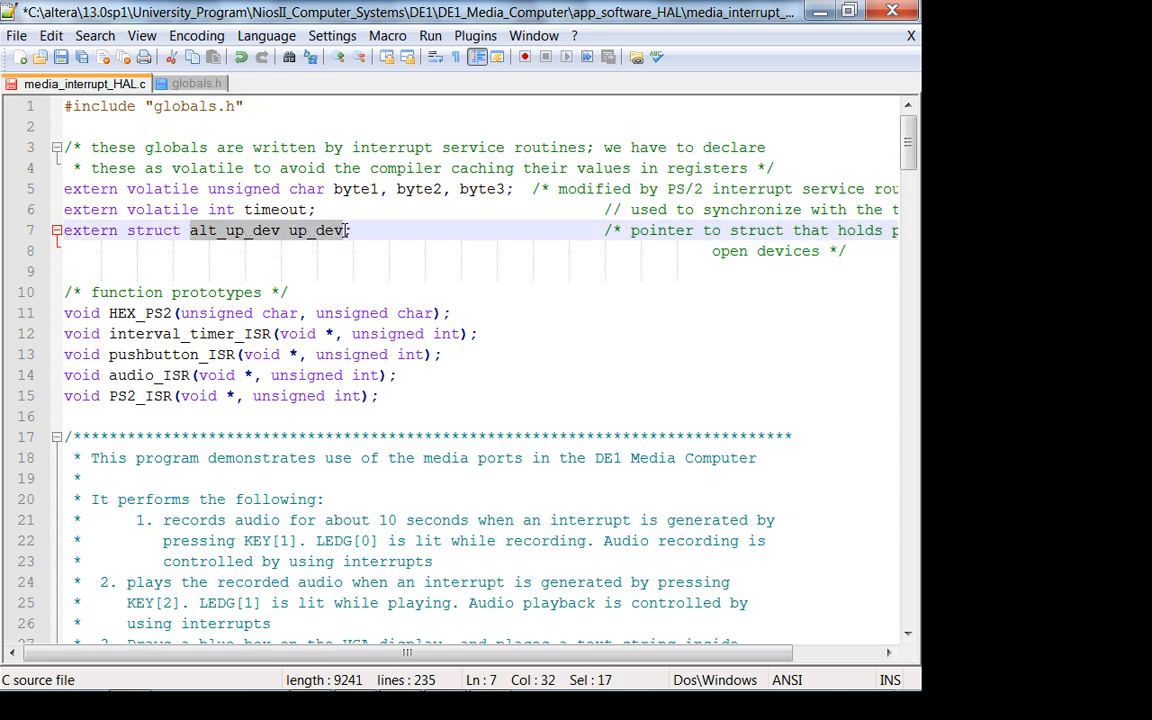
{"action": "scroll", "scroll_direction": "down", "scroll_amount": 3}
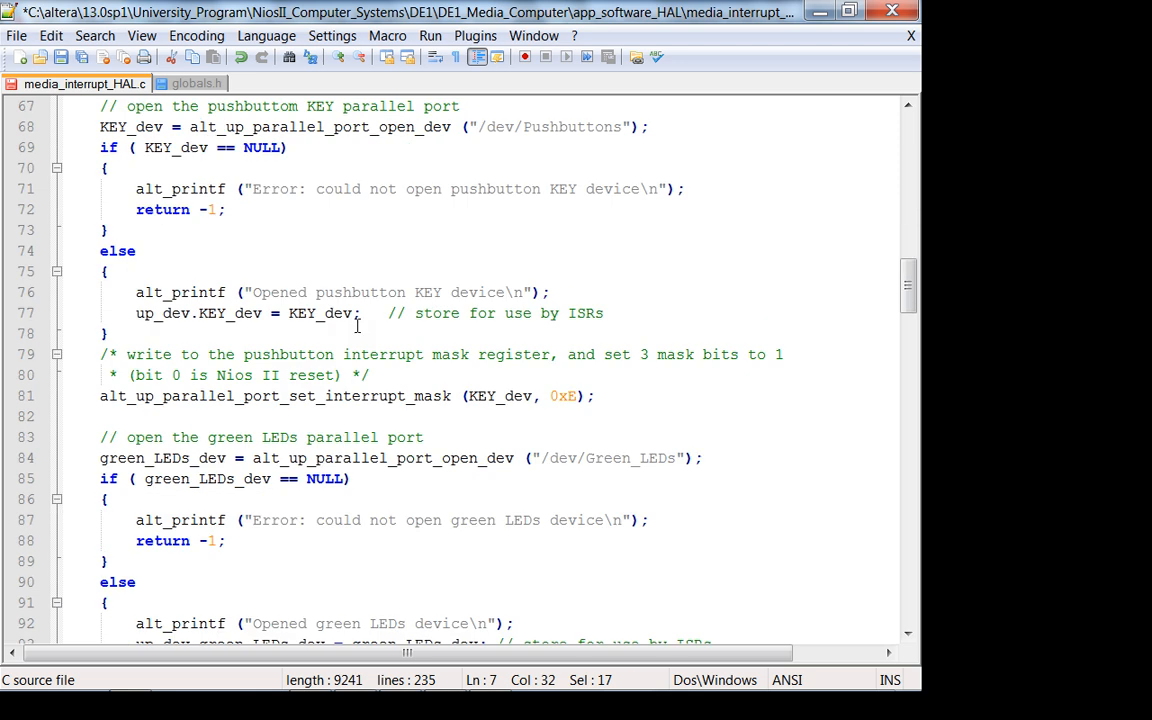
{"action": "scroll", "scroll_direction": "down", "scroll_amount": 3}
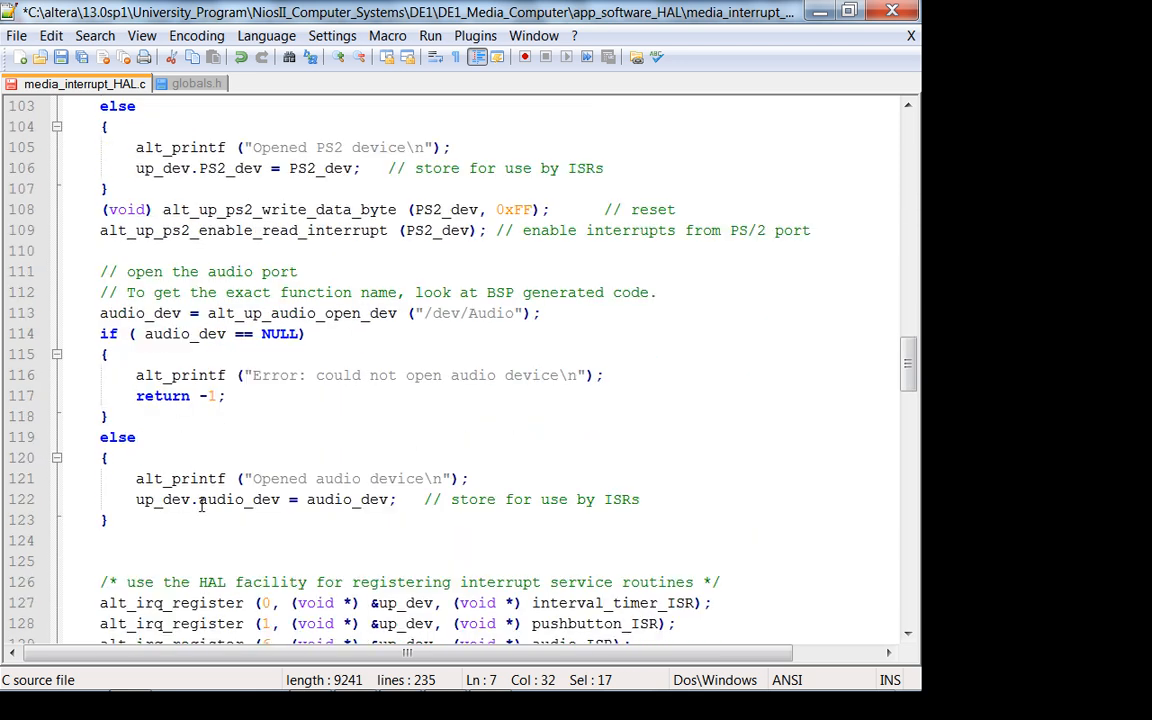
{"action": "double_click", "coordinate": [220, 500]}
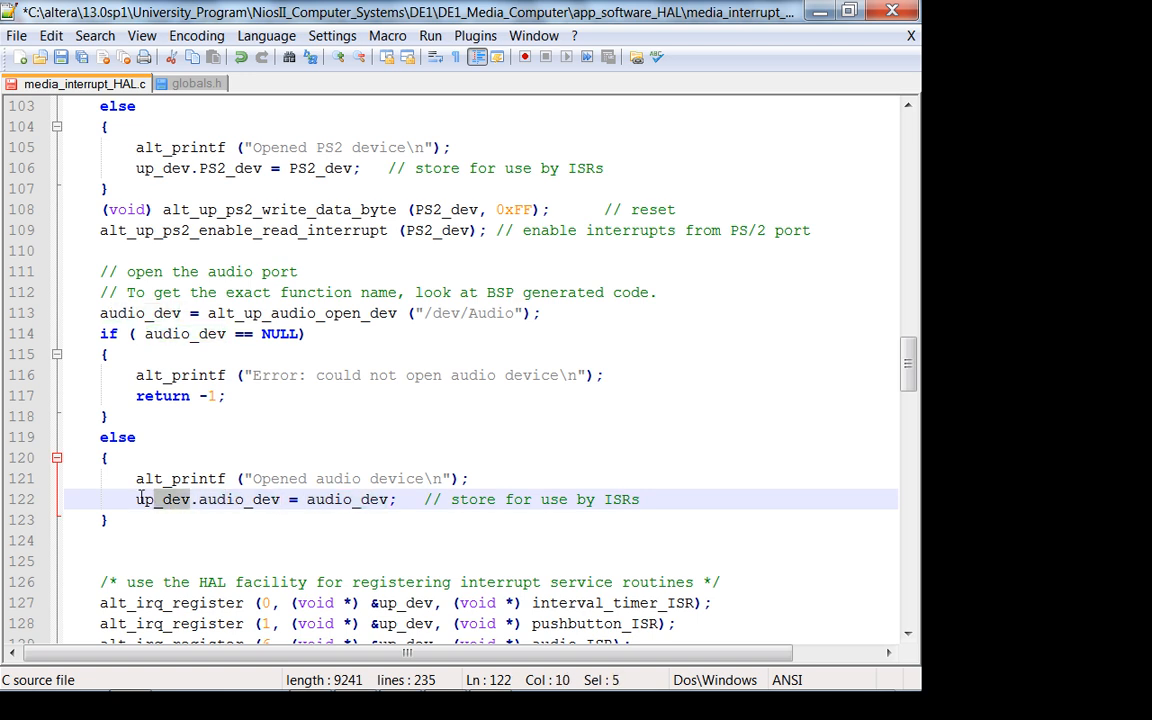
{"action": "left_click", "coordinate": [352, 500]}
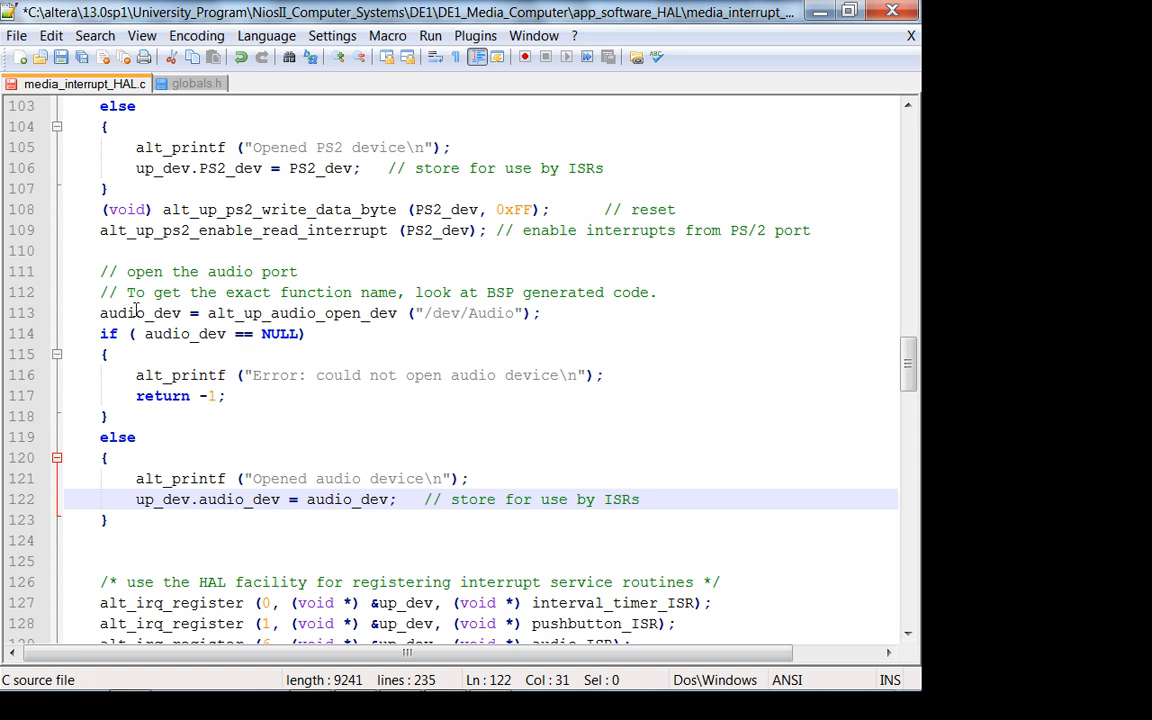
{"action": "scroll", "scroll_direction": "down", "scroll_amount": 3}
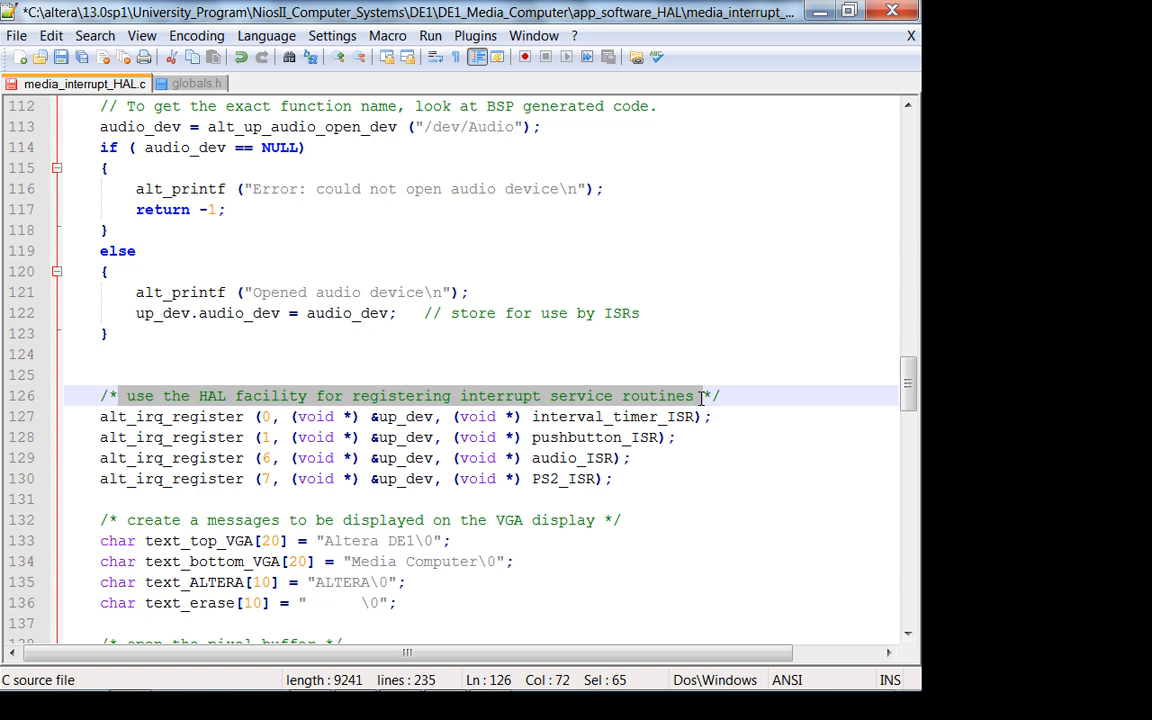
{"action": "mouse_move", "coordinate": [620, 480]}
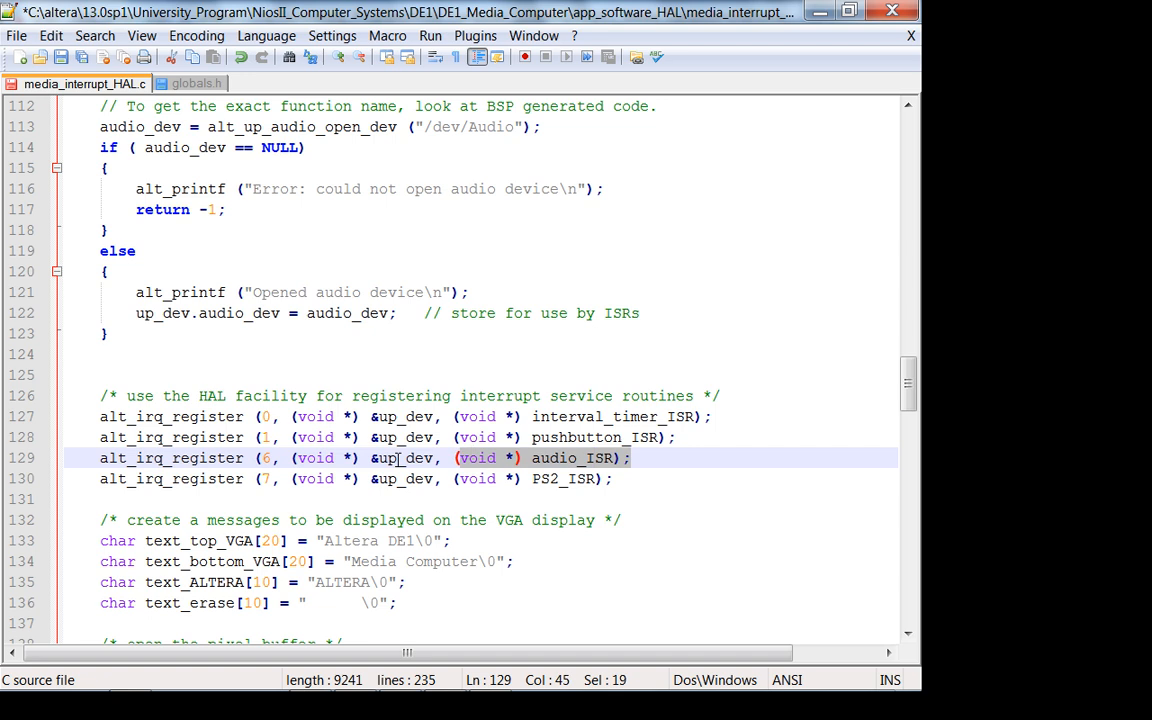
{"action": "left_click", "coordinate": [280, 458]}
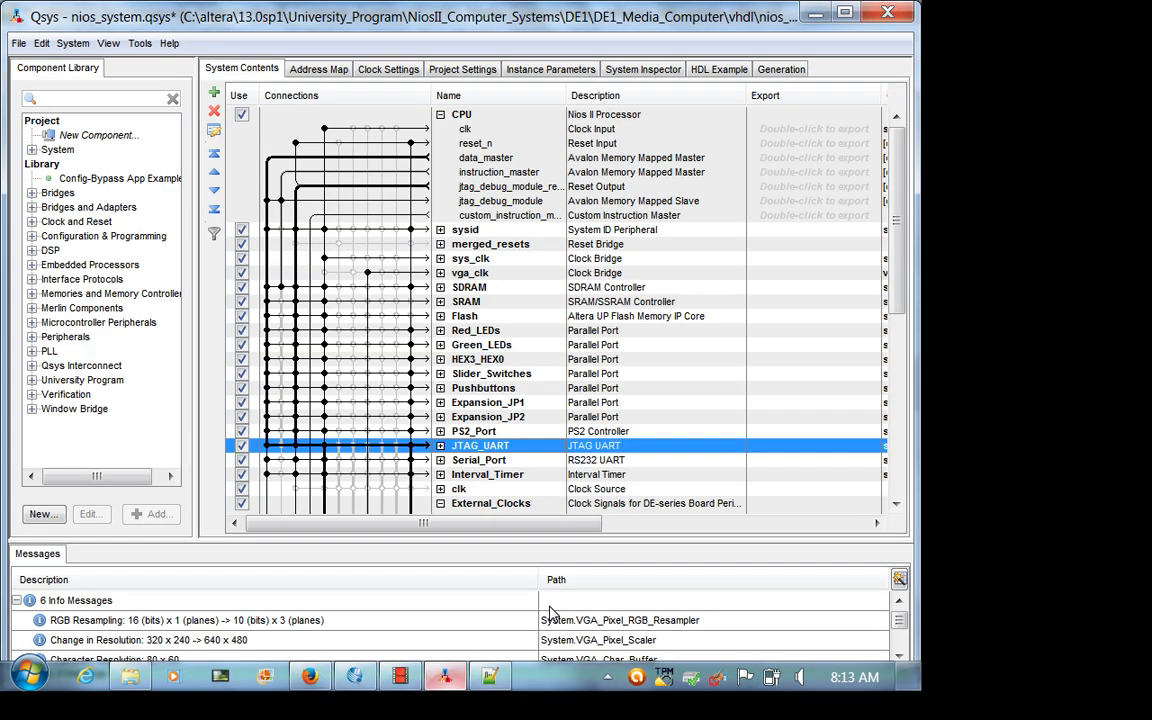
Scroll the System Contents table to the Base/End/IRQ columns and down to the Audio core
{"action": "left_click_drag", "start_coordinate": [420, 524], "coordinate": [690, 524]}
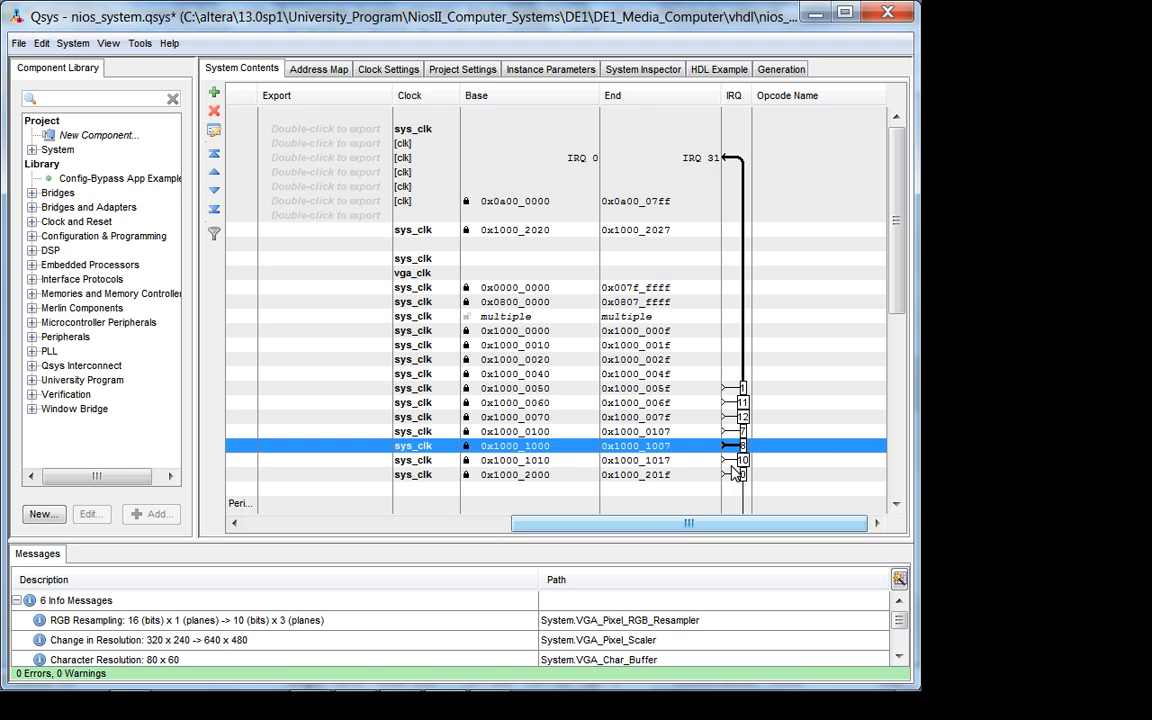
{"action": "scroll", "scroll_direction": "down", "scroll_amount": 3}
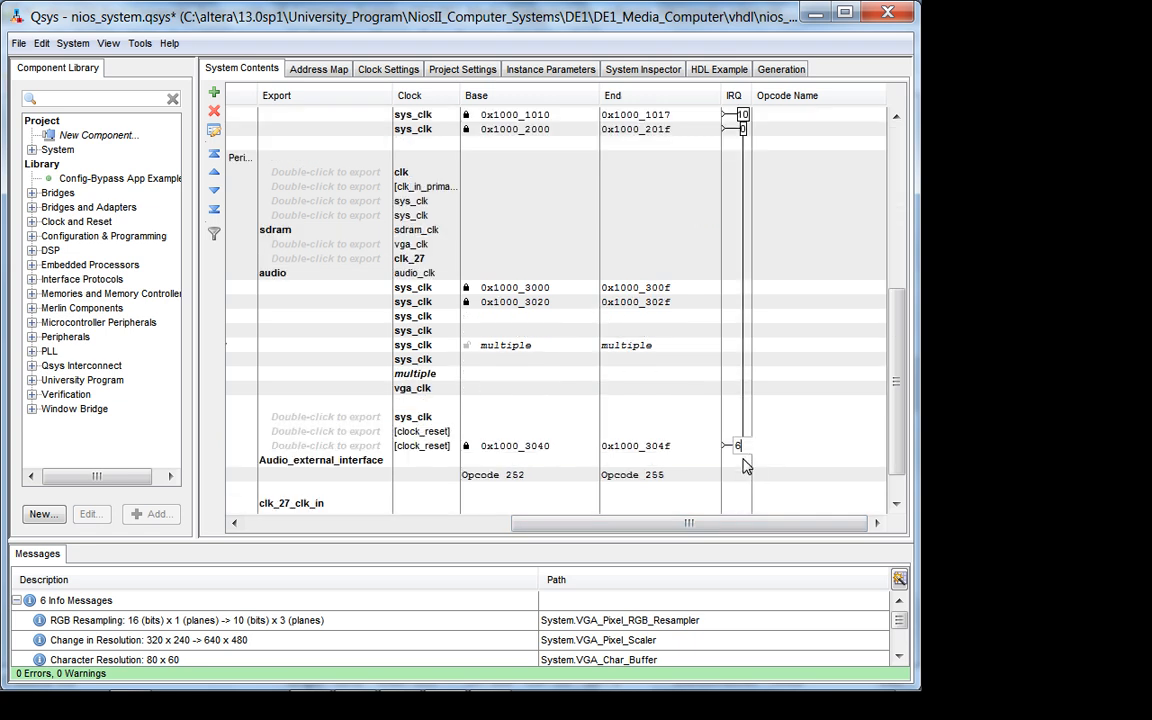
{"action": "mouse_move", "coordinate": [744, 464]}
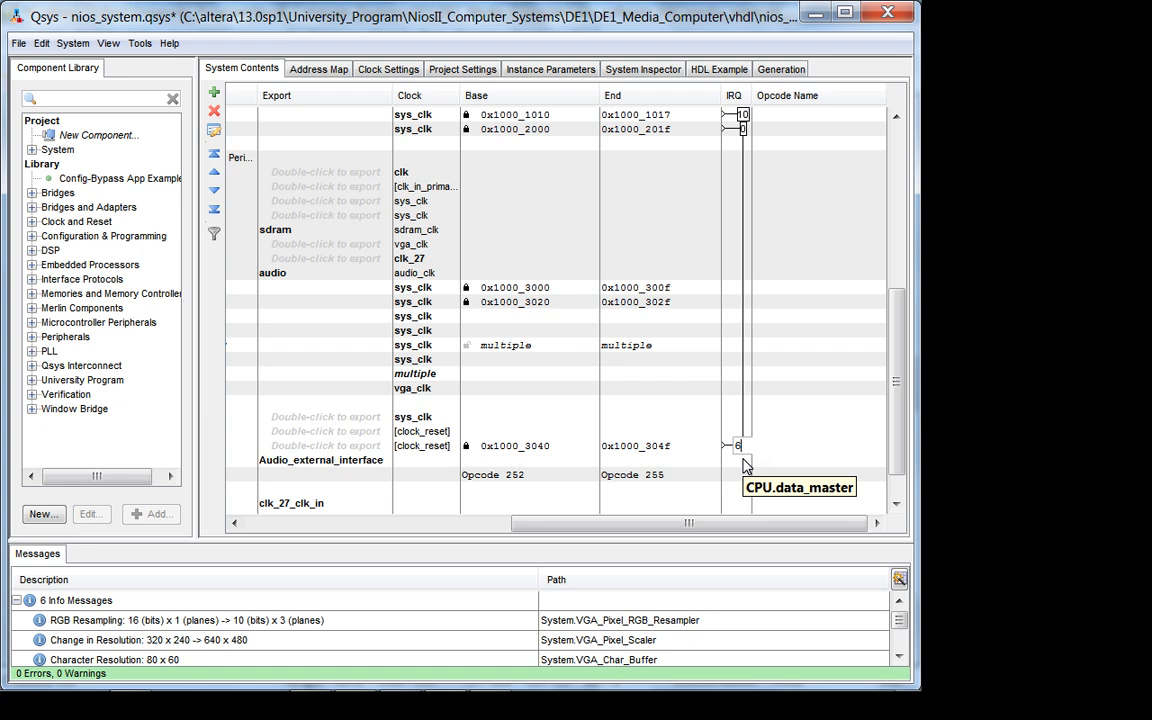
{"action": "mouse_move", "coordinate": [530, 698]}
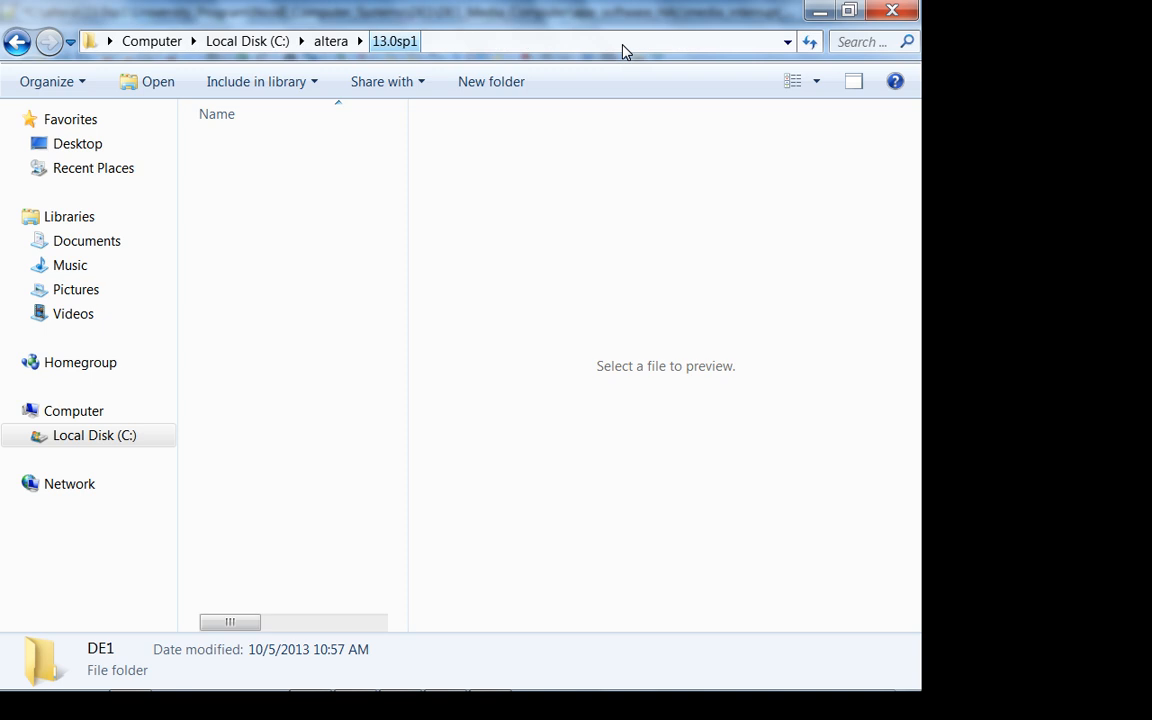
Navigate University_Program\NiosII_Computer_Systems\DE1\DE1_Media_Computer\app_software_HAL\media_interrupt_HAL
{"action": "double_click", "coordinate": [100, 648]}
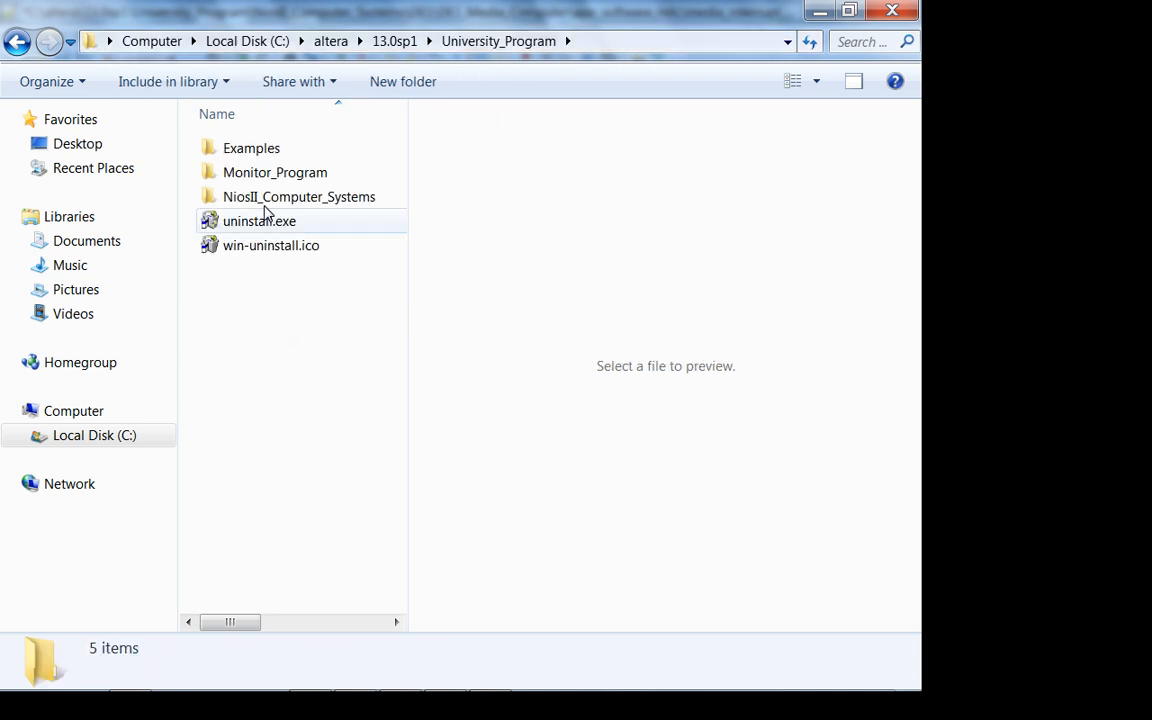
{"action": "double_click", "coordinate": [300, 196]}
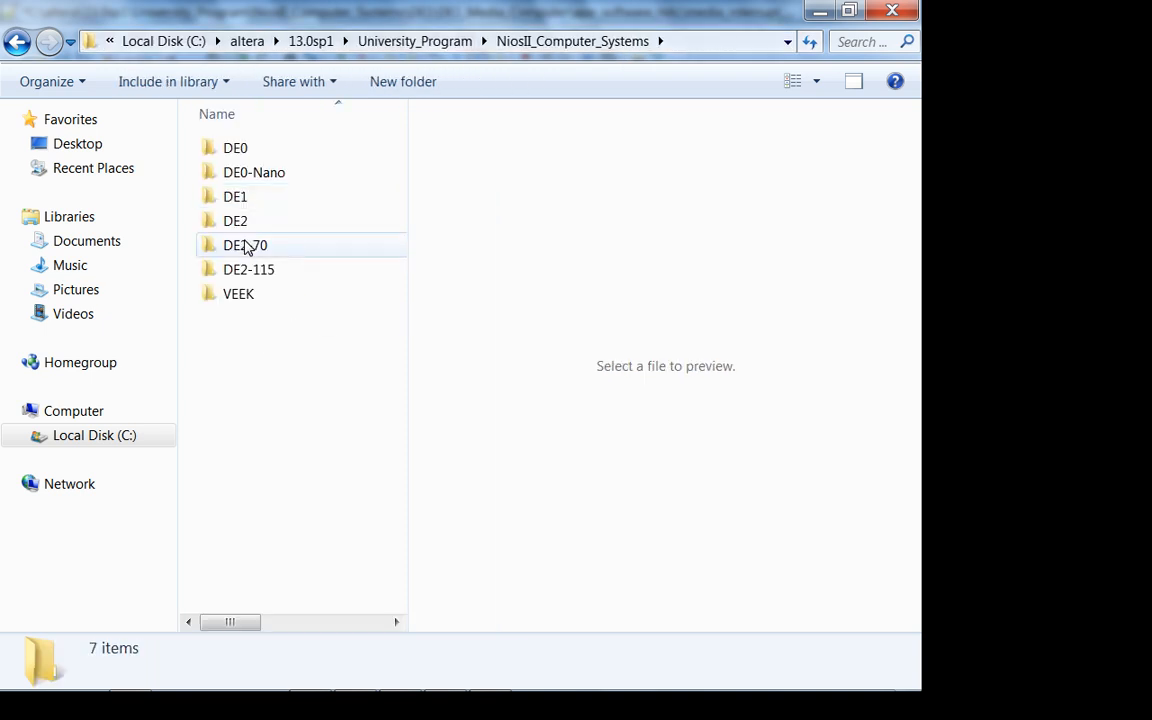
{"action": "double_click", "coordinate": [236, 196]}
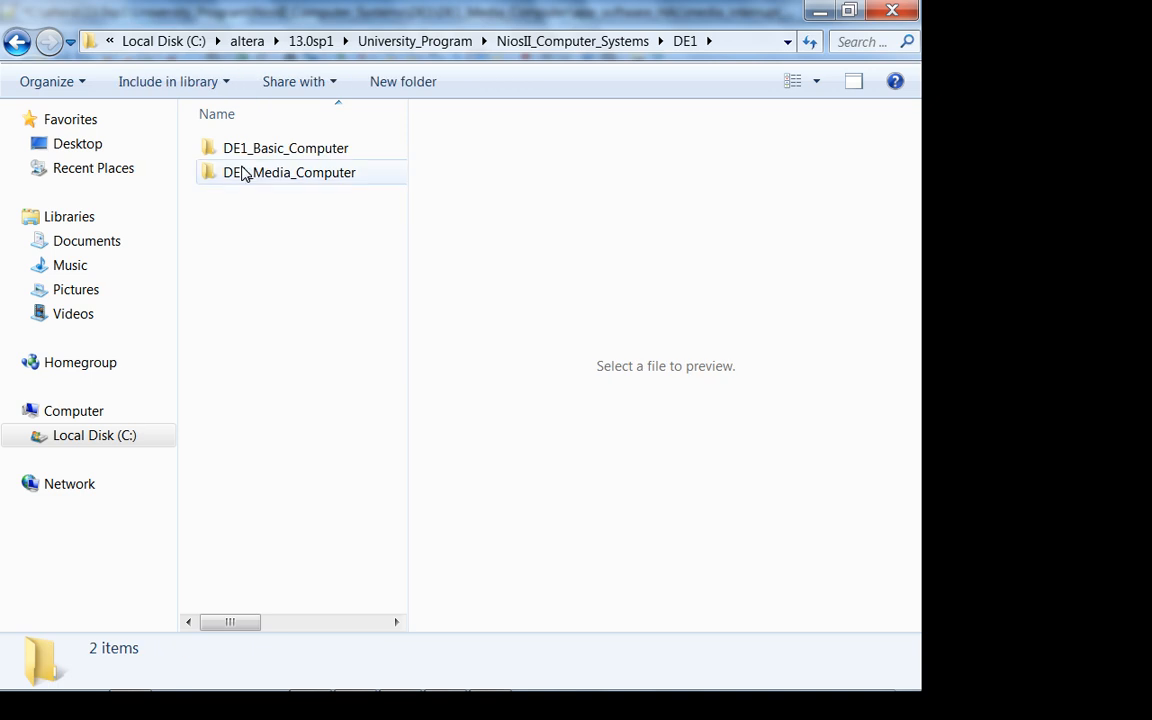
{"action": "double_click", "coordinate": [290, 172]}
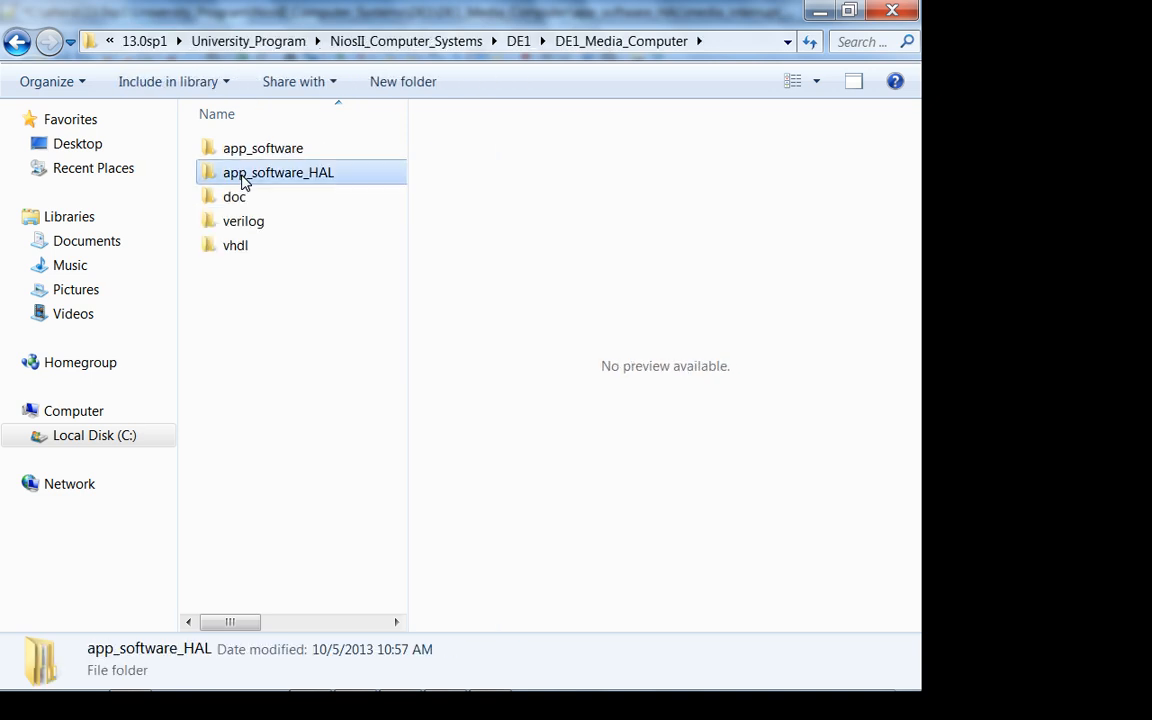
{"action": "double_click", "coordinate": [278, 172]}
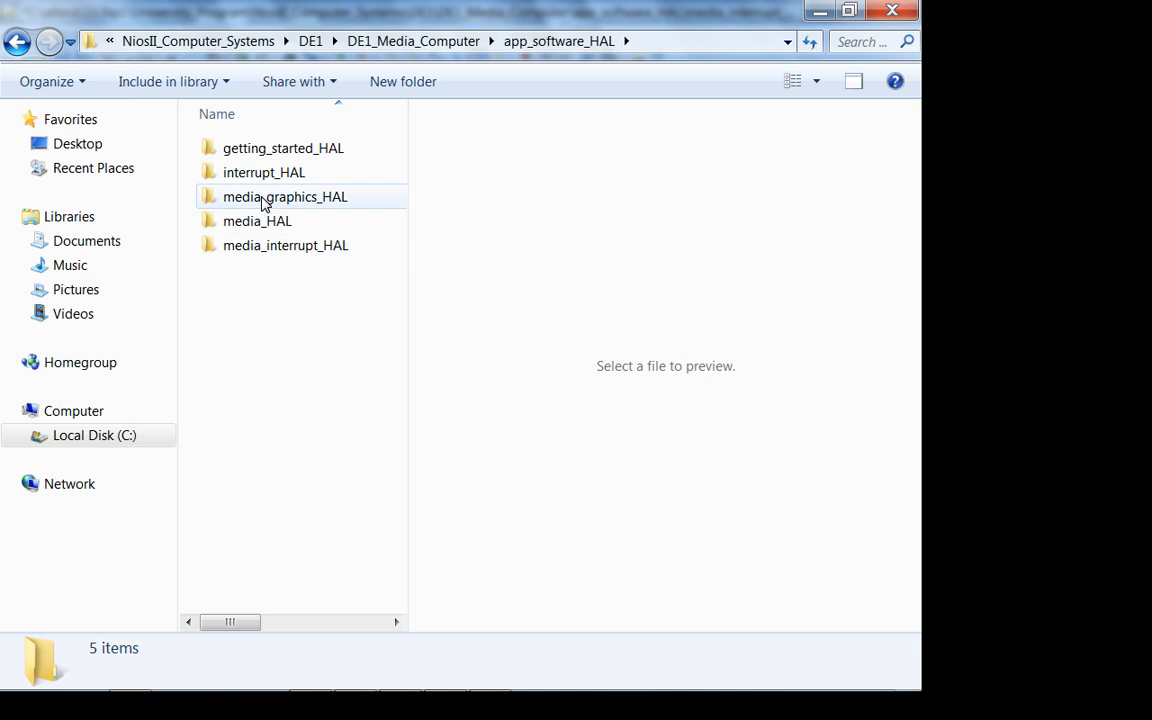
{"action": "double_click", "coordinate": [284, 244]}
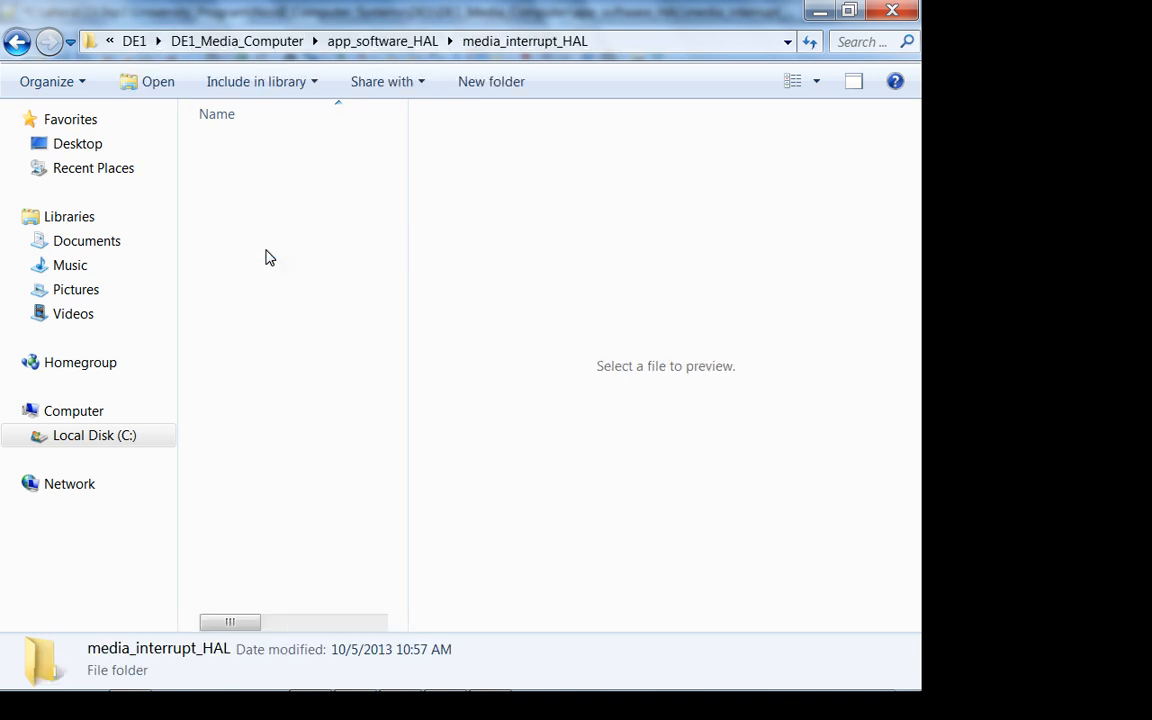
Open audio_ISR.c from that folder via Edit with Notepad++
{"action": "left_click", "coordinate": [252, 148]}
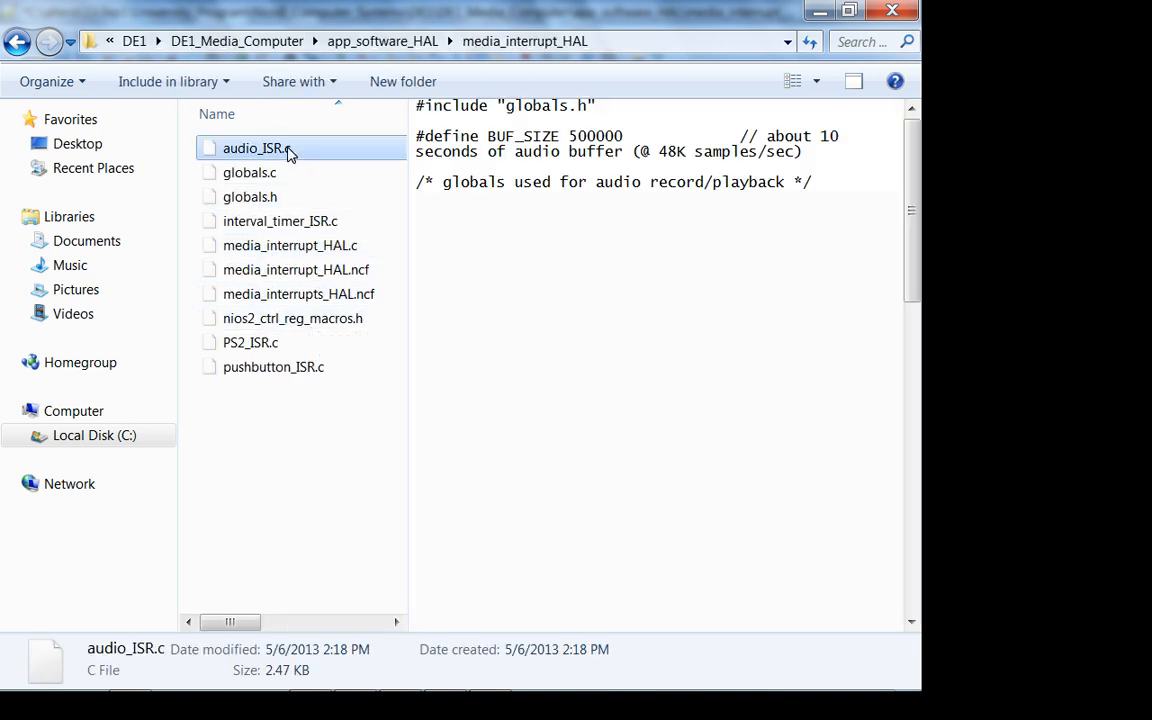
{"action": "right_click", "coordinate": [252, 148]}
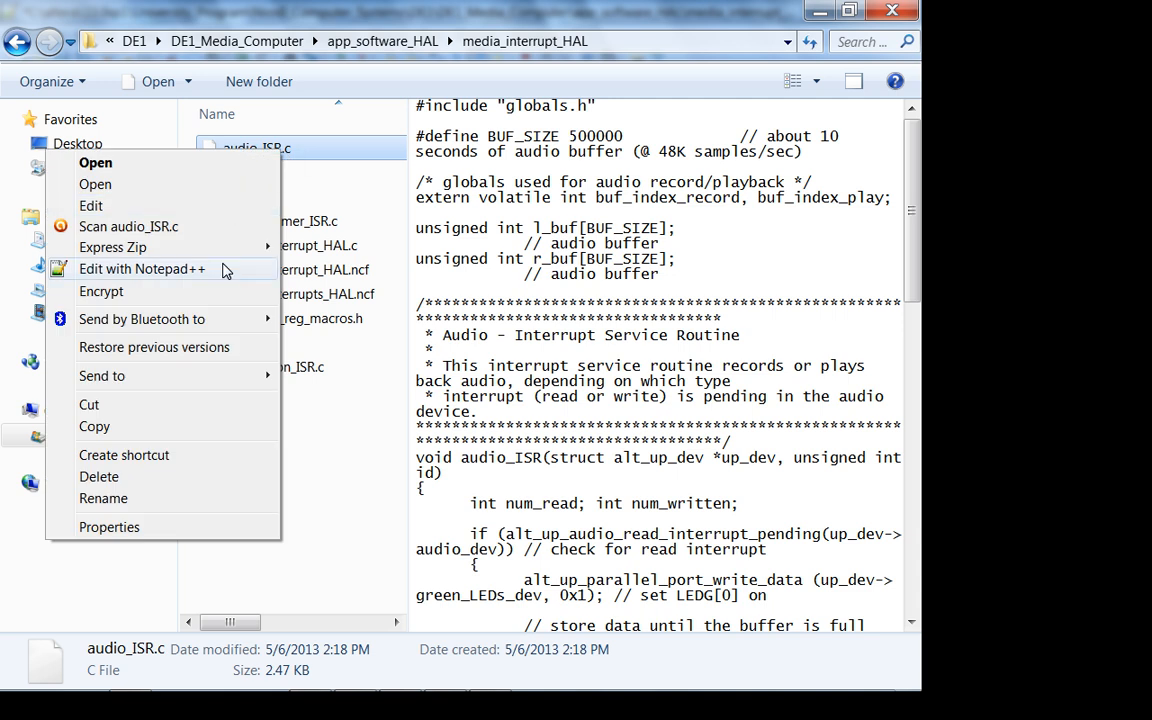
{"action": "left_click", "coordinate": [142, 268]}
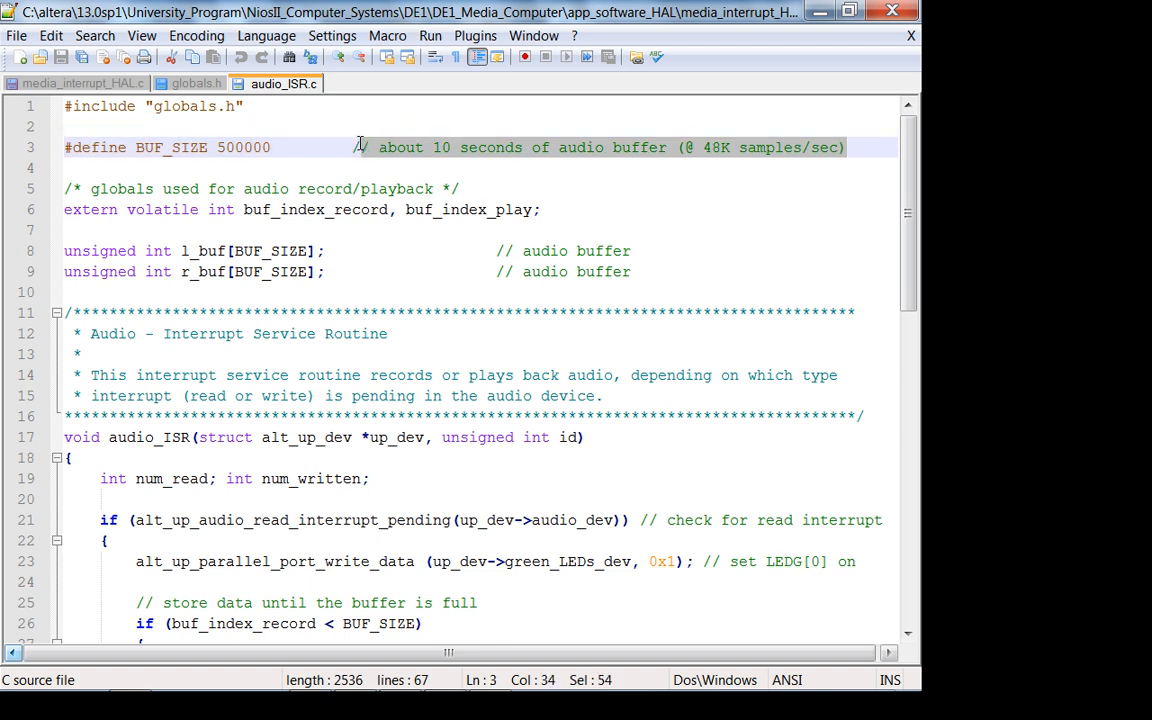
{"action": "left_click", "coordinate": [460, 188]}
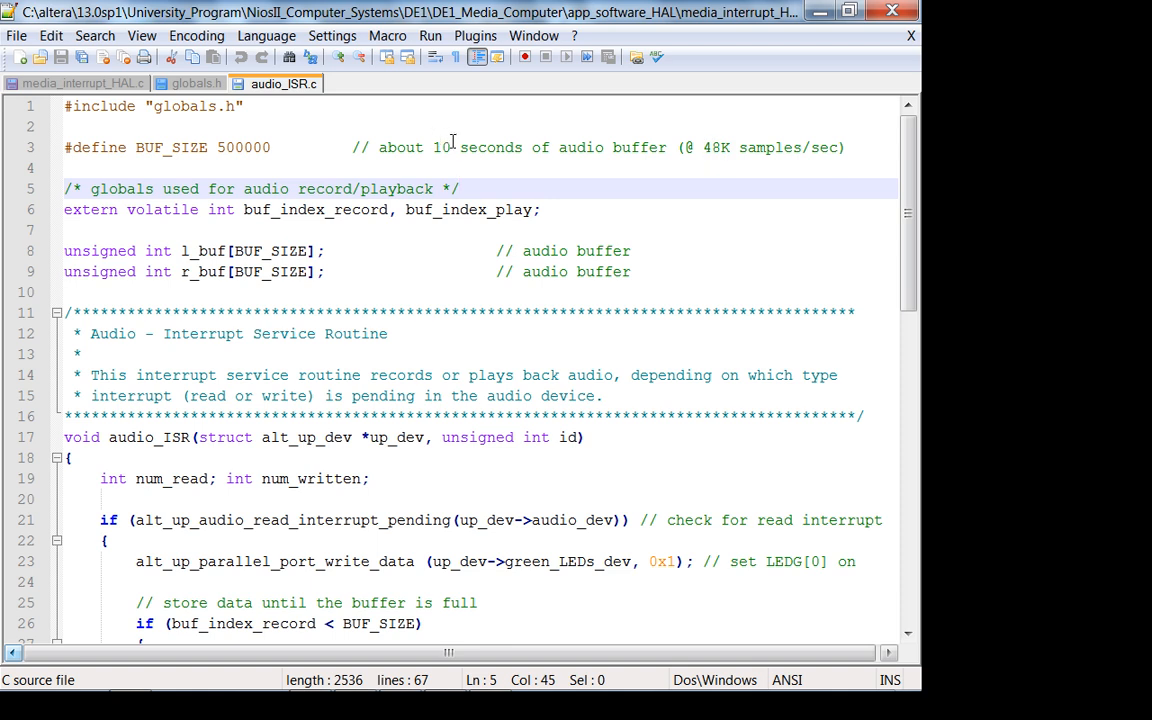
{"action": "double_click", "coordinate": [242, 148]}
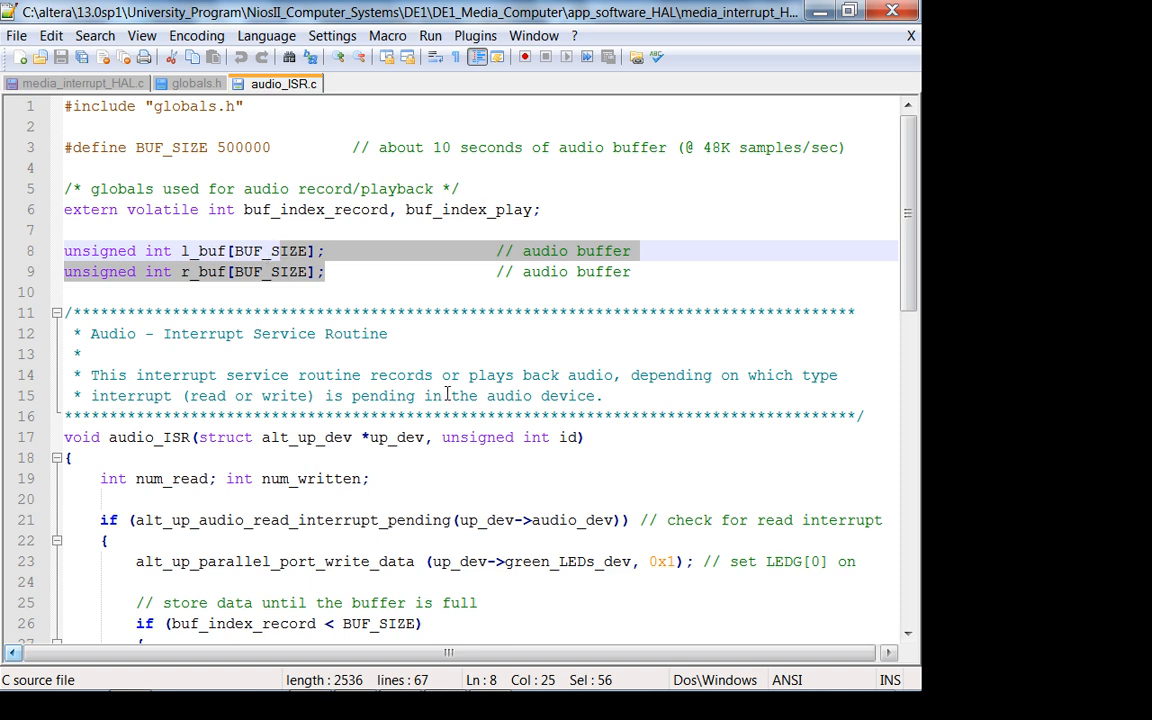
{"action": "scroll", "scroll_direction": "down", "scroll_amount": 3}
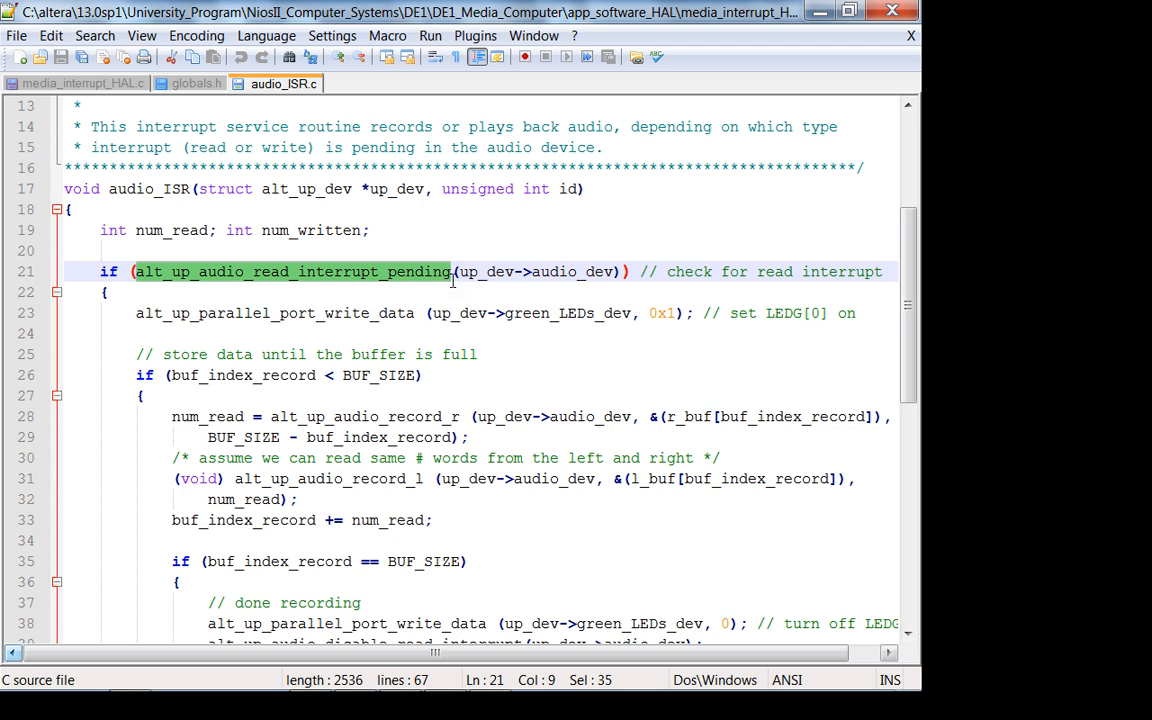
{"action": "left_click", "coordinate": [452, 272]}
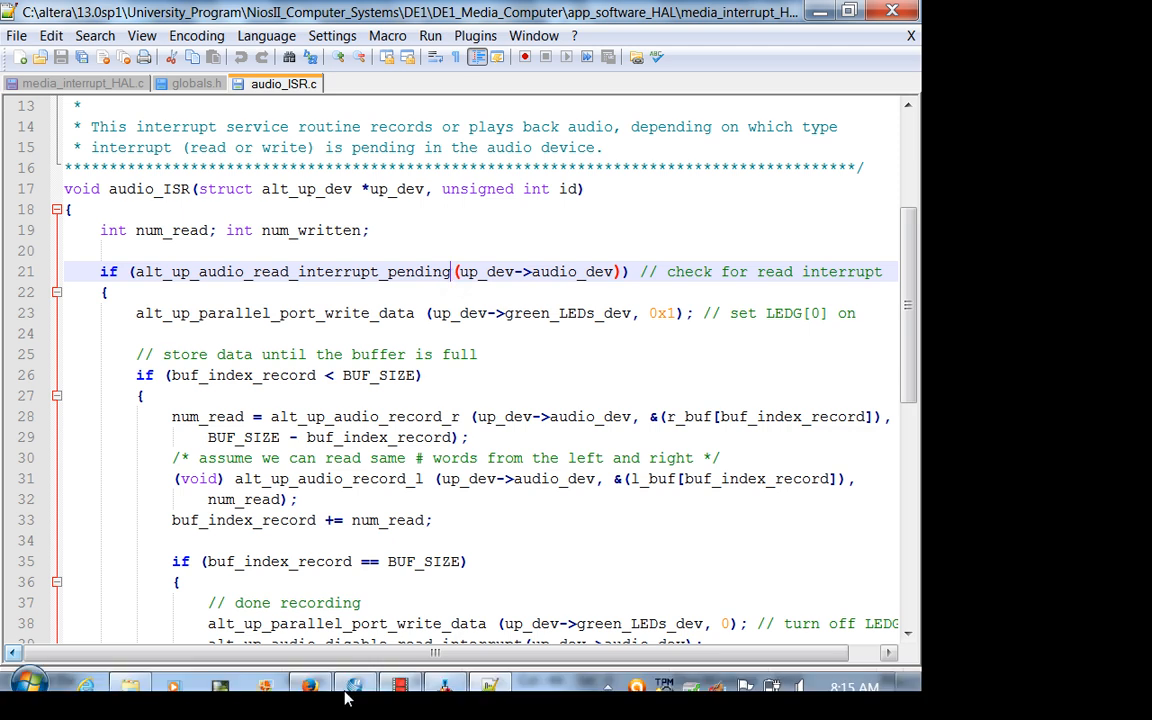
{"action": "left_click", "coordinate": [76, 84]}
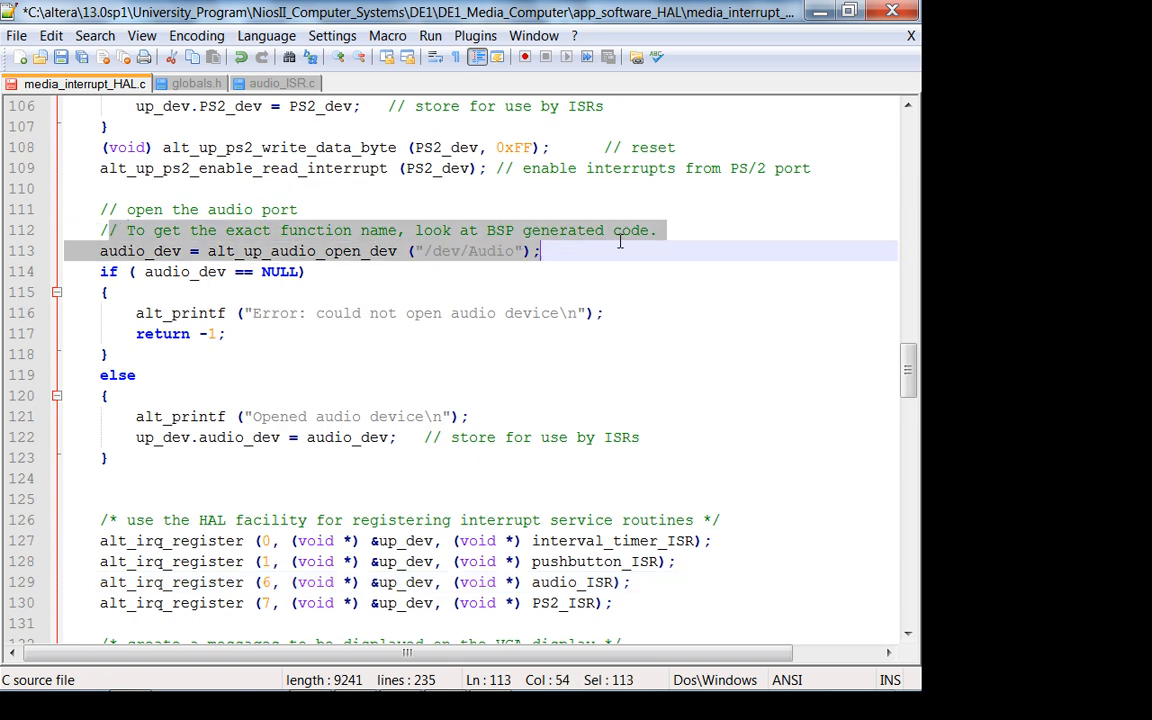
{"action": "left_click", "coordinate": [284, 84]}
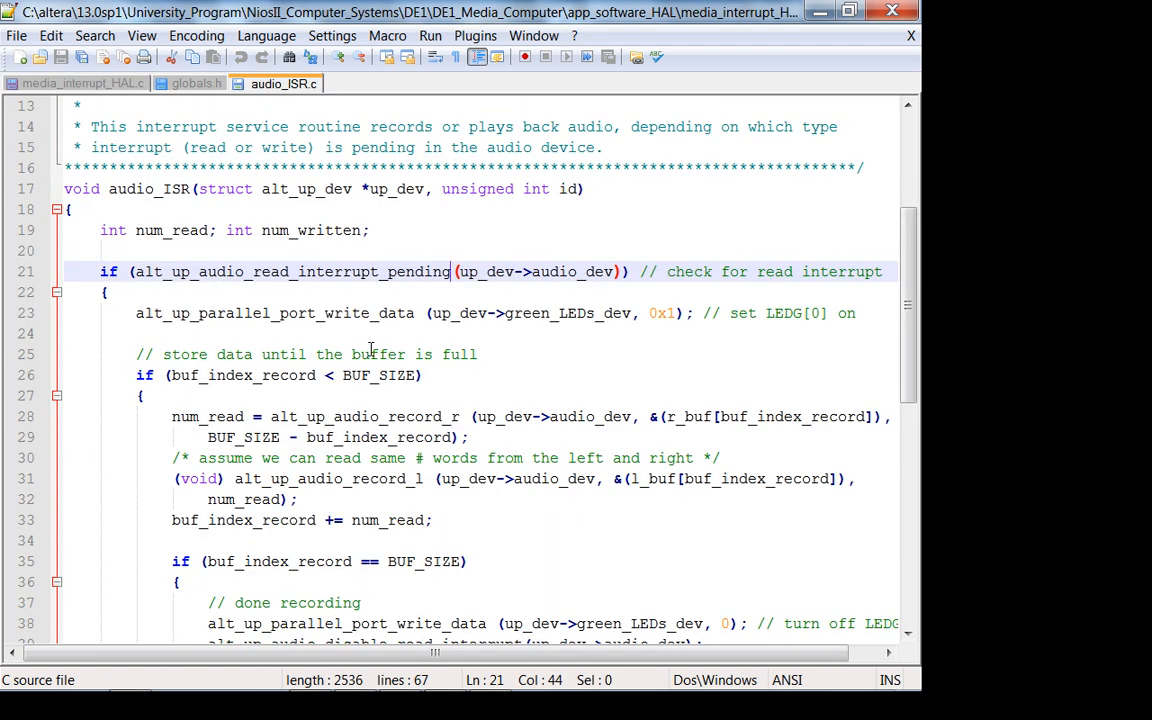
{"action": "scroll", "scroll_direction": "down", "scroll_amount": 3}
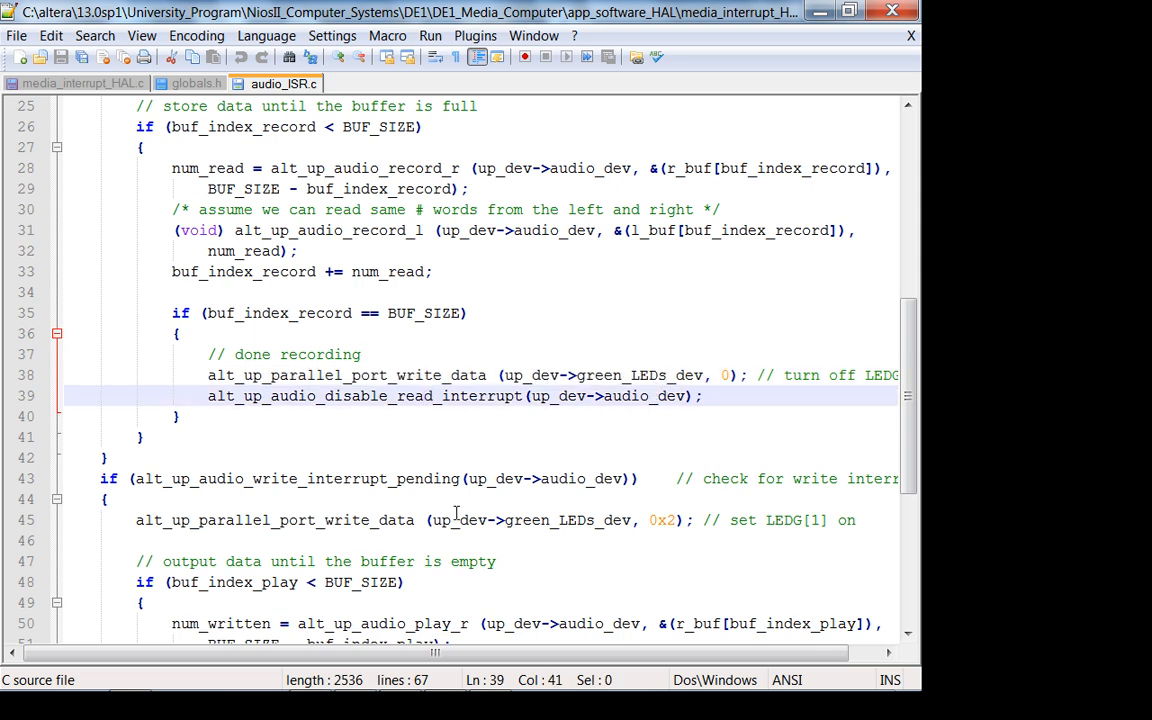
{"action": "scroll", "scroll_direction": "down", "scroll_amount": 3}
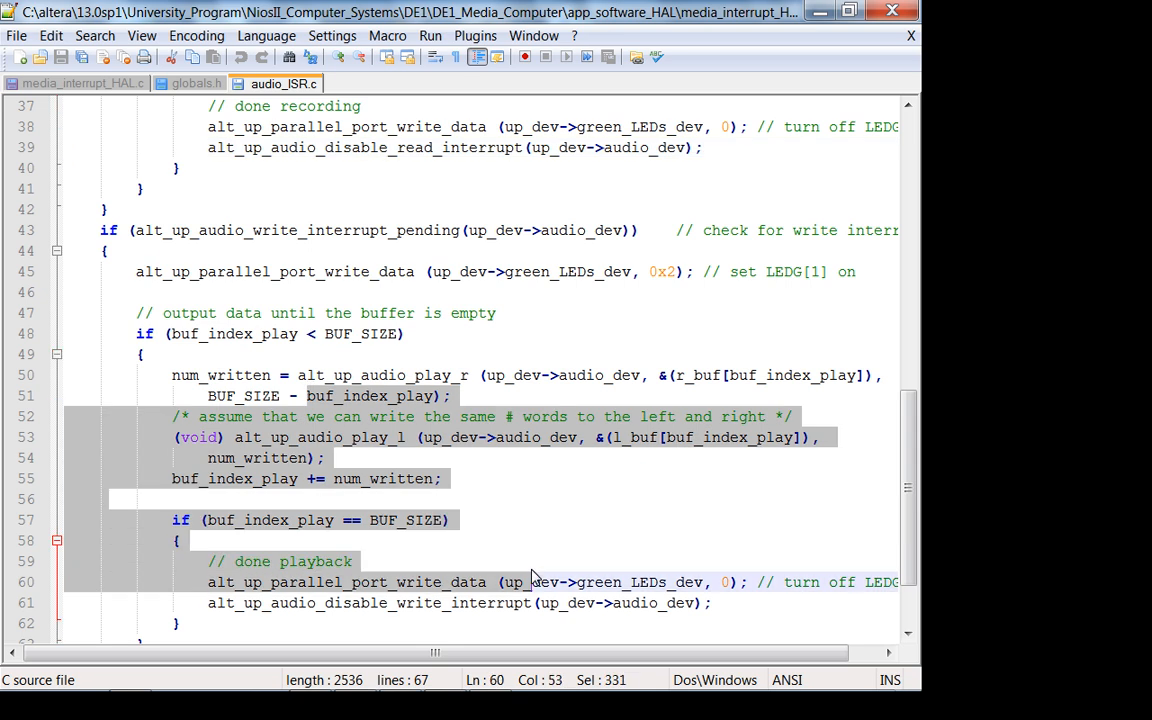
{"action": "mouse_move", "coordinate": [536, 576]}
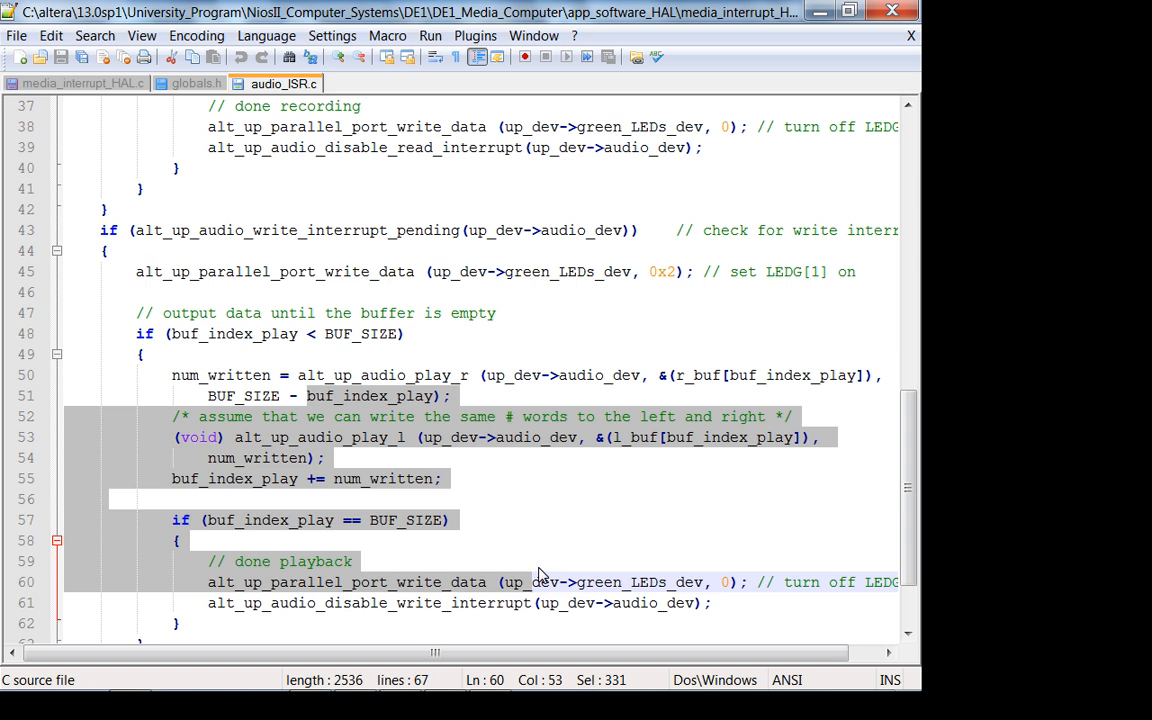
{"action": "scroll", "scroll_direction": "down", "scroll_amount": 3}
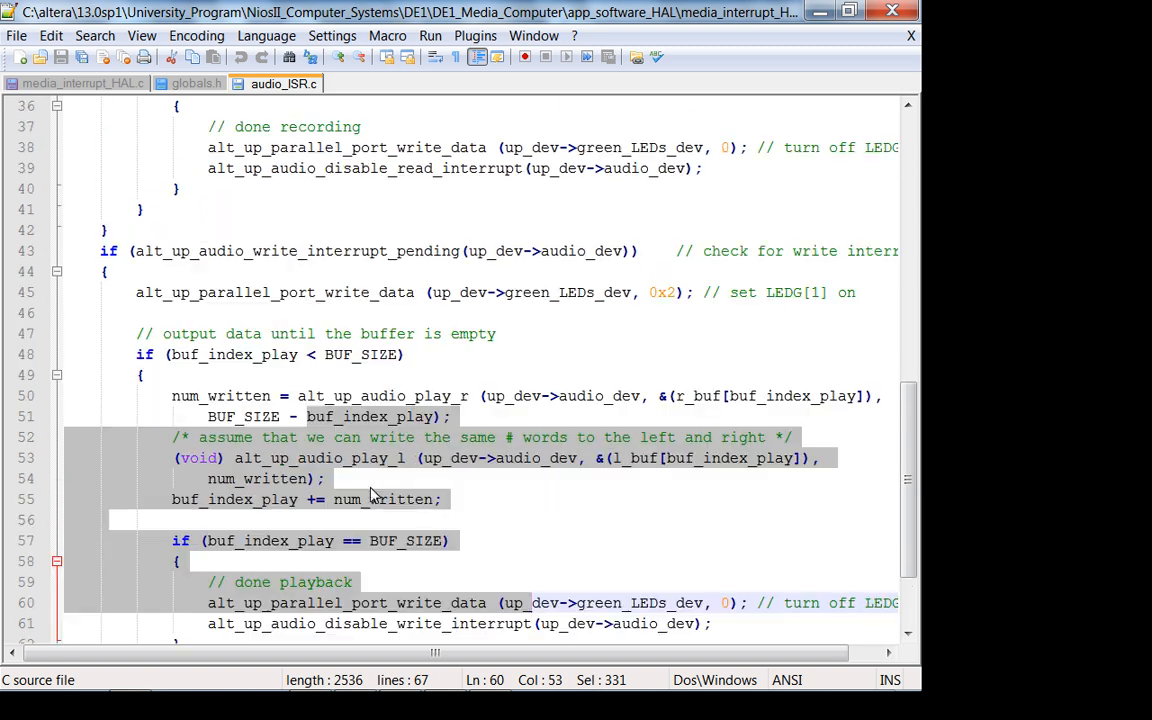
{"action": "left_click", "coordinate": [584, 500]}
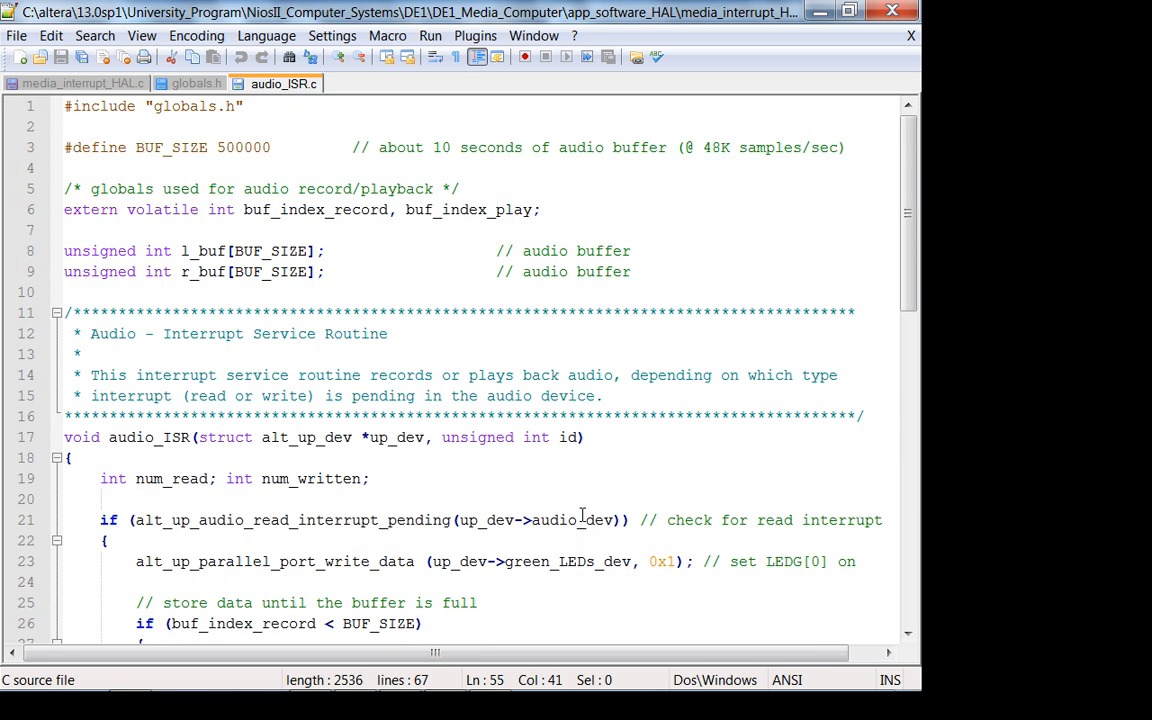
{"action": "mouse_move", "coordinate": [580, 512]}
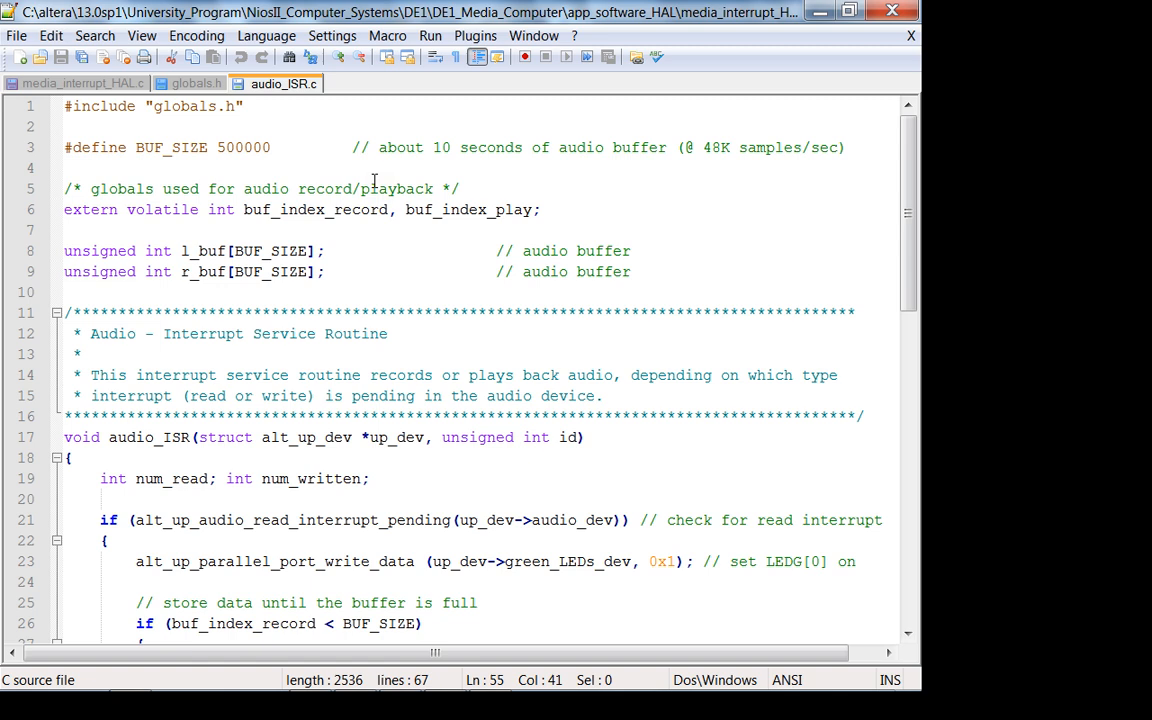
{"action": "mouse_move", "coordinate": [4, 228]}
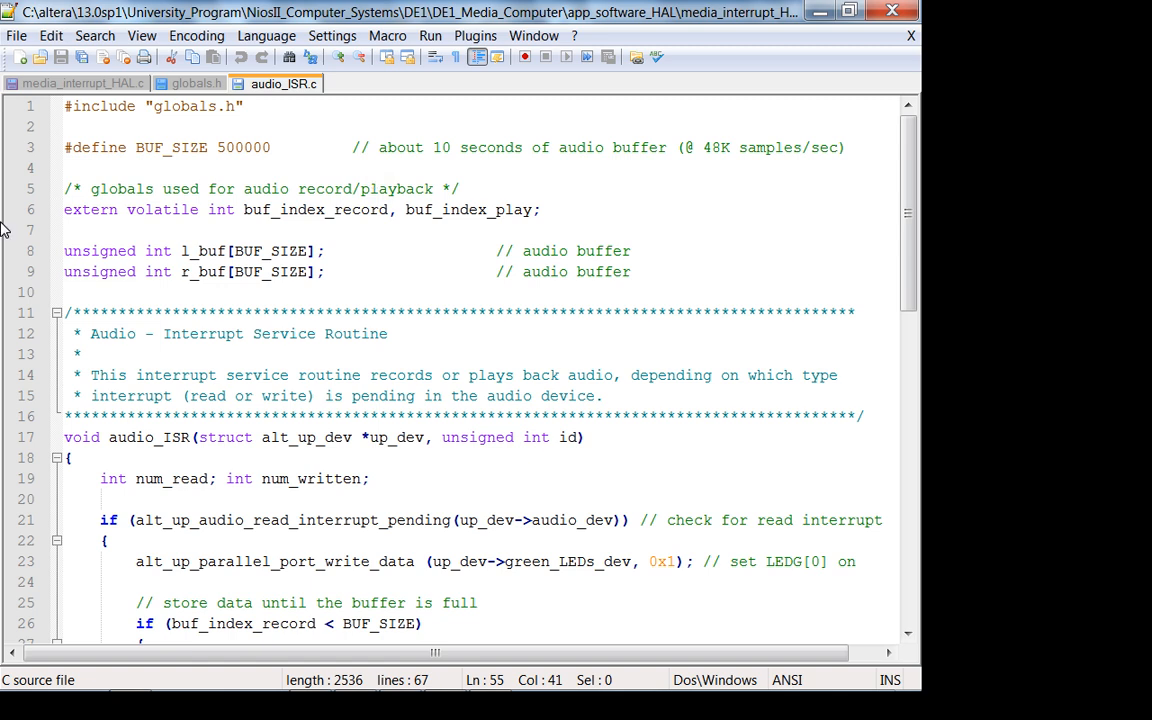
{"action": "scroll", "scroll_direction": "down", "scroll_amount": 3}
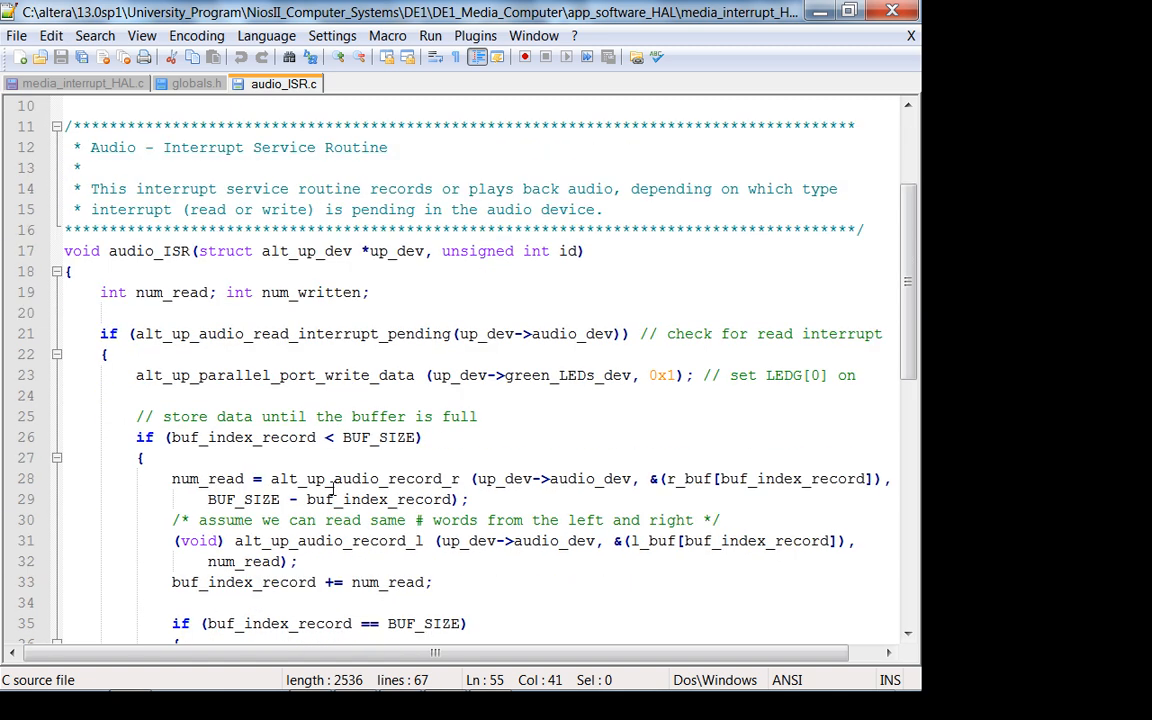
{"action": "scroll", "scroll_direction": "down", "scroll_amount": 3}
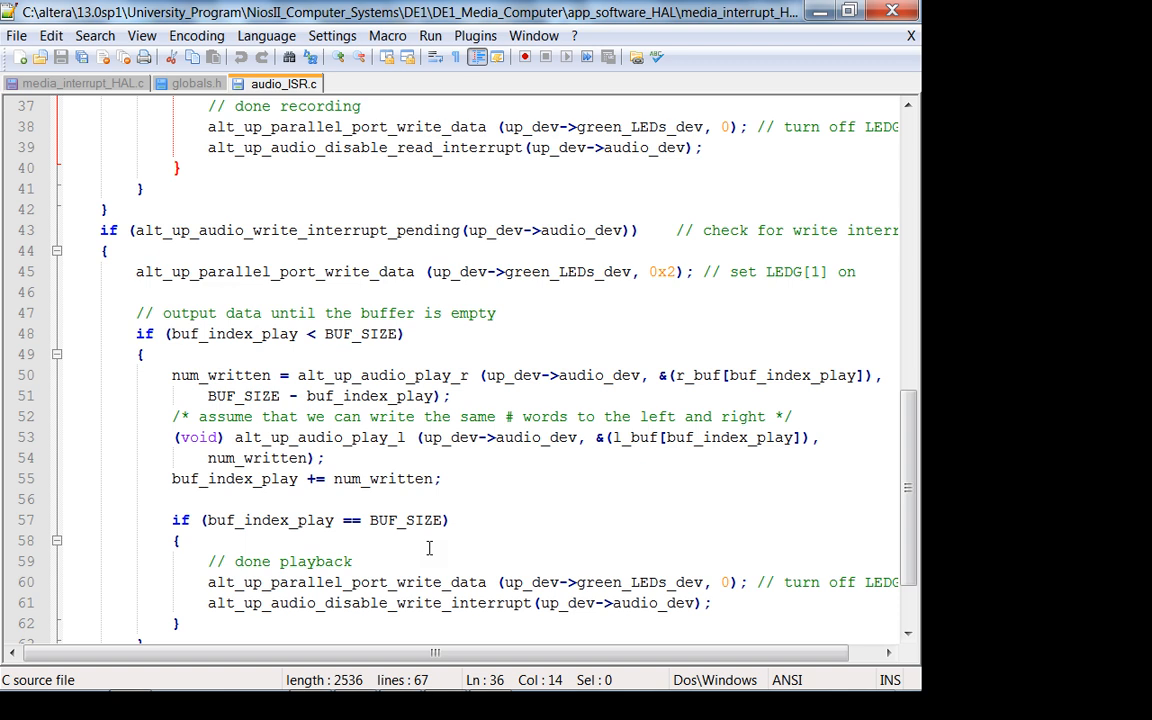
{"action": "scroll", "scroll_direction": "down", "scroll_amount": 3}
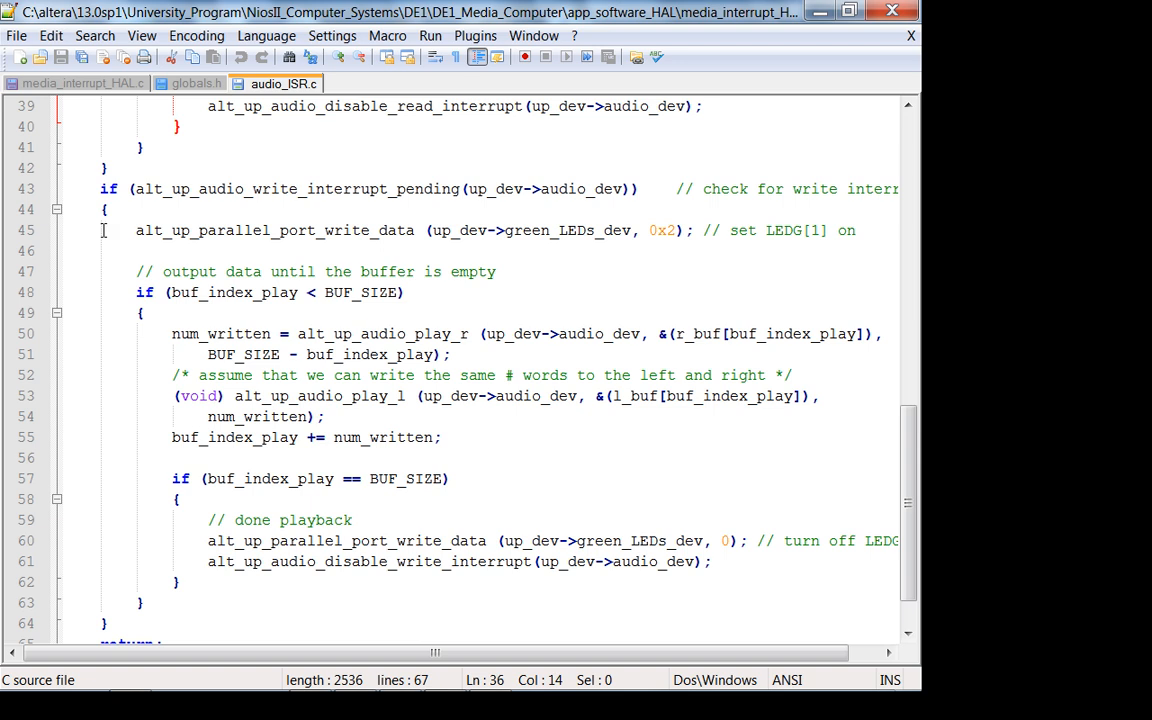
{"action": "left_click", "coordinate": [84, 84]}
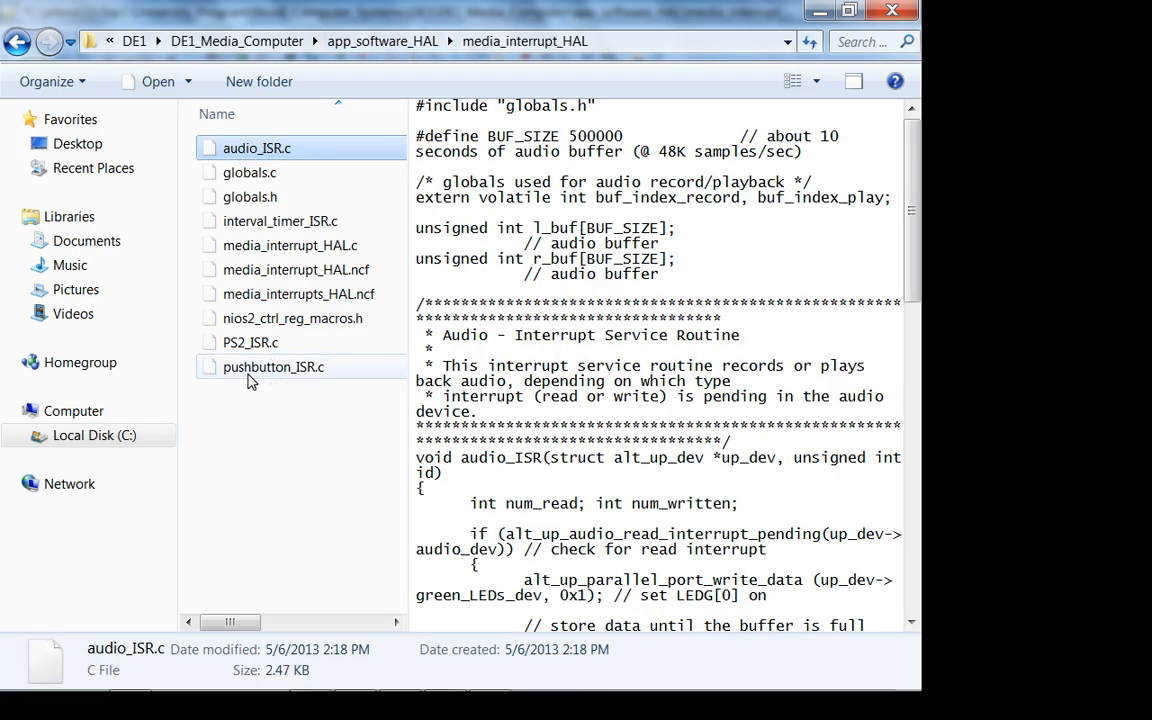
Open pushbutton_ISR.c in Notepad++ via the Explorer context menu's Edit with Notepad++
{"action": "right_click", "coordinate": [272, 368]}
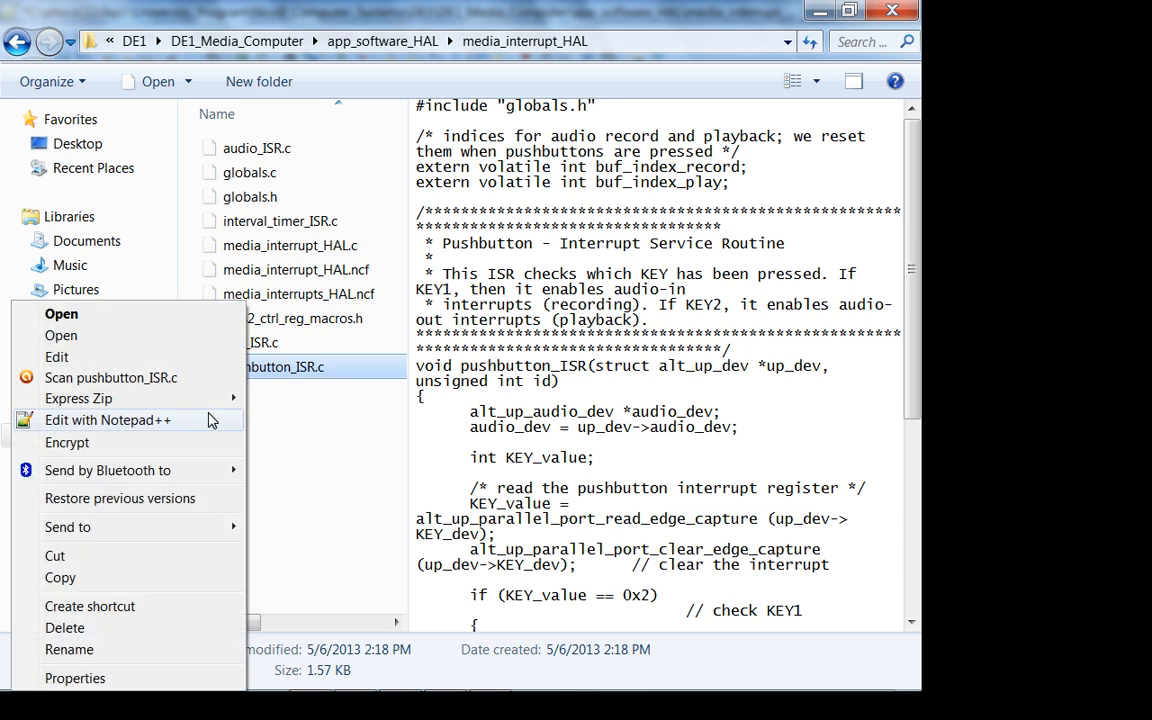
{"action": "left_click", "coordinate": [108, 420]}
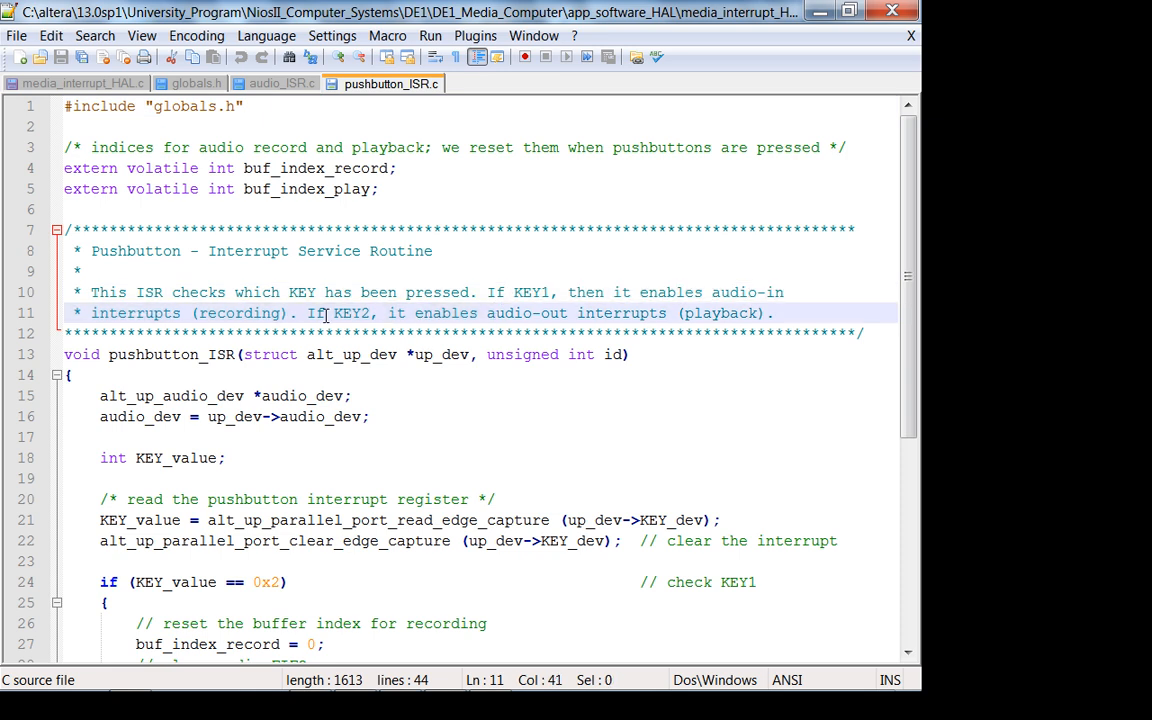
Read the KEY1 recording / KEY2 playback comment in pushbutton_ISR.c, then return to audio_ISR.c
{"action": "left_click_drag", "start_coordinate": [308, 312], "coordinate": [528, 332]}
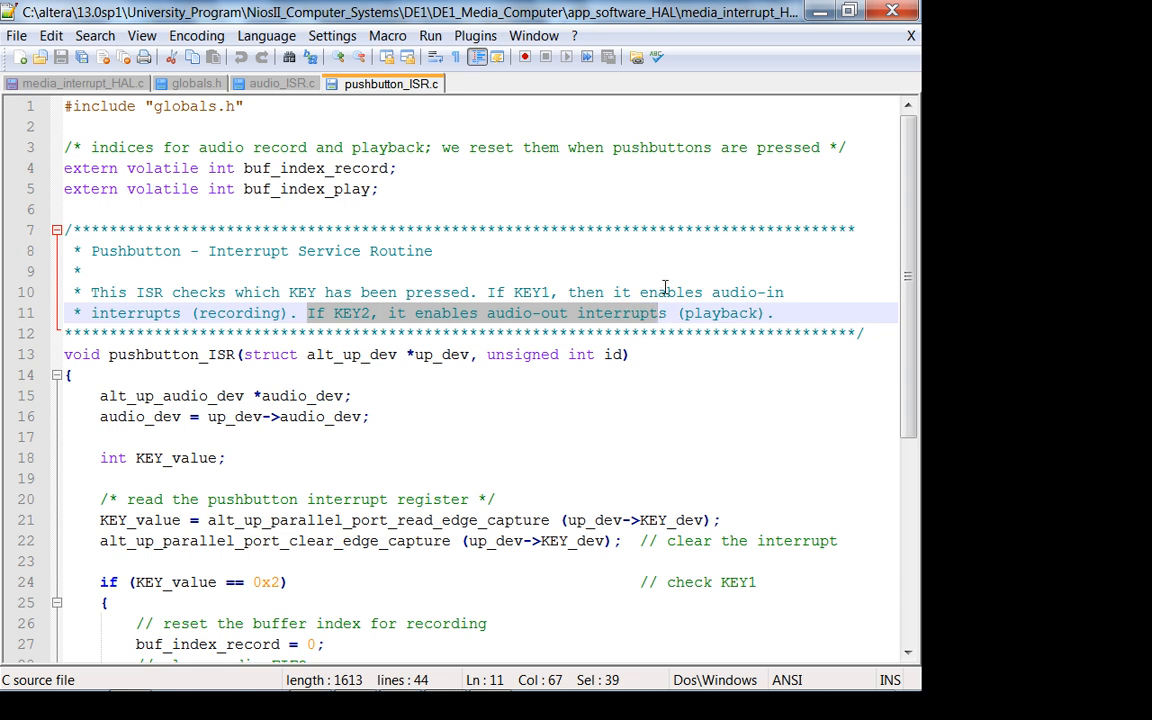
{"action": "left_click", "coordinate": [548, 292]}
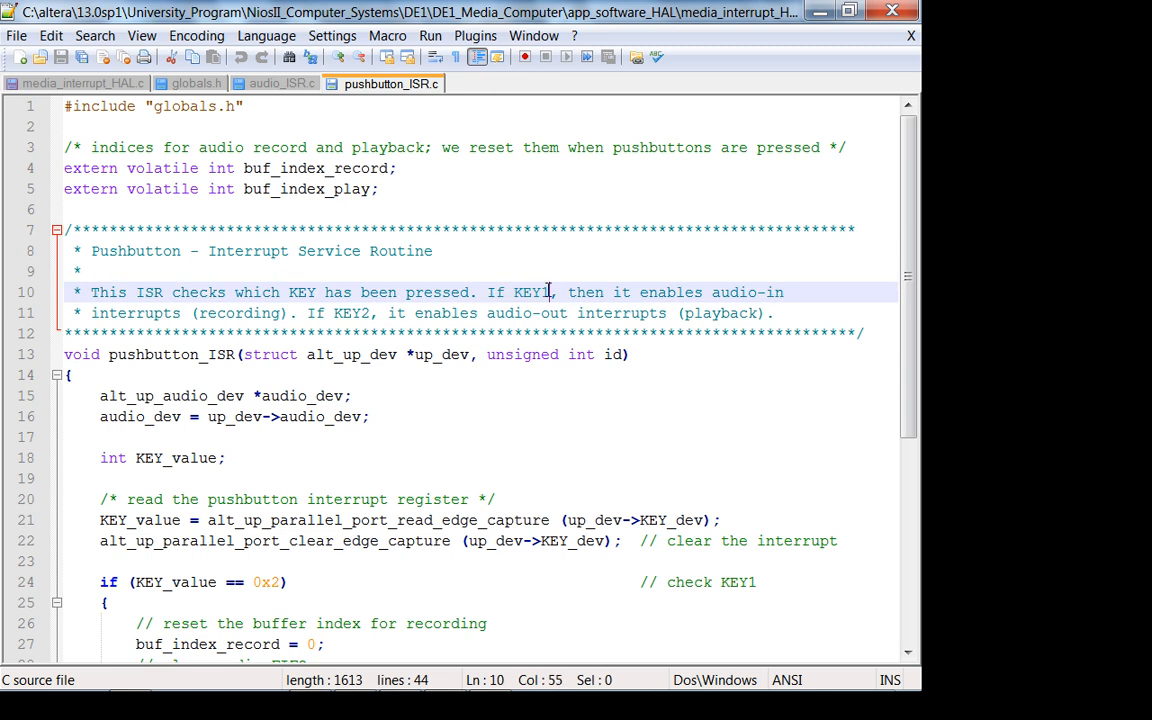
{"action": "left_click_drag", "start_coordinate": [552, 292], "coordinate": [486, 292]}
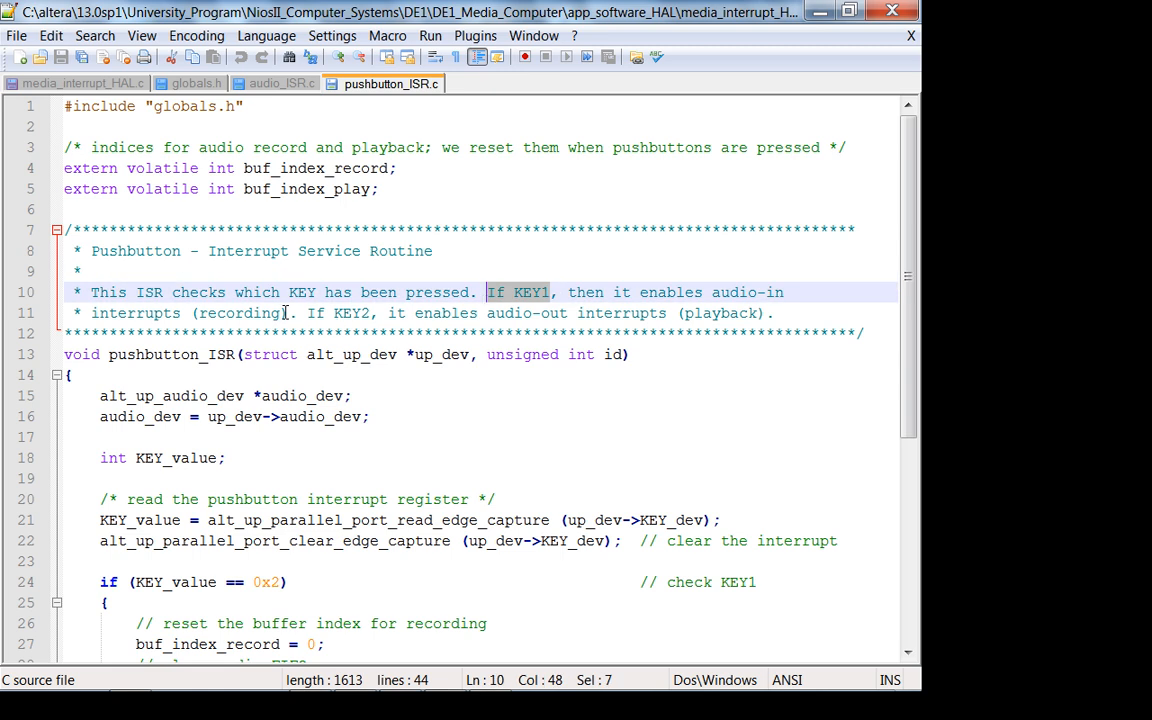
{"action": "double_click", "coordinate": [238, 312]}
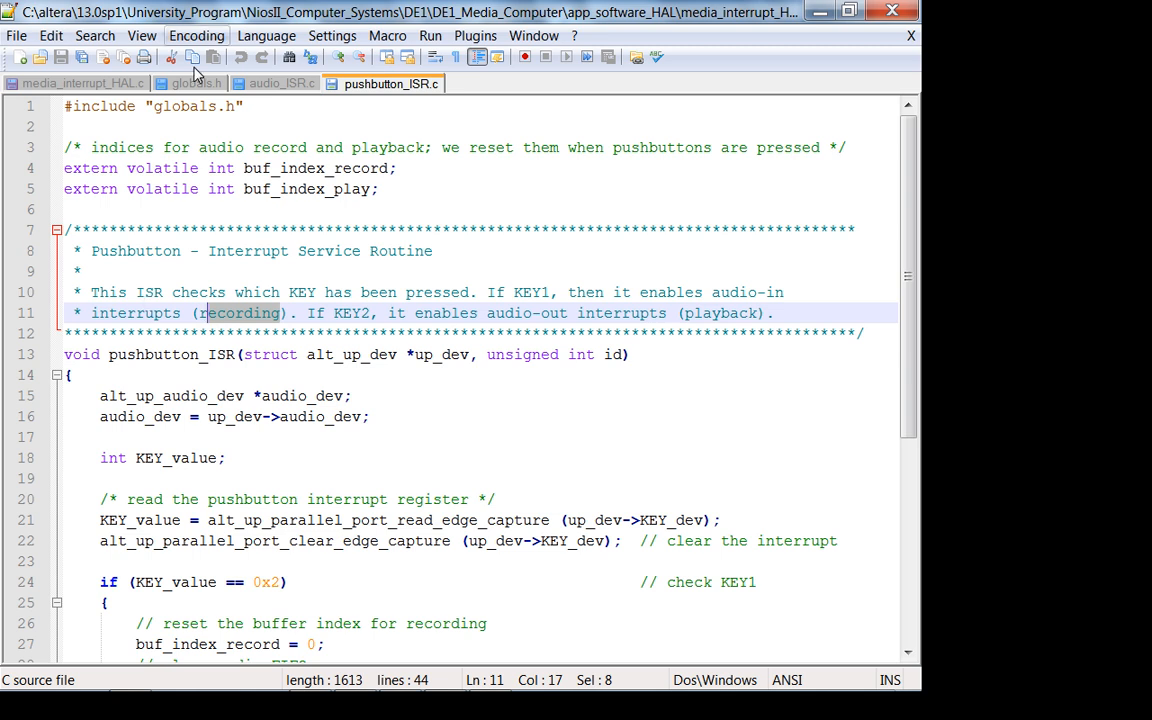
{"action": "left_click", "coordinate": [284, 84]}
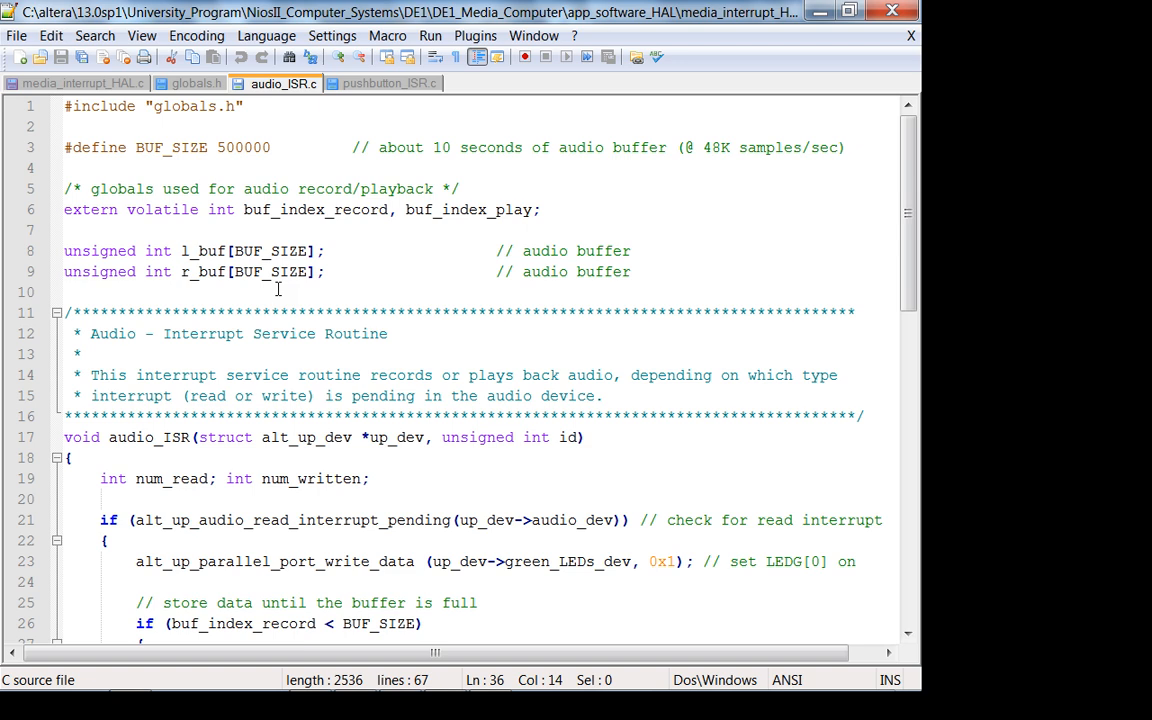
{"action": "mouse_move", "coordinate": [500, 160]}
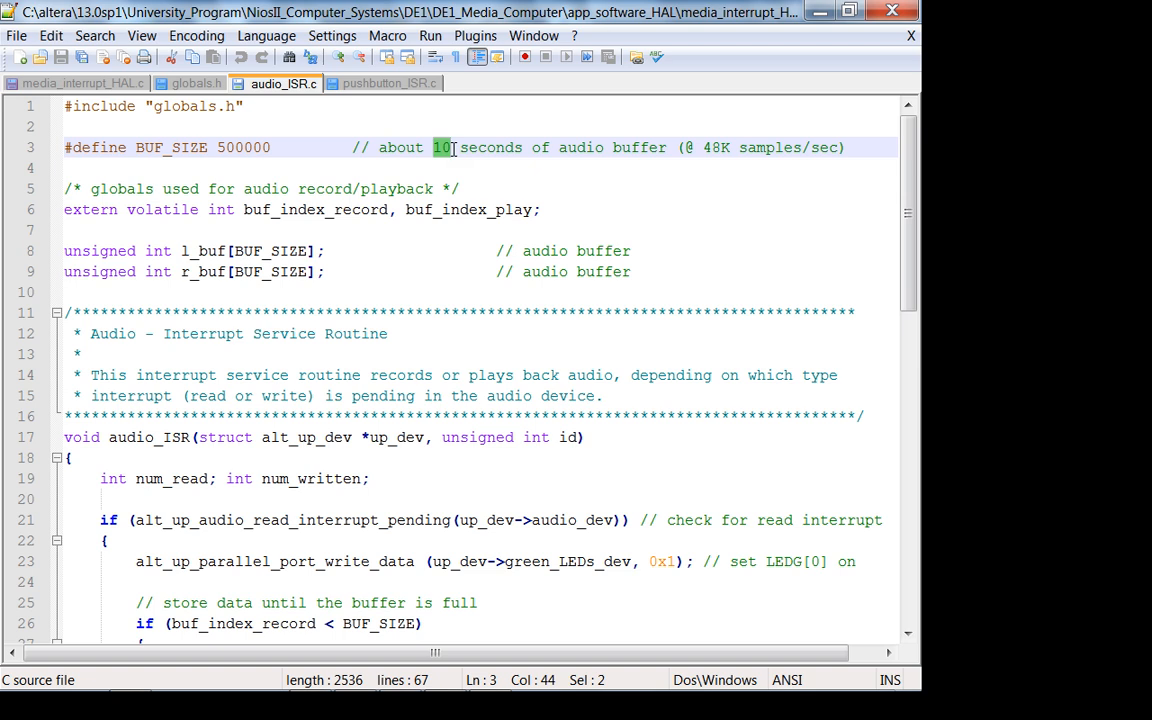
{"action": "scroll", "scroll_direction": "down", "scroll_amount": 3}
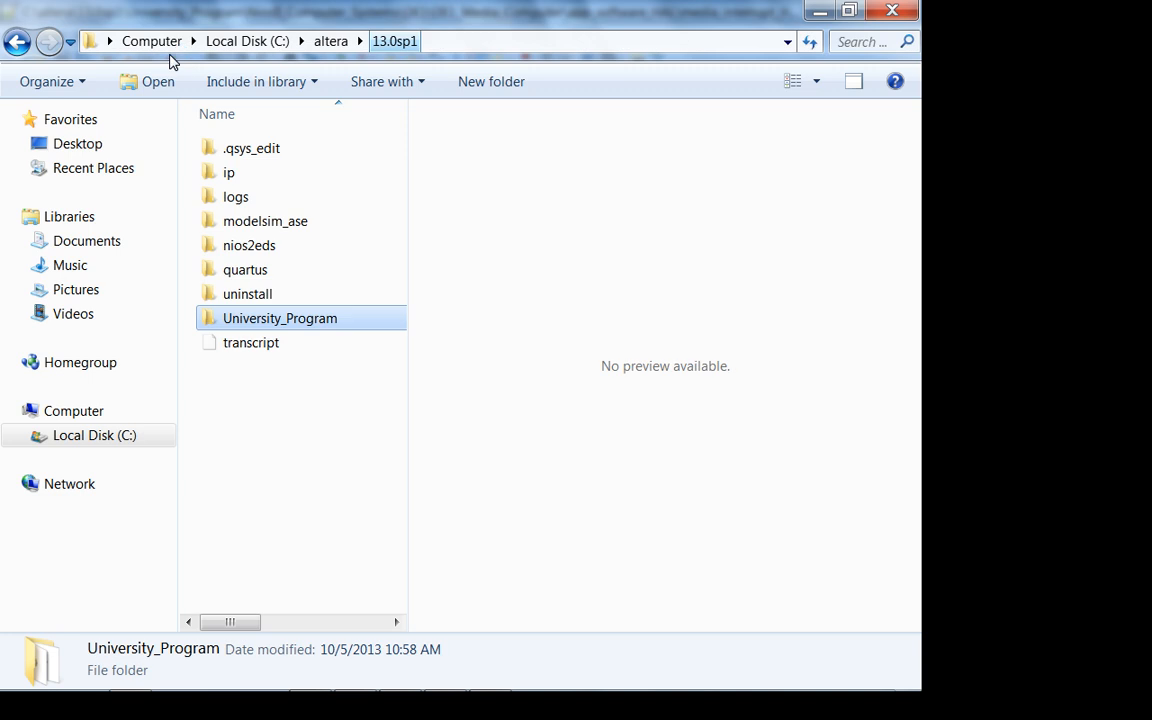
Browse ip > University_Program > Audio_Video > altera_up_avalon_audio and open Audio.pdf
{"action": "double_click", "coordinate": [228, 172]}
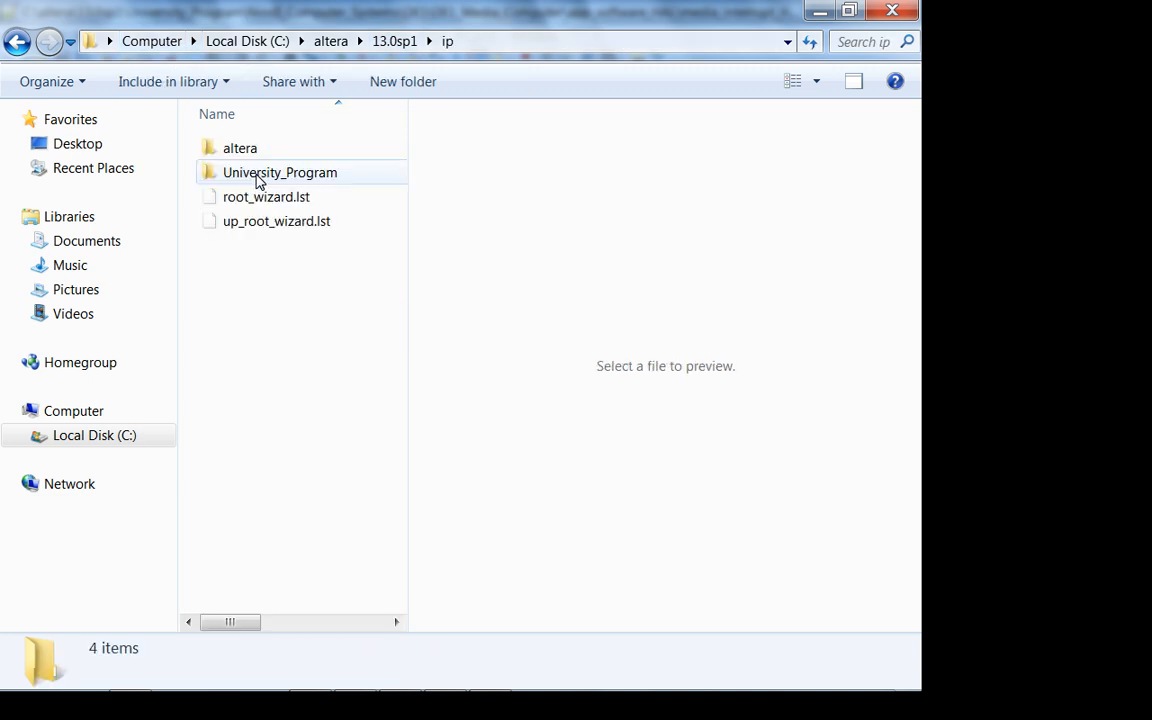
{"action": "double_click", "coordinate": [280, 172]}
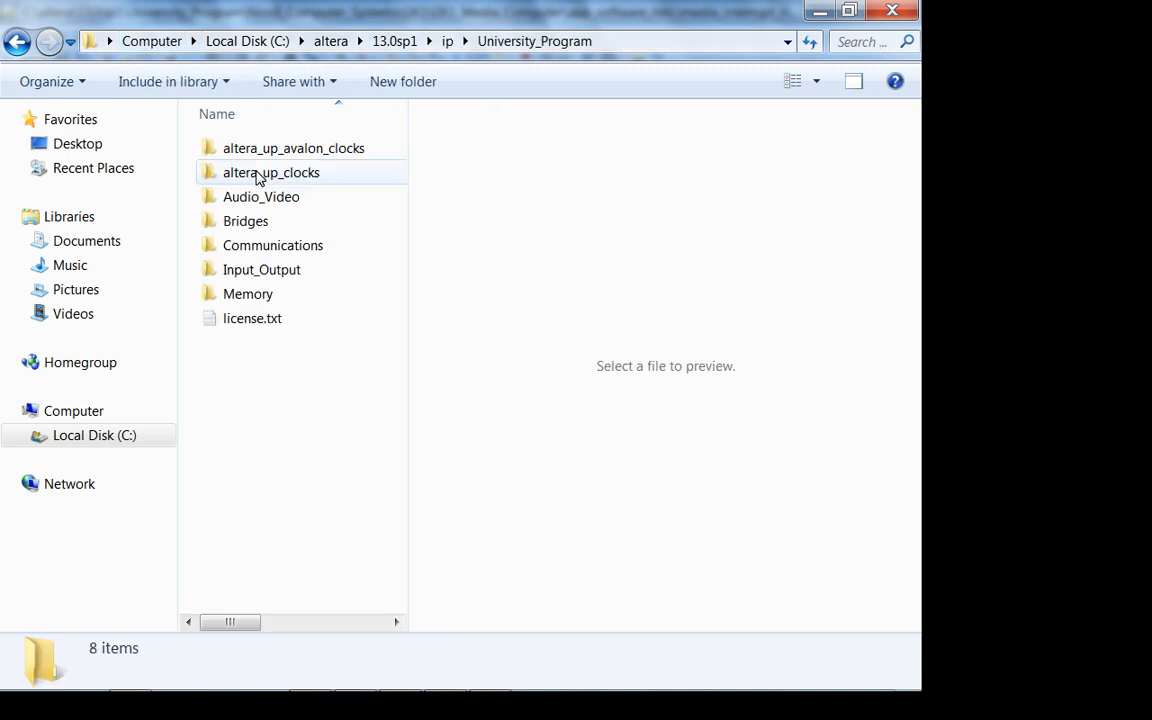
{"action": "double_click", "coordinate": [260, 196]}
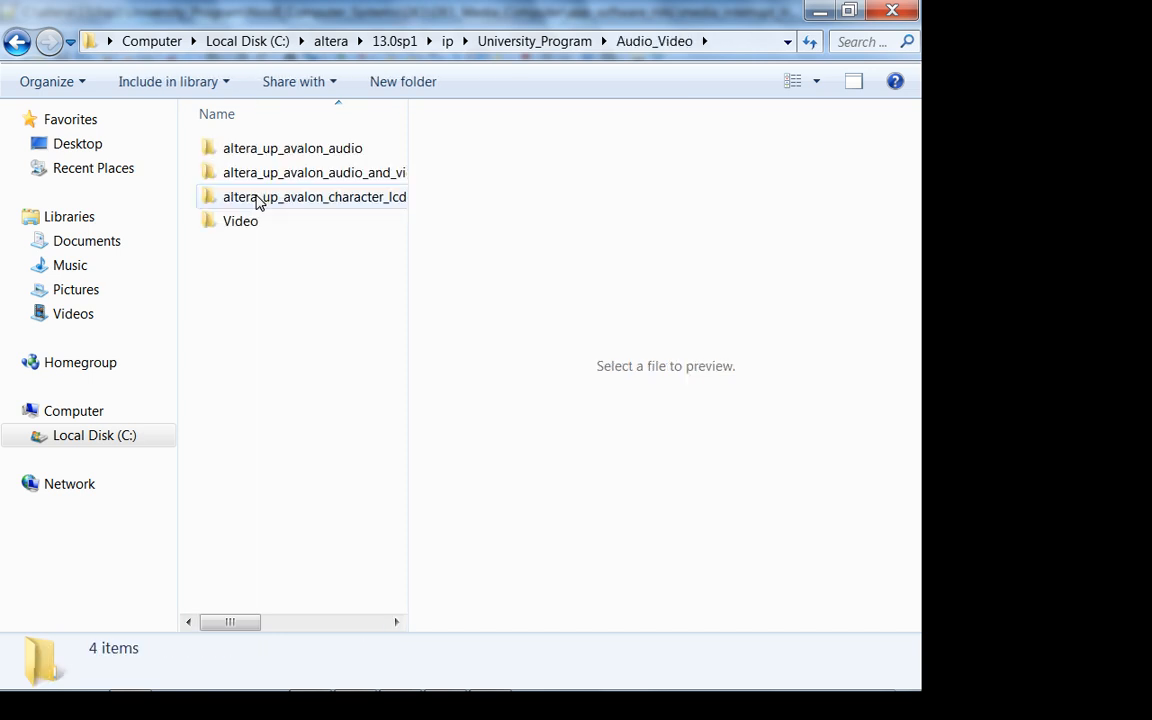
{"action": "left_click", "coordinate": [292, 148]}
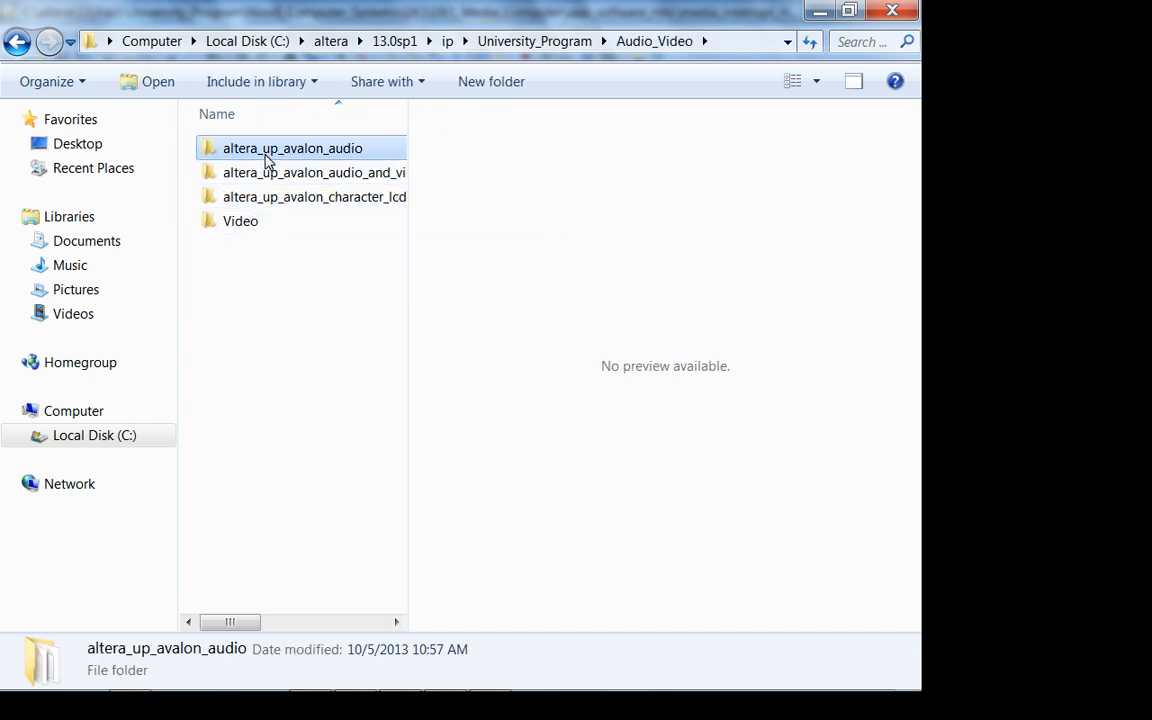
{"action": "double_click", "coordinate": [292, 148]}
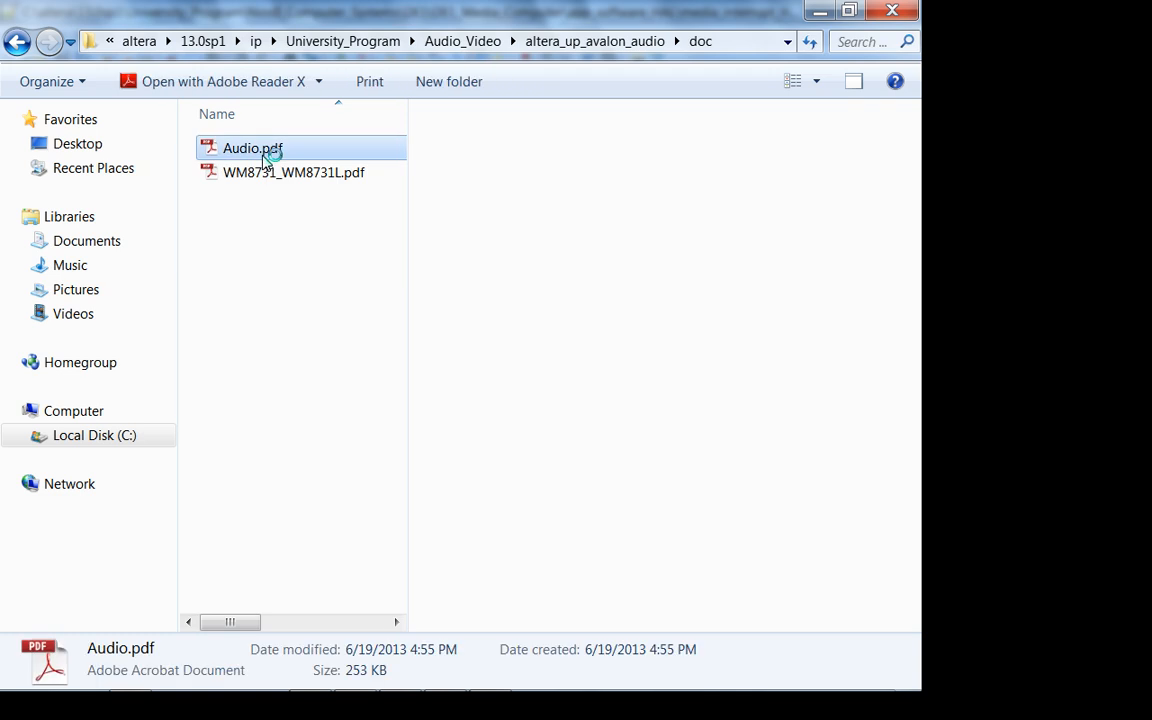
{"action": "double_click", "coordinate": [252, 148]}
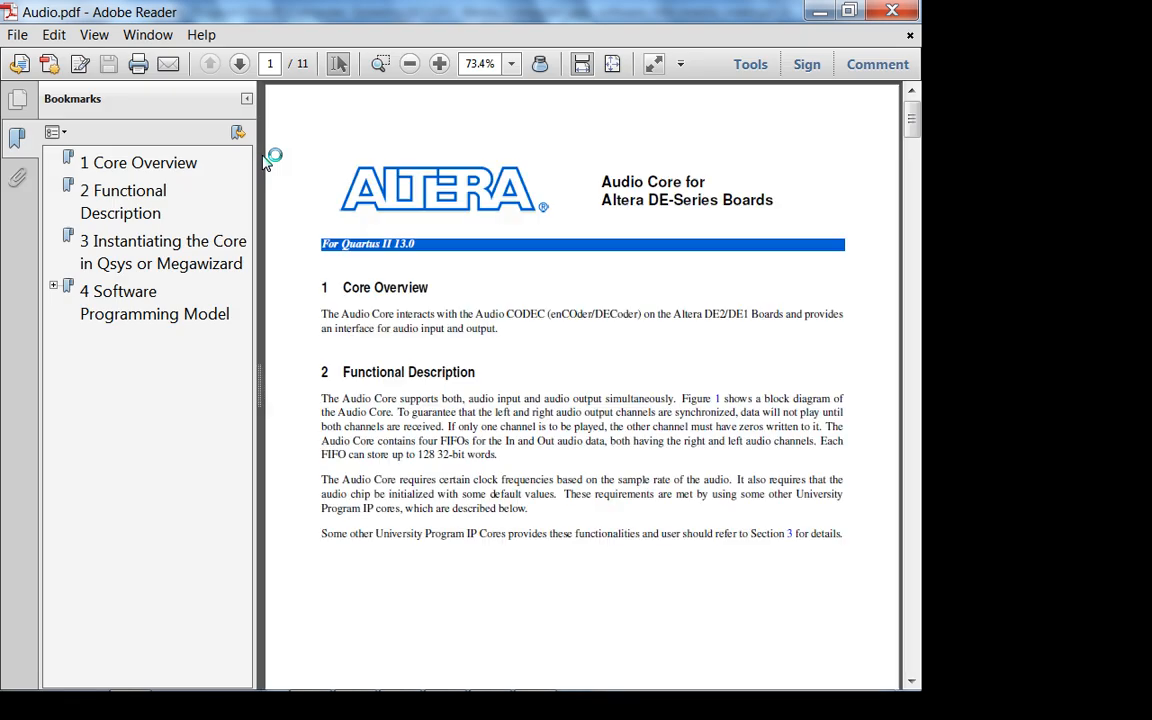
Jump to 4 Software Programming Model, read the register map and read-interrupt behavior, and expand its subsections
{"action": "left_click", "coordinate": [440, 64]}
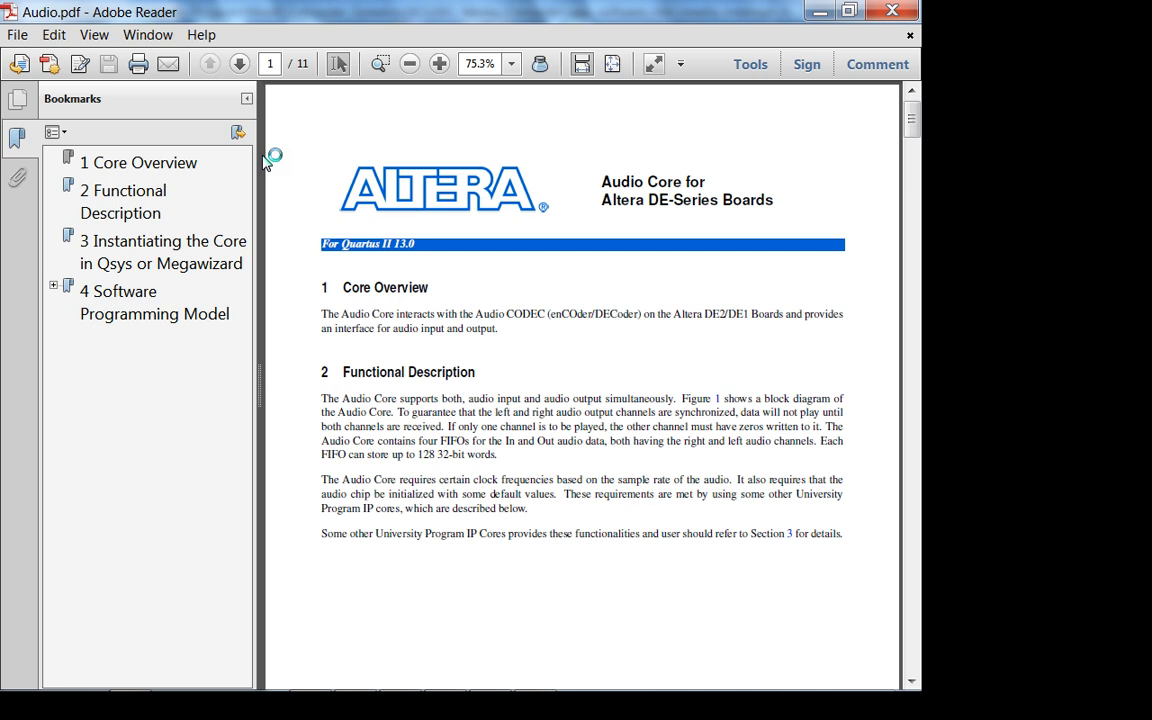
{"action": "mouse_move", "coordinate": [128, 336]}
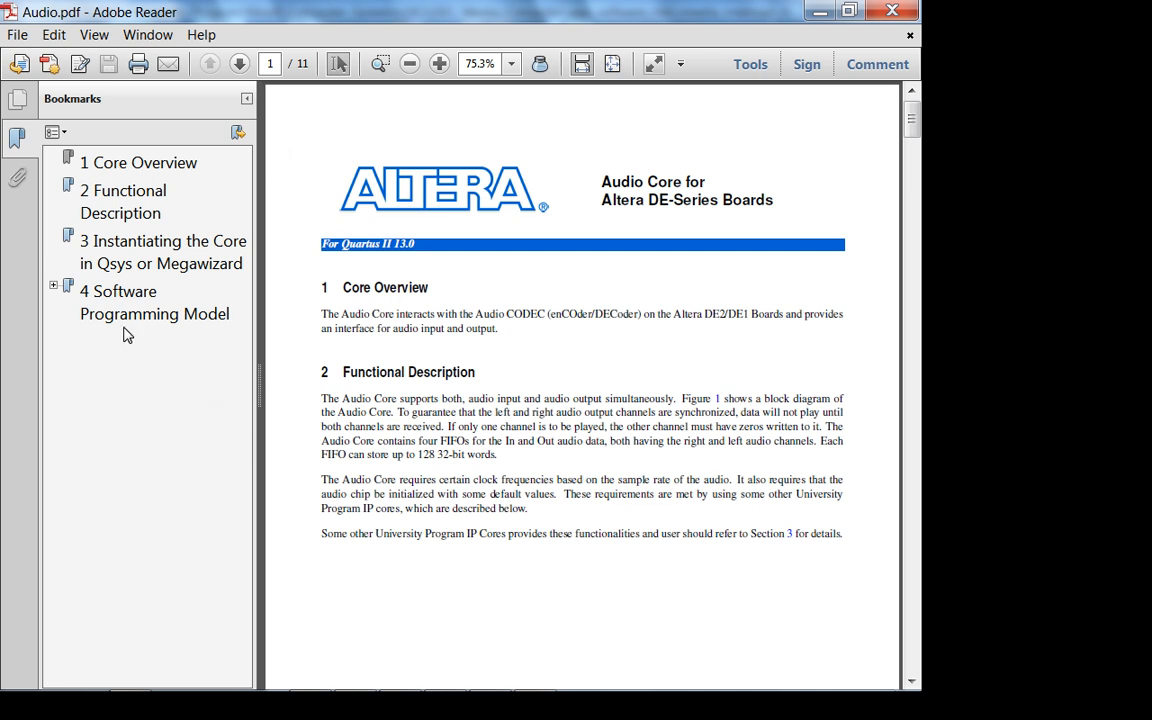
{"action": "mouse_move", "coordinate": [184, 330]}
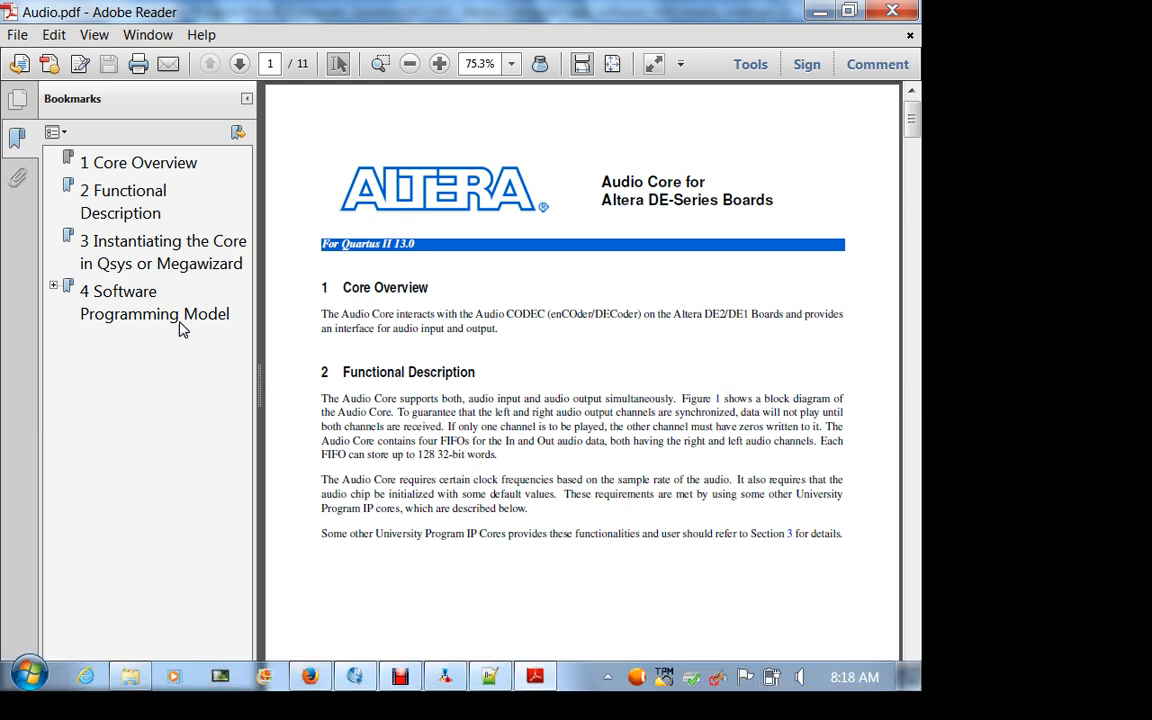
{"action": "left_click", "coordinate": [156, 302]}
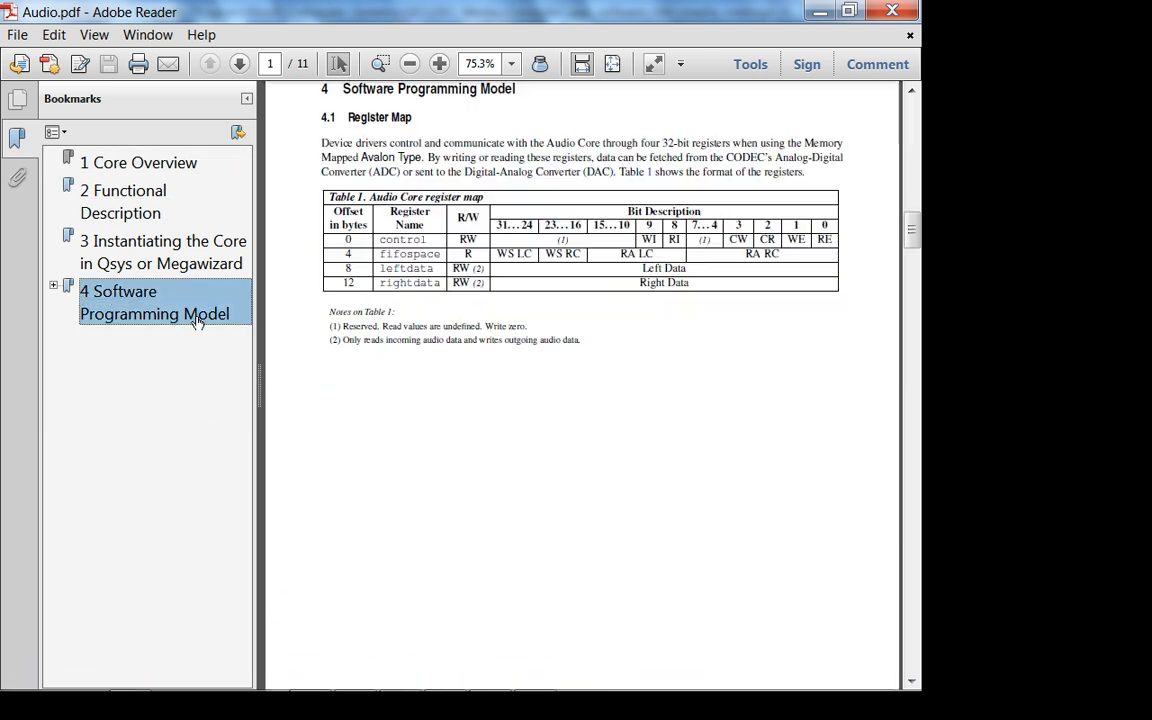
{"action": "left_click", "coordinate": [238, 62]}
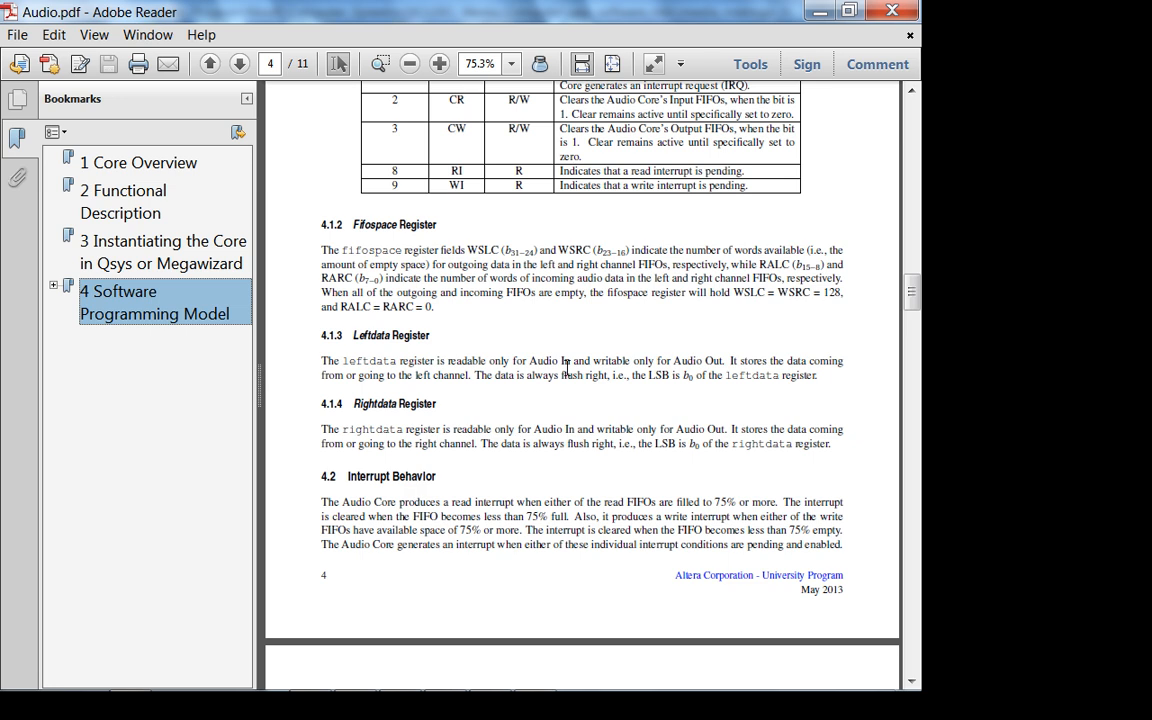
{"action": "scroll", "scroll_direction": "down", "scroll_amount": 3}
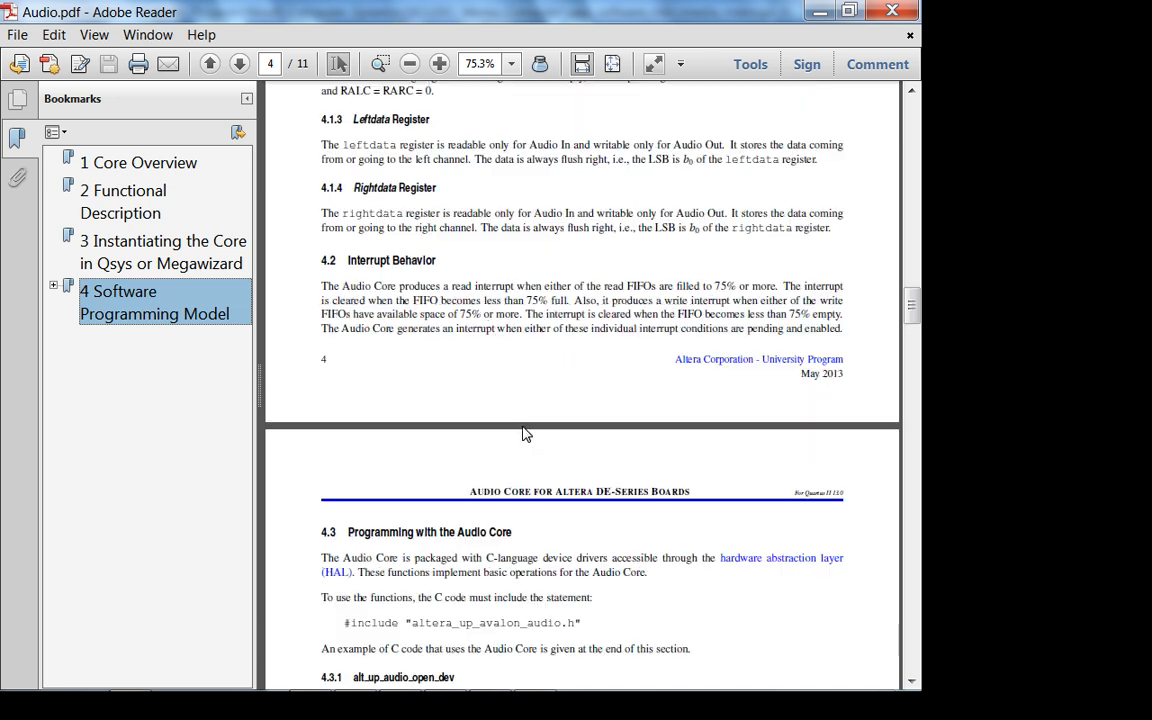
{"action": "mouse_move", "coordinate": [504, 322]}
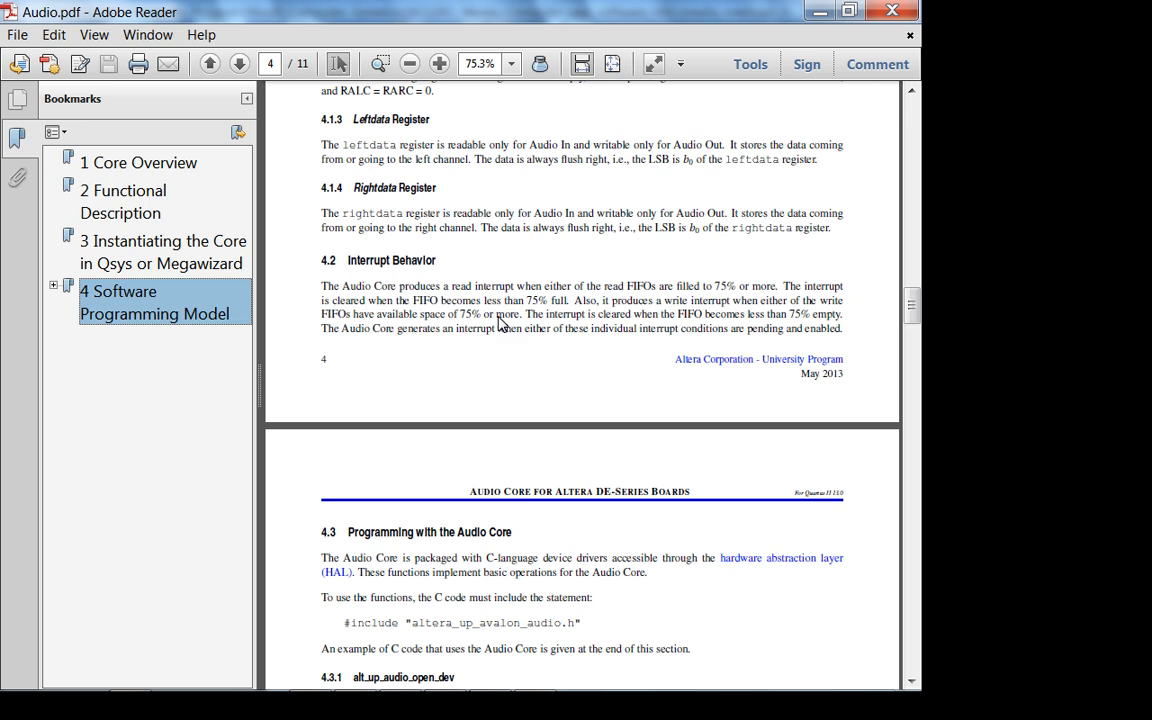
{"action": "mouse_move", "coordinate": [522, 292]}
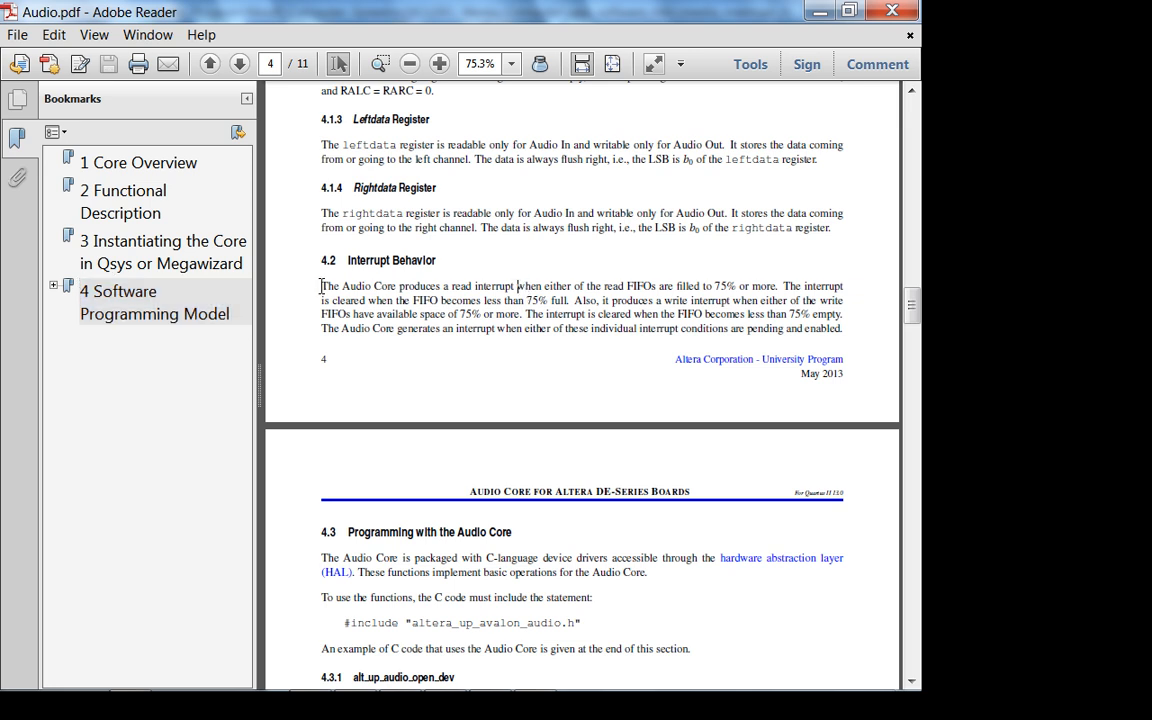
{"action": "left_click_drag", "start_coordinate": [322, 286], "coordinate": [548, 300]}
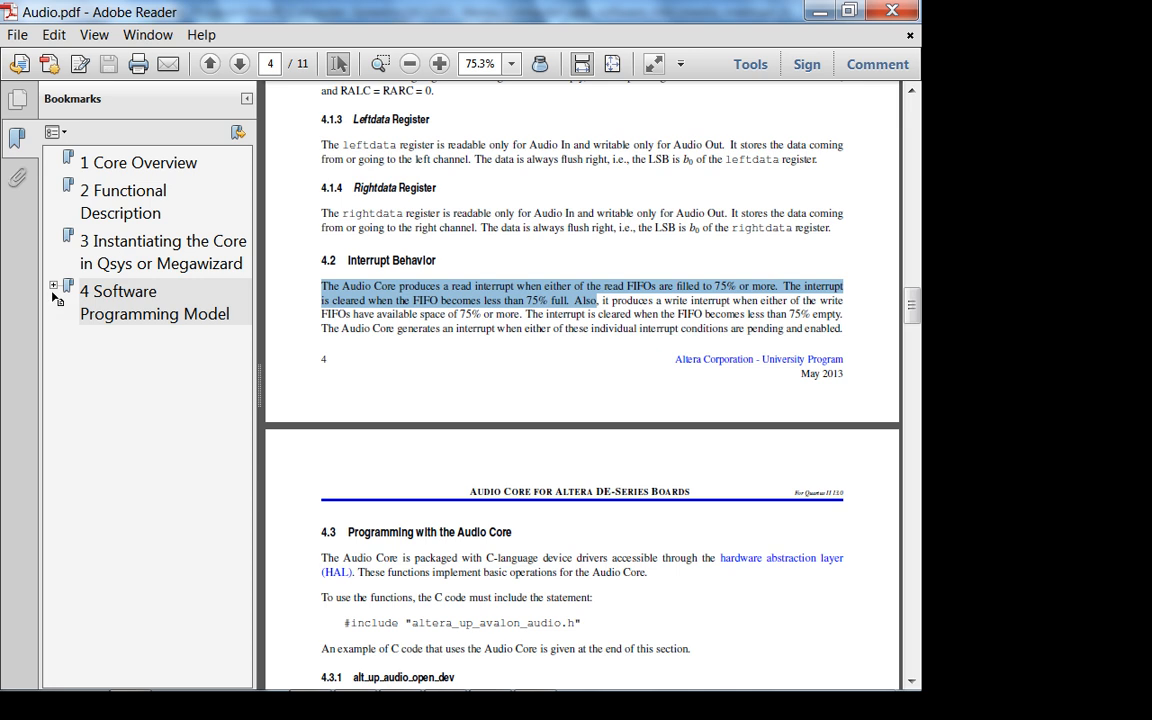
{"action": "left_click", "coordinate": [56, 284]}
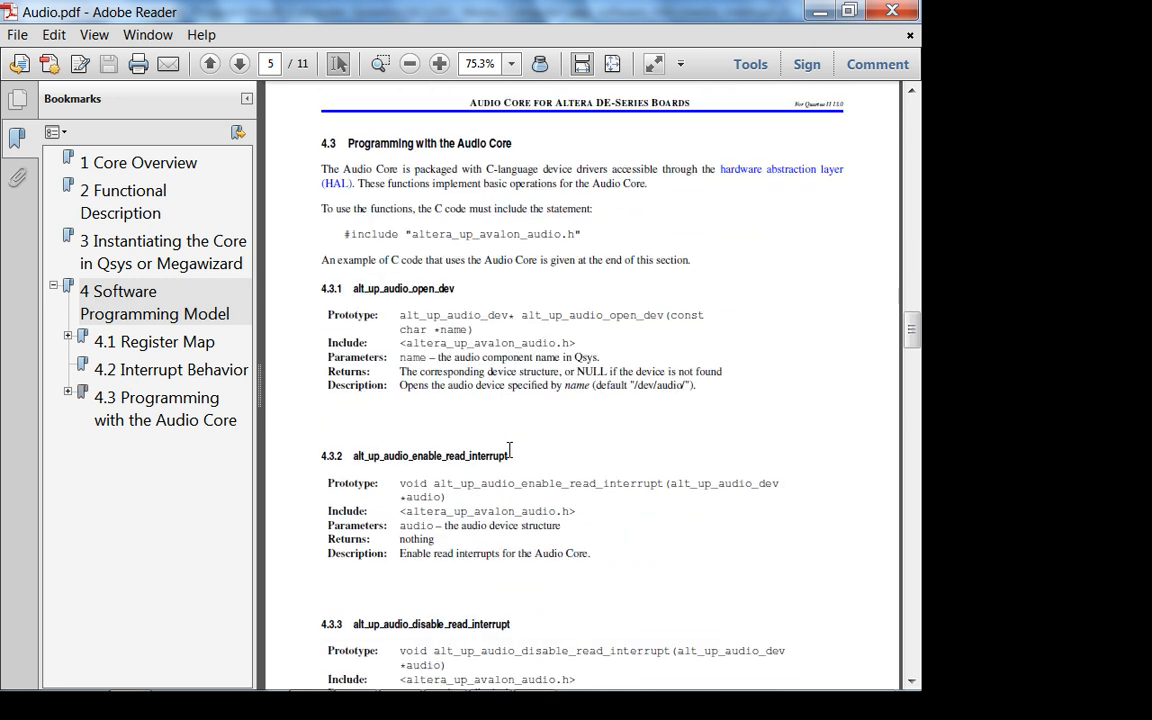
Scroll through the Audio Core FIFO and interrupt driver function reference
{"action": "scroll", "scroll_direction": "down", "scroll_amount": 3}
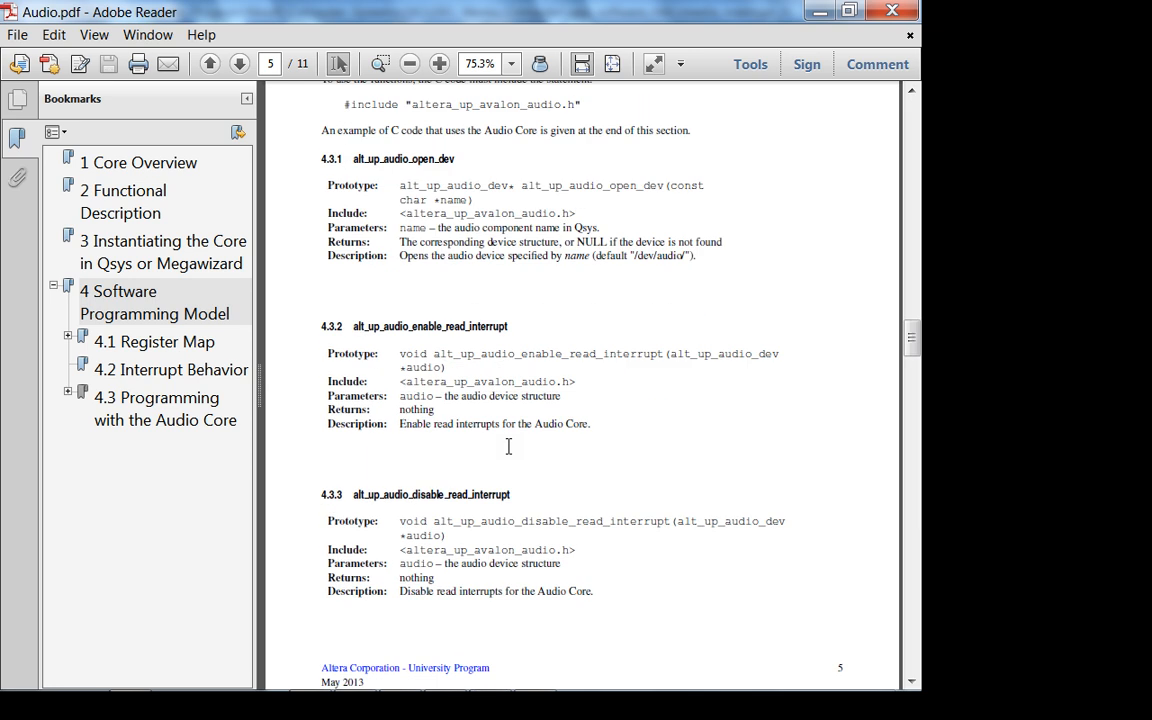
{"action": "mouse_move", "coordinate": [508, 444]}
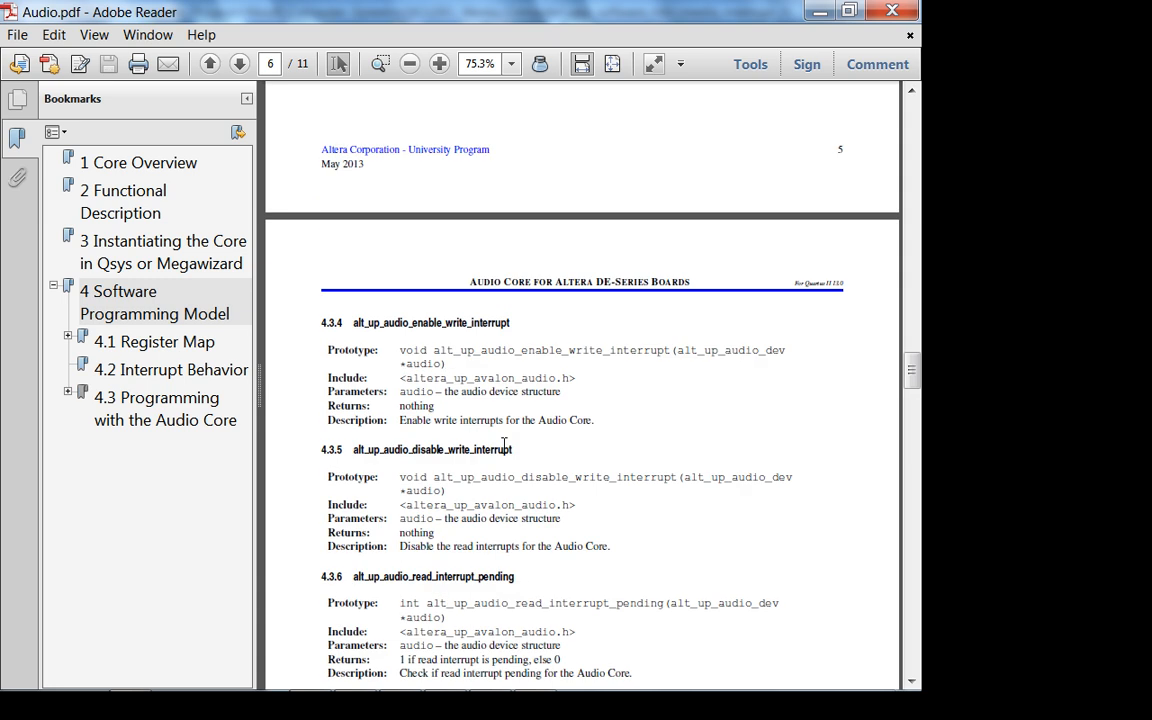
{"action": "scroll", "scroll_direction": "down", "scroll_amount": 3}
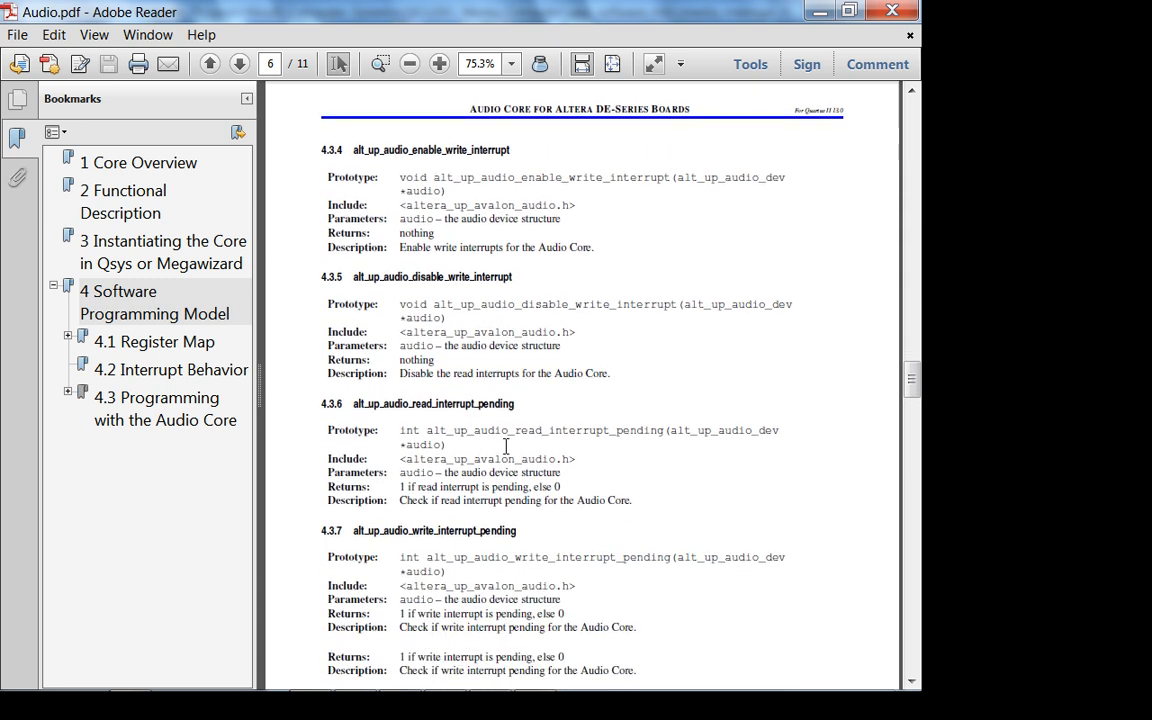
{"action": "scroll", "scroll_direction": "down", "scroll_amount": 3}
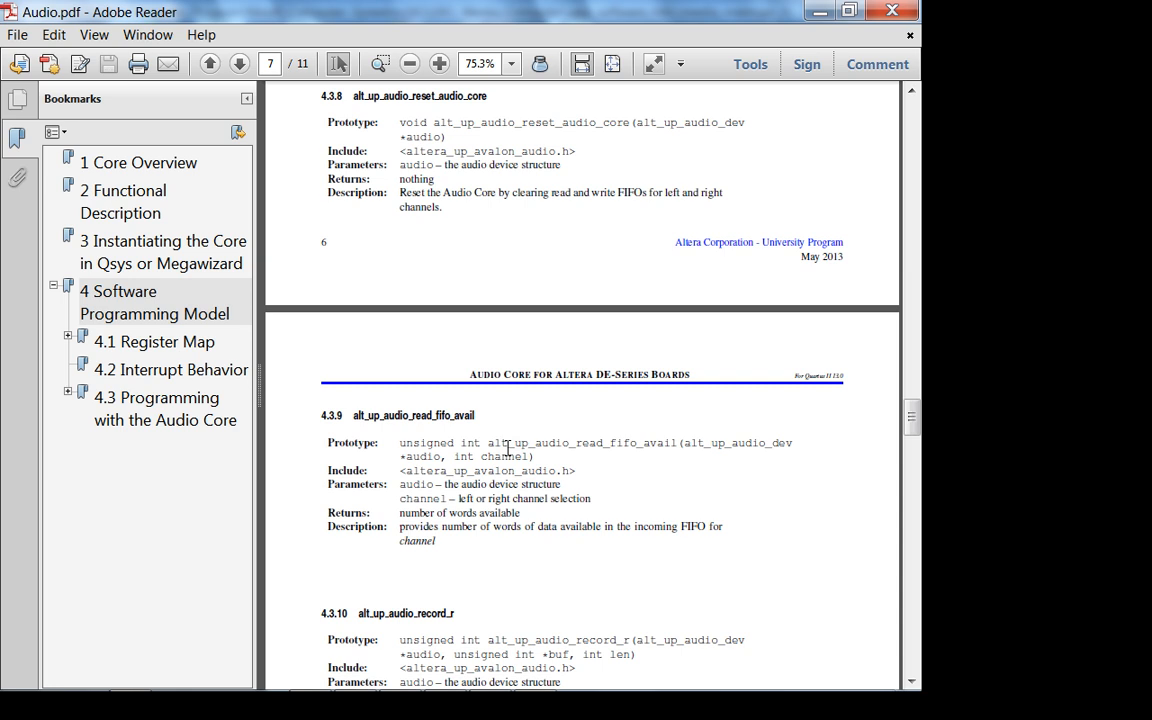
{"action": "scroll", "scroll_direction": "down", "scroll_amount": 3}
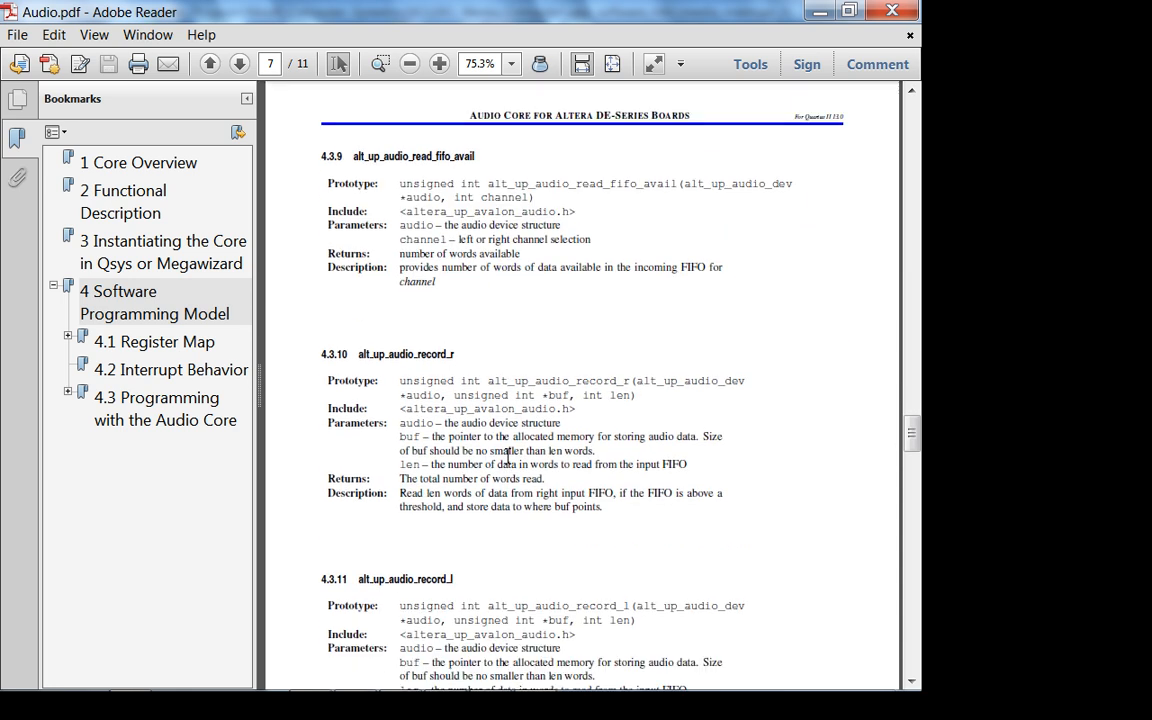
{"action": "scroll", "scroll_direction": "down", "scroll_amount": 3}
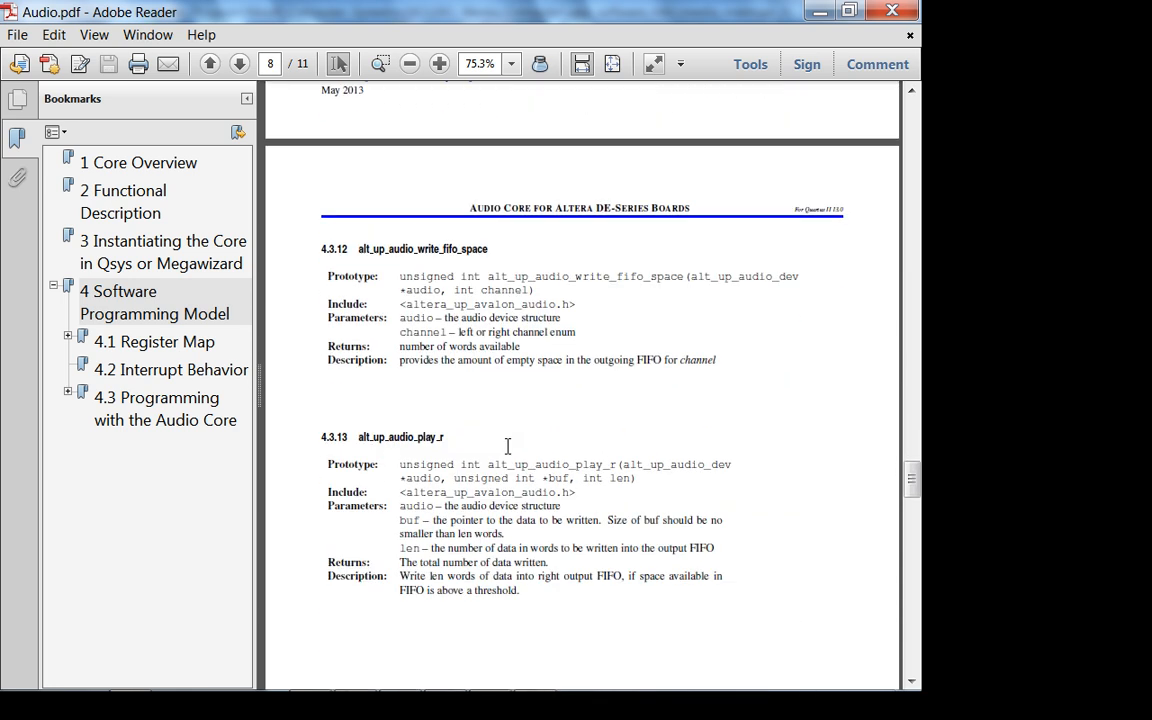
{"action": "scroll", "scroll_direction": "down", "scroll_amount": 3}
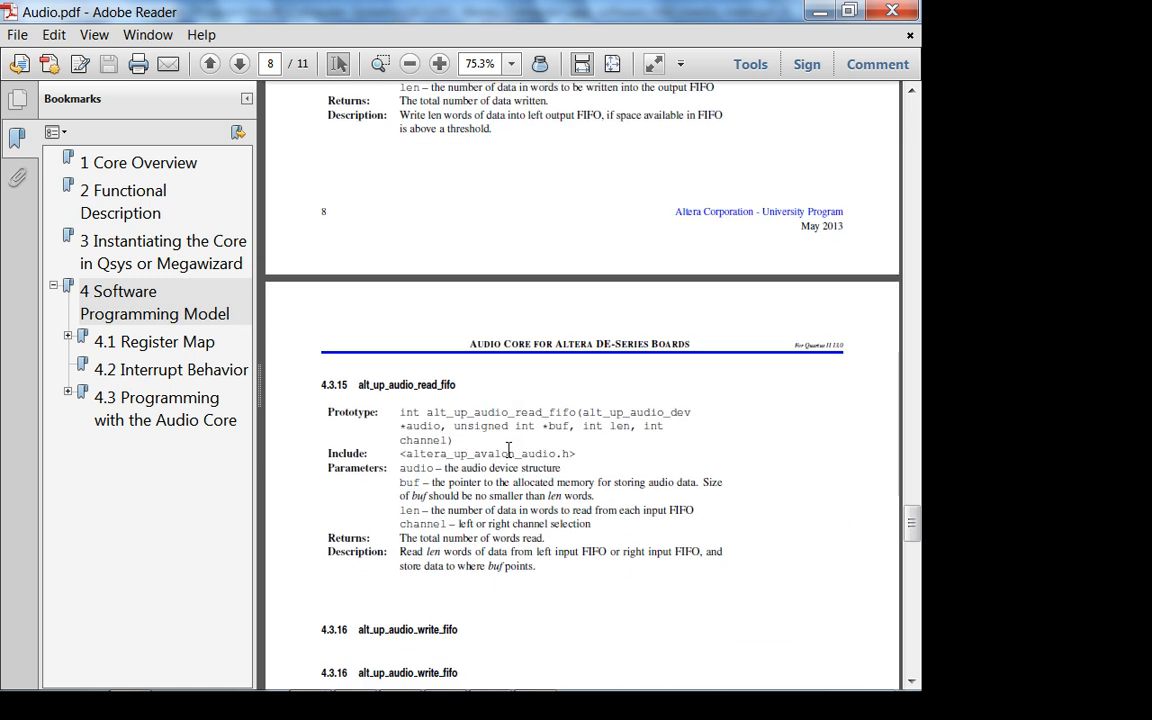
{"action": "scroll", "scroll_direction": "down", "scroll_amount": 3}
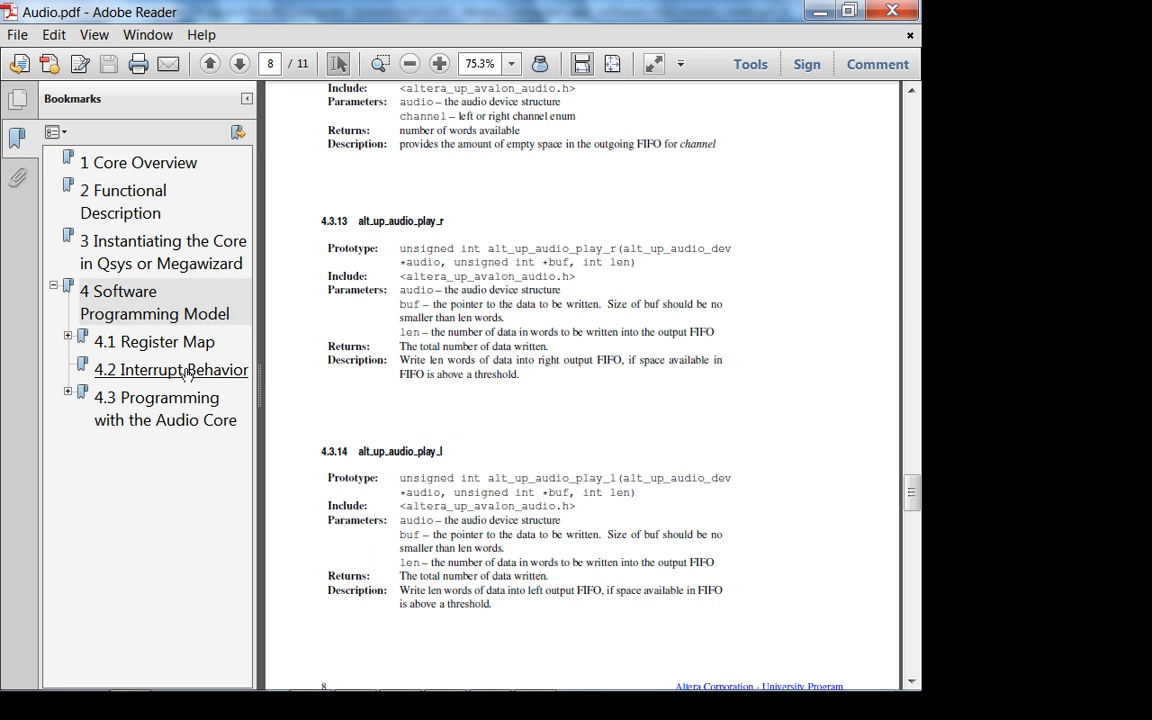
Read 4.2 Interrupt Behavior's paragraph on when interrupts are raised, then switch to audio_ISR.c in Notepad++
{"action": "left_click", "coordinate": [172, 368]}
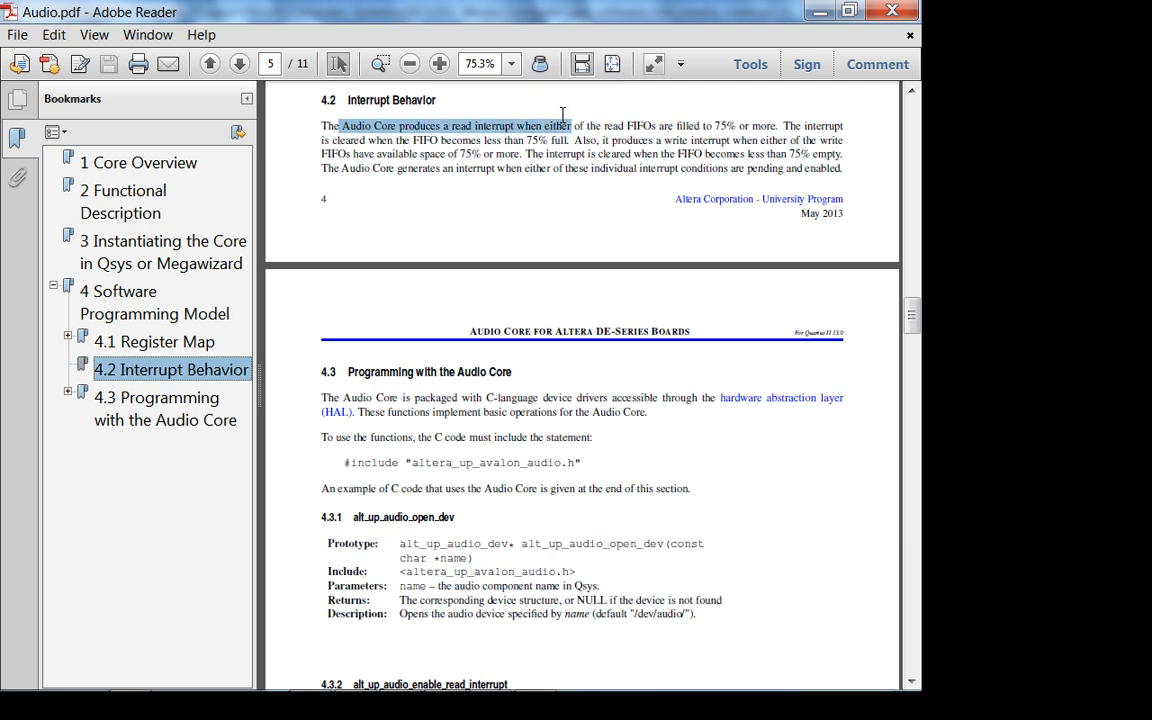
{"action": "left_click_drag", "start_coordinate": [568, 124], "coordinate": [598, 140]}
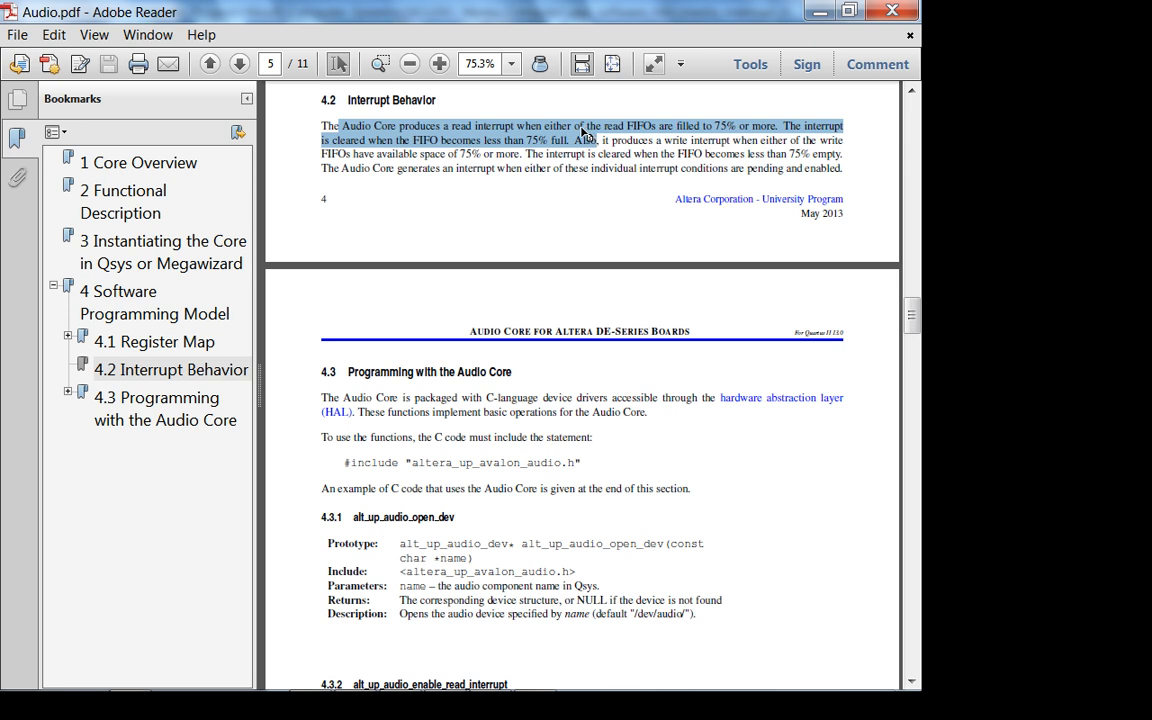
{"action": "scroll", "scroll_direction": "down", "scroll_amount": 3}
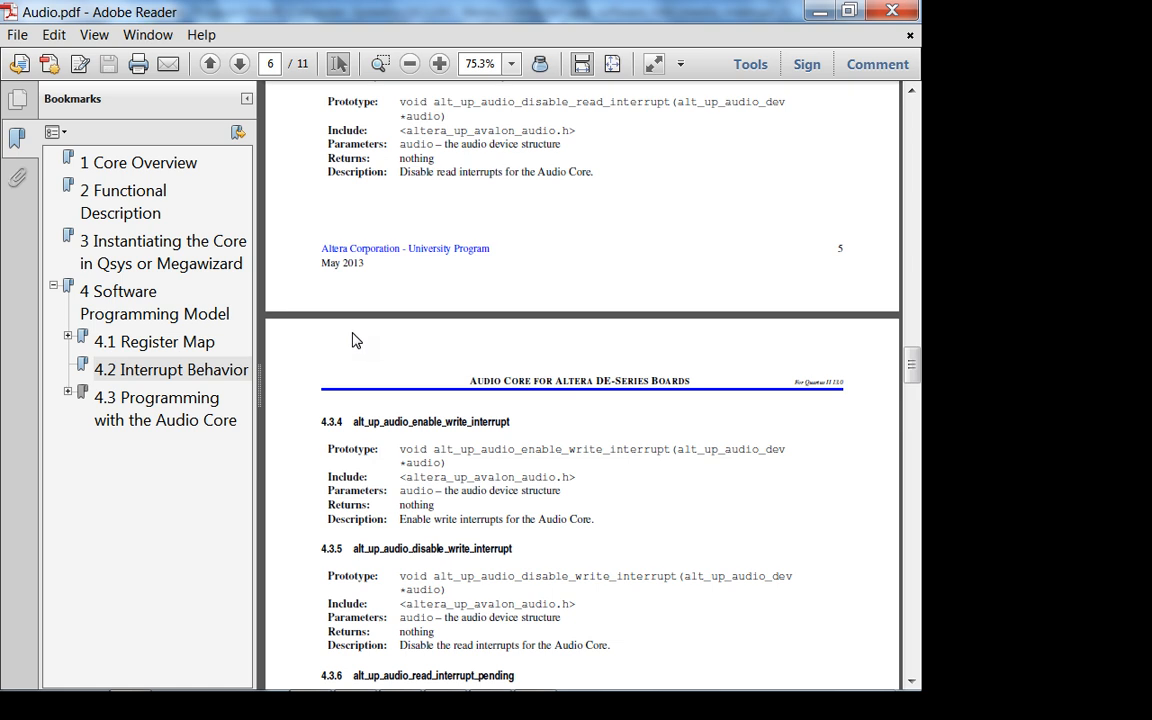
{"action": "left_click", "coordinate": [490, 676]}
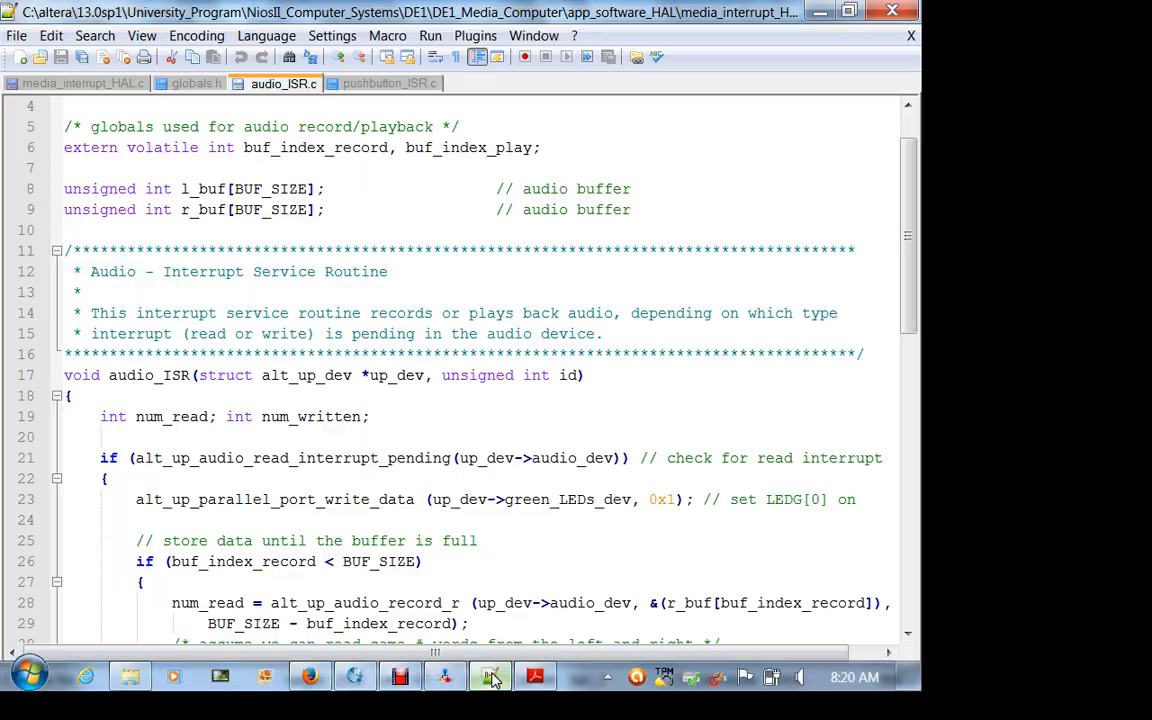
View media_interrupt_HAL.c's main() device declarations in Notepad++
{"action": "left_click", "coordinate": [78, 84]}
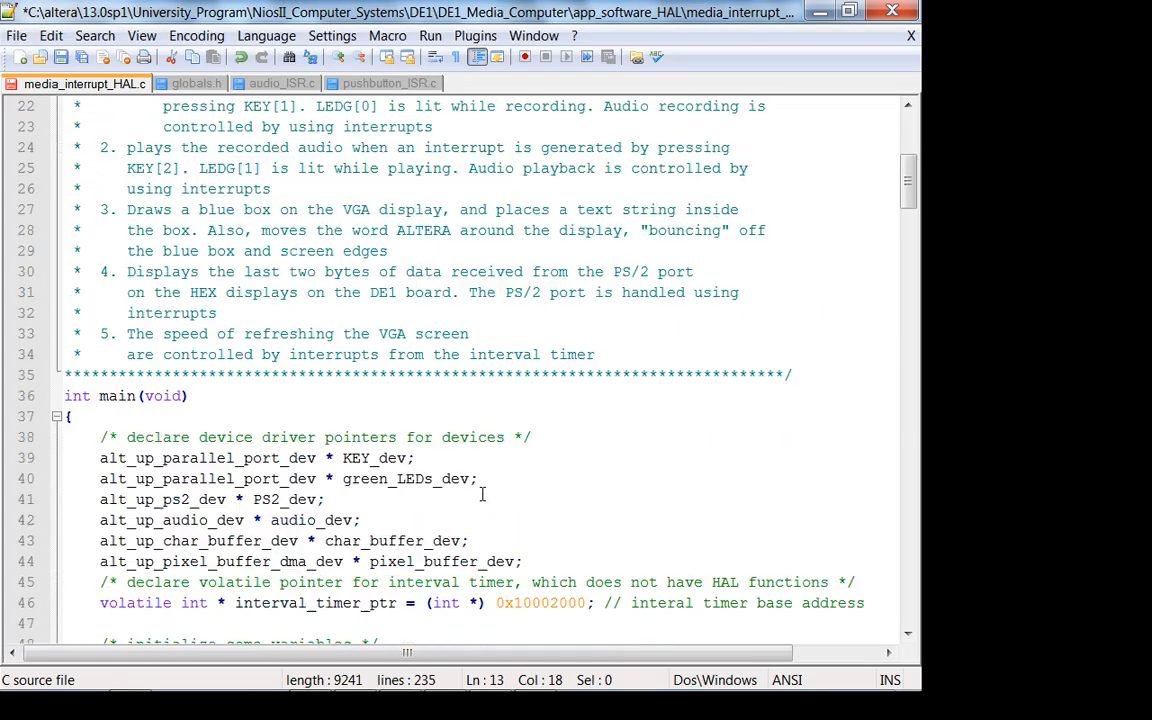
{"action": "scroll", "scroll_direction": "down", "scroll_amount": 3}
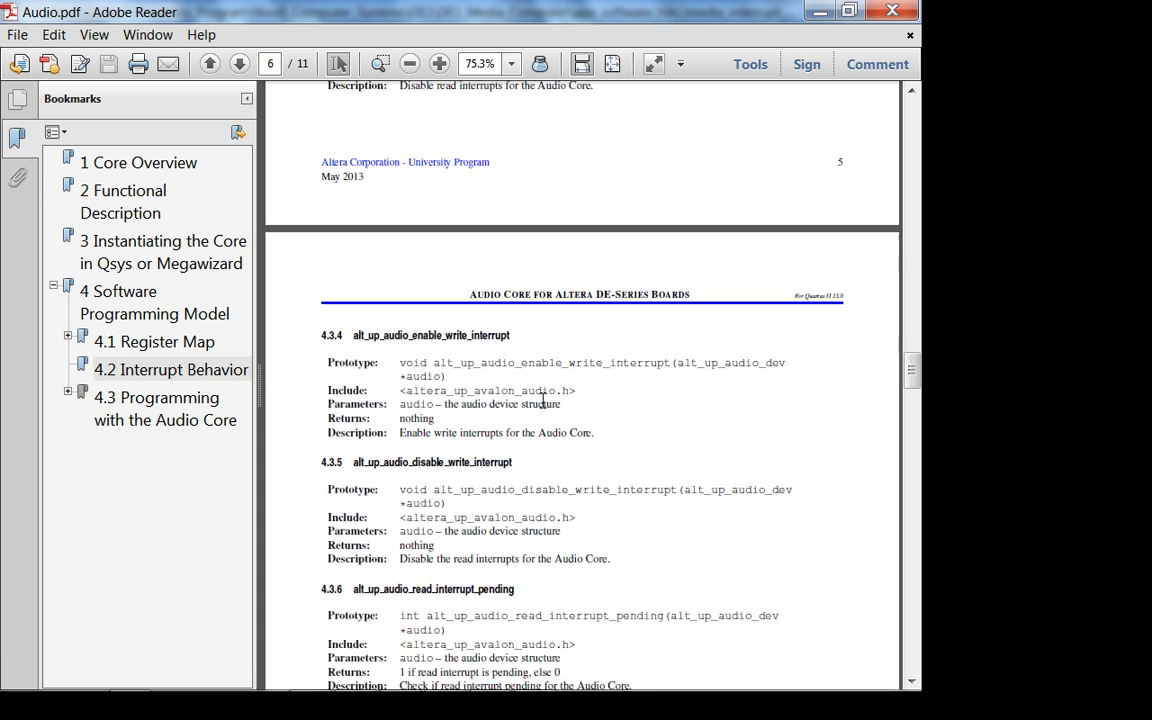
Scroll from the interrupt-pending function entries down to alt_up_audio_write_fifo_head and the example program
{"action": "scroll", "scroll_direction": "down", "scroll_amount": 3}
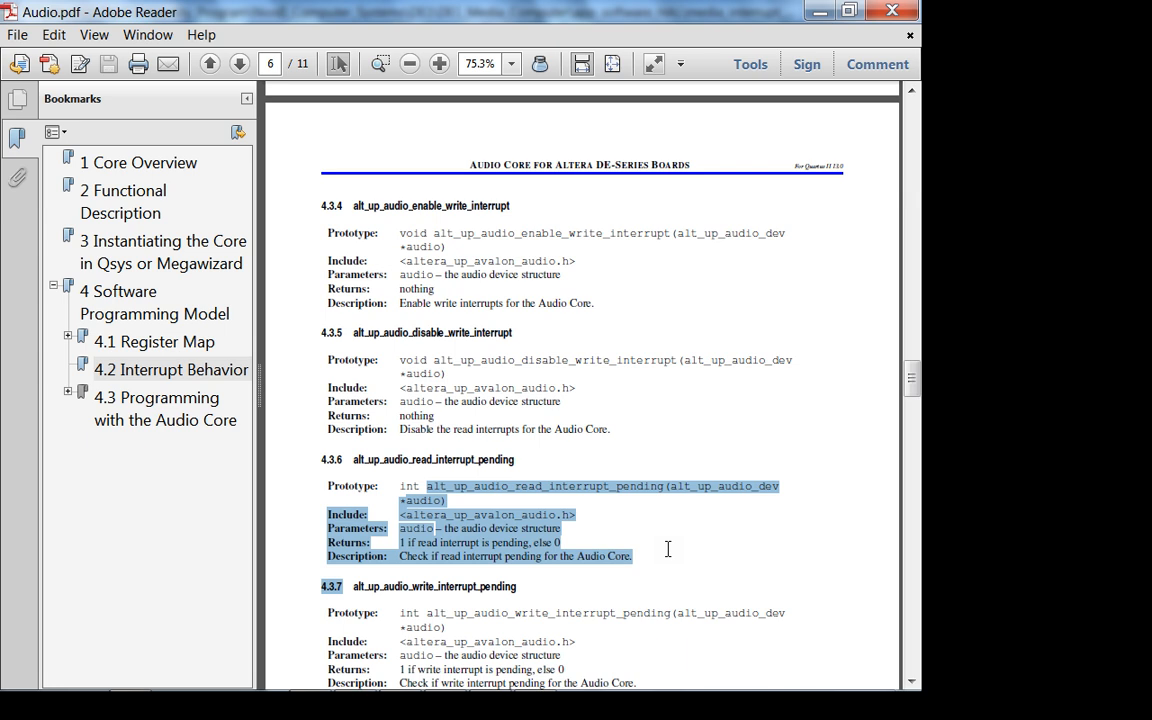
{"action": "left_click", "coordinate": [668, 548]}
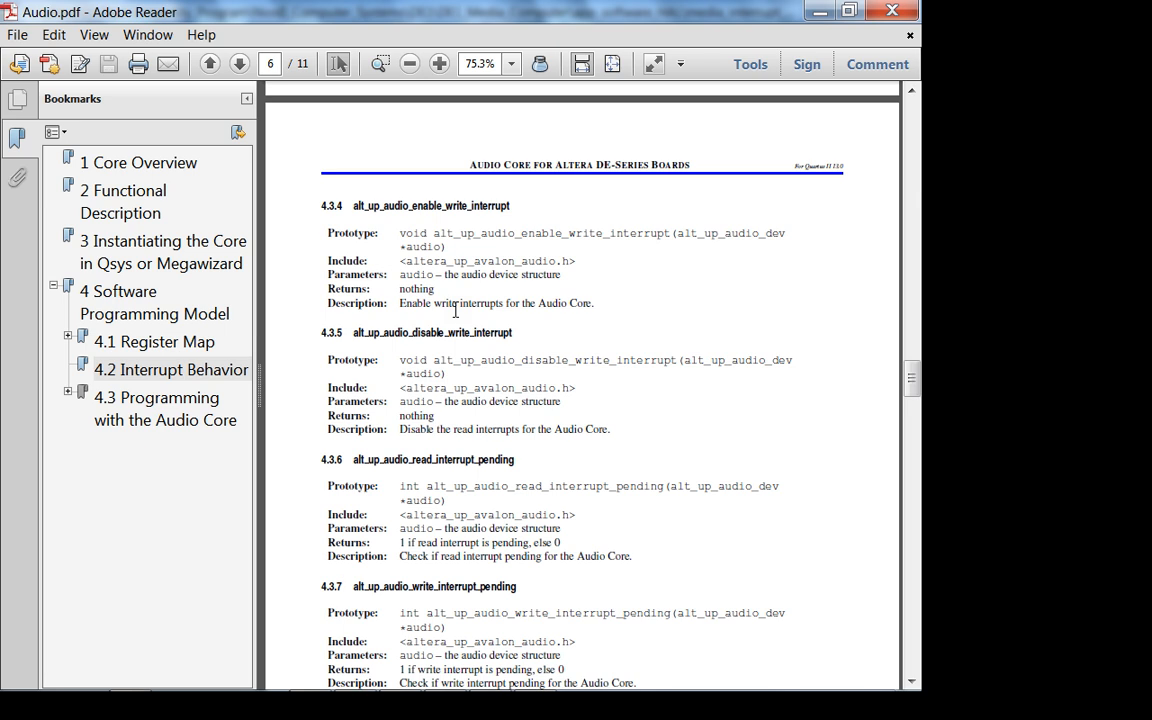
{"action": "mouse_move", "coordinate": [492, 272]}
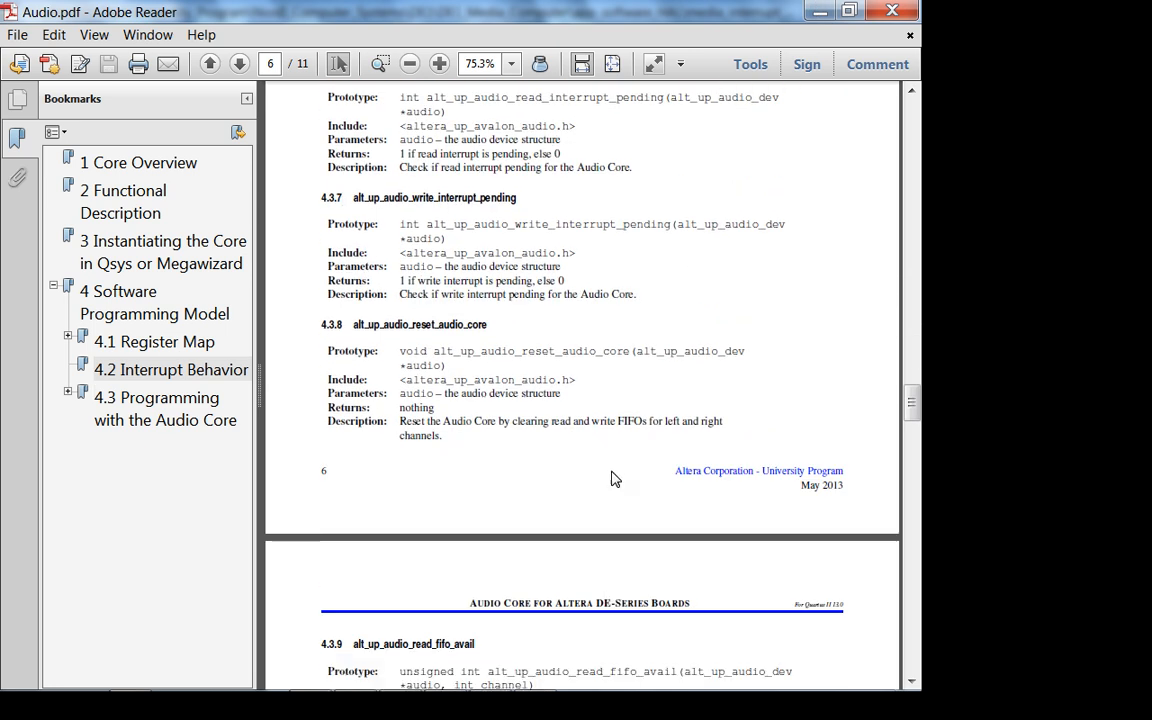
{"action": "scroll", "scroll_direction": "down", "scroll_amount": 3}
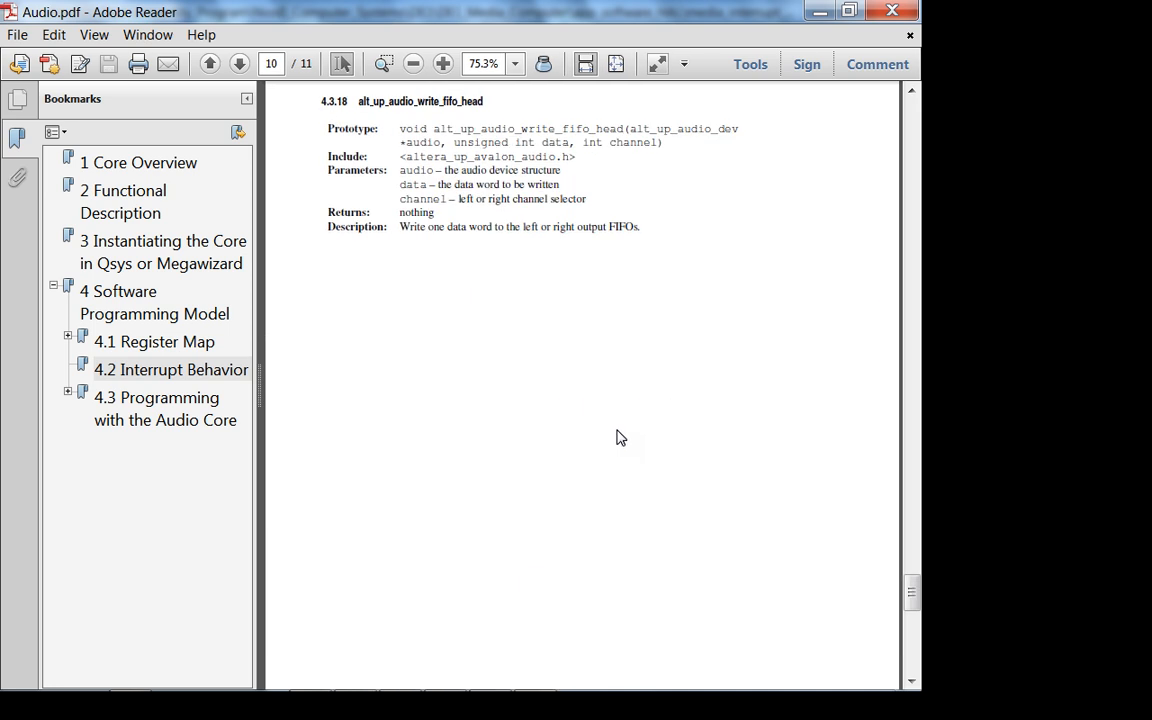
{"action": "left_click", "coordinate": [238, 62]}
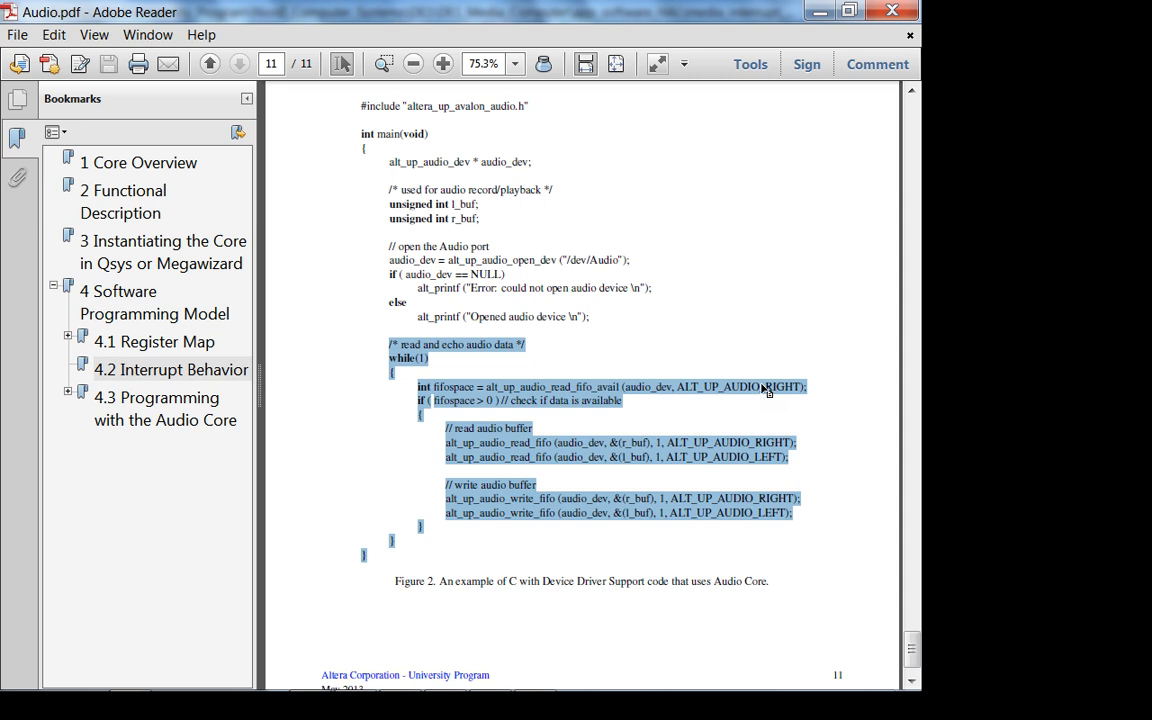
{"action": "mouse_move", "coordinate": [710, 424]}
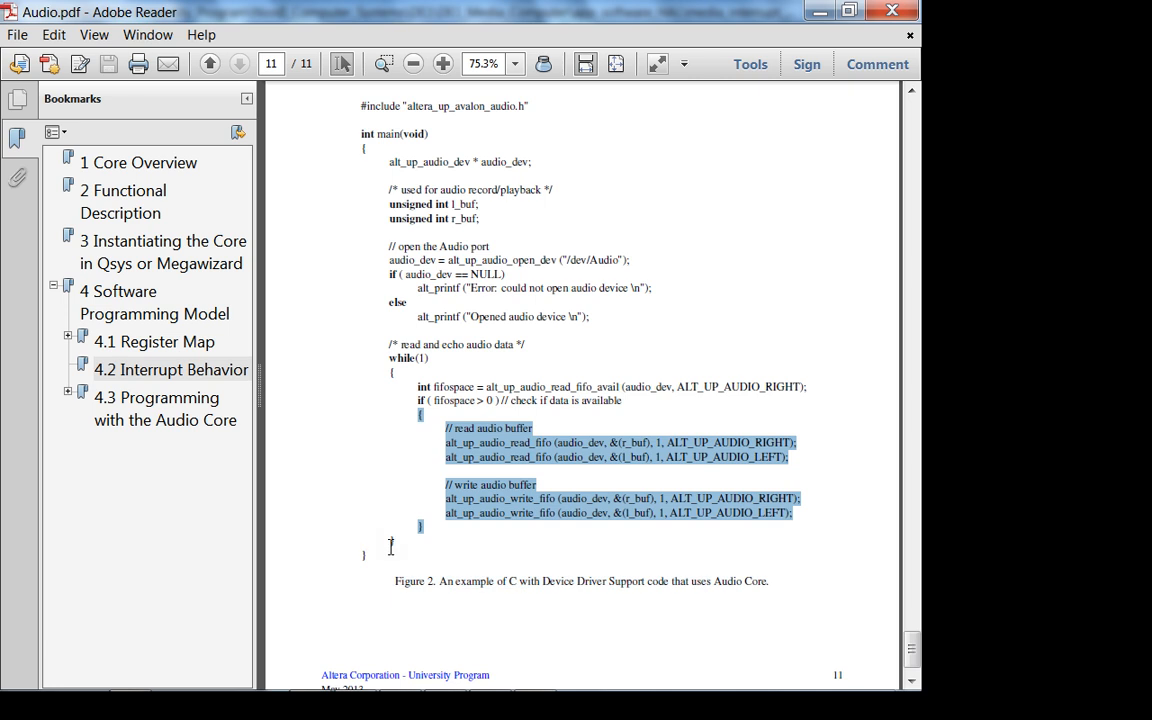
Read the example audio echo C program, then switch over to the Quartus/Qsys window
{"action": "left_click", "coordinate": [484, 492]}
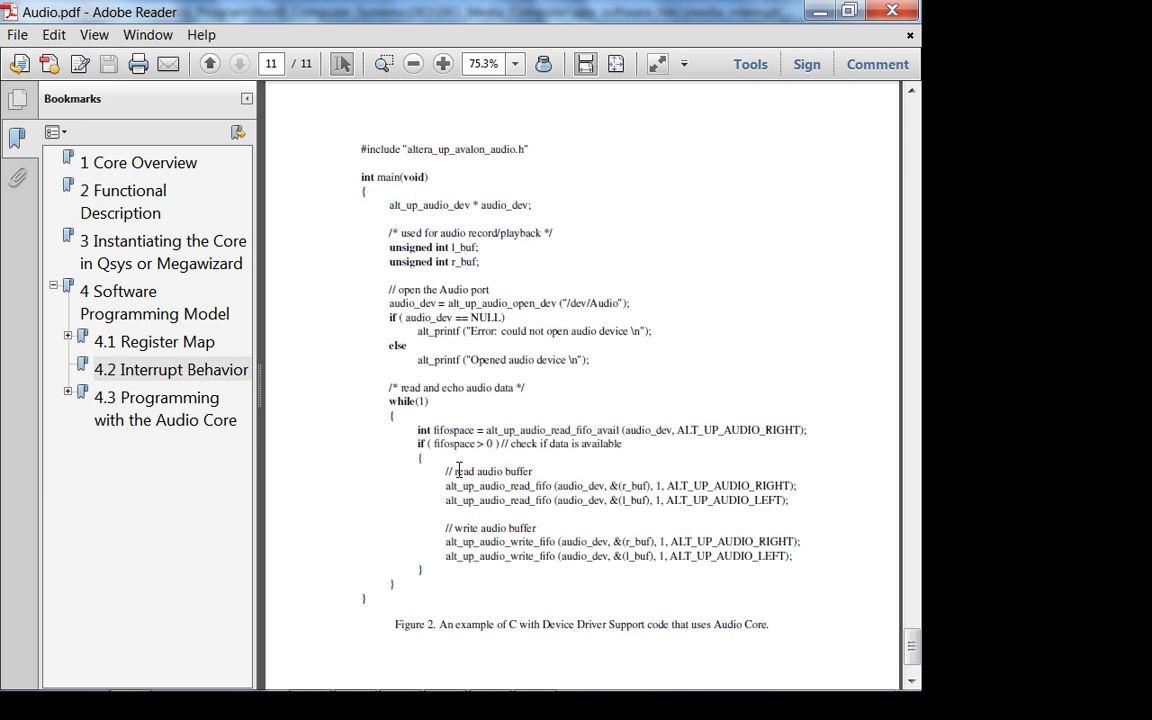
{"action": "mouse_move", "coordinate": [532, 454]}
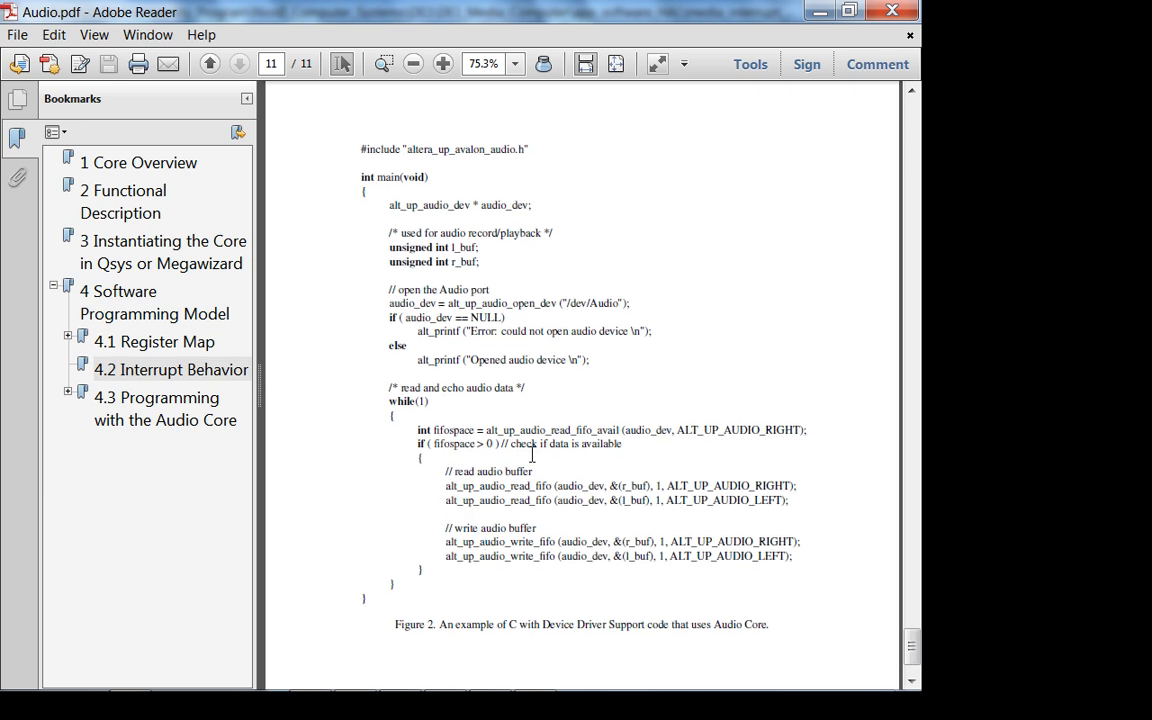
{"action": "mouse_move", "coordinate": [564, 404]}
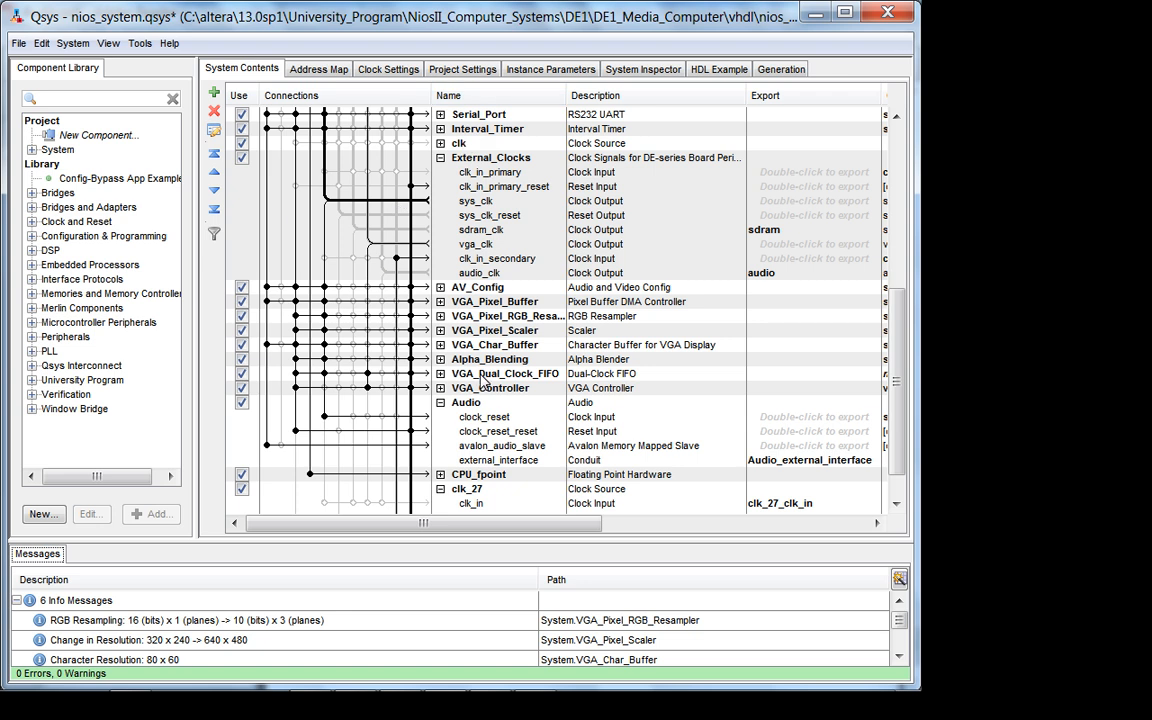
{"action": "mouse_move", "coordinate": [780, 84]}
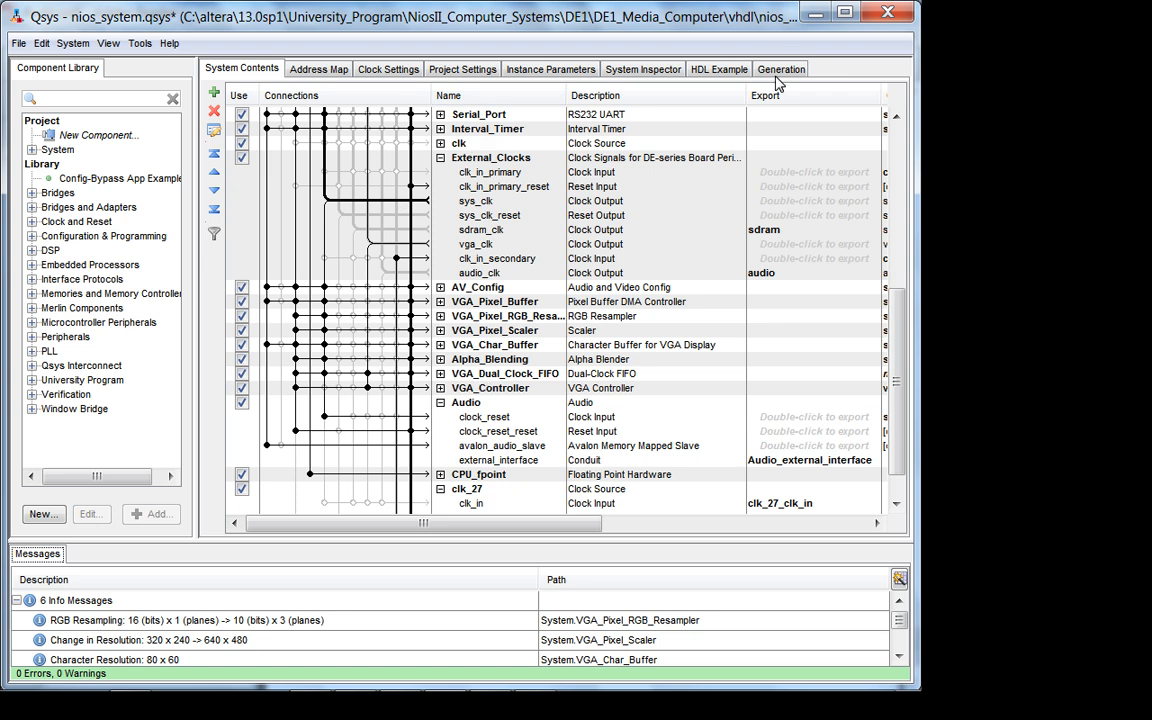
{"action": "left_click", "coordinate": [780, 68]}
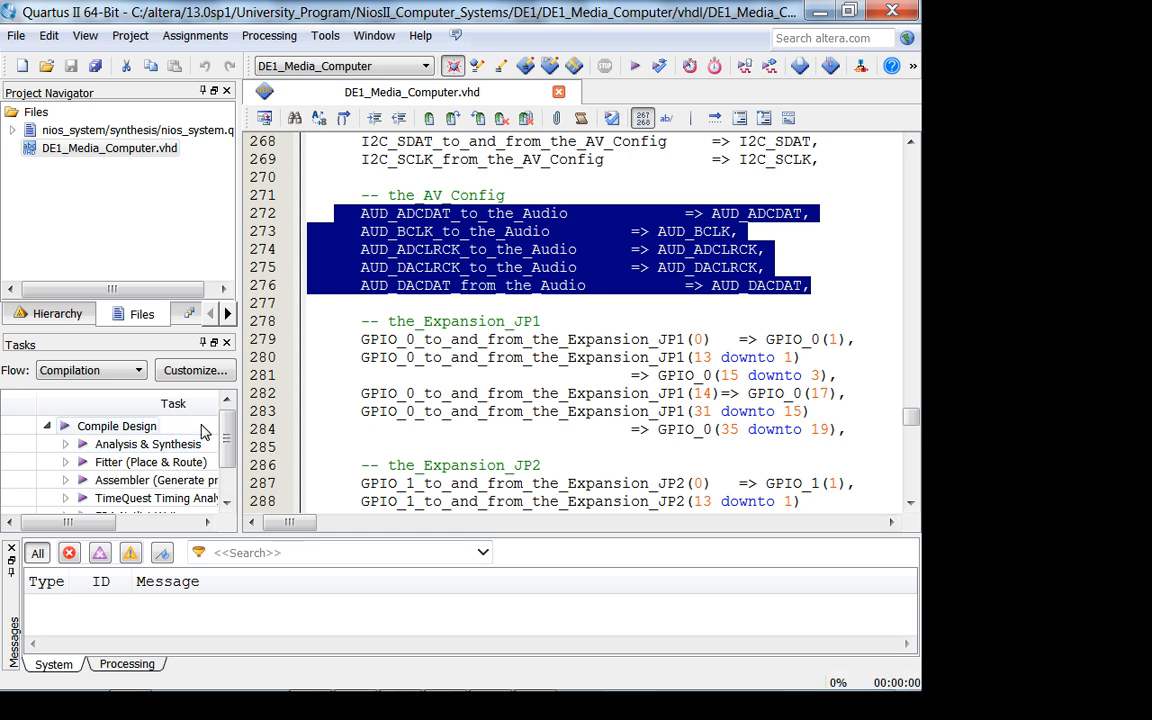
{"action": "mouse_move", "coordinate": [236, 422]}
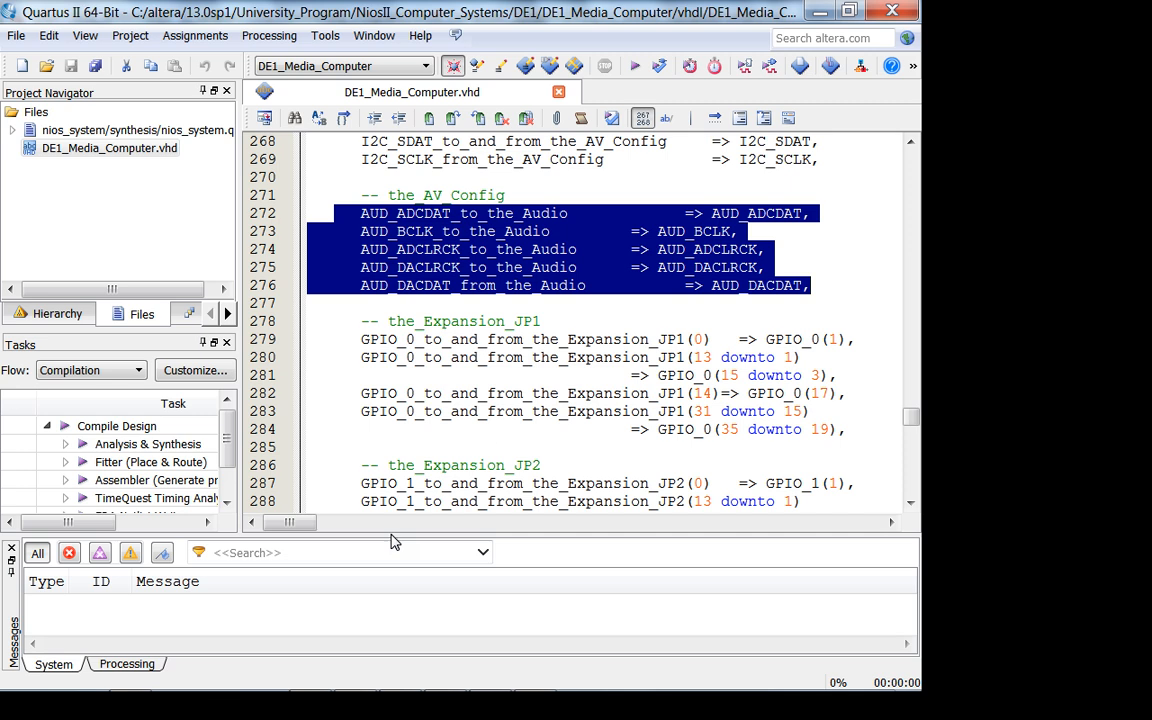
{"action": "mouse_move", "coordinate": [472, 612]}
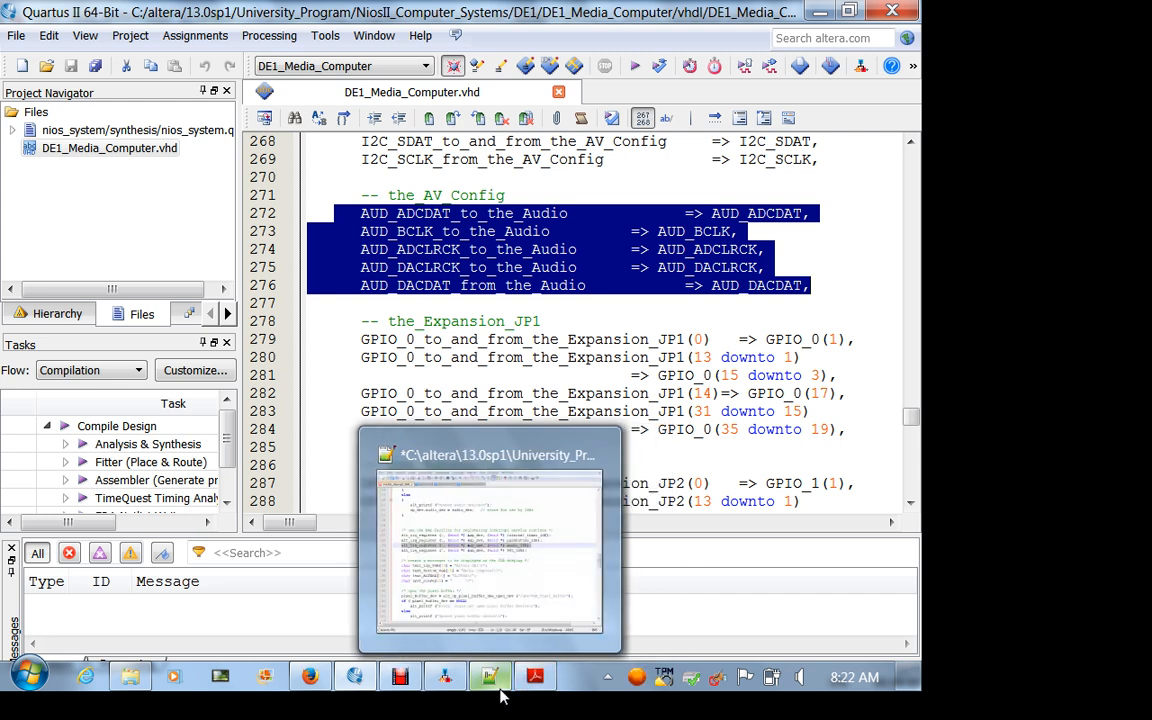
{"action": "mouse_move", "coordinate": [516, 684]}
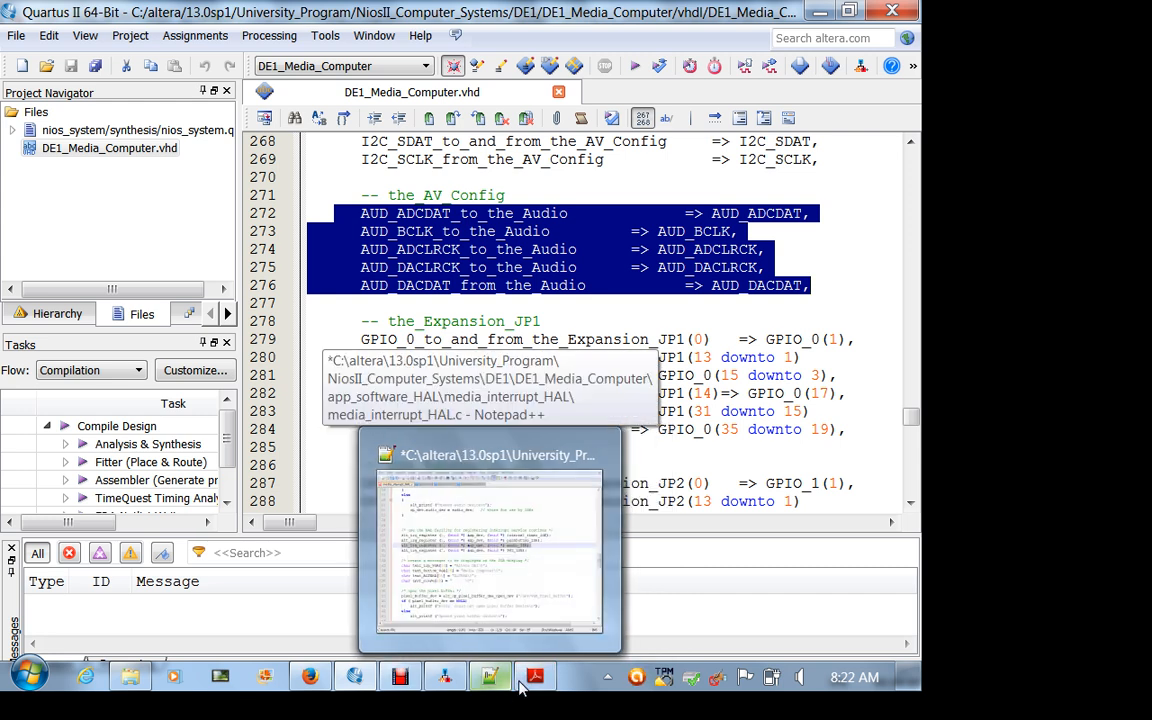
Return from the AUD_* signal mappings in Quartus II to Audio.pdf in Adobe Reader
{"action": "left_click", "coordinate": [534, 676]}
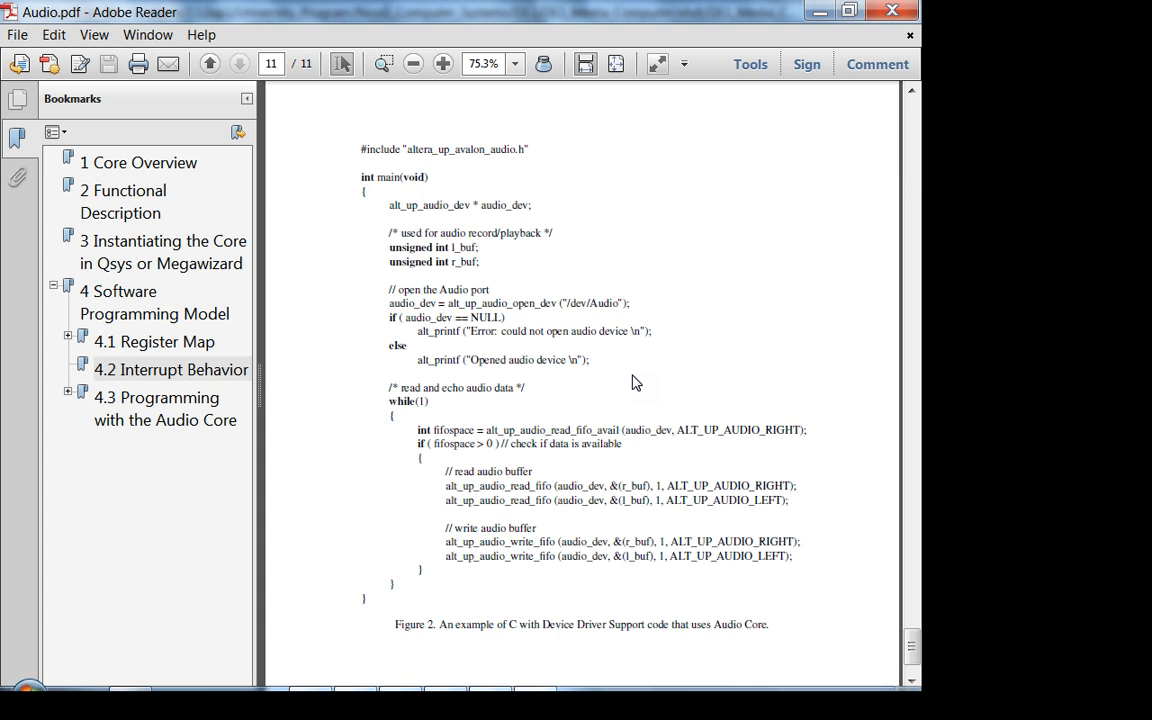
Jump to the Register Map and Instantiating the Core in Qsys sections and read the block diagram and registers
{"action": "left_click", "coordinate": [156, 340]}
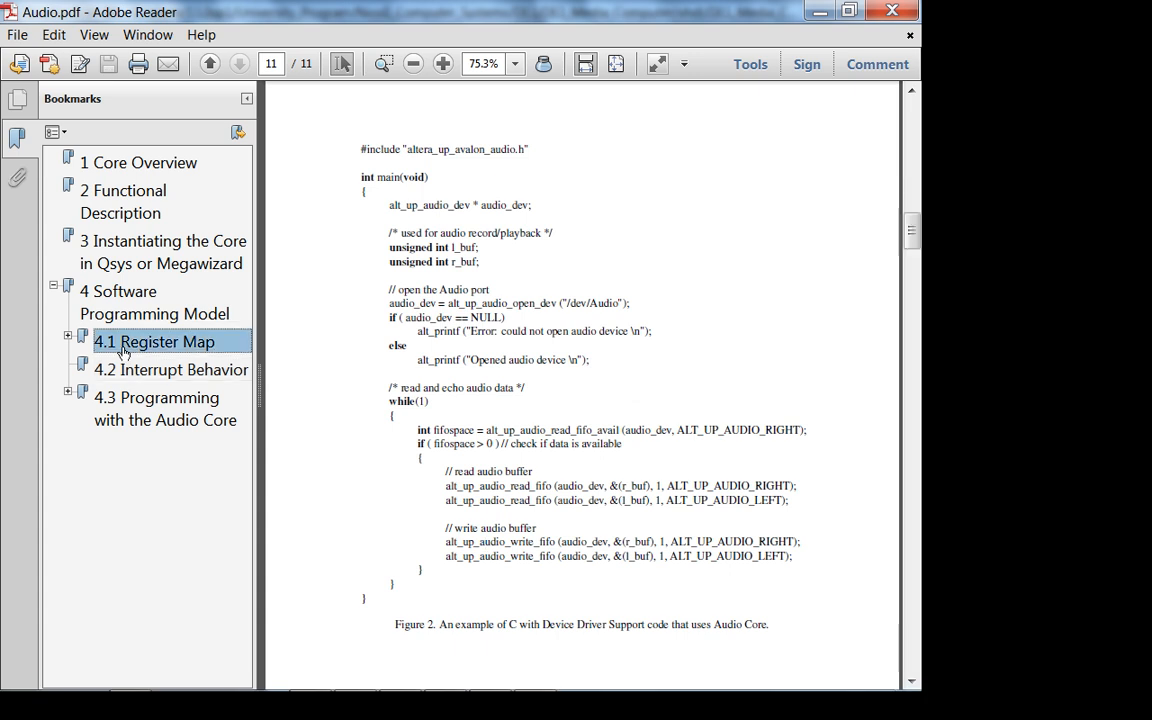
{"action": "left_click", "coordinate": [154, 340]}
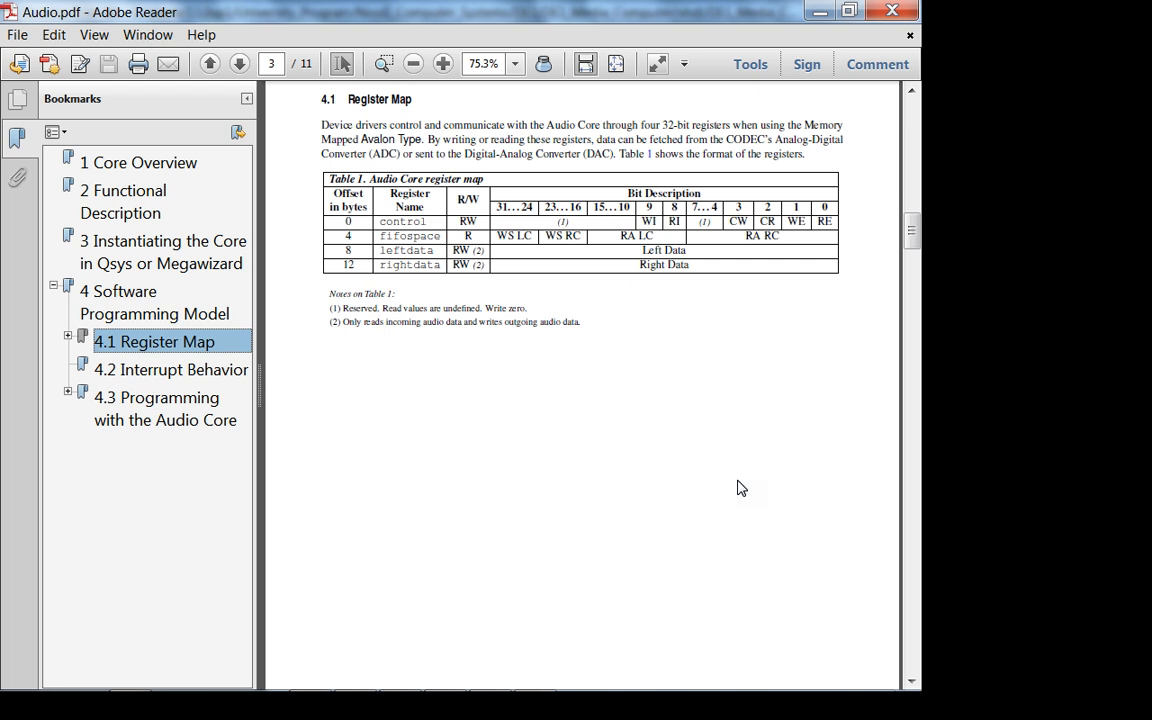
{"action": "scroll", "scroll_direction": "down", "scroll_amount": 3}
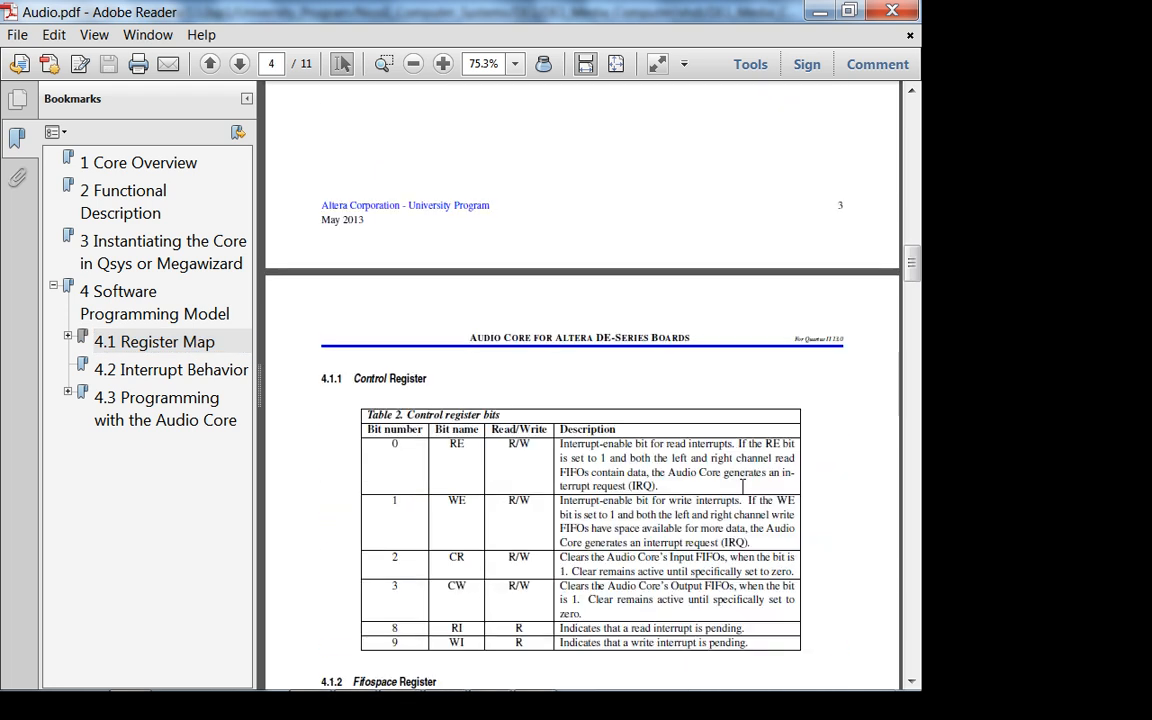
{"action": "scroll", "scroll_direction": "down", "scroll_amount": 3}
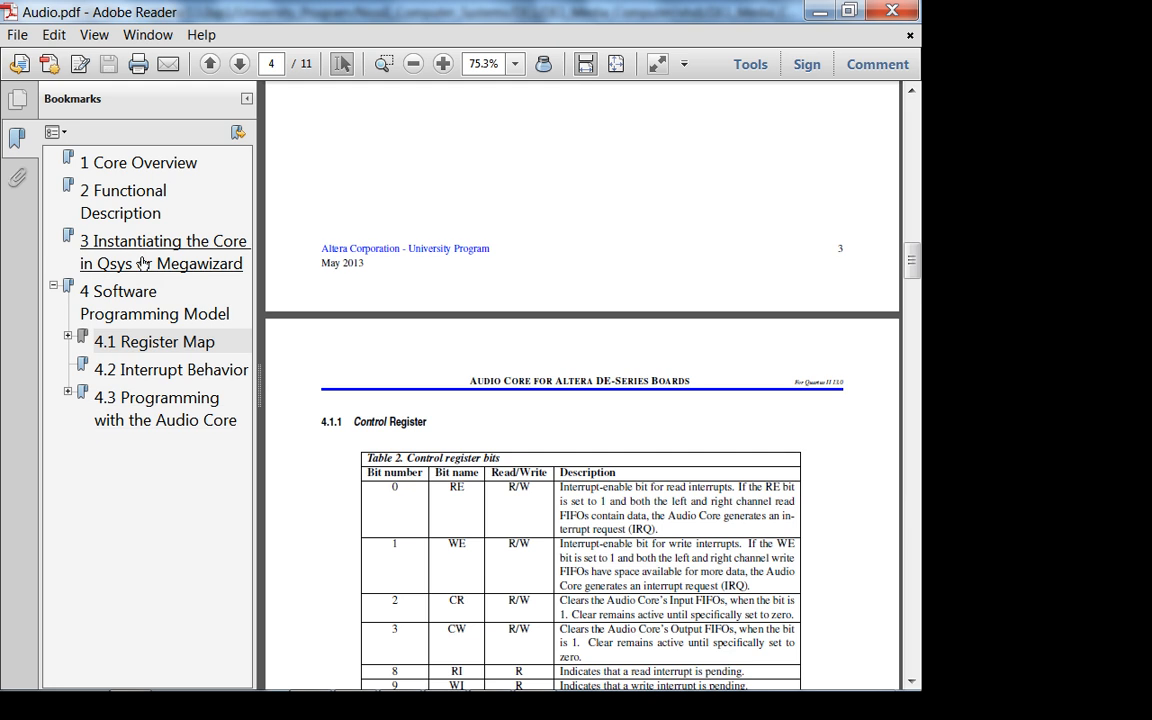
{"action": "left_click", "coordinate": [160, 252]}
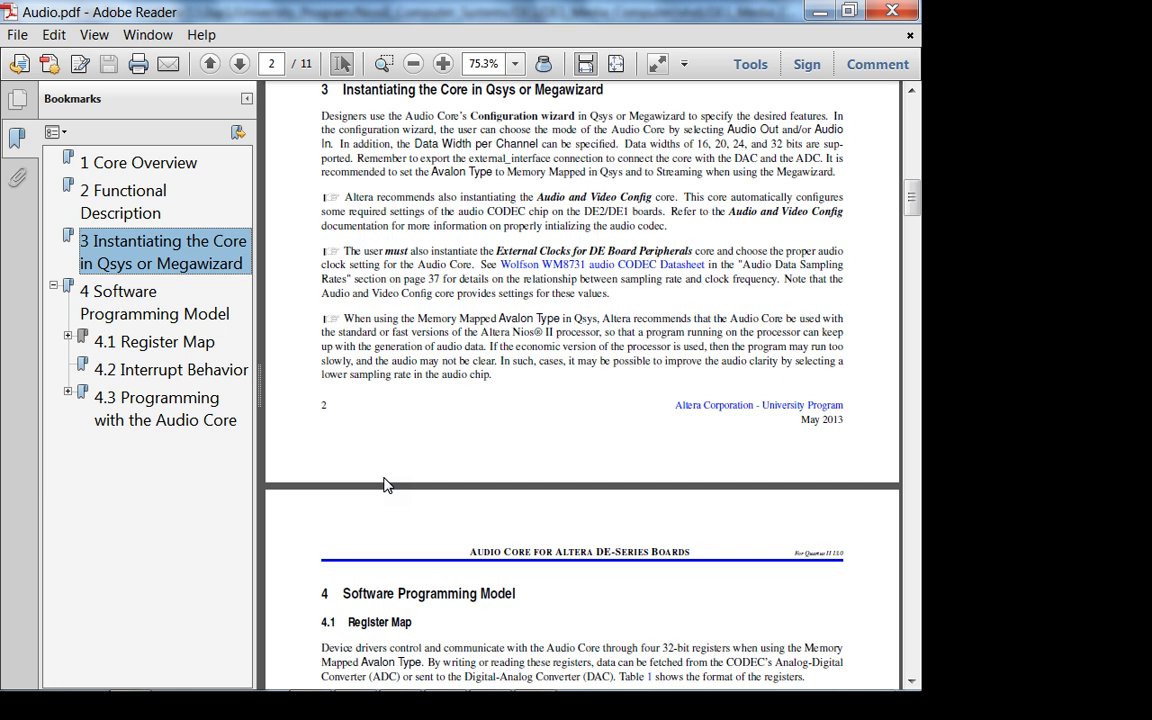
{"action": "scroll", "scroll_direction": "down", "scroll_amount": 3}
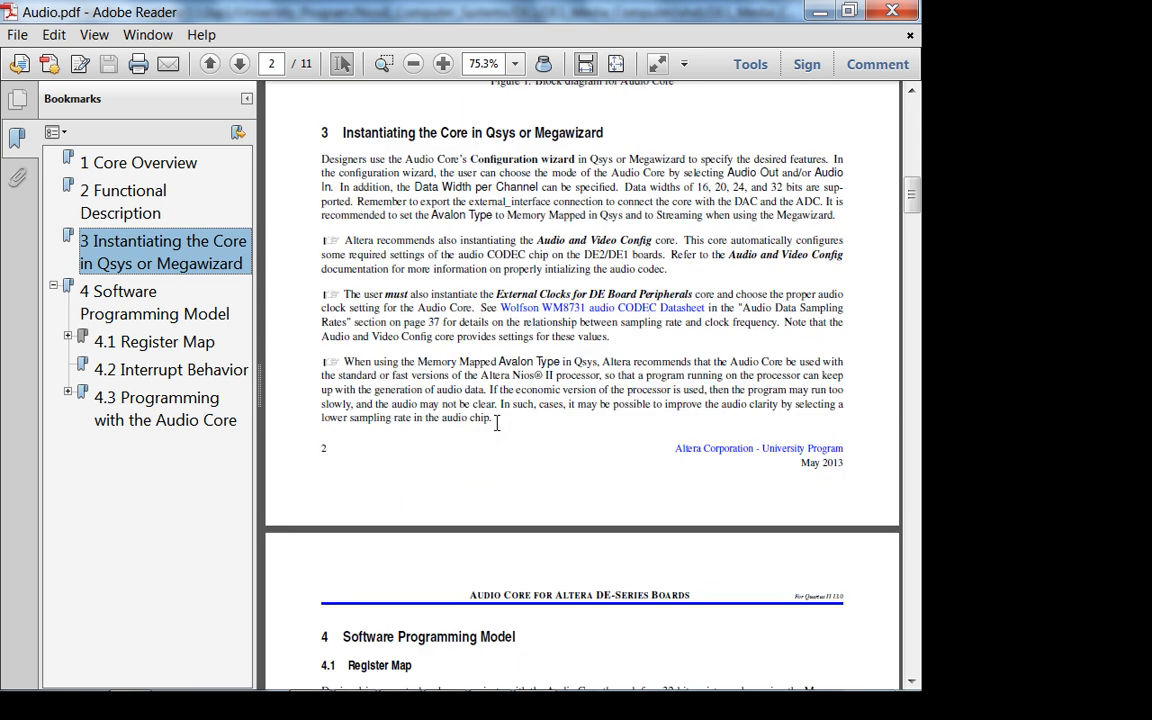
{"action": "left_click_drag", "start_coordinate": [480, 368], "coordinate": [492, 418]}
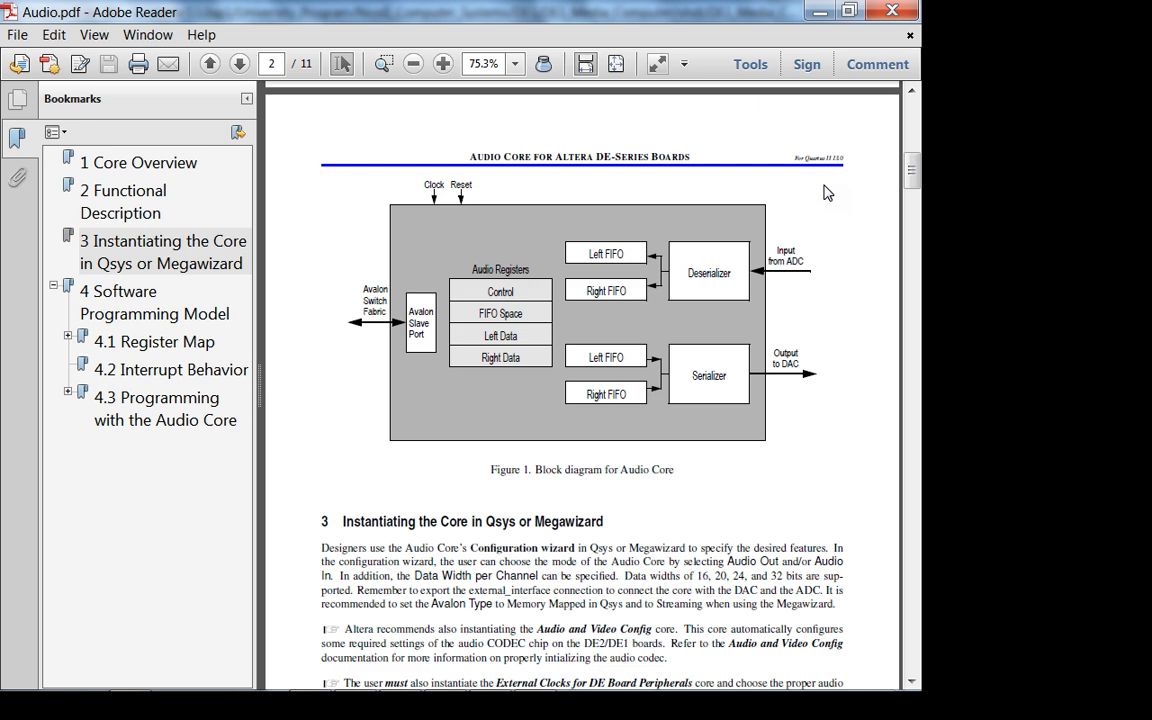
Scroll down through the Control Register and driver function descriptions to the example echo program
{"action": "scroll", "scroll_direction": "down", "scroll_amount": 3}
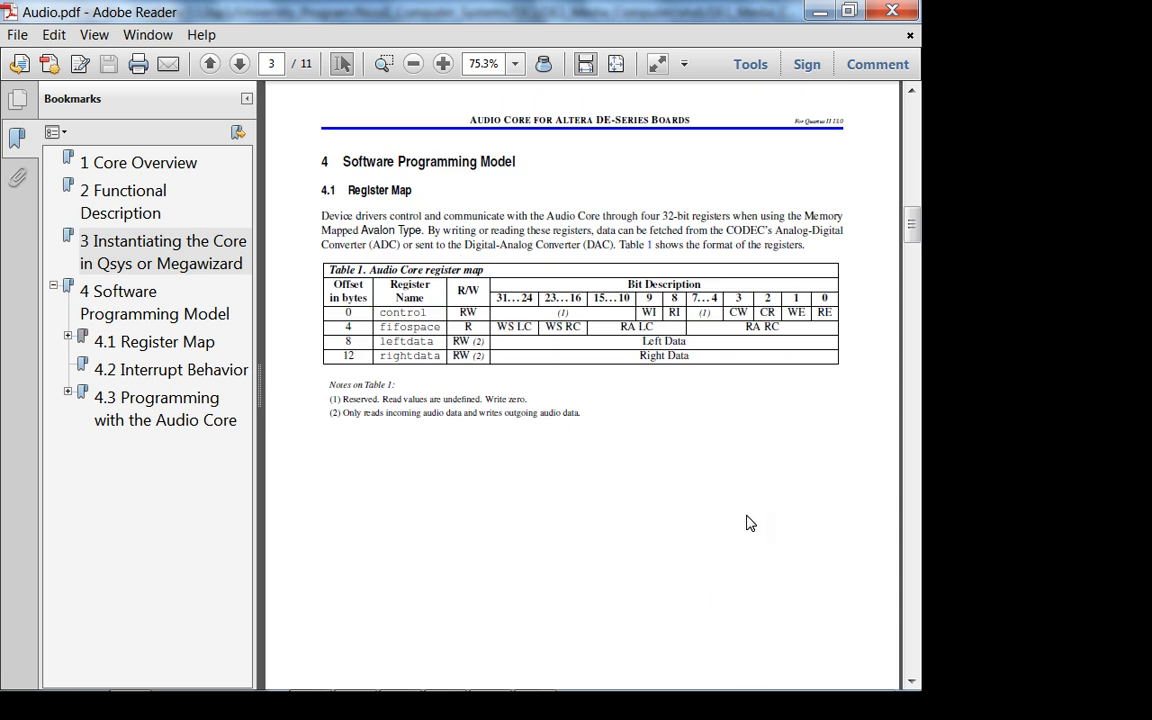
{"action": "scroll", "scroll_direction": "down", "scroll_amount": 3}
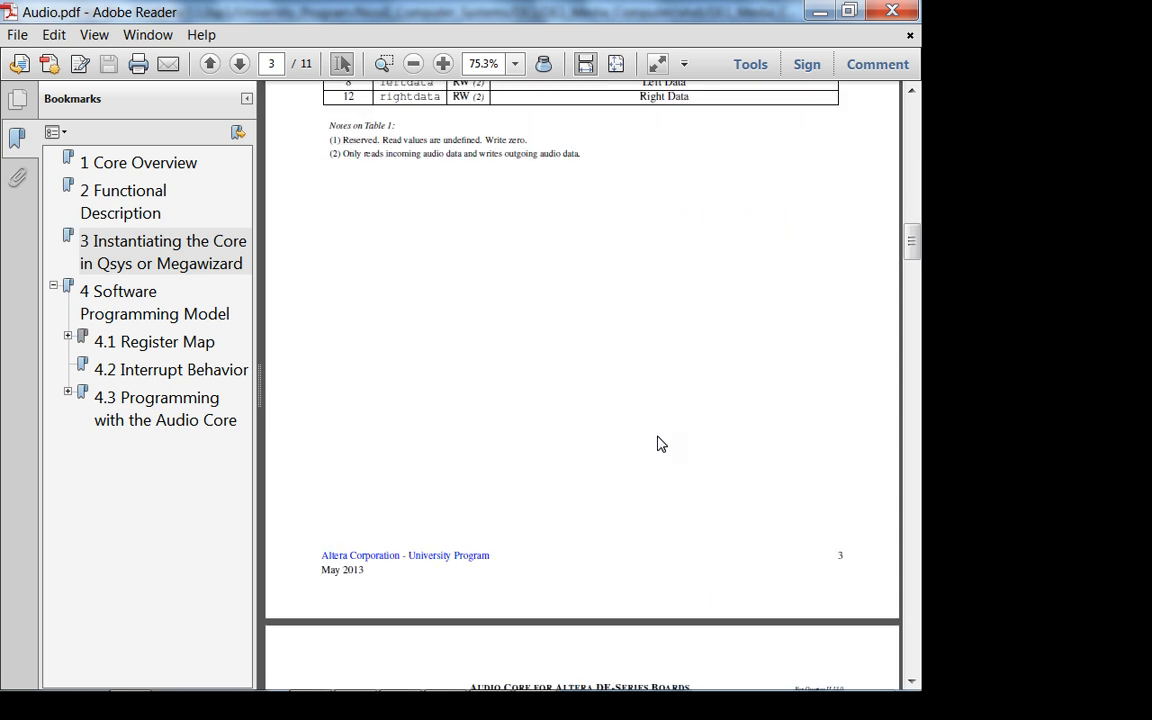
{"action": "scroll", "scroll_direction": "down", "scroll_amount": 3}
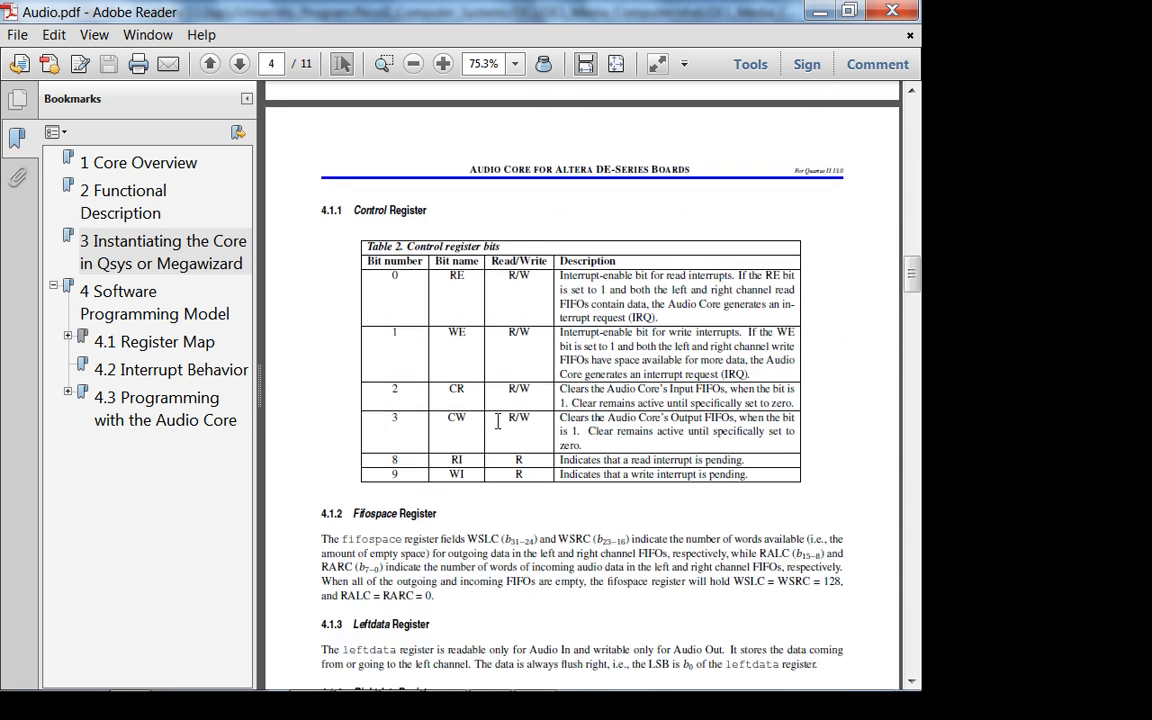
{"action": "scroll", "scroll_direction": "down", "scroll_amount": 3}
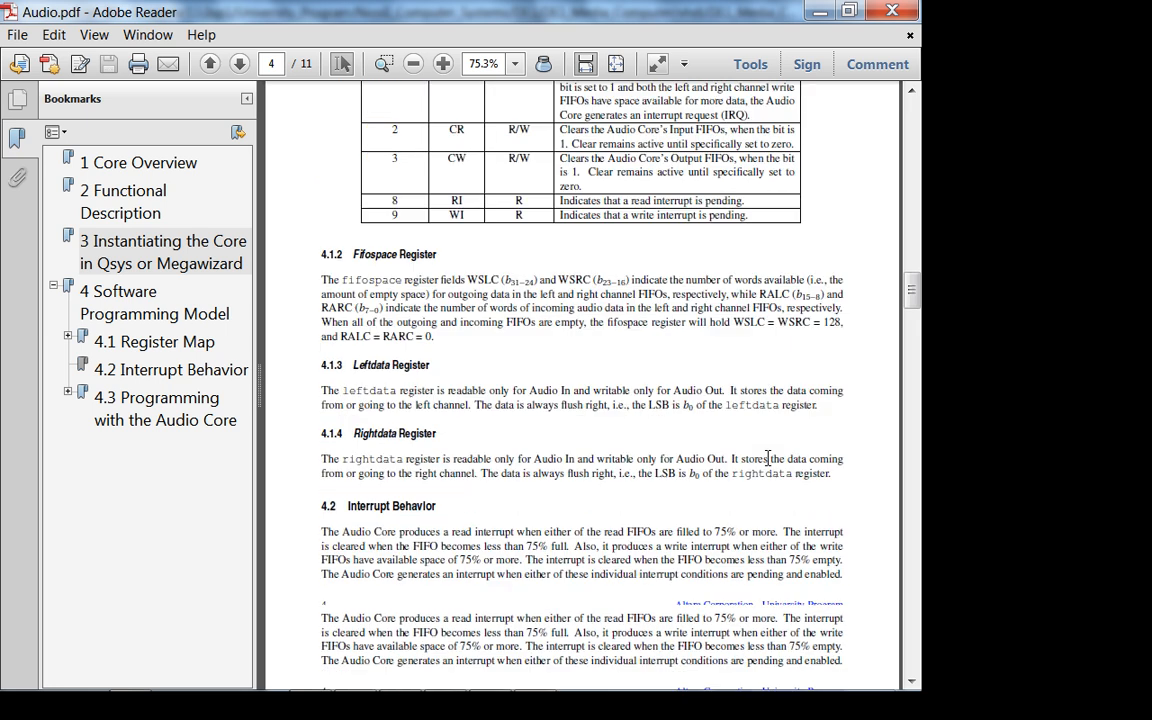
{"action": "scroll", "scroll_direction": "down", "scroll_amount": 3}
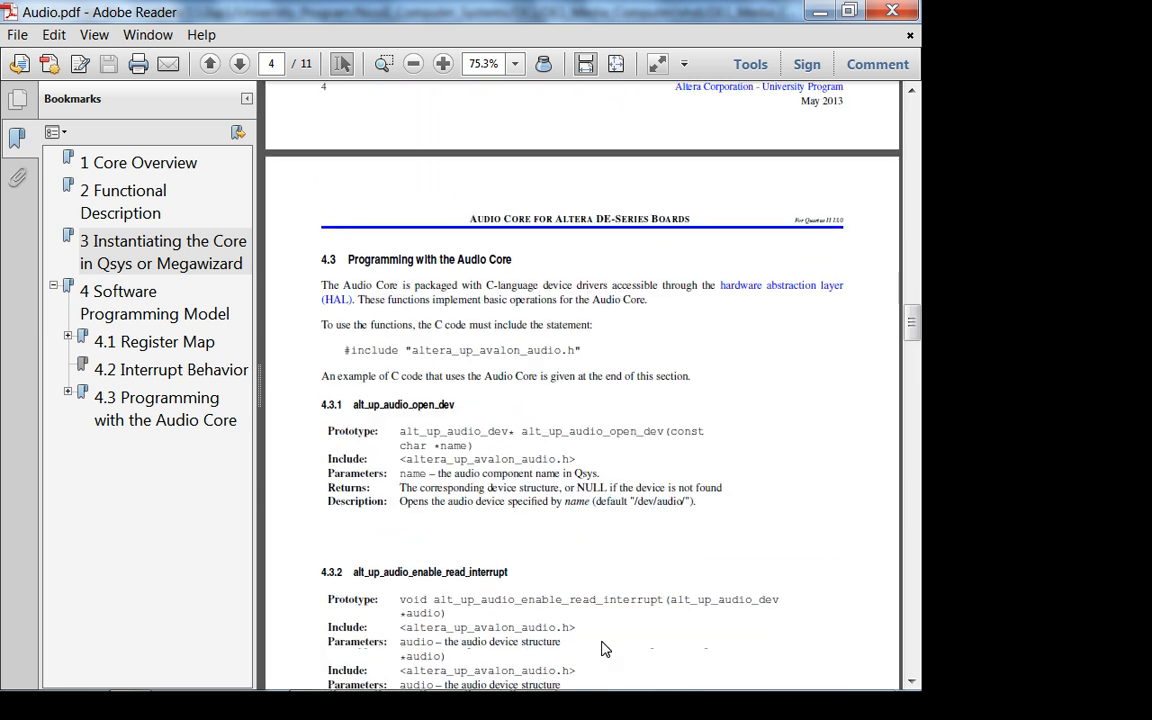
{"action": "scroll", "scroll_direction": "down", "scroll_amount": 3}
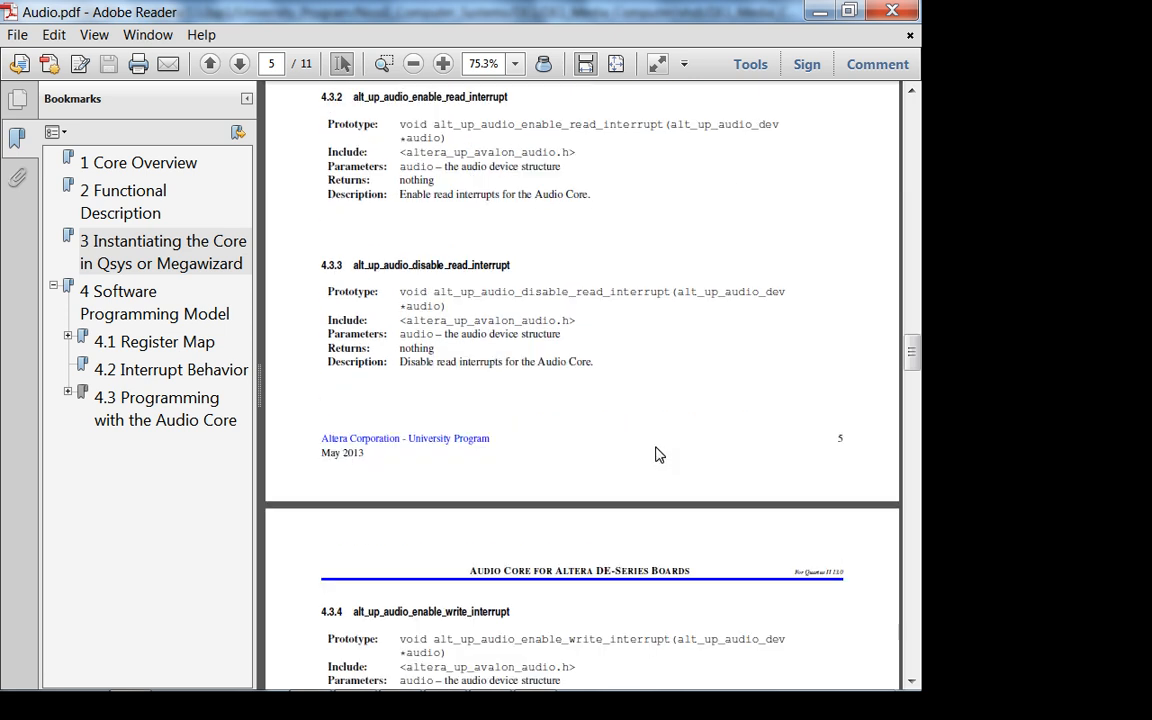
{"action": "scroll", "scroll_direction": "down", "scroll_amount": 3}
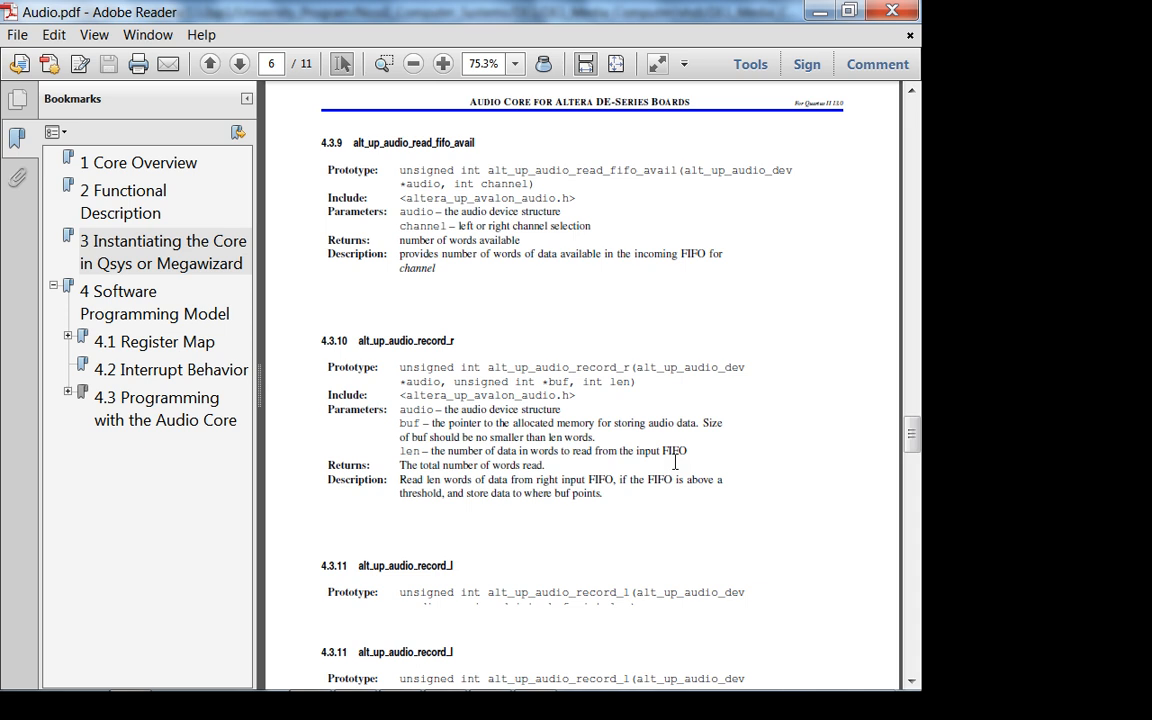
{"action": "scroll", "scroll_direction": "down", "scroll_amount": 3}
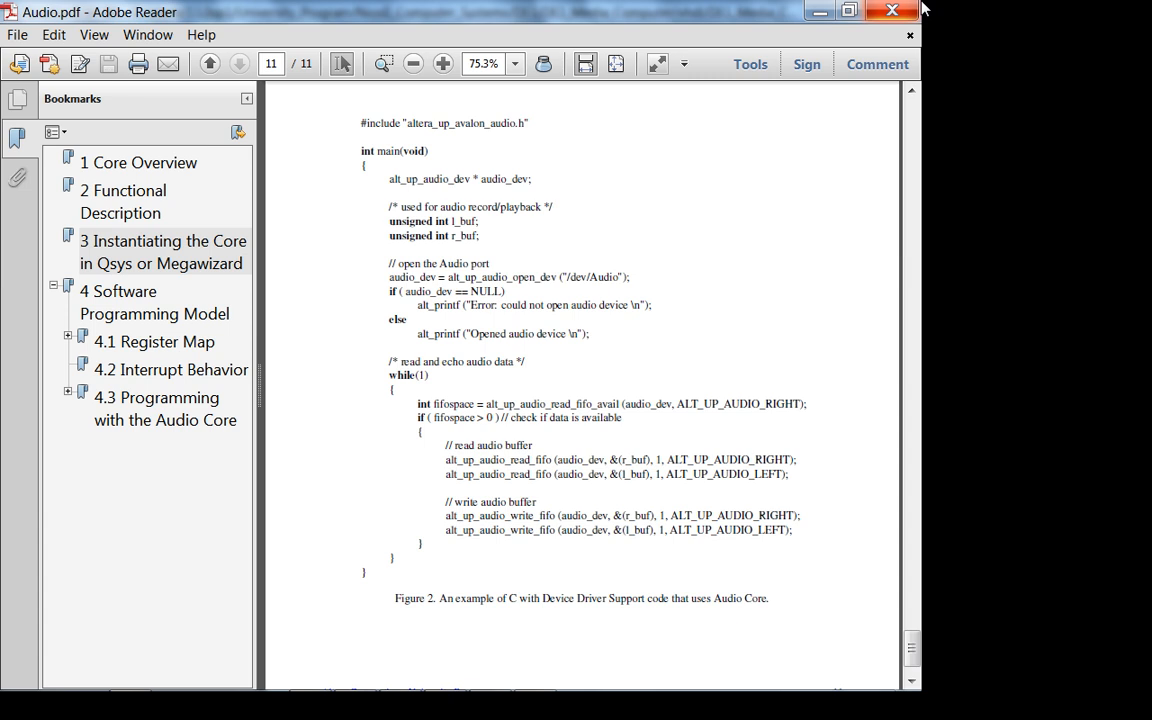
{"action": "mouse_move", "coordinate": [892, 12]}
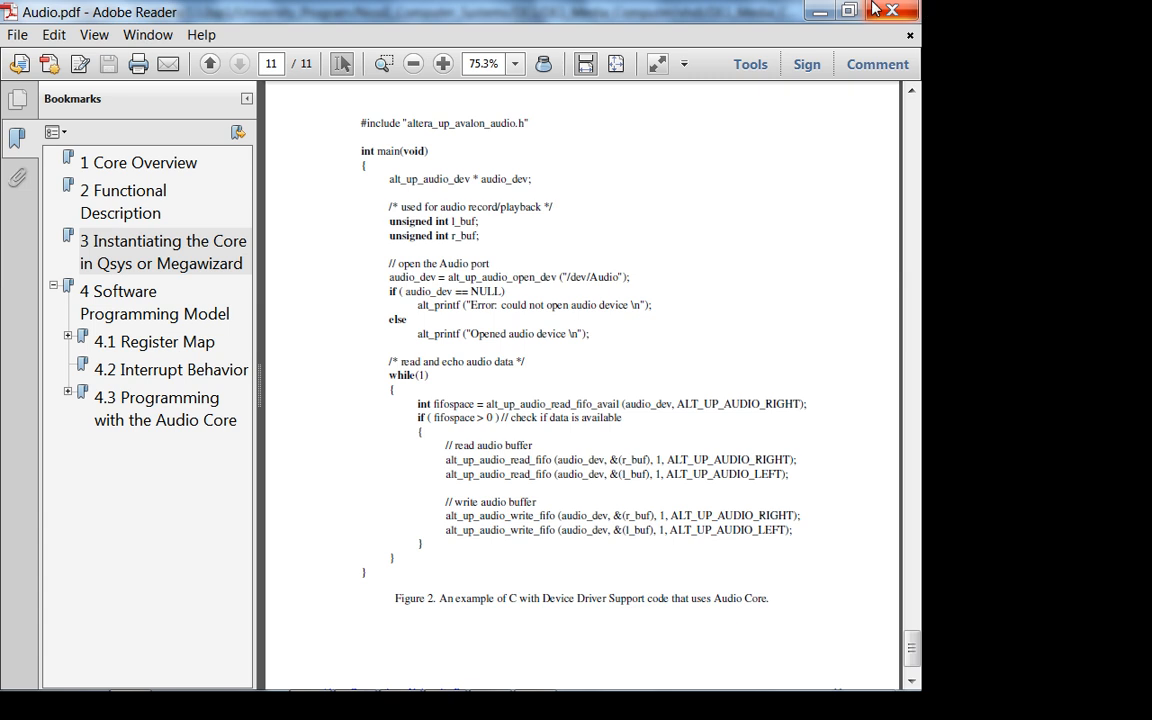
Highlight the audio device open error and success message lines in the example echo program
{"action": "left_click_drag", "start_coordinate": [530, 304], "coordinate": [590, 334]}
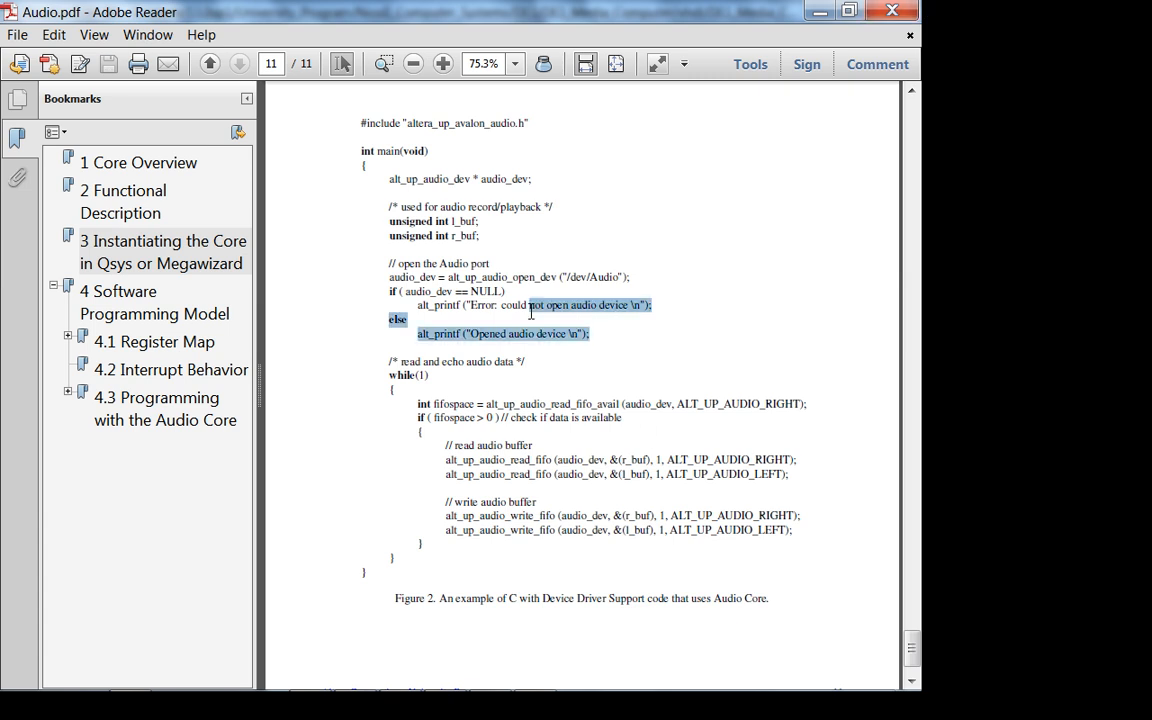
{"action": "scroll", "scroll_direction": "down", "scroll_amount": 3}
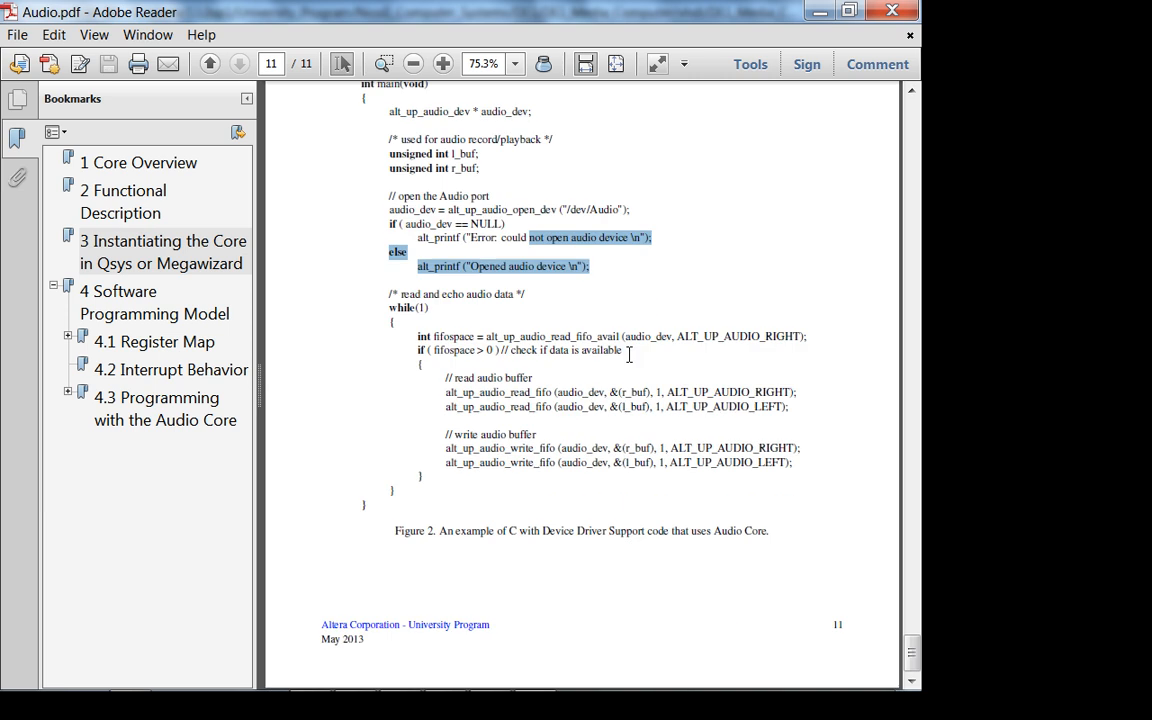
{"action": "mouse_move", "coordinate": [660, 384]}
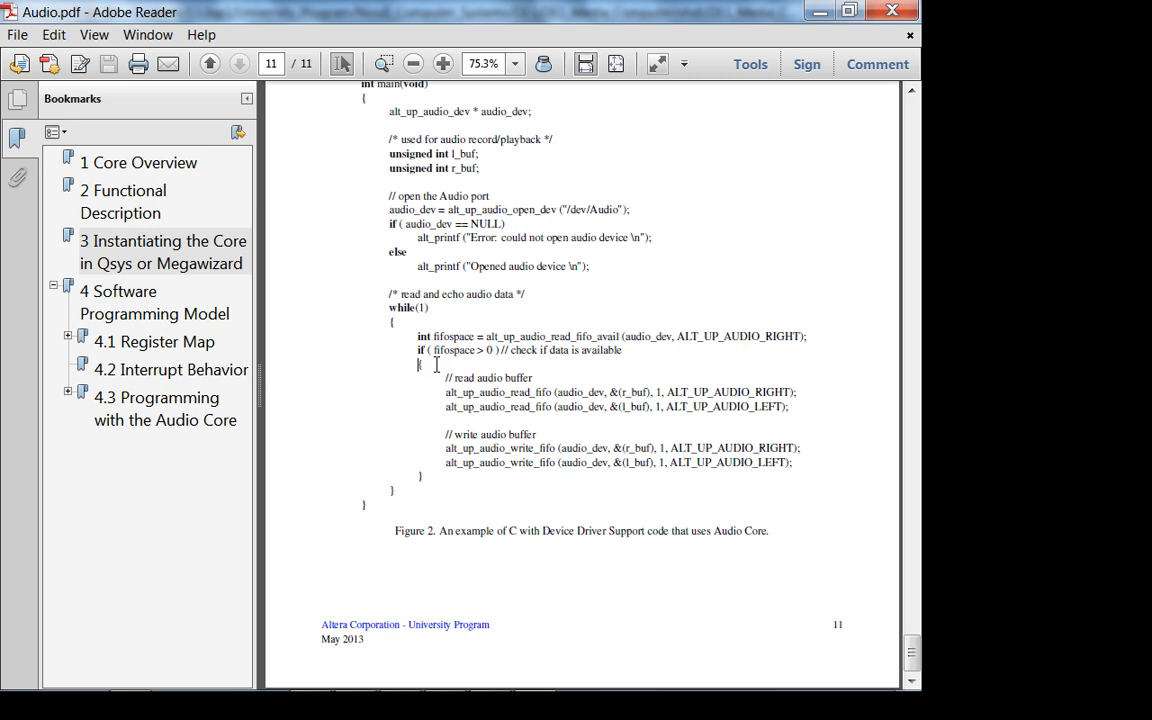
{"action": "mouse_move", "coordinate": [434, 364]}
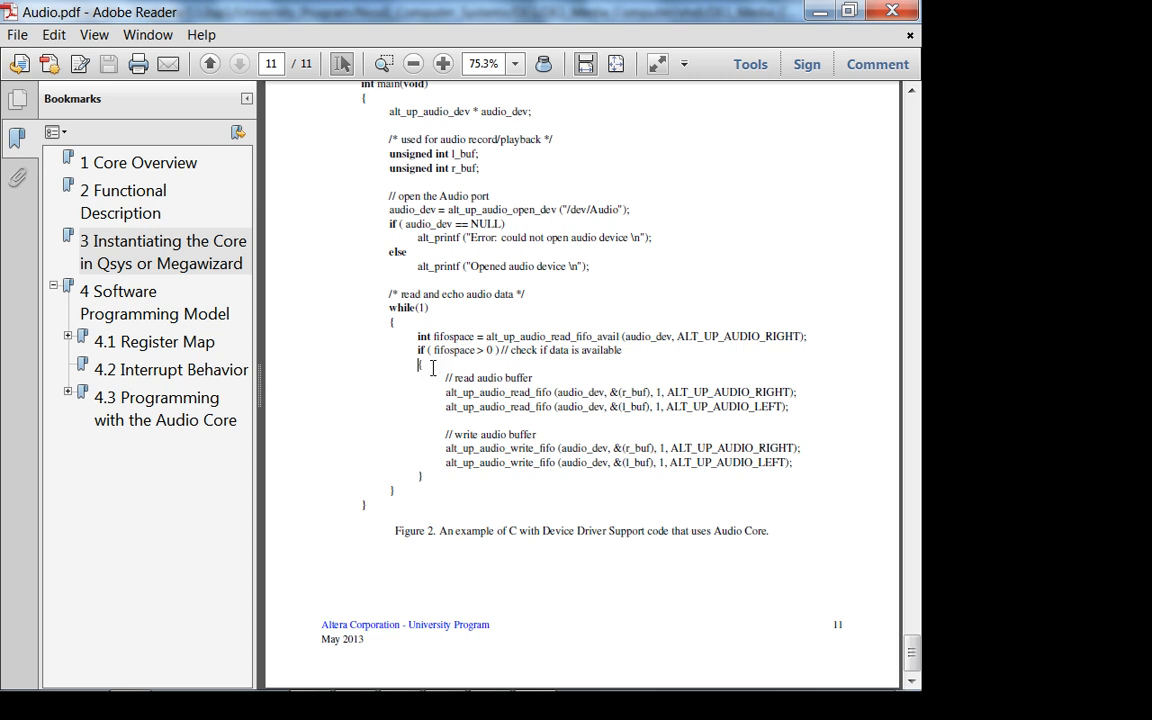
Jump to the Functional Description and scroll to the Instantiating the Core in Qsys section
{"action": "left_click", "coordinate": [124, 200]}
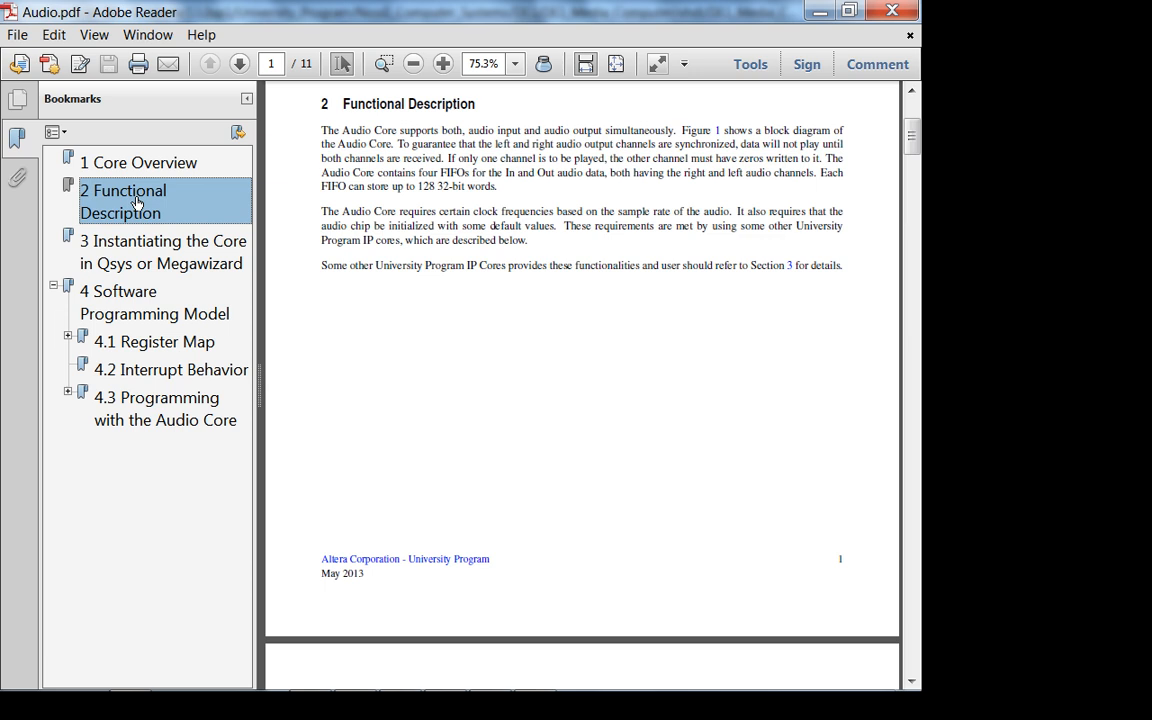
{"action": "mouse_move", "coordinate": [588, 252]}
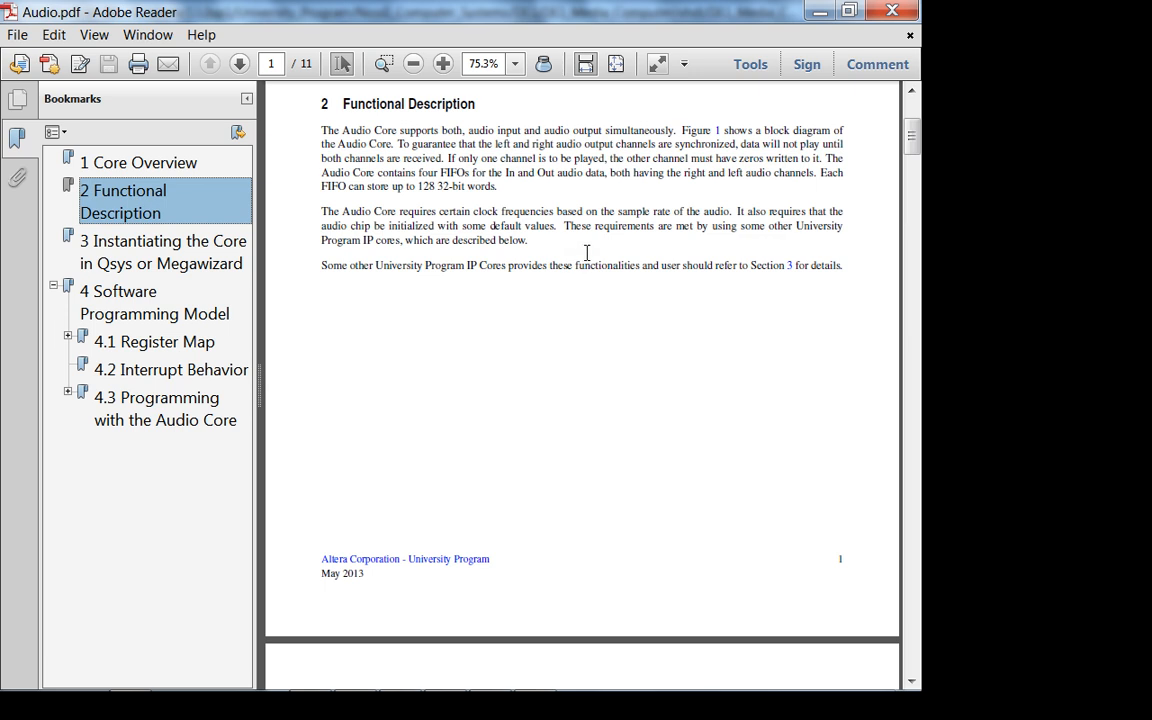
{"action": "mouse_move", "coordinate": [584, 252]}
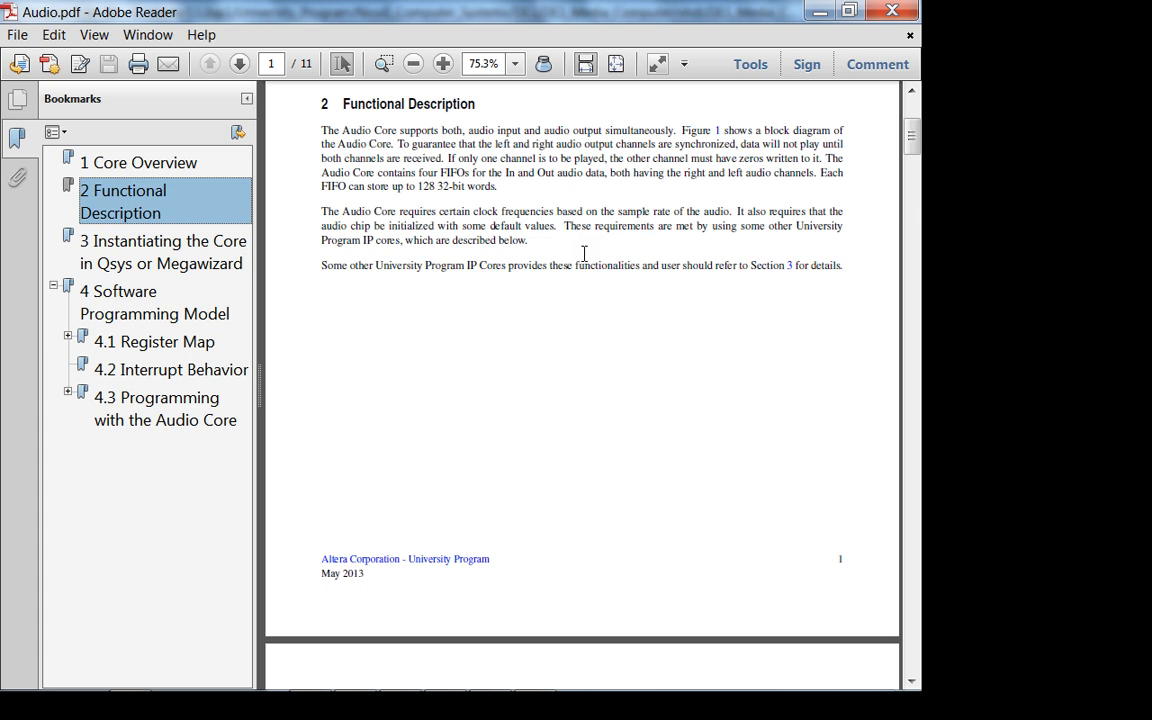
{"action": "mouse_move", "coordinate": [588, 252]}
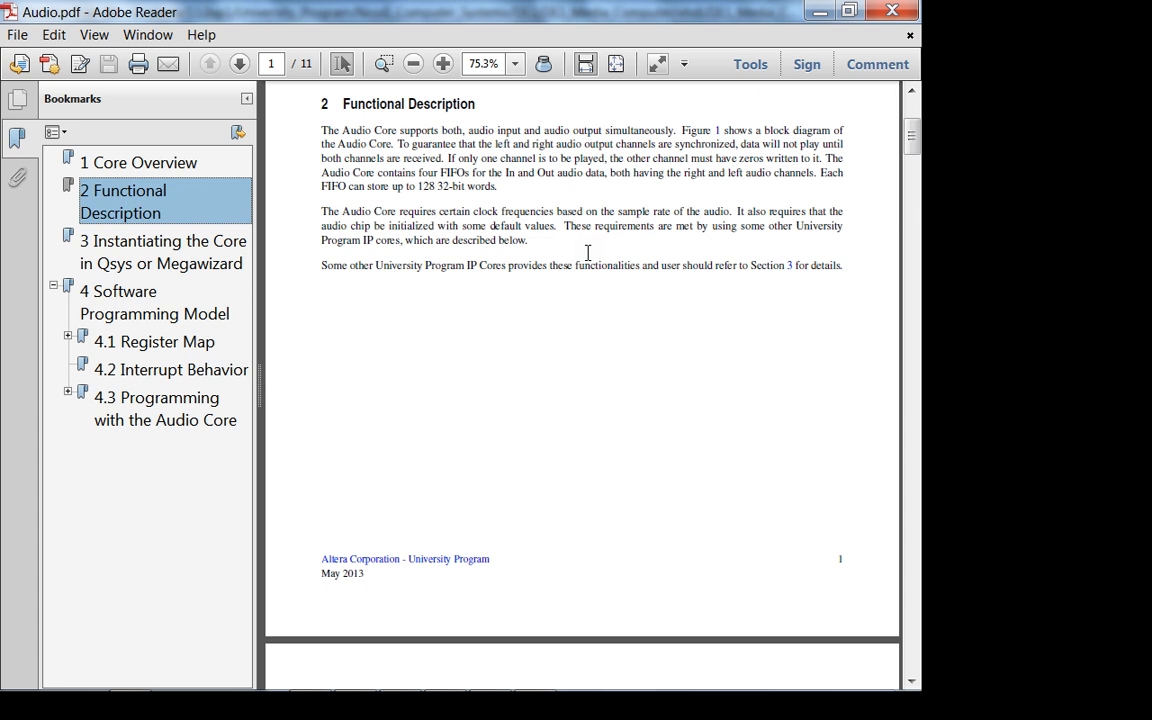
{"action": "mouse_move", "coordinate": [596, 360]}
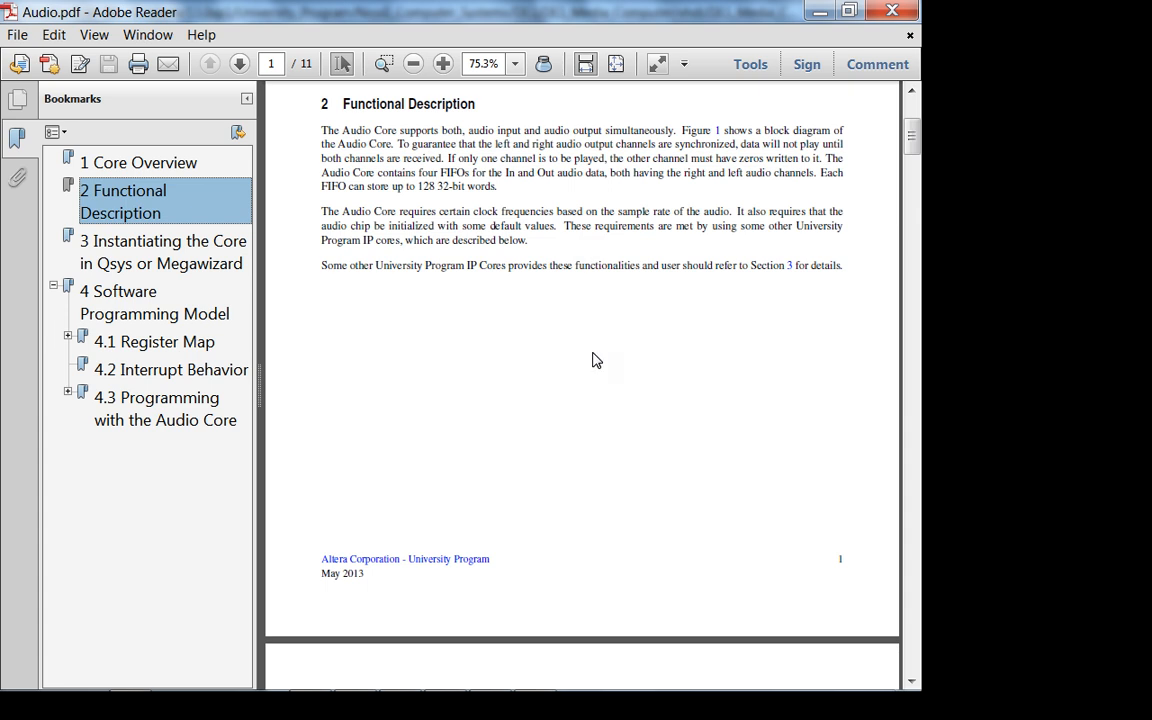
{"action": "scroll", "scroll_direction": "down", "scroll_amount": 3}
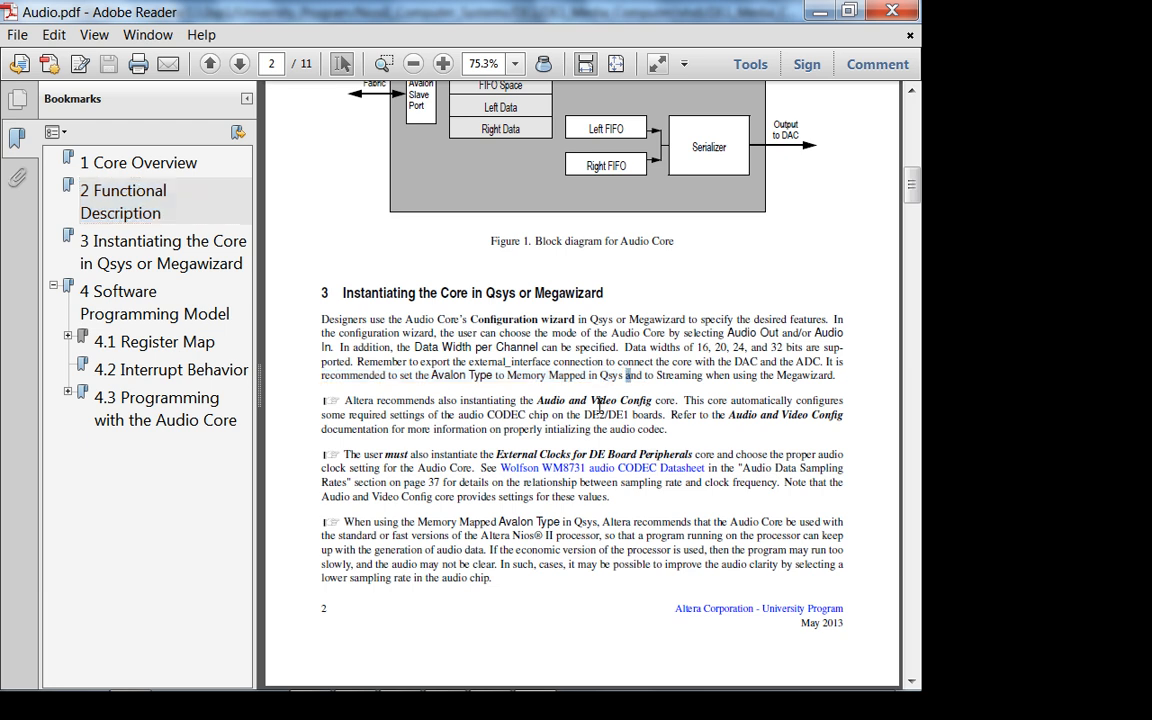
{"action": "mouse_move", "coordinate": [752, 428]}
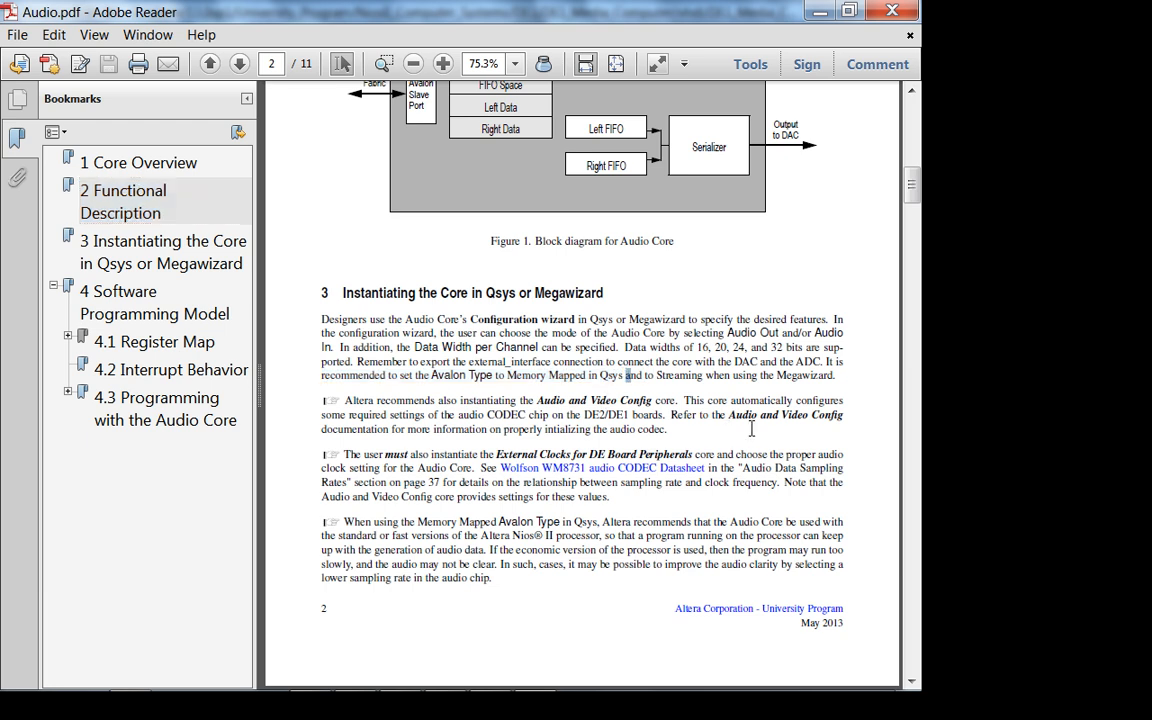
{"action": "mouse_move", "coordinate": [682, 518]}
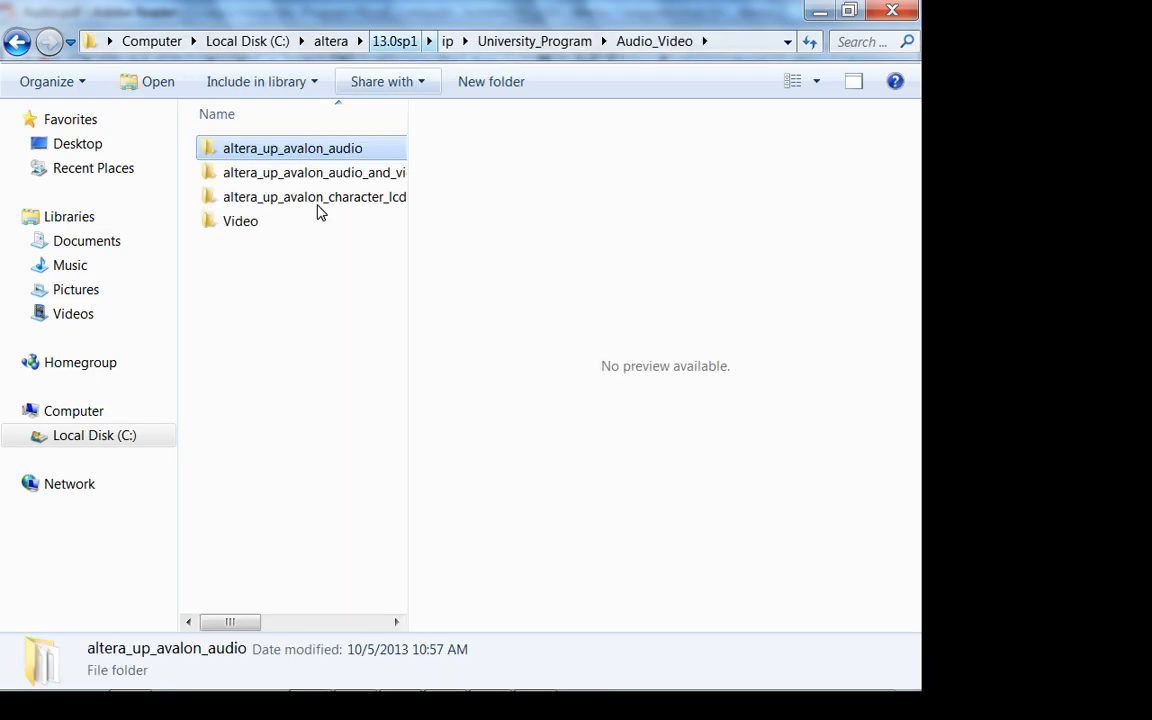
Open the altera_up_avalon_audio_and_video_config folder and its doc subfolder
{"action": "double_click", "coordinate": [314, 172]}
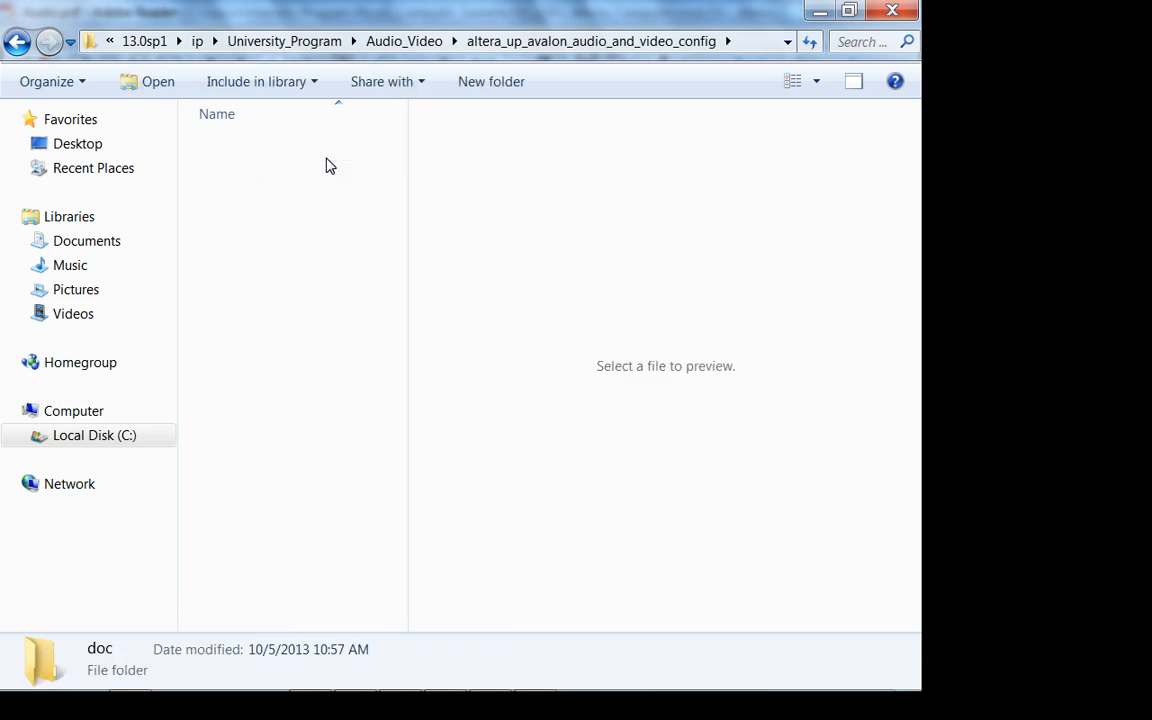
{"action": "double_click", "coordinate": [100, 660]}
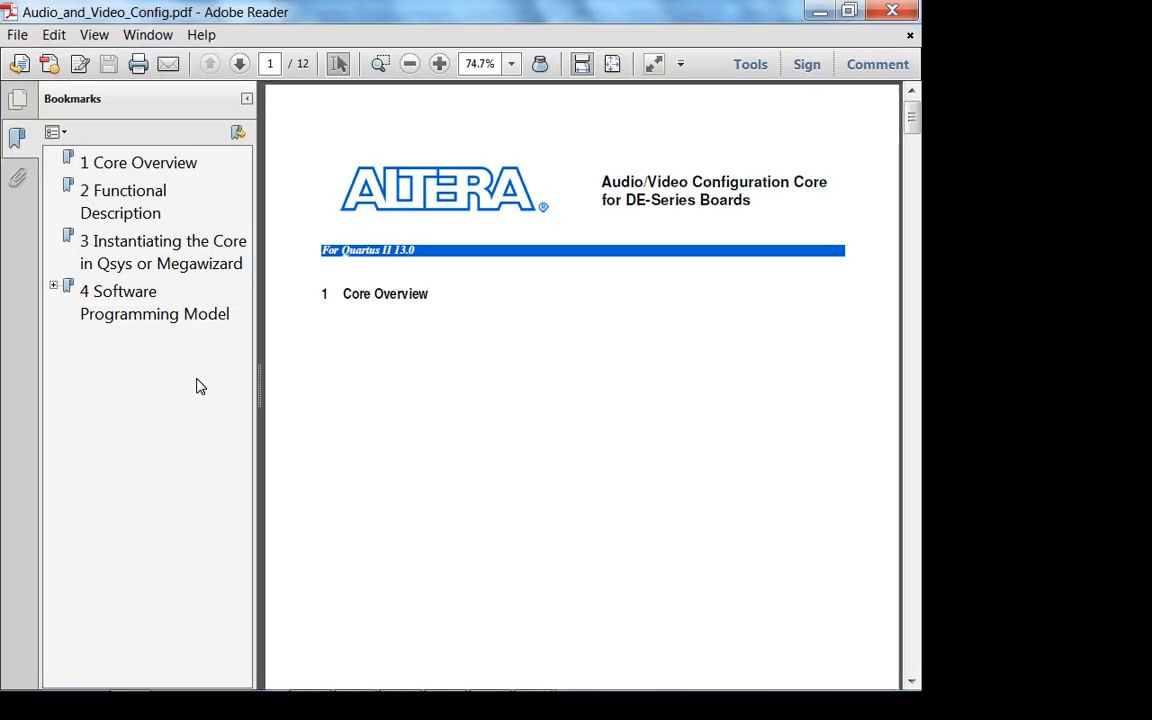
Read the Software Programming Model down to table 5 and highlight its On Board Audio row
{"action": "left_click", "coordinate": [156, 302]}
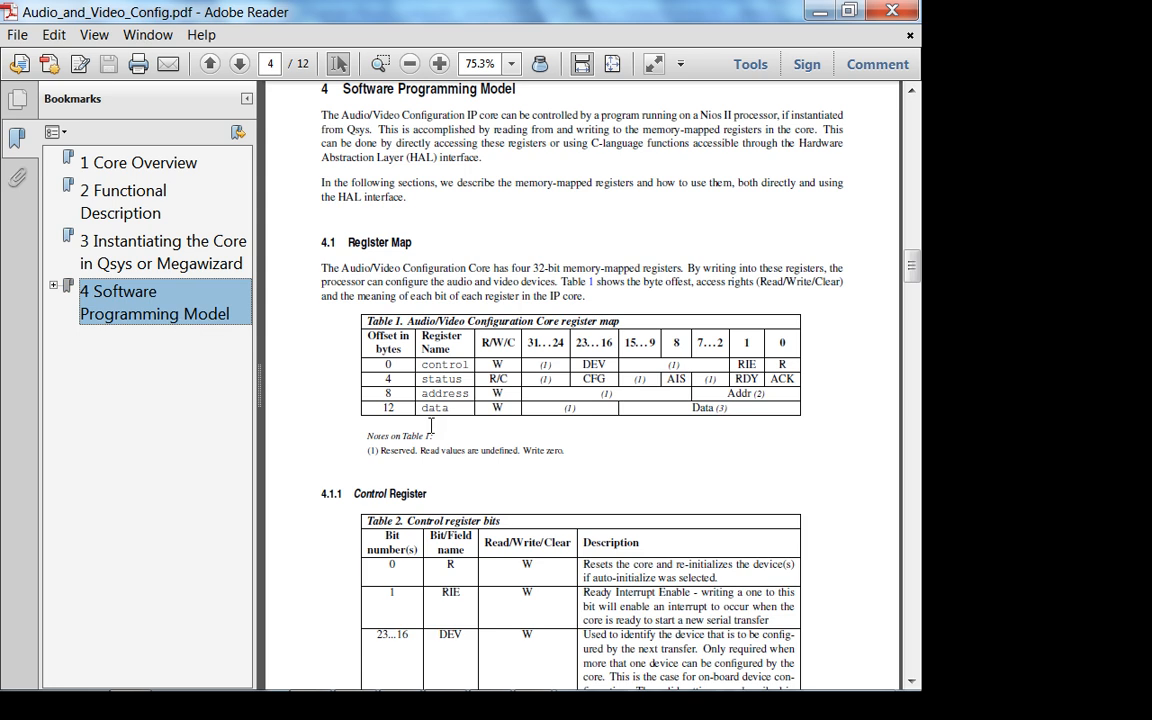
{"action": "scroll", "scroll_direction": "down", "scroll_amount": 3}
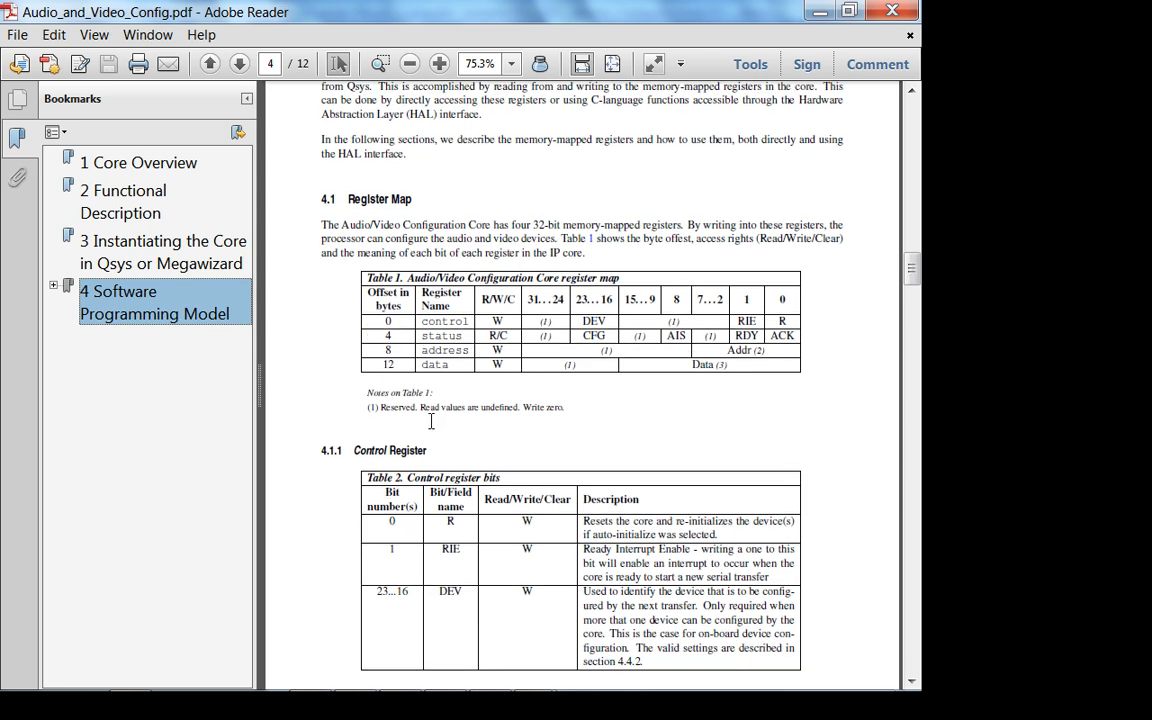
{"action": "scroll", "scroll_direction": "down", "scroll_amount": 3}
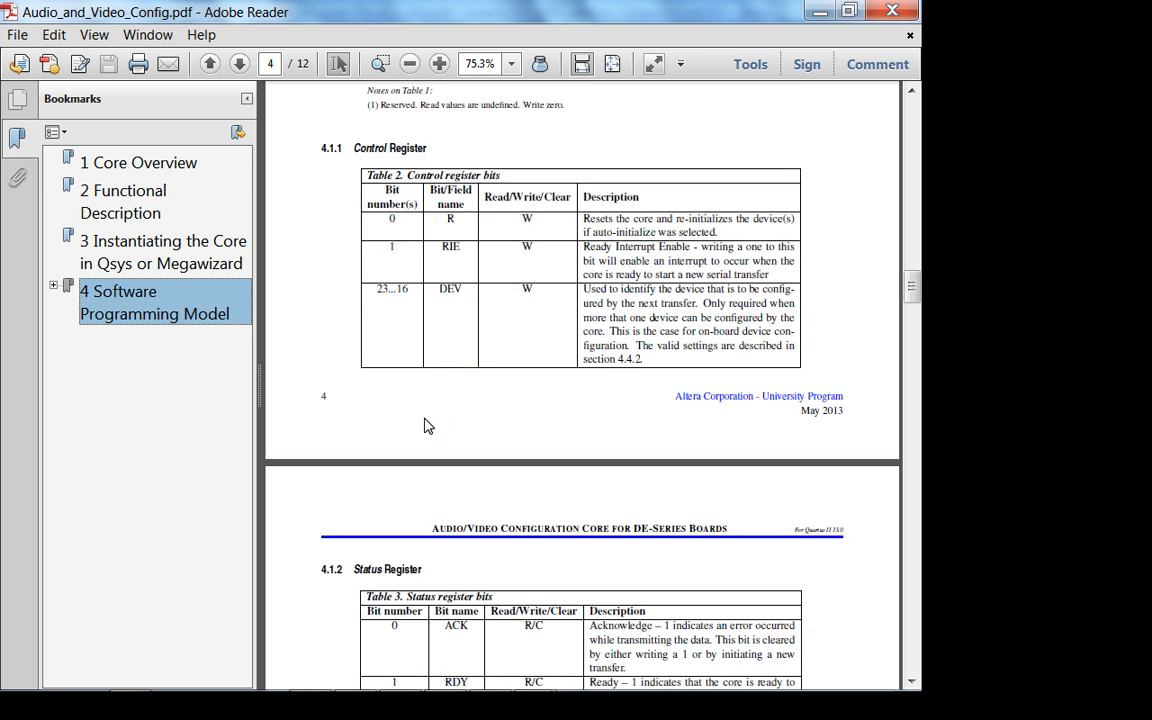
{"action": "scroll", "scroll_direction": "down", "scroll_amount": 3}
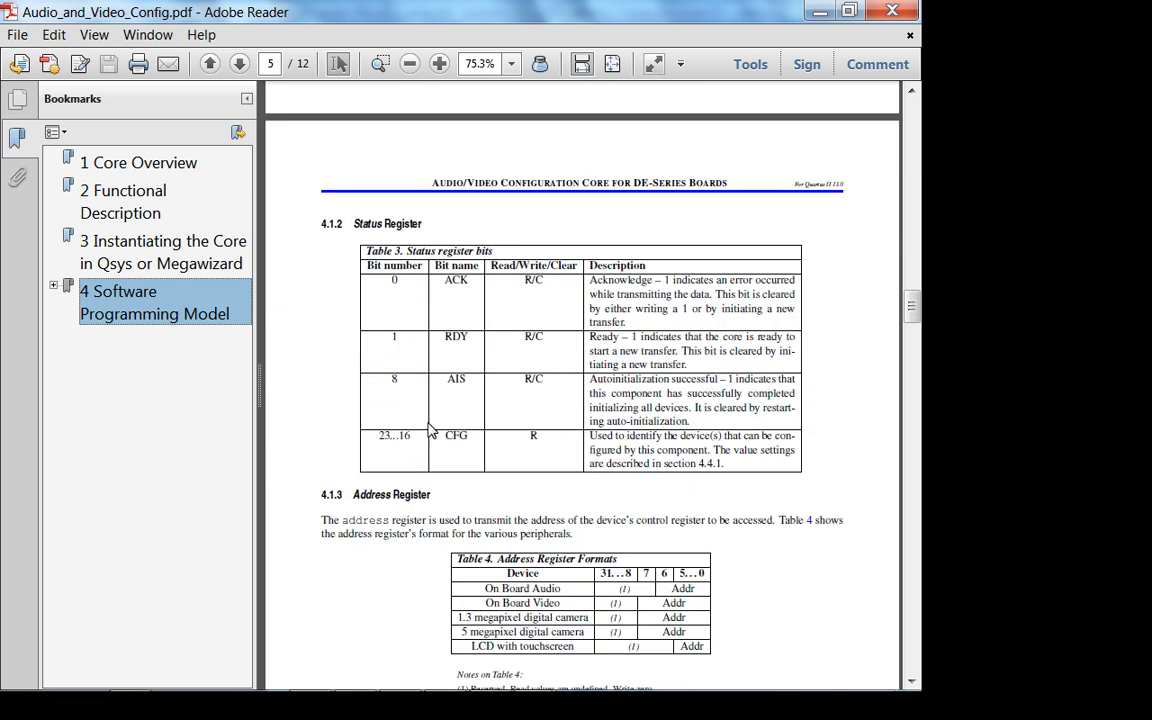
{"action": "scroll", "scroll_direction": "down", "scroll_amount": 3}
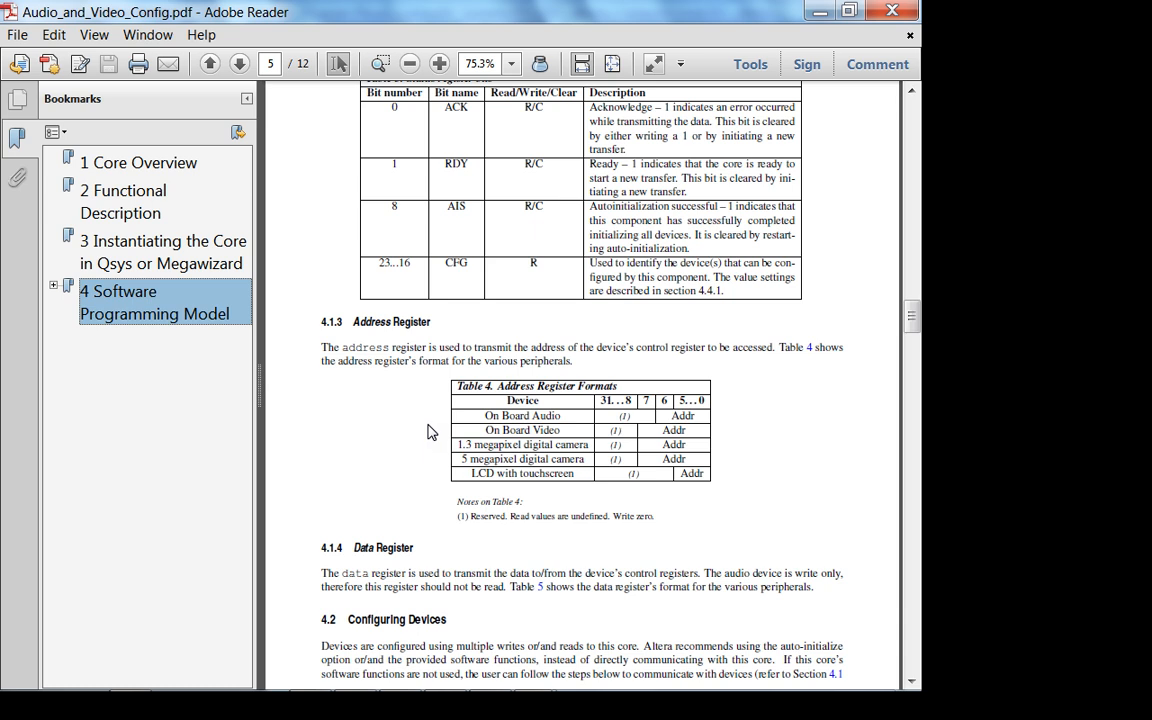
{"action": "scroll", "scroll_direction": "down", "scroll_amount": 3}
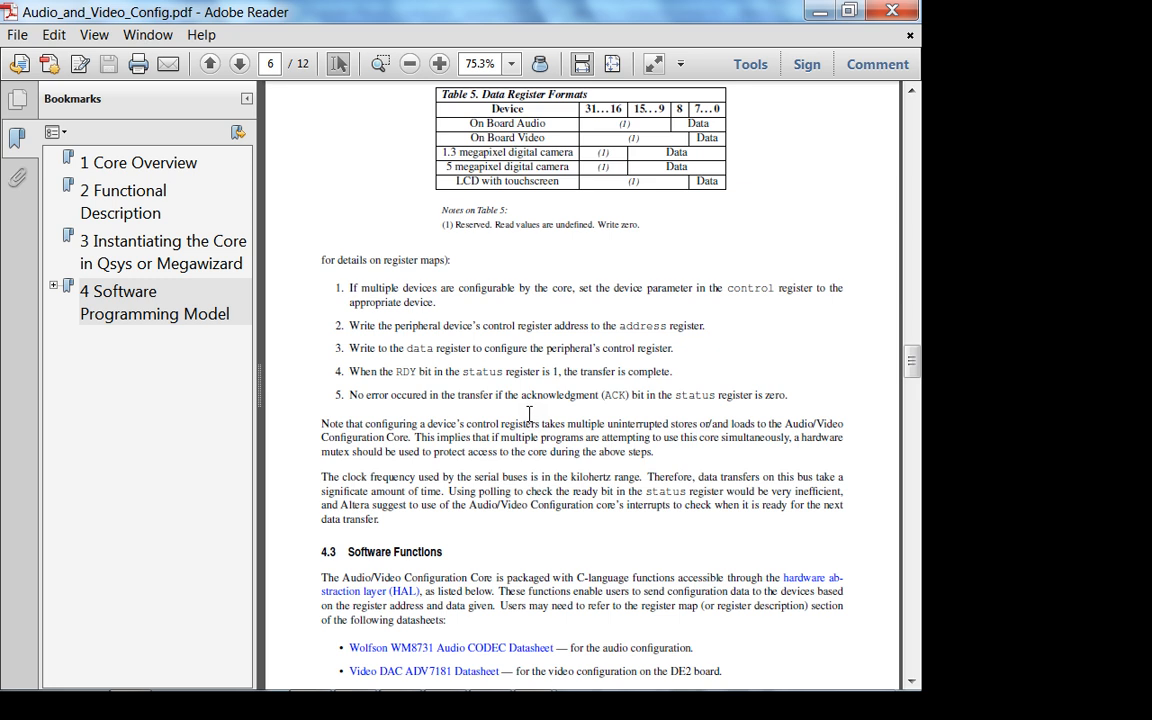
{"action": "mouse_move", "coordinate": [524, 424]}
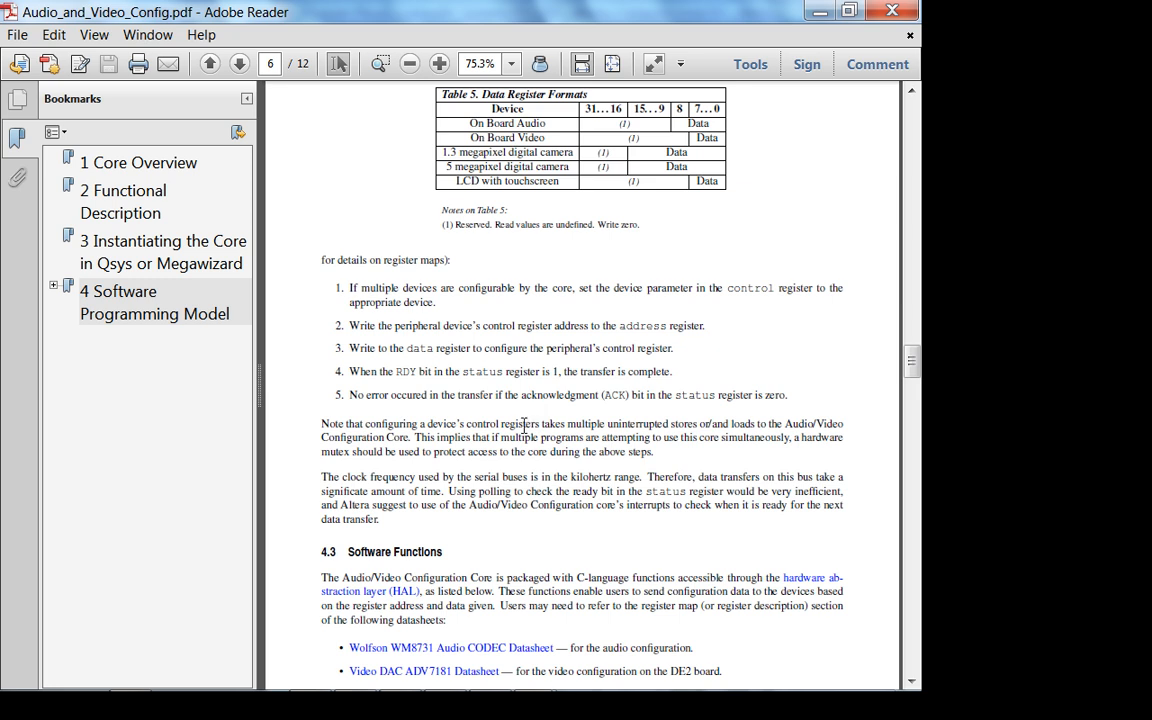
{"action": "mouse_move", "coordinate": [516, 496]}
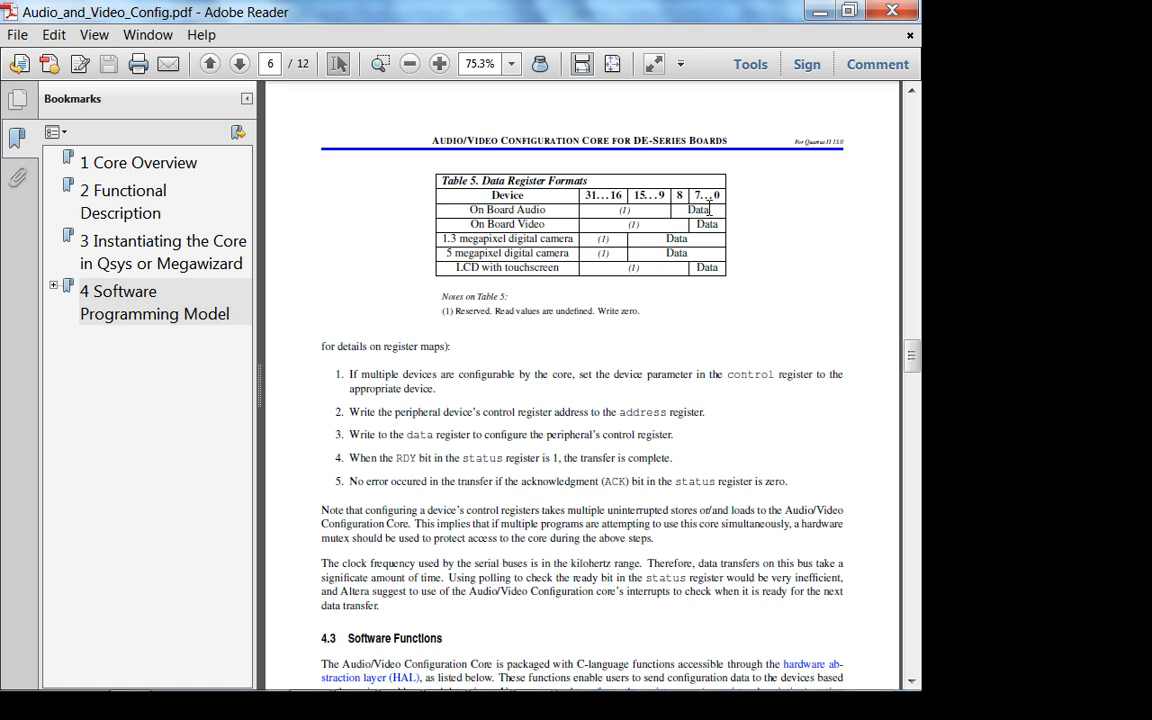
{"action": "left_click_drag", "start_coordinate": [470, 210], "coordinate": [716, 196]}
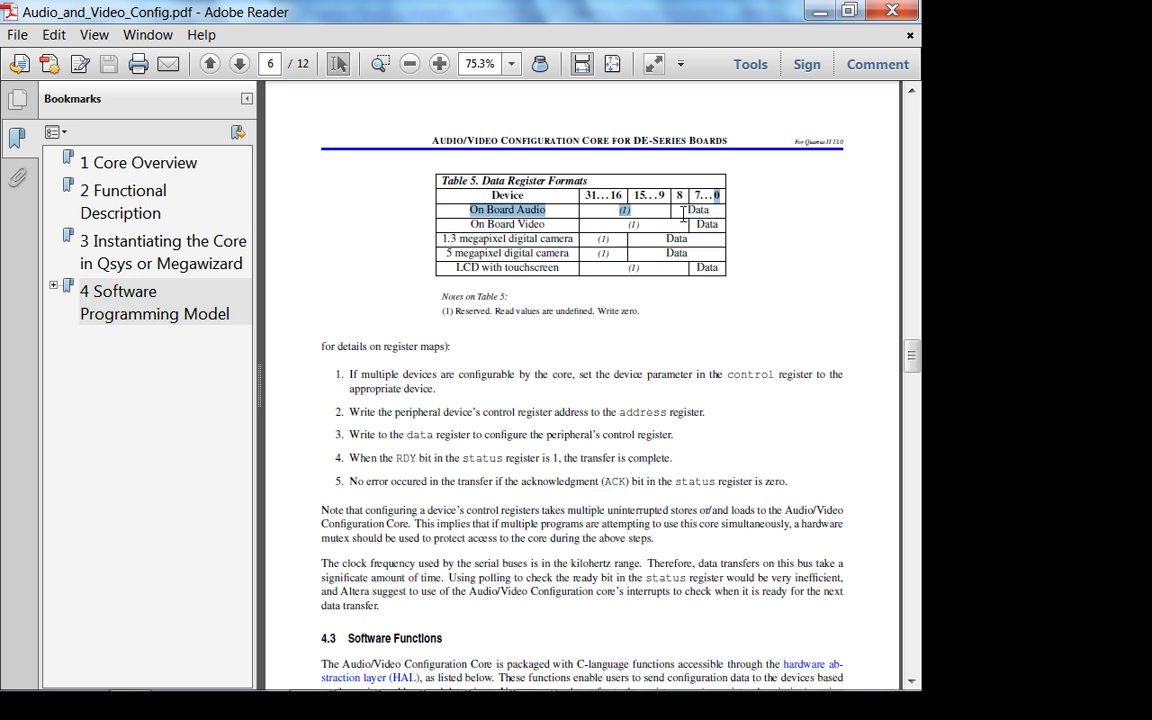
Continue through the 4.4 function descriptions to alt_up_av_config_write_D5M_cfg_register on the last page
{"action": "scroll", "scroll_direction": "down", "scroll_amount": 3}
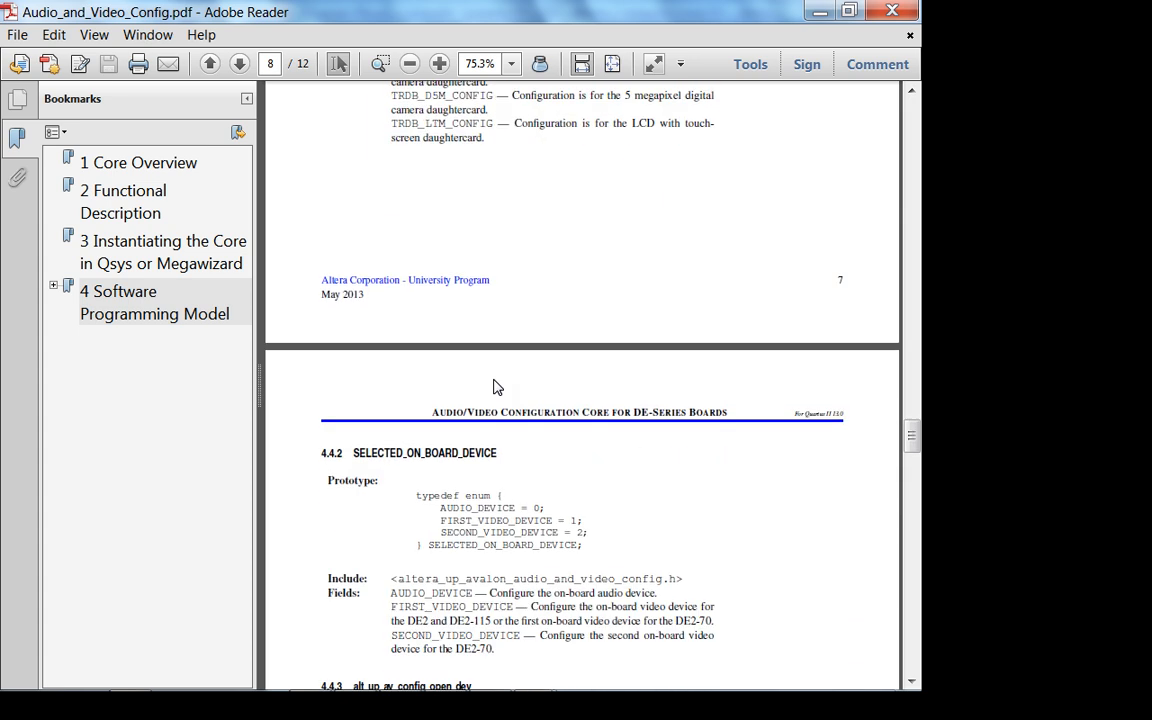
{"action": "scroll", "scroll_direction": "down", "scroll_amount": 3}
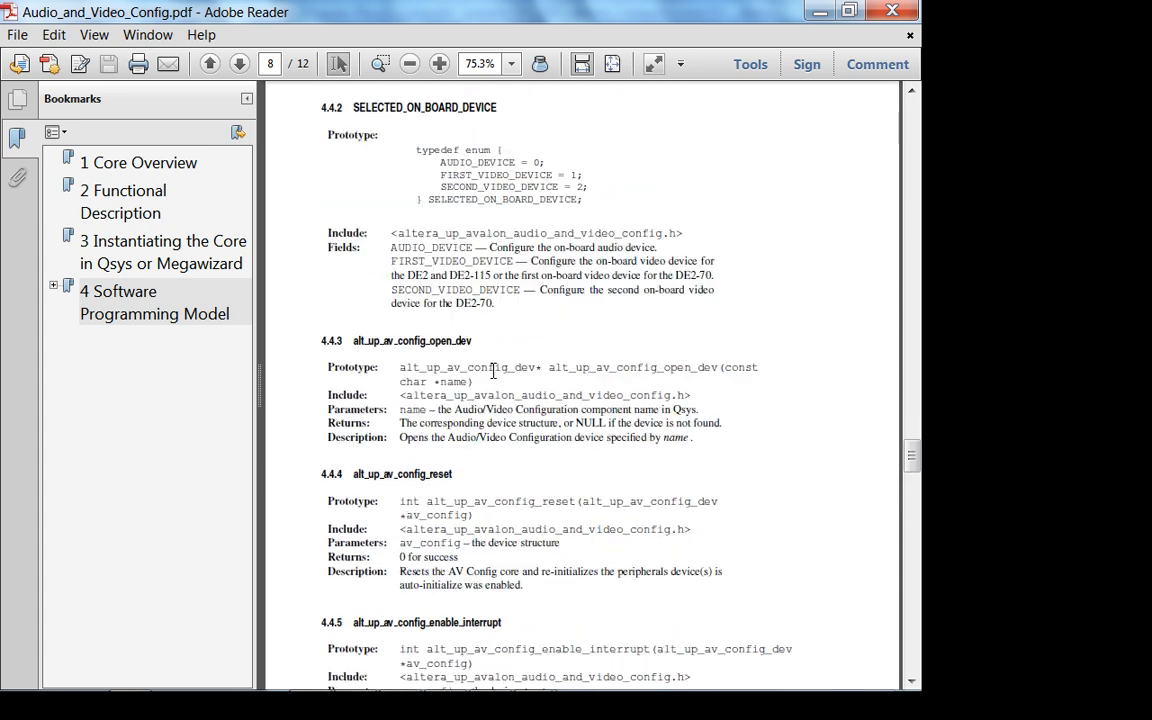
{"action": "scroll", "scroll_direction": "down", "scroll_amount": 3}
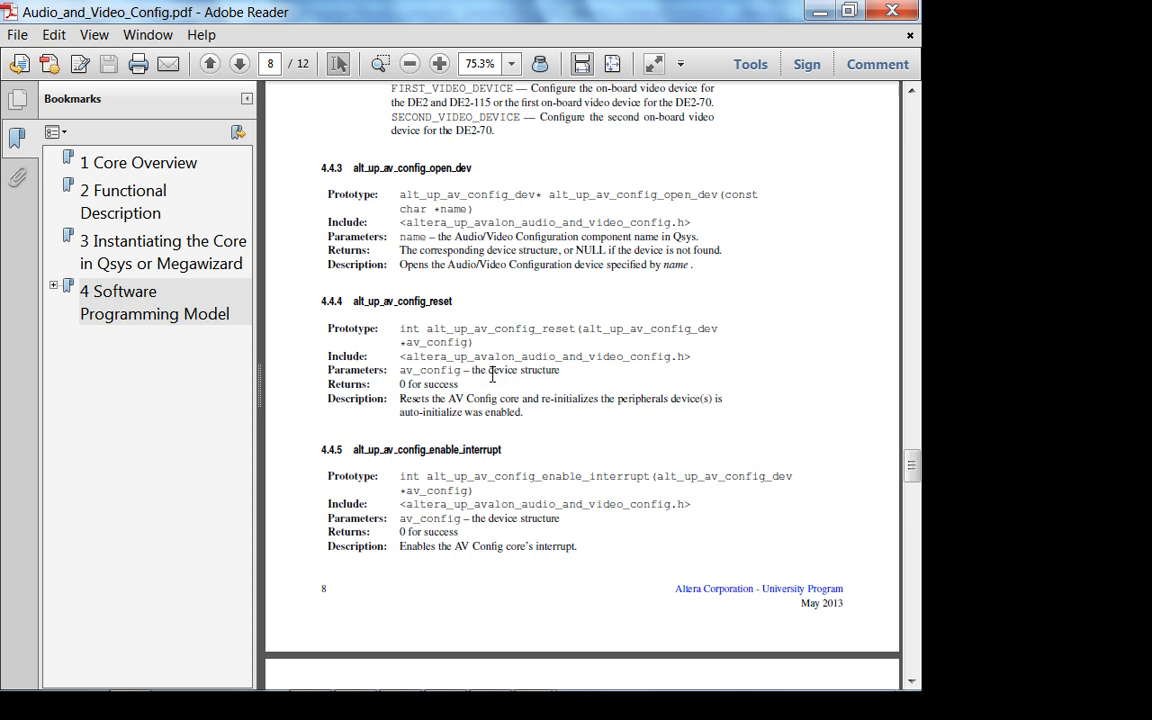
{"action": "scroll", "scroll_direction": "down", "scroll_amount": 3}
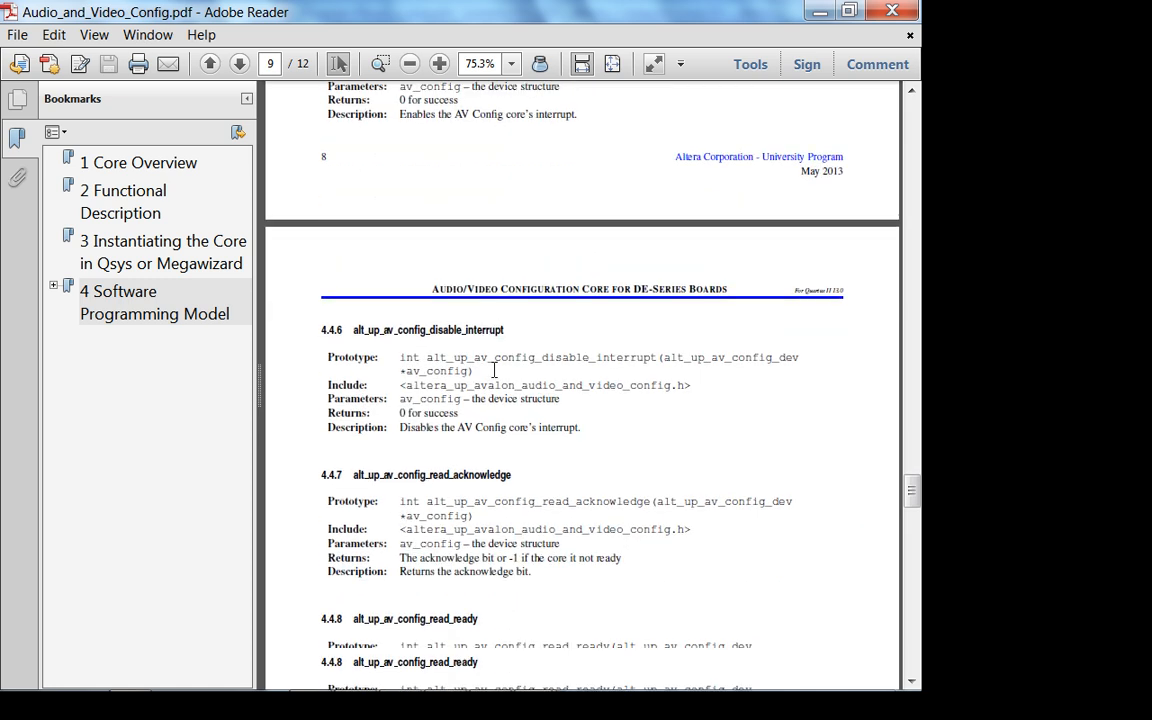
{"action": "scroll", "scroll_direction": "down", "scroll_amount": 3}
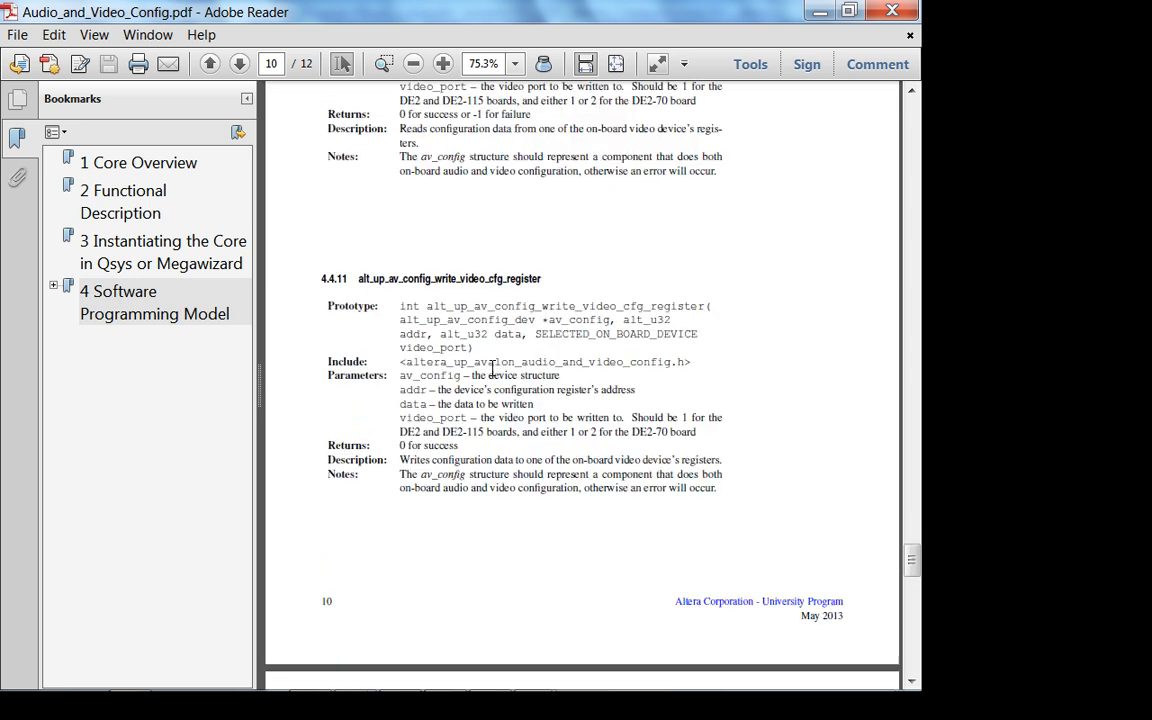
{"action": "scroll", "scroll_direction": "down", "scroll_amount": 3}
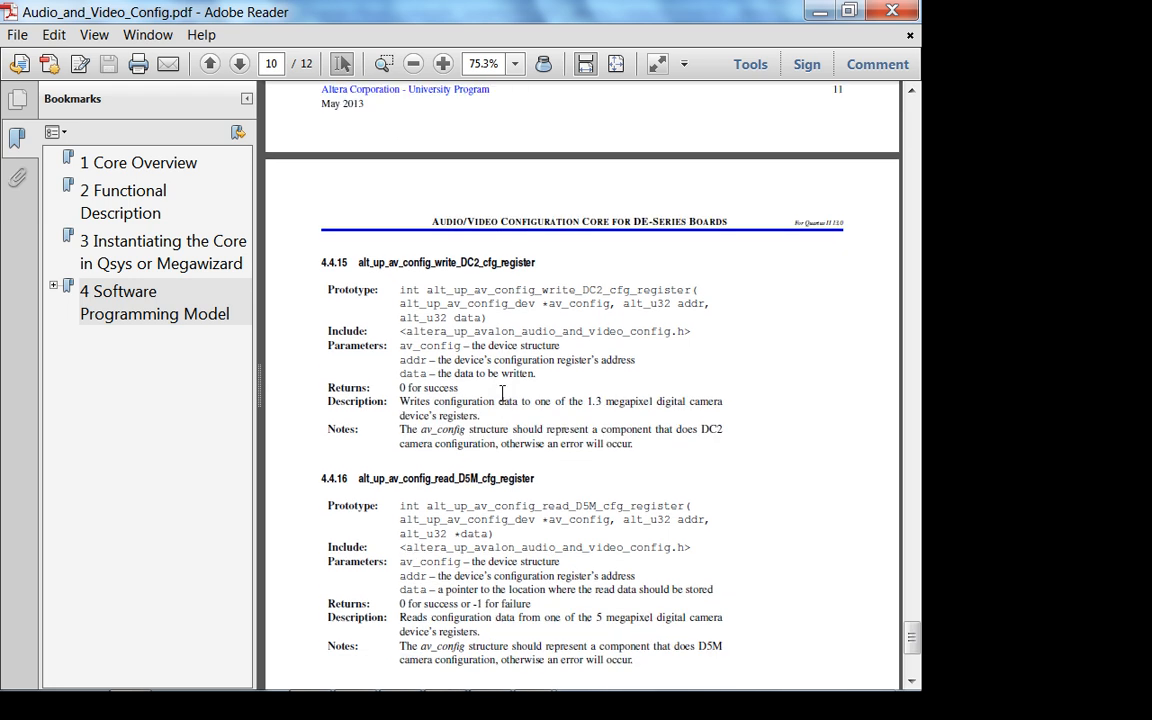
{"action": "scroll", "scroll_direction": "down", "scroll_amount": 3}
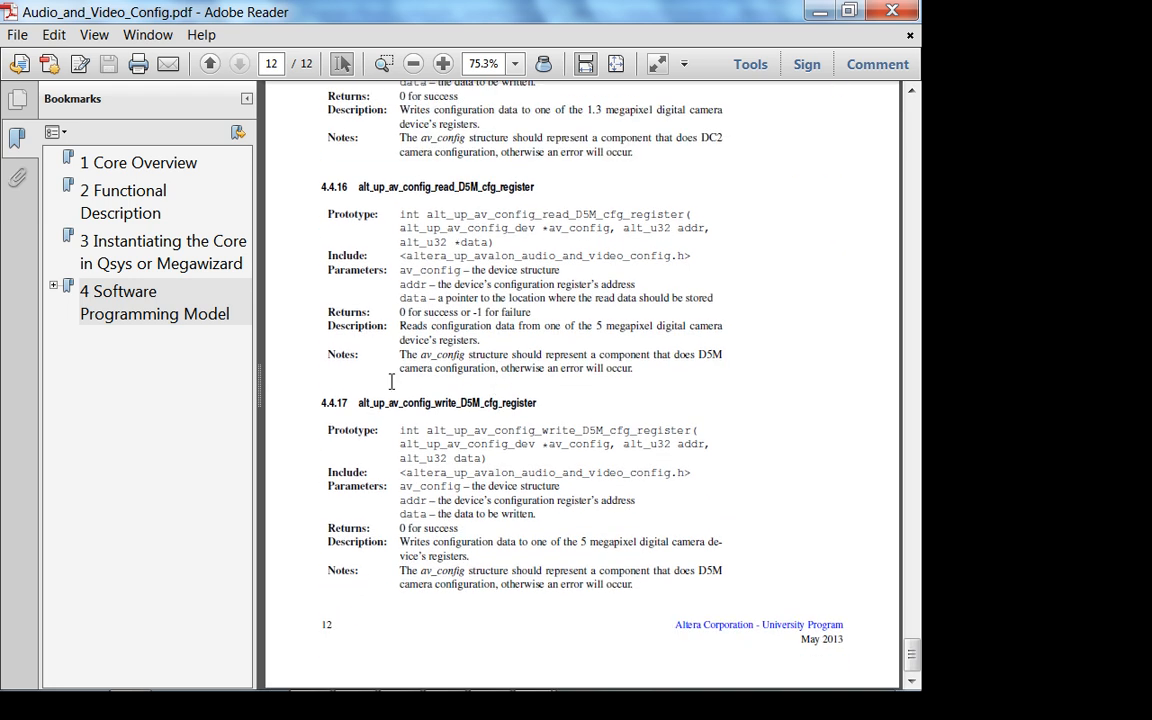
Expand the Software Programming Model bookmark and go to 4.2 Configuring Devices with the WM8731 datasheet reference
{"action": "left_click", "coordinate": [156, 302]}
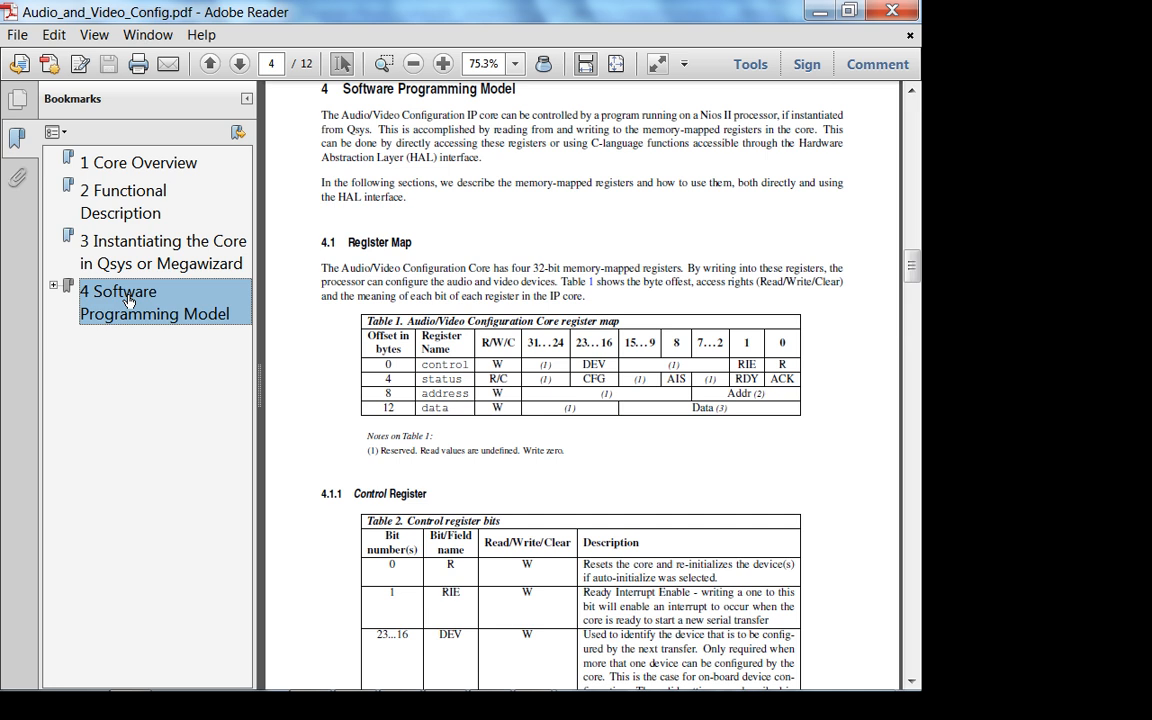
{"action": "left_click", "coordinate": [52, 292]}
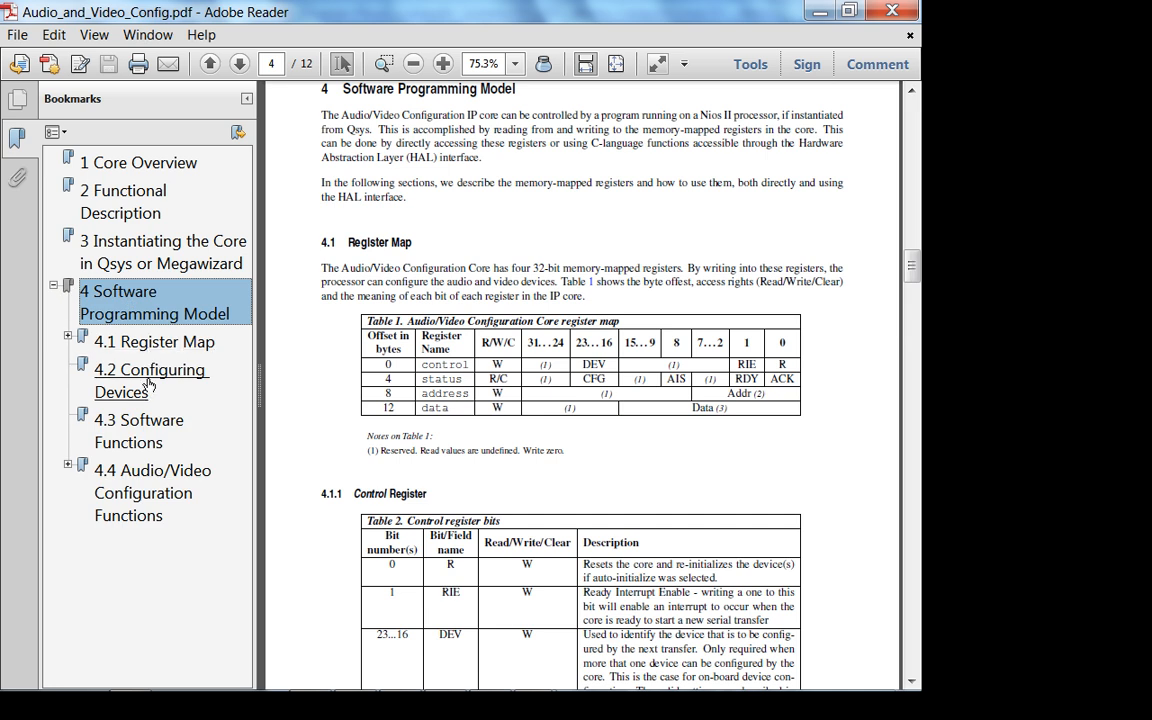
{"action": "left_click", "coordinate": [148, 380]}
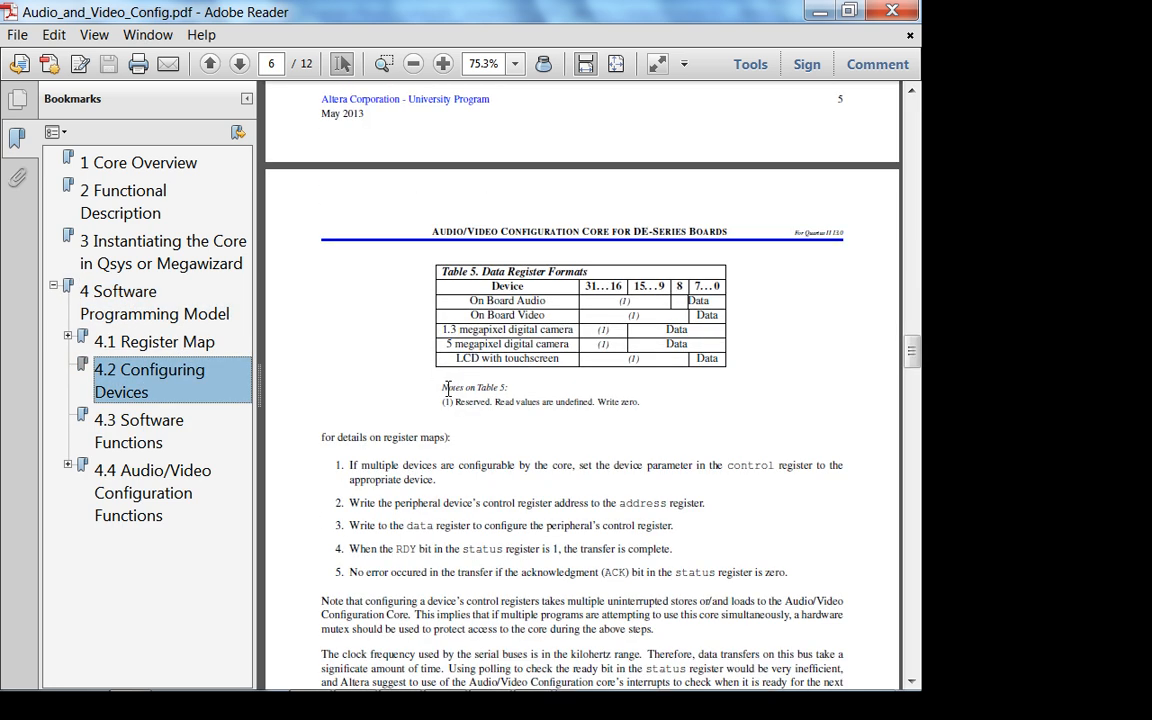
{"action": "scroll", "scroll_direction": "down", "scroll_amount": 3}
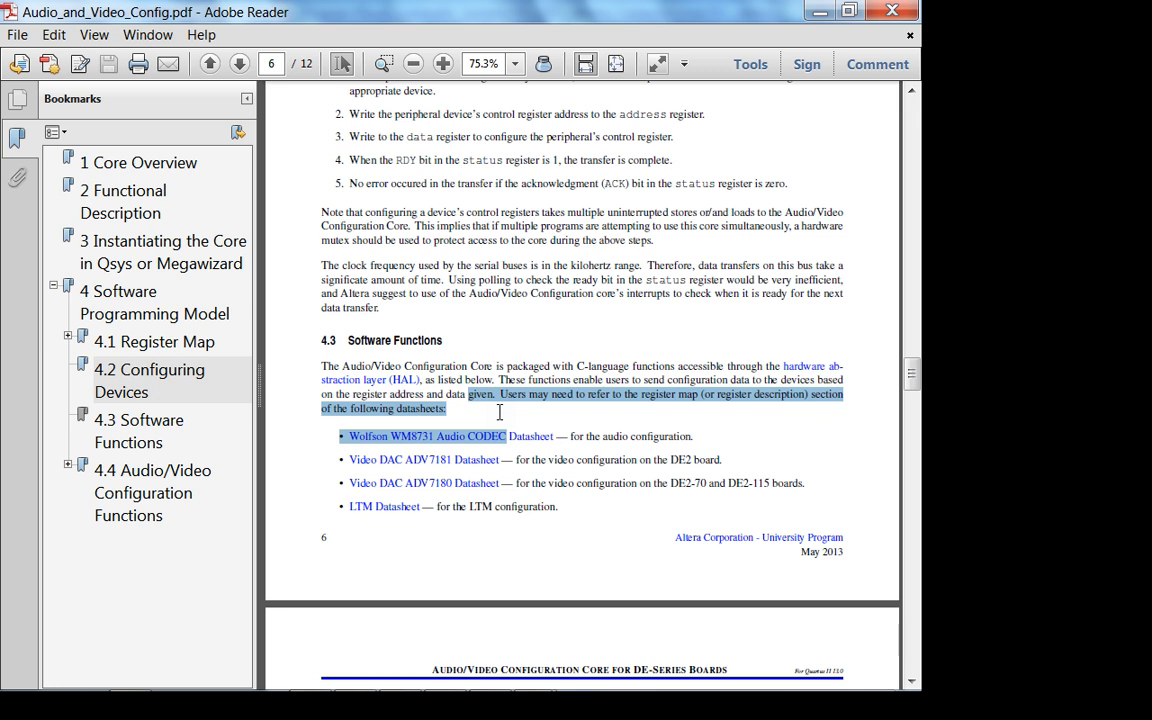
{"action": "mouse_move", "coordinate": [886, 440]}
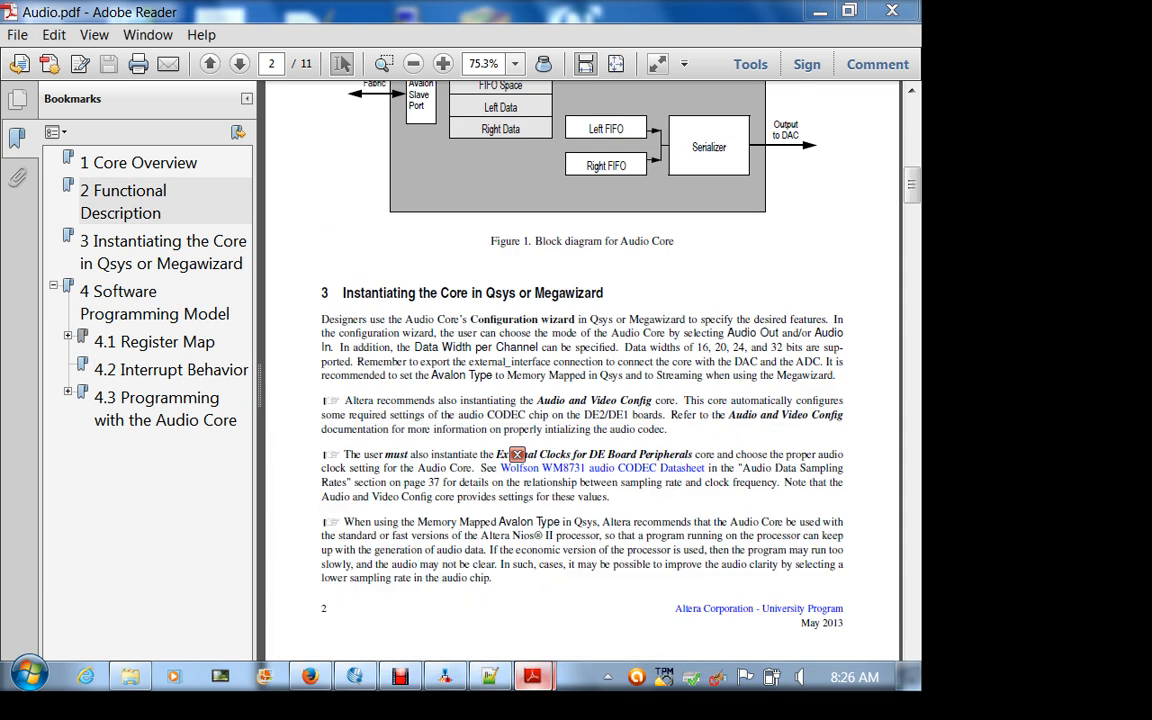
{"action": "left_click", "coordinate": [164, 408]}
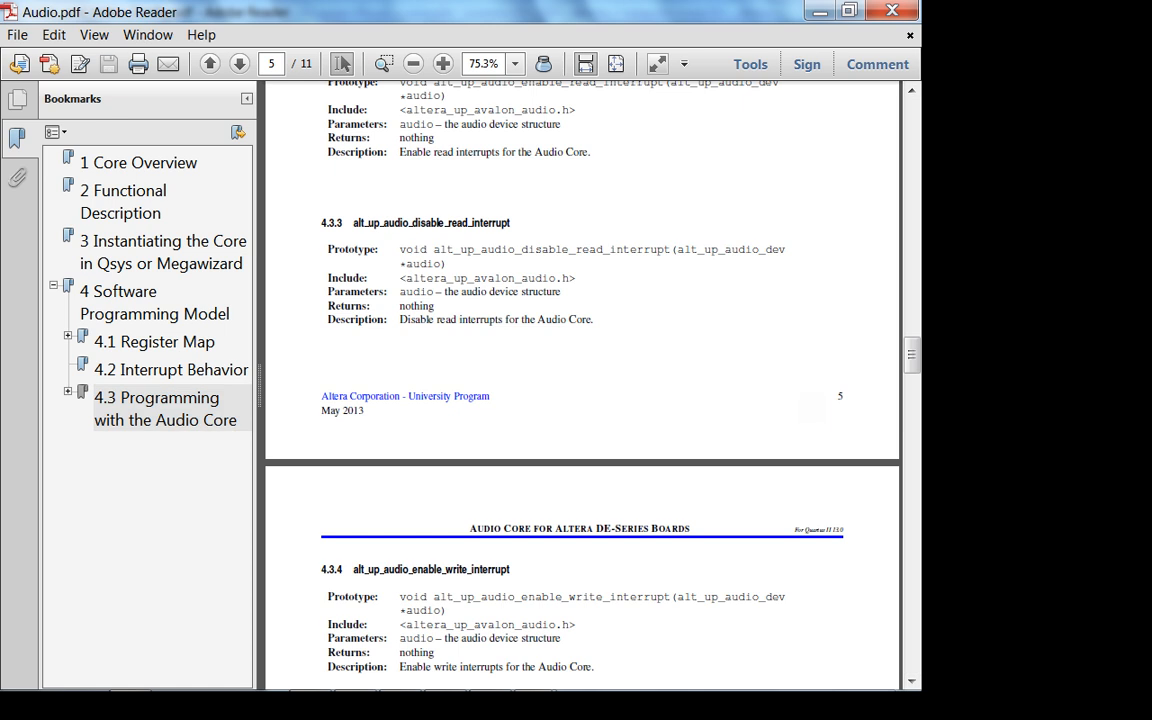
{"action": "scroll", "scroll_direction": "down", "scroll_amount": 3}
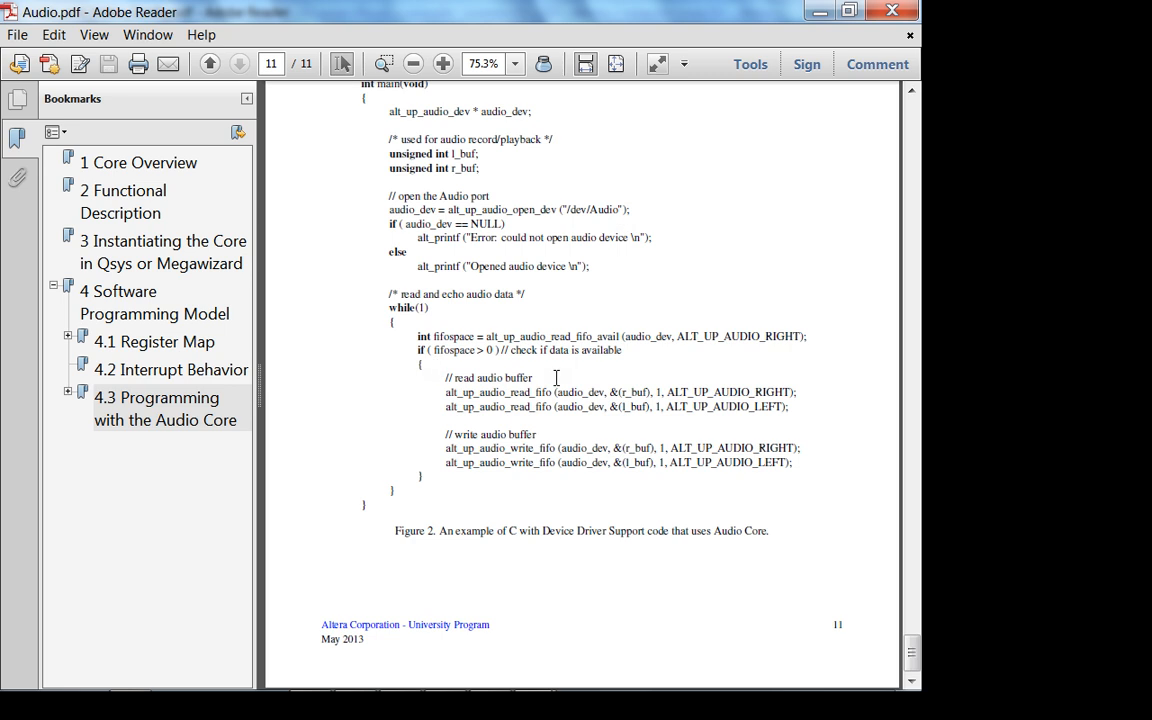
{"action": "mouse_move", "coordinate": [510, 306]}
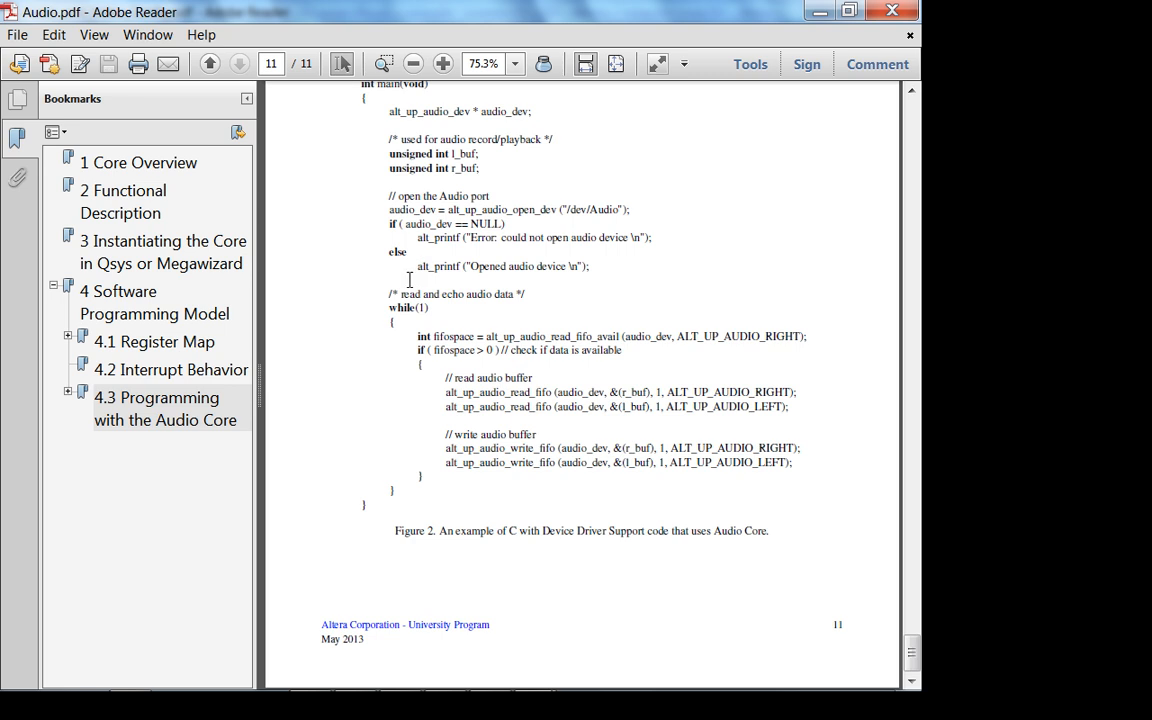
{"action": "left_click_drag", "start_coordinate": [424, 294], "coordinate": [514, 294]}
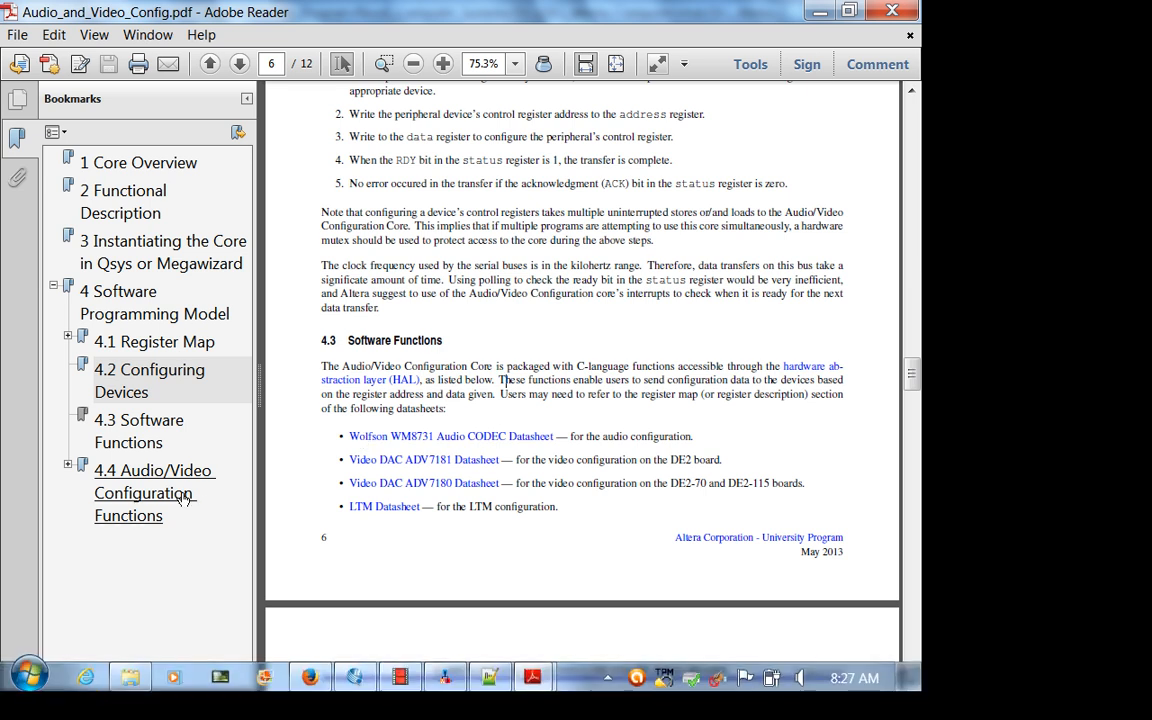
Go to 4.4.9 alt_up_av_config_write_audio_cfg_register and review its data parameter
{"action": "left_click", "coordinate": [152, 492]}
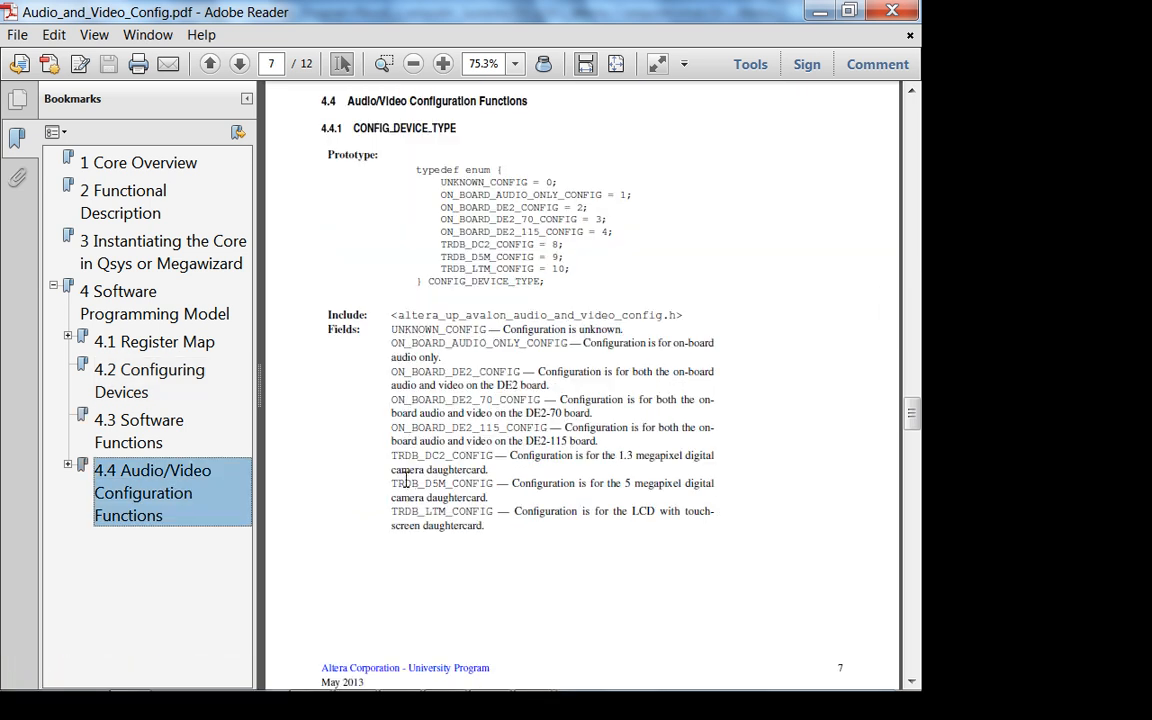
{"action": "scroll", "scroll_direction": "down", "scroll_amount": 3}
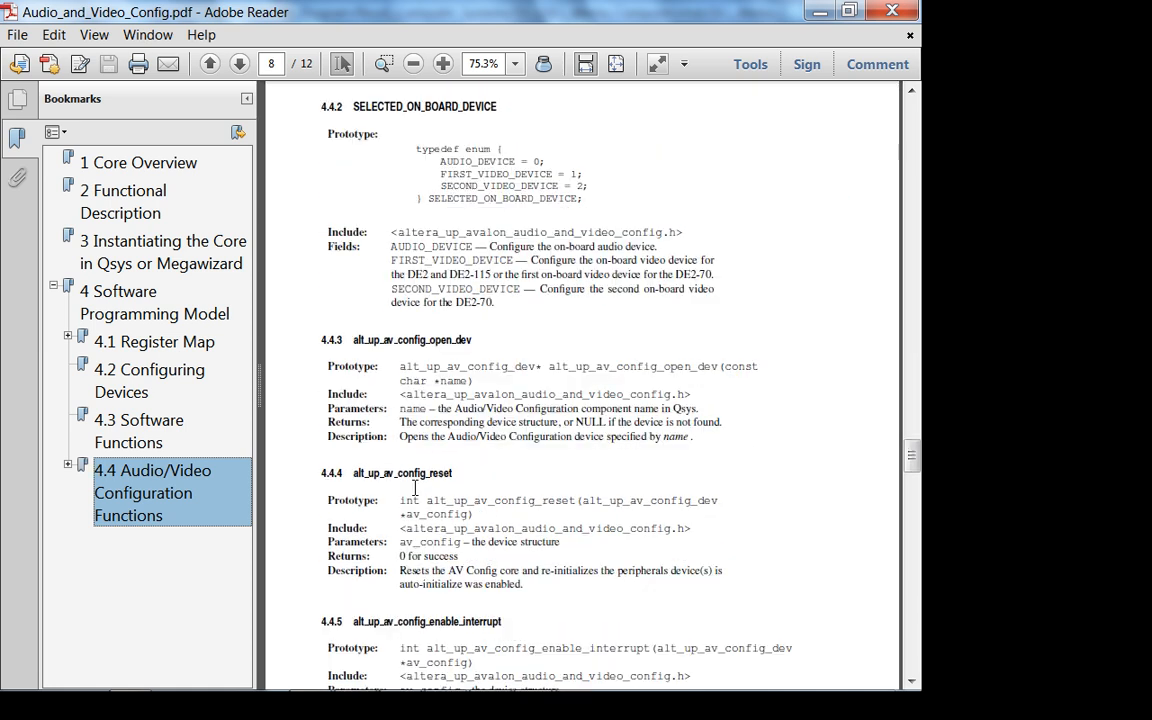
{"action": "left_click", "coordinate": [240, 62]}
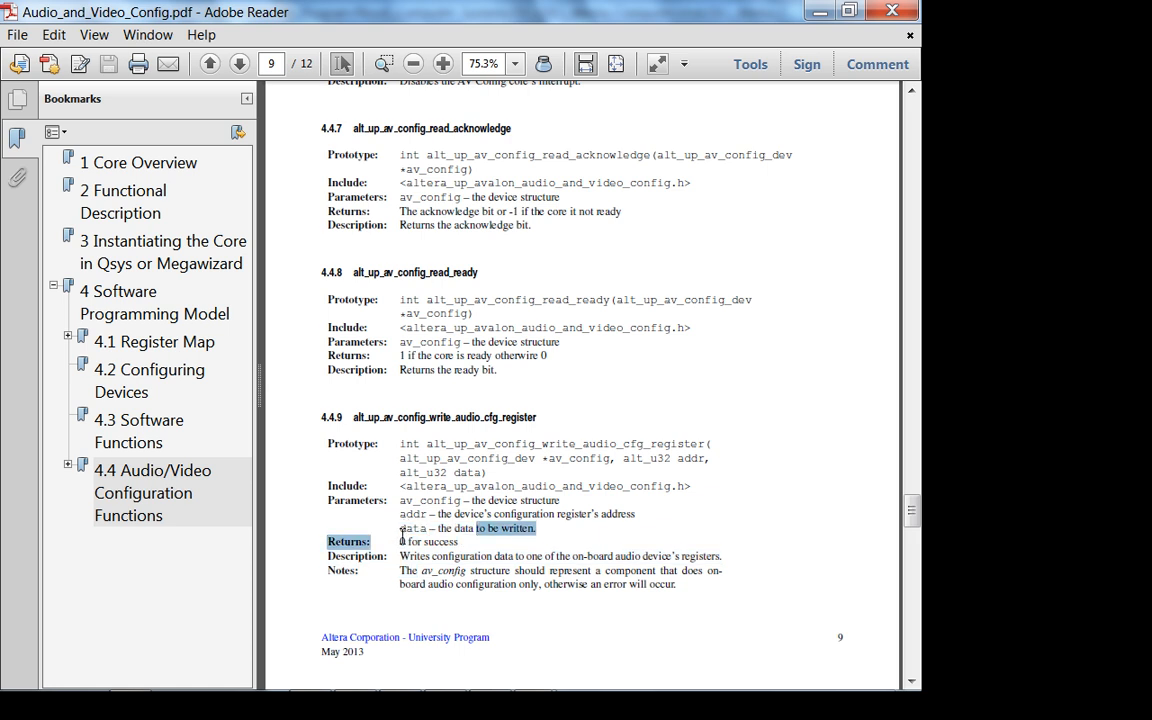
{"action": "left_click", "coordinate": [400, 540]}
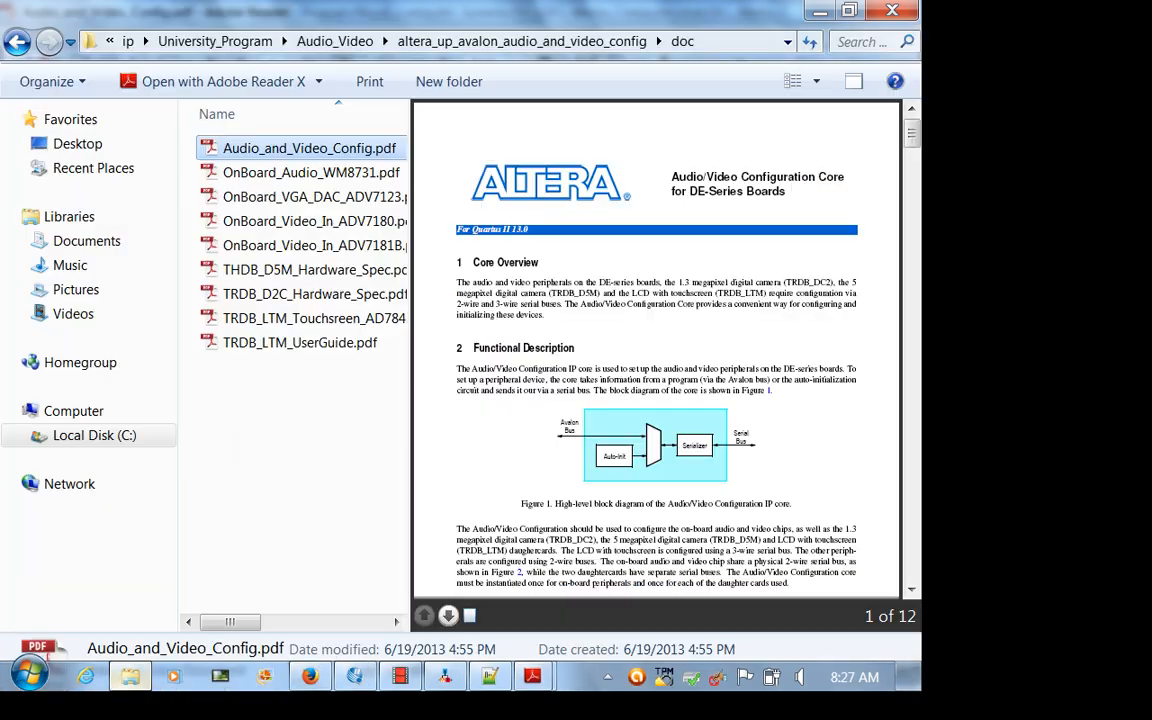
Open OnBoard_Audio_WM8731.pdf from the doc folder in Adobe Reader
{"action": "left_click", "coordinate": [308, 148]}
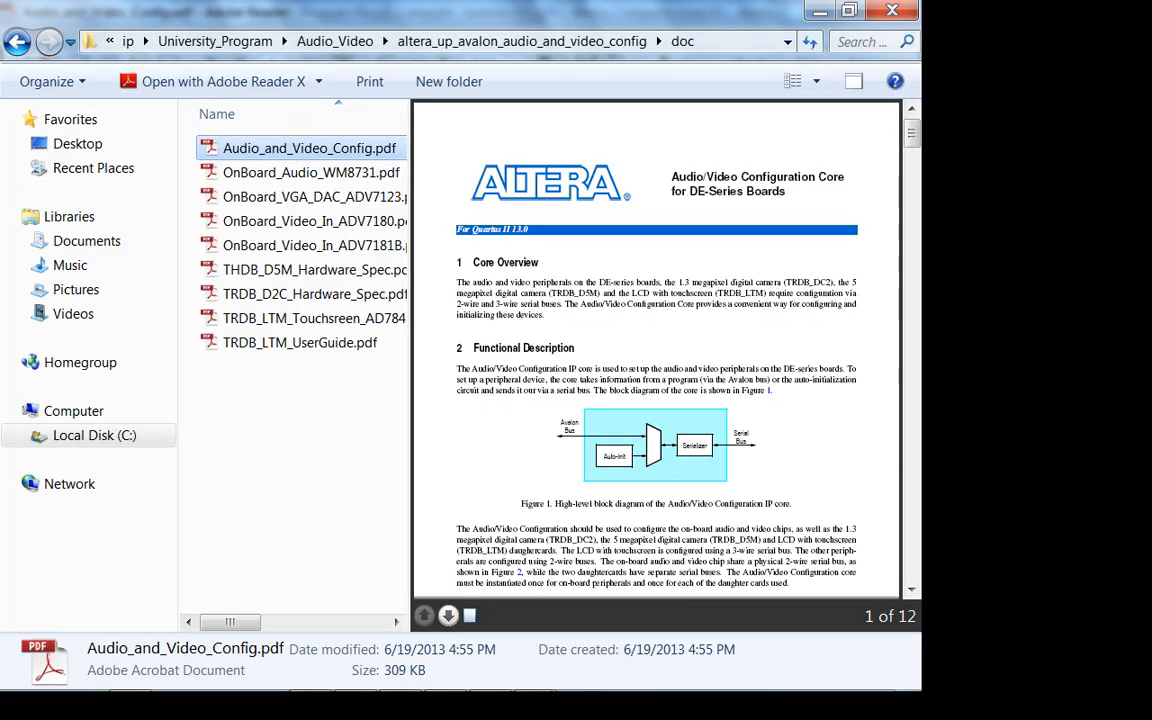
{"action": "left_click", "coordinate": [312, 172]}
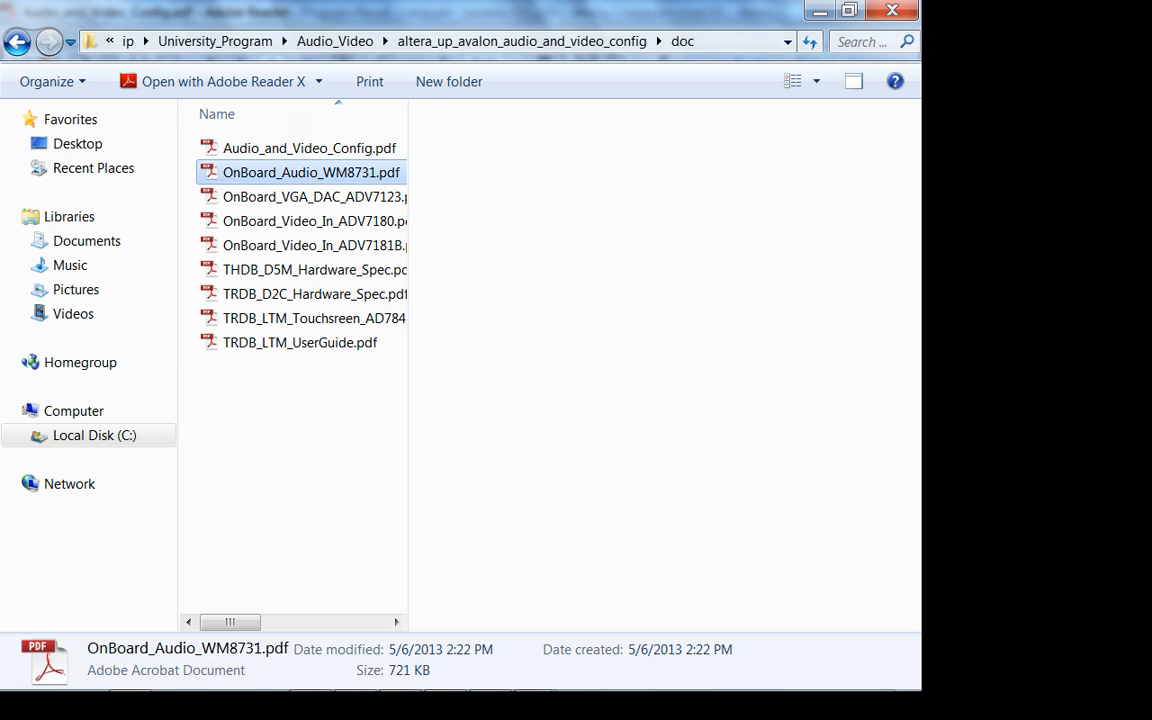
{"action": "double_click", "coordinate": [312, 172]}
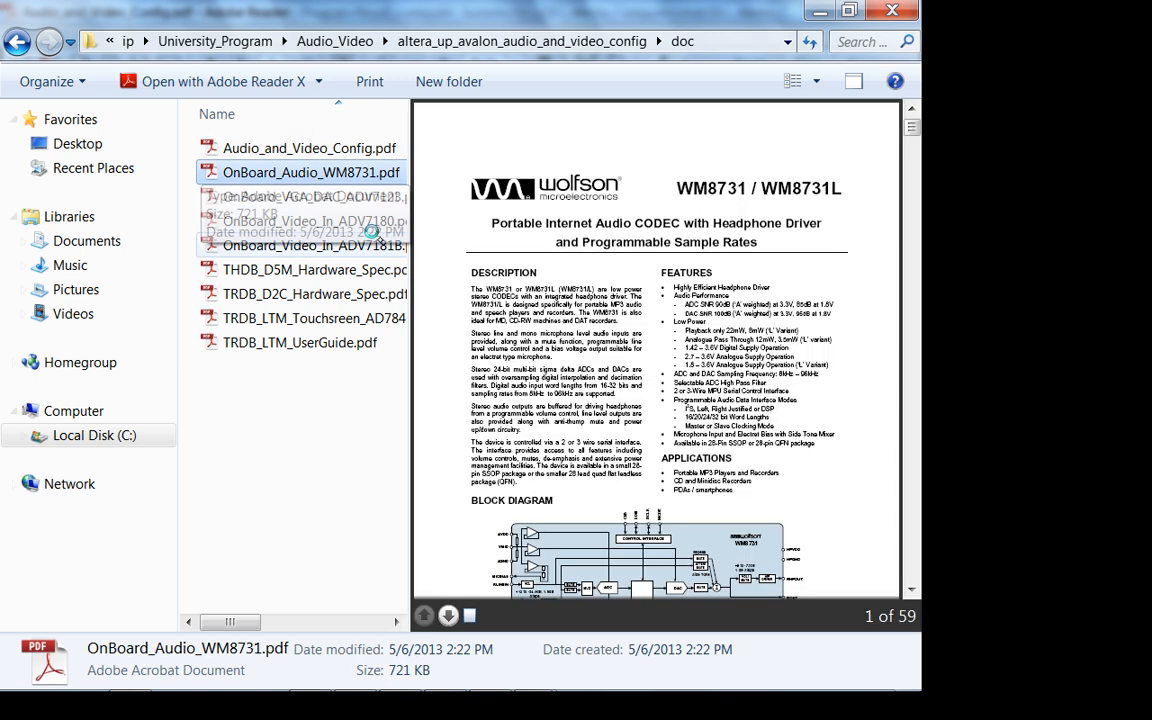
{"action": "double_click", "coordinate": [312, 172]}
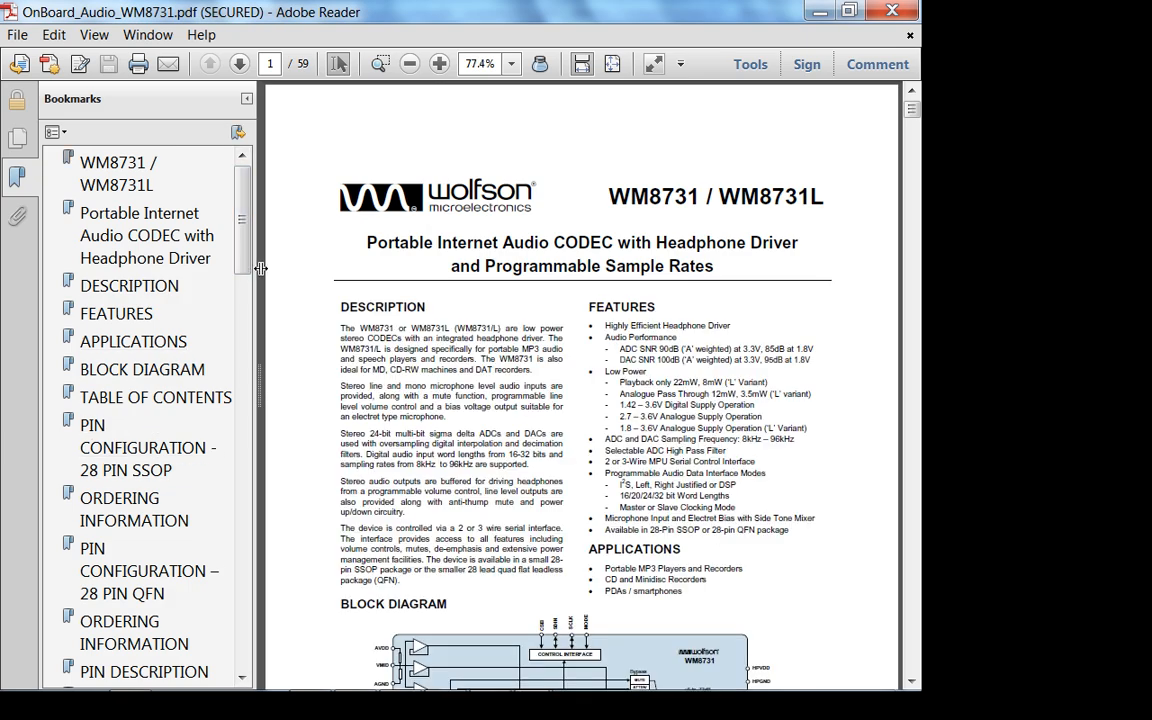
View the WM8731 Register Map (Table 29), then return to Audio_and_Video_Config.pdf page 9
{"action": "scroll", "scroll_direction": "down", "scroll_amount": 3}
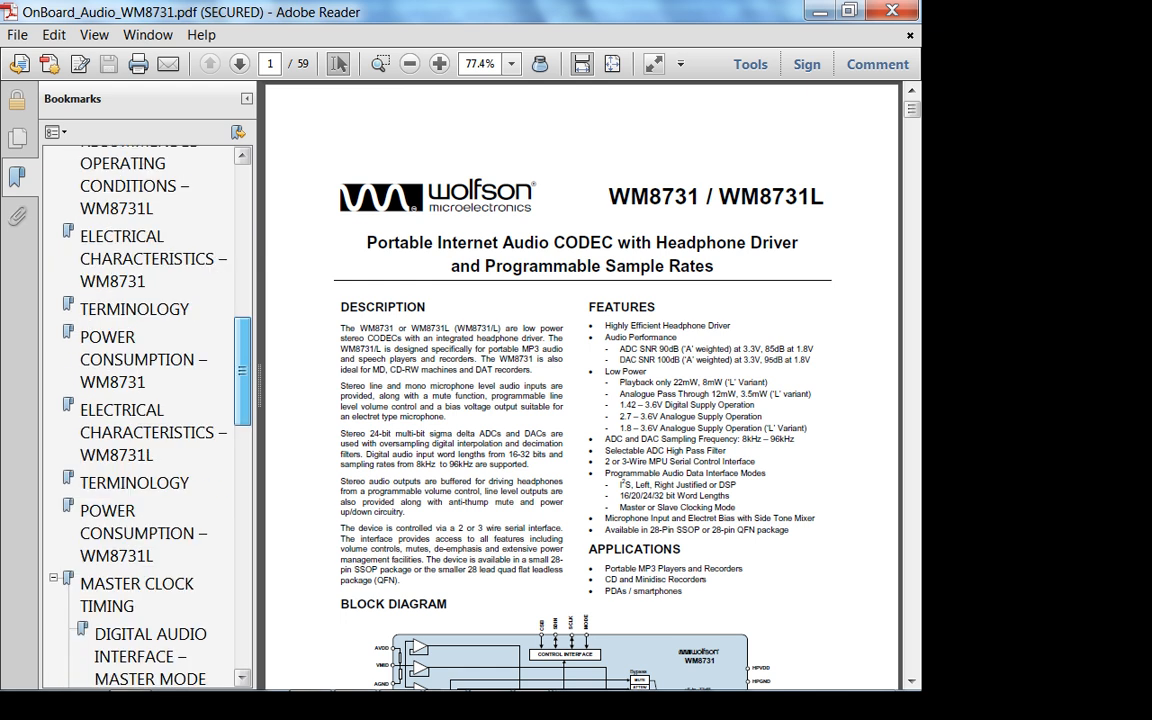
{"action": "scroll", "scroll_direction": "down", "scroll_amount": 3}
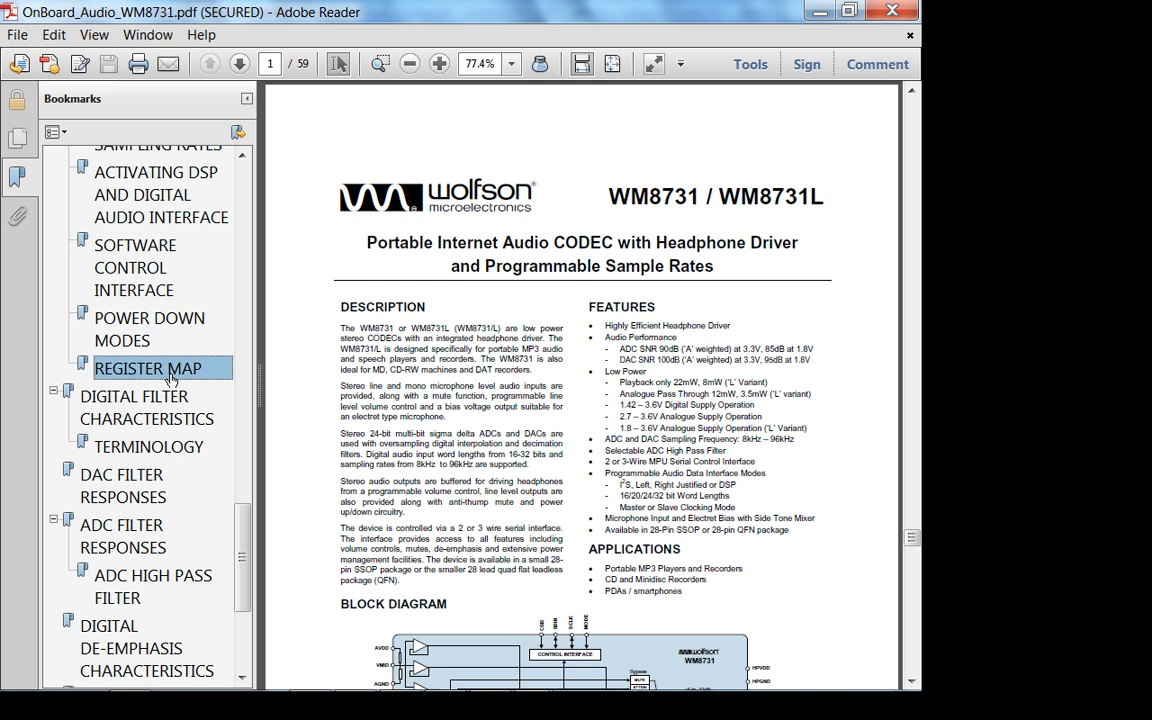
{"action": "left_click", "coordinate": [148, 368]}
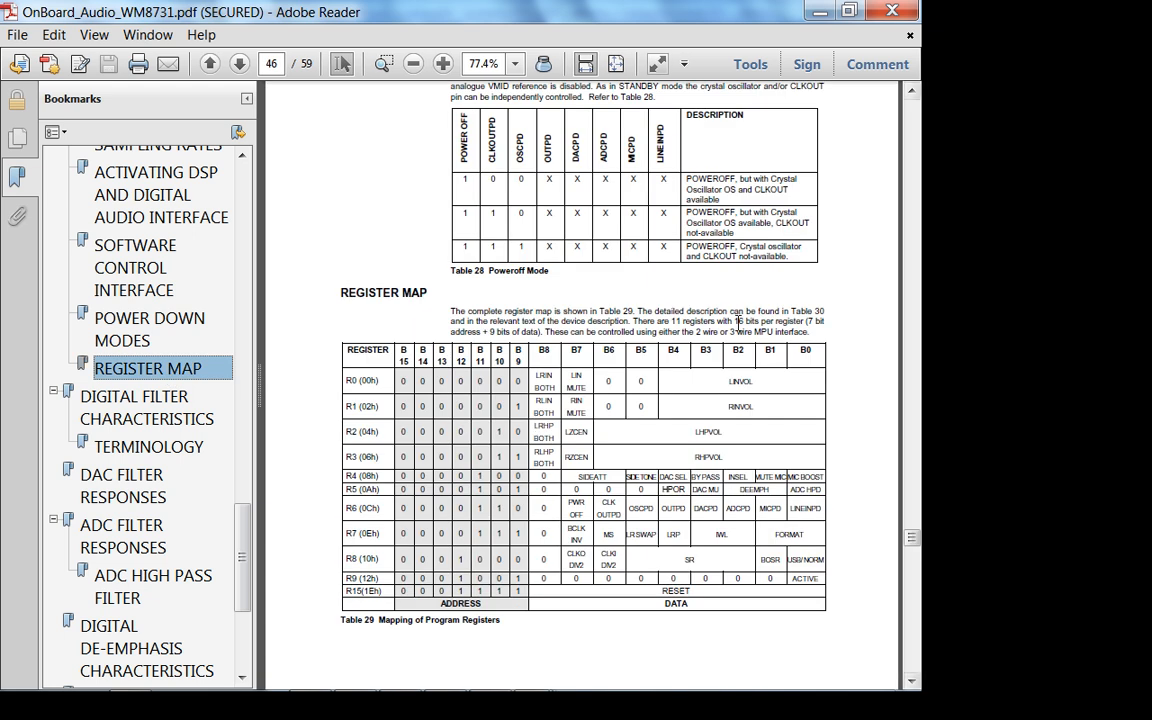
{"action": "double_click", "coordinate": [740, 380]}
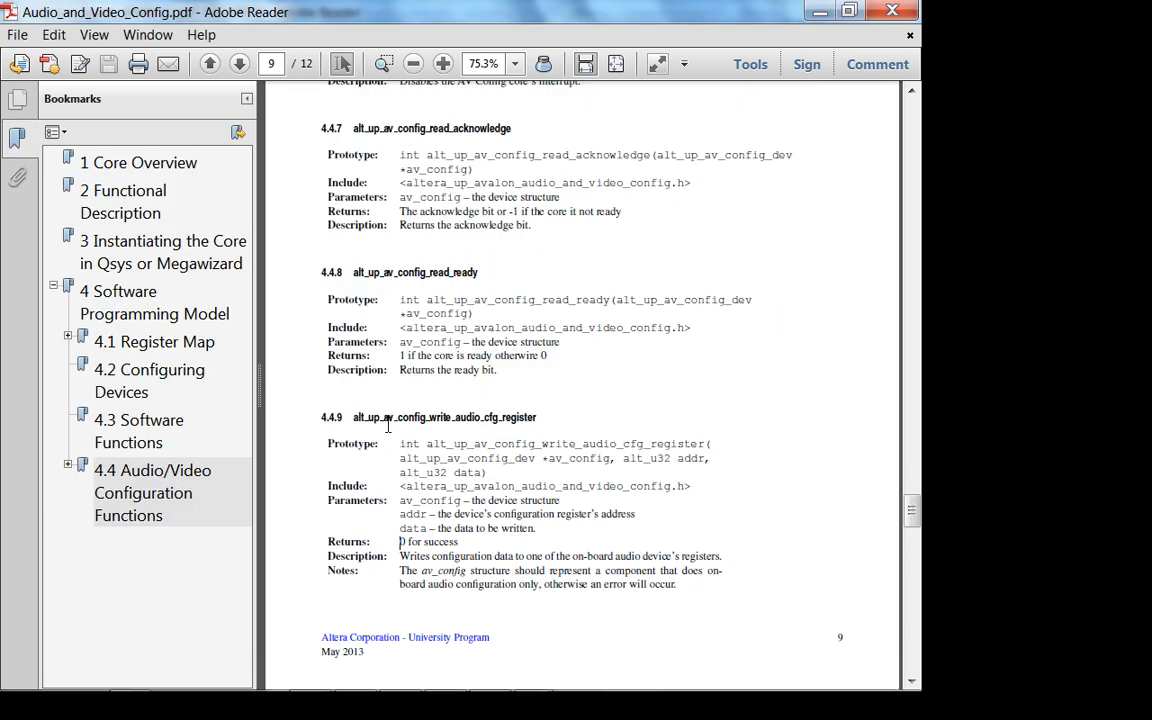
Highlight the write_audio_cfg_register prototype and its data parameter, then switch to the WM8731 datasheet
{"action": "left_click_drag", "start_coordinate": [382, 418], "coordinate": [628, 486]}
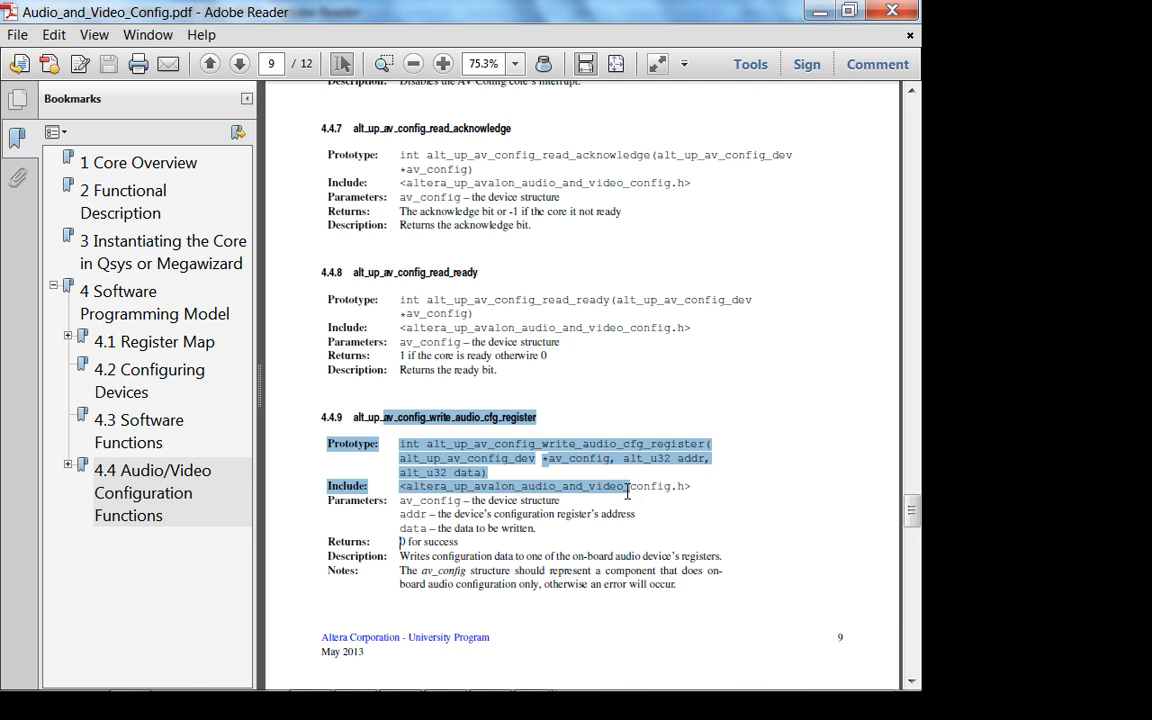
{"action": "mouse_move", "coordinate": [628, 488]}
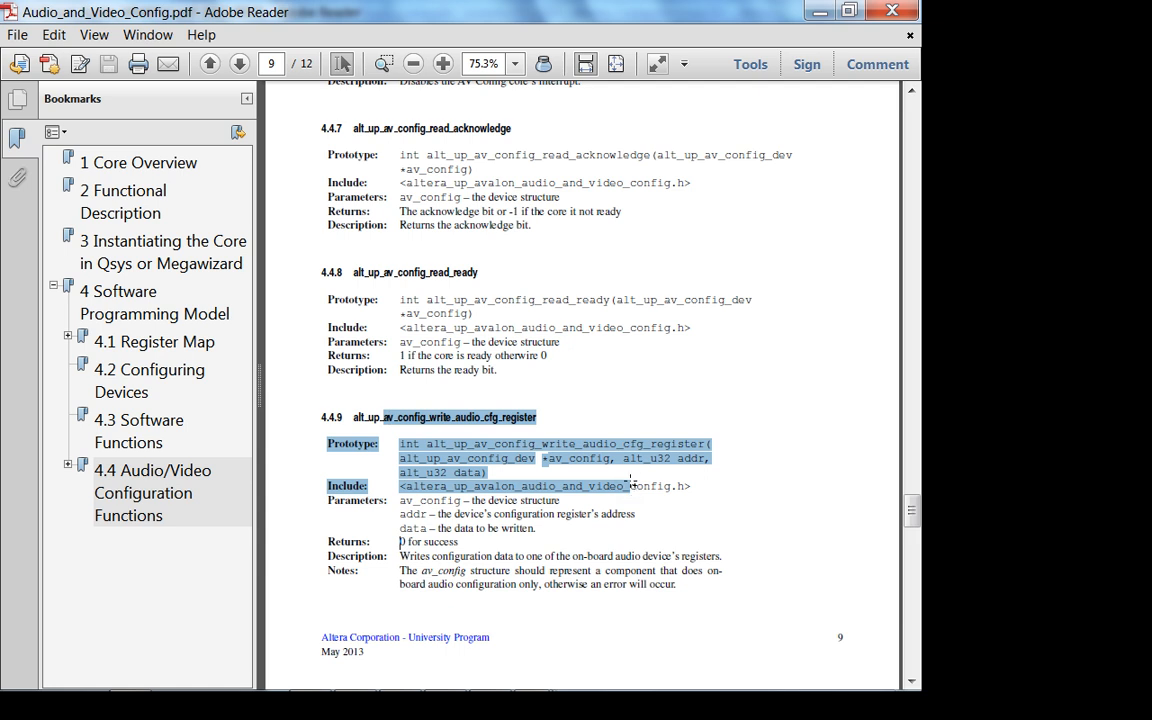
{"action": "mouse_move", "coordinate": [588, 424]}
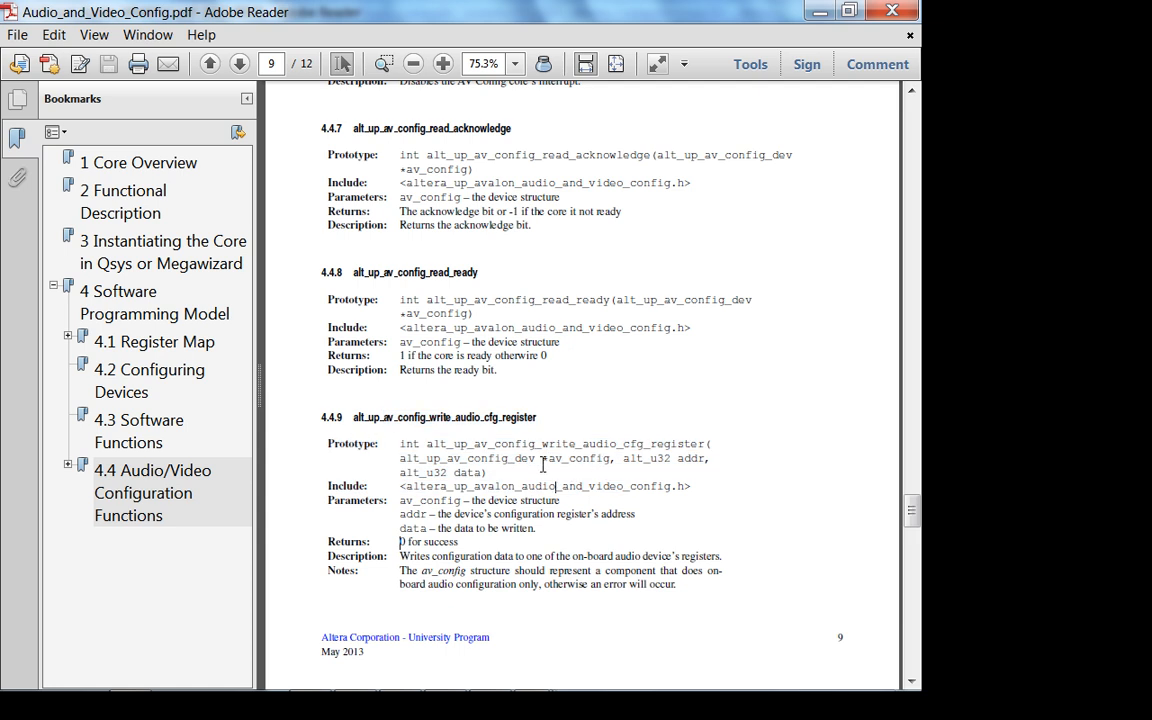
{"action": "left_click_drag", "start_coordinate": [400, 458], "coordinate": [704, 458]}
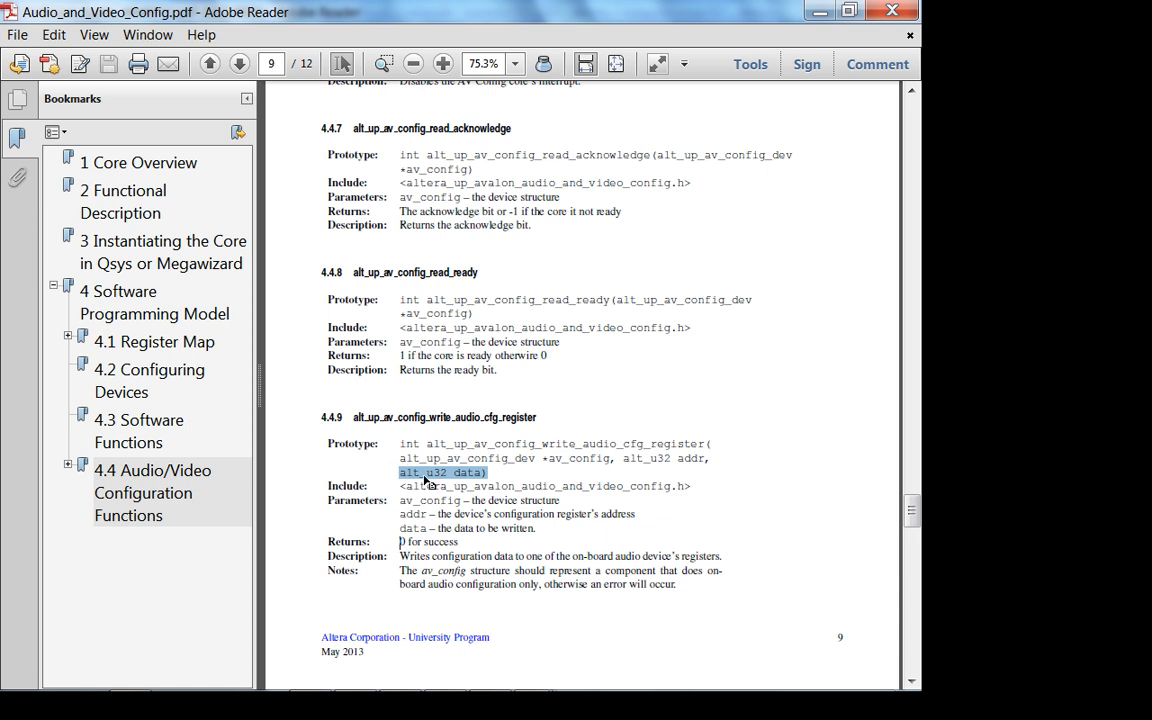
{"action": "left_click", "coordinate": [444, 472]}
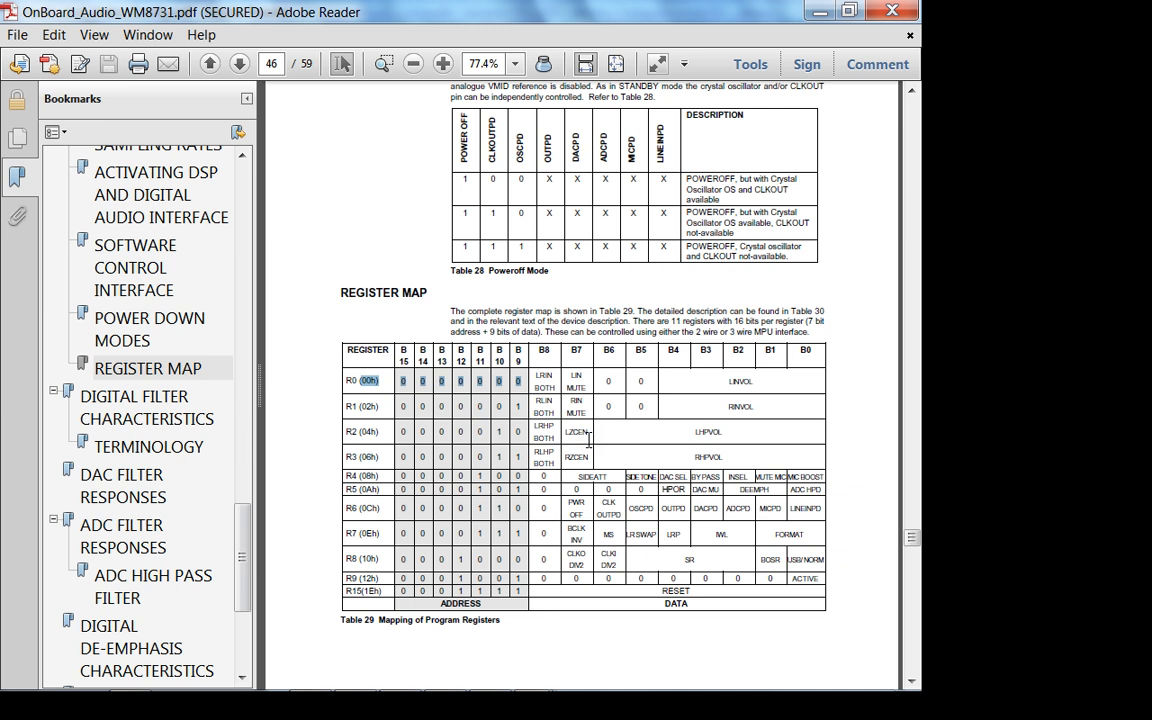
{"action": "mouse_move", "coordinate": [452, 440]}
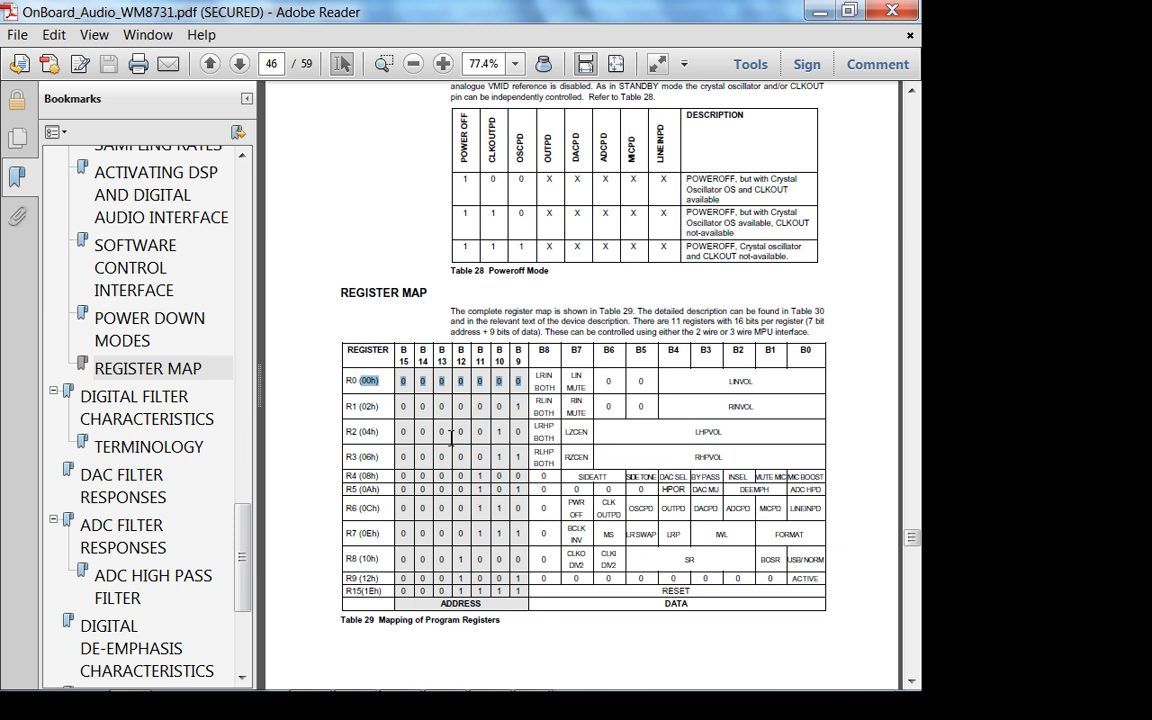
Jump to the WM8731 Software Control Interface section on page 42 and read through it
{"action": "left_click", "coordinate": [134, 268]}
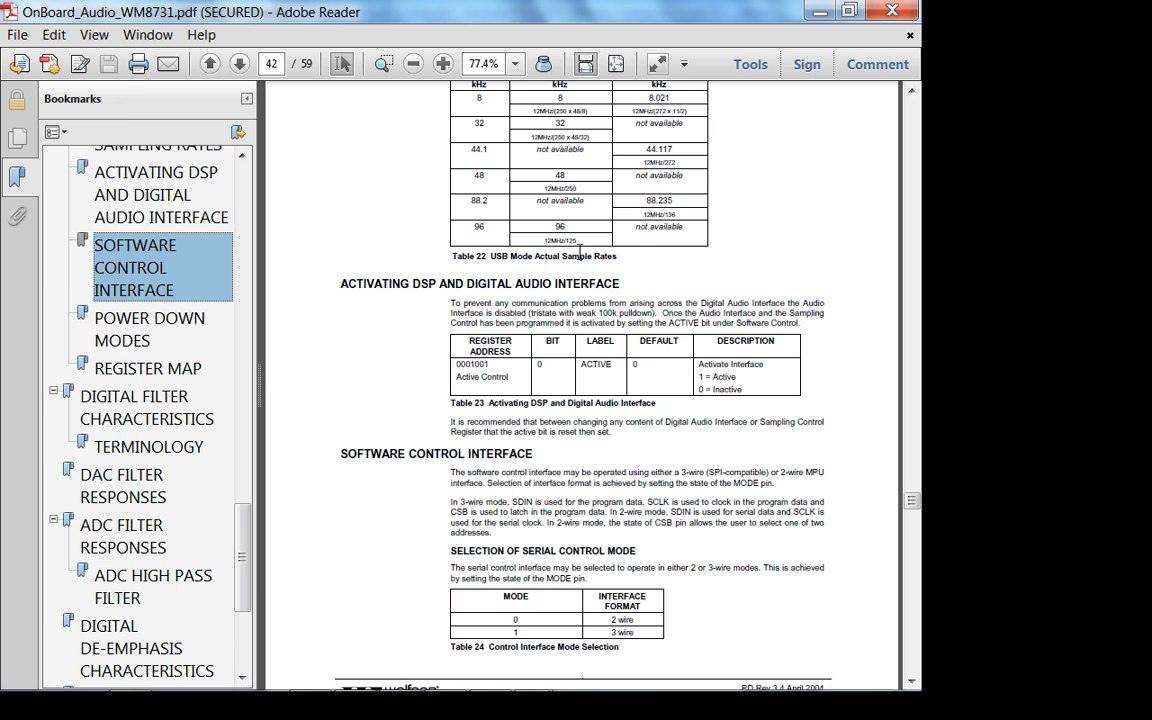
{"action": "scroll", "scroll_direction": "down", "scroll_amount": 3}
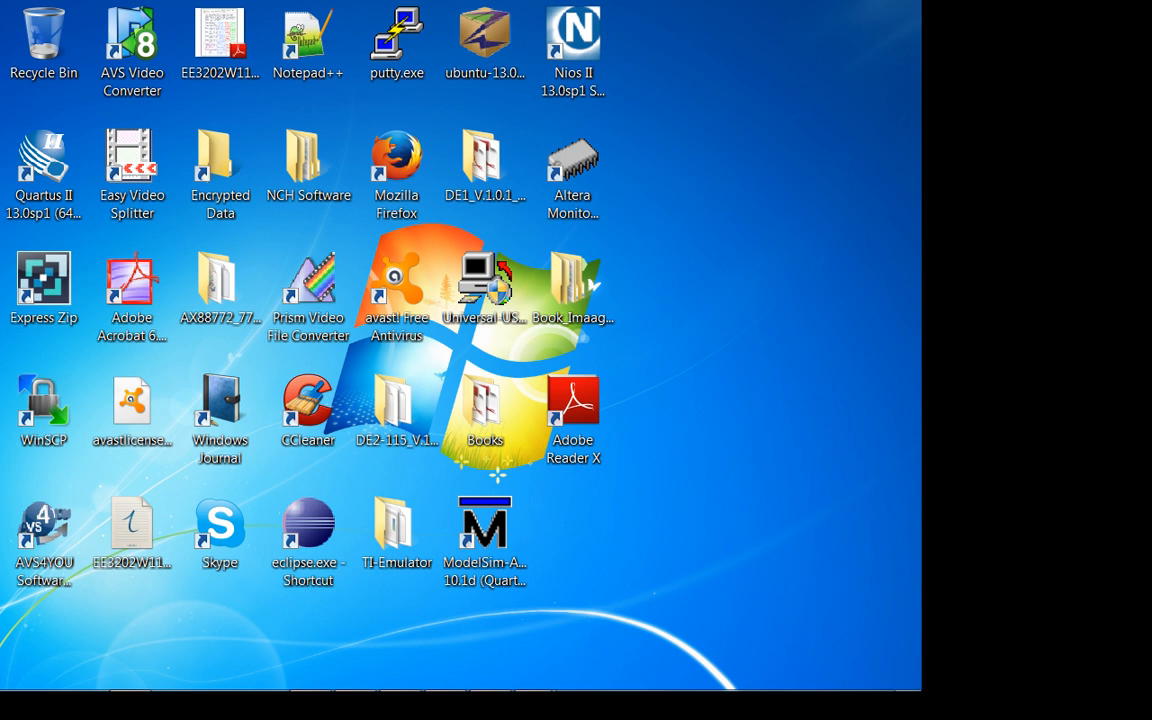
Navigate from the desktop into the DE1_V.1.0.1_CDROM folder's DE1_user_manual folder
{"action": "left_click", "coordinate": [308, 410]}
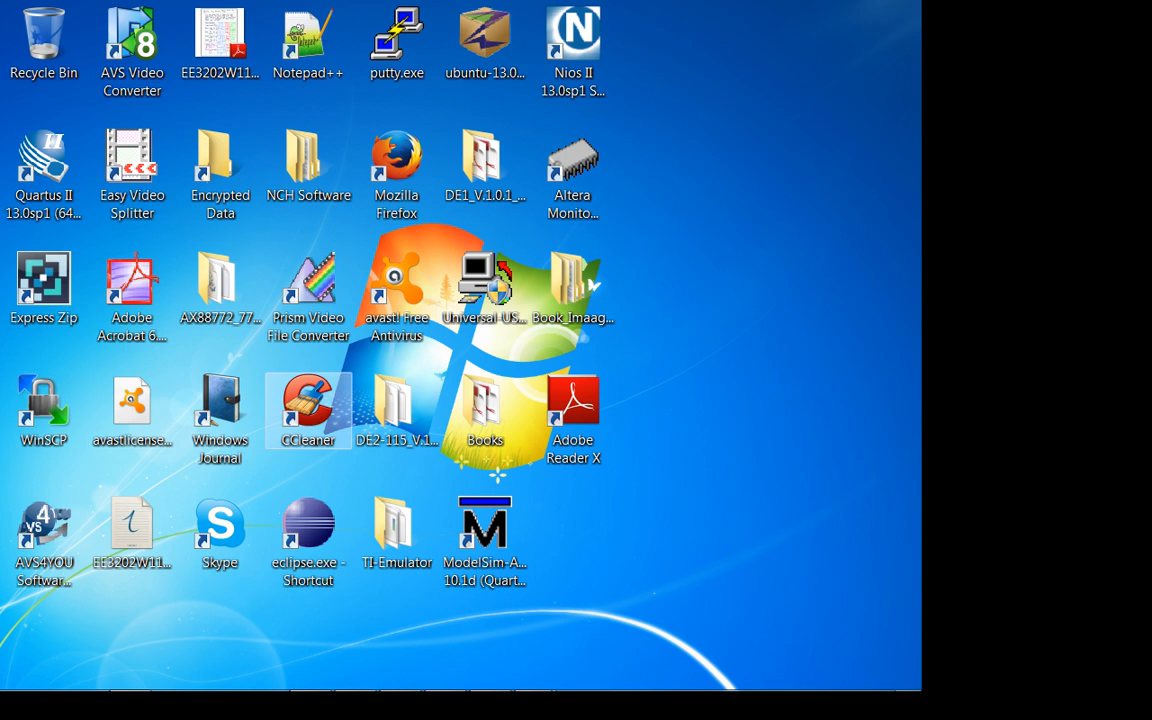
{"action": "left_click", "coordinate": [484, 160]}
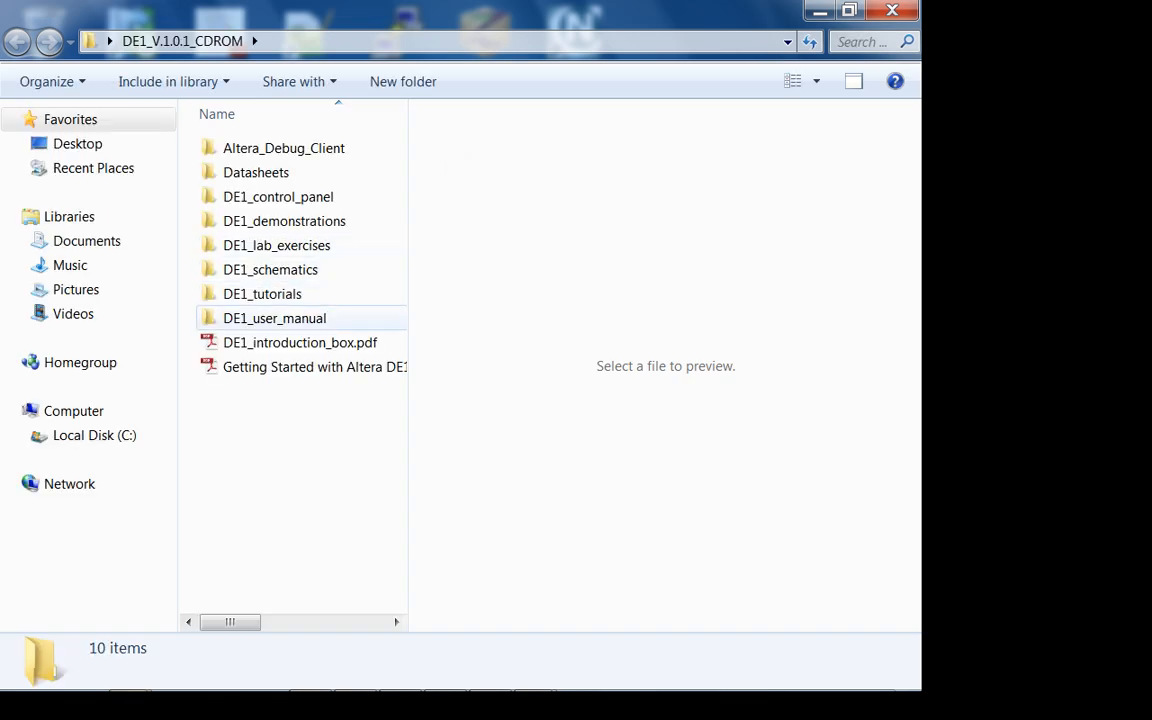
{"action": "double_click", "coordinate": [274, 318]}
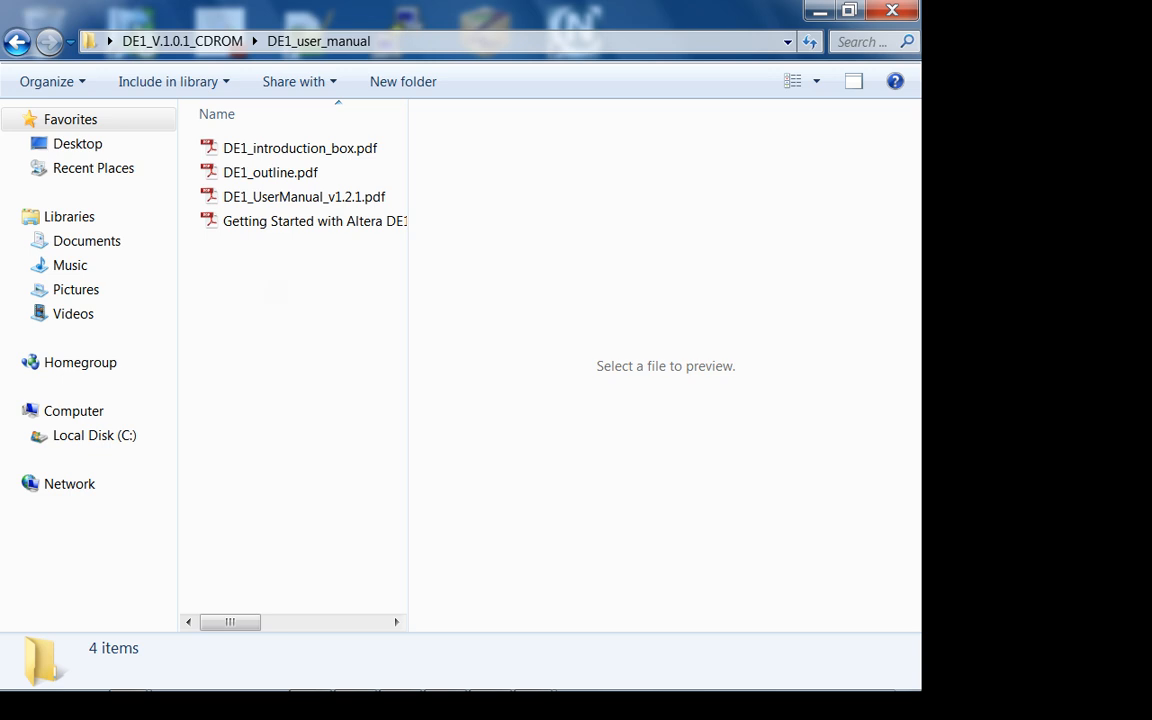
Open DE1_UserManual_v1.2.1.pdf in Adobe Reader at the Audio CODEC schematic
{"action": "left_click", "coordinate": [304, 196]}
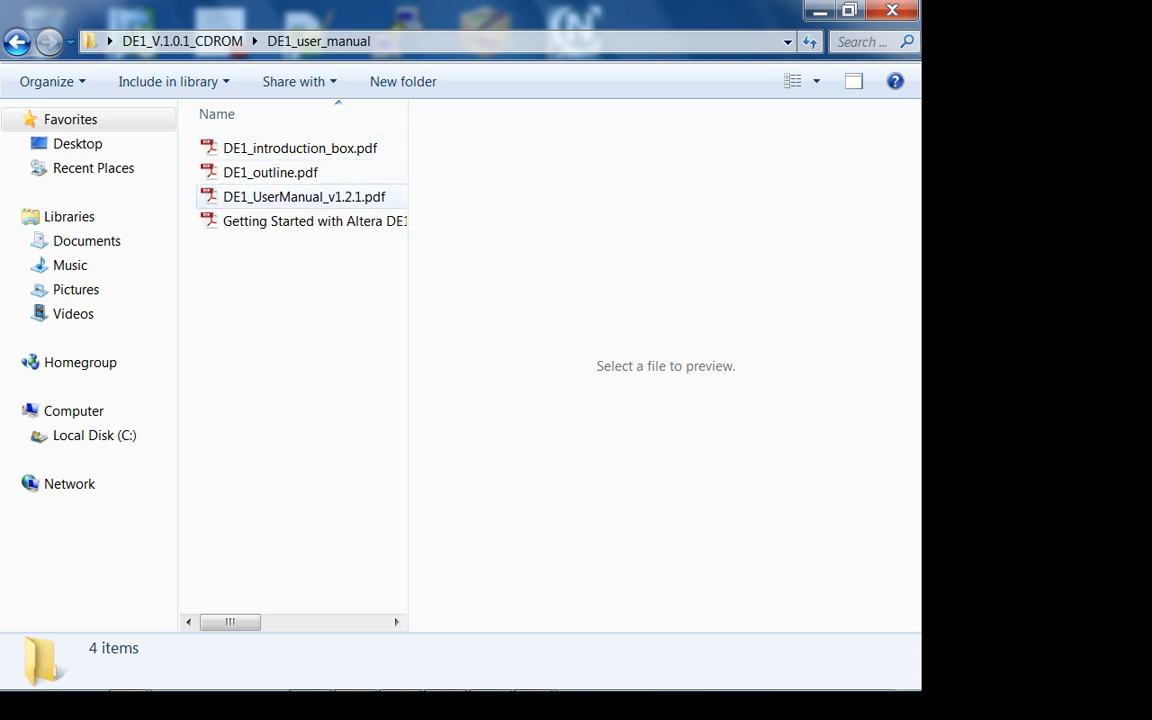
{"action": "left_click", "coordinate": [304, 196]}
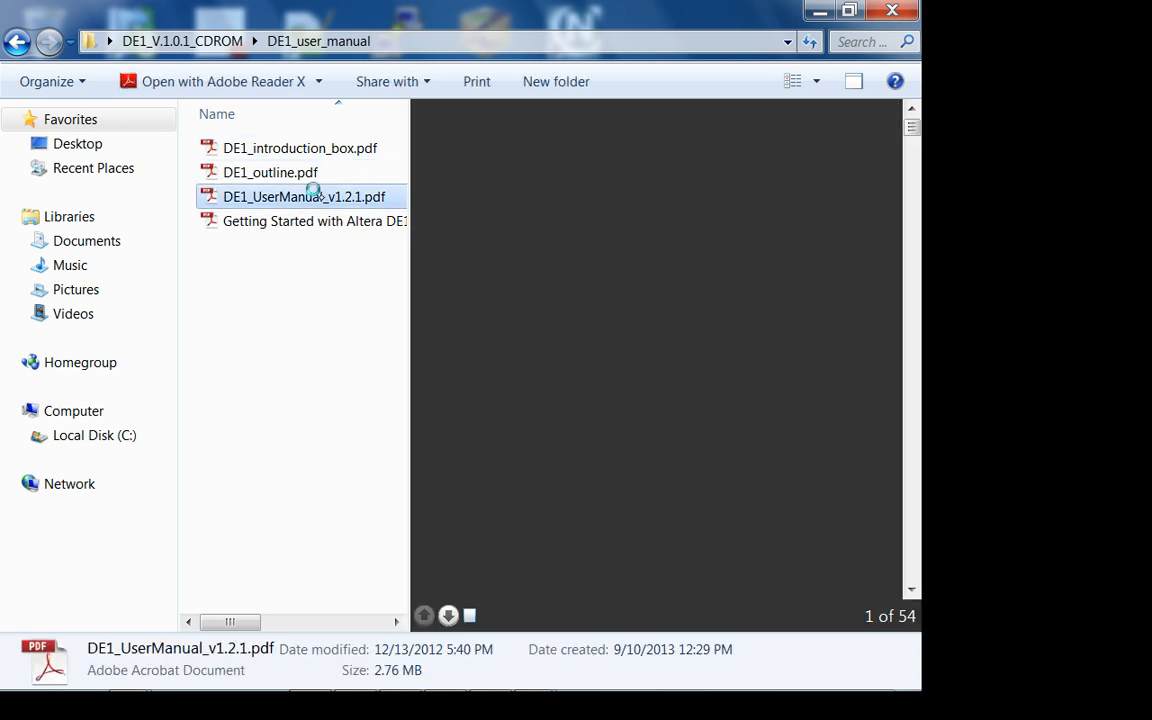
{"action": "double_click", "coordinate": [304, 196]}
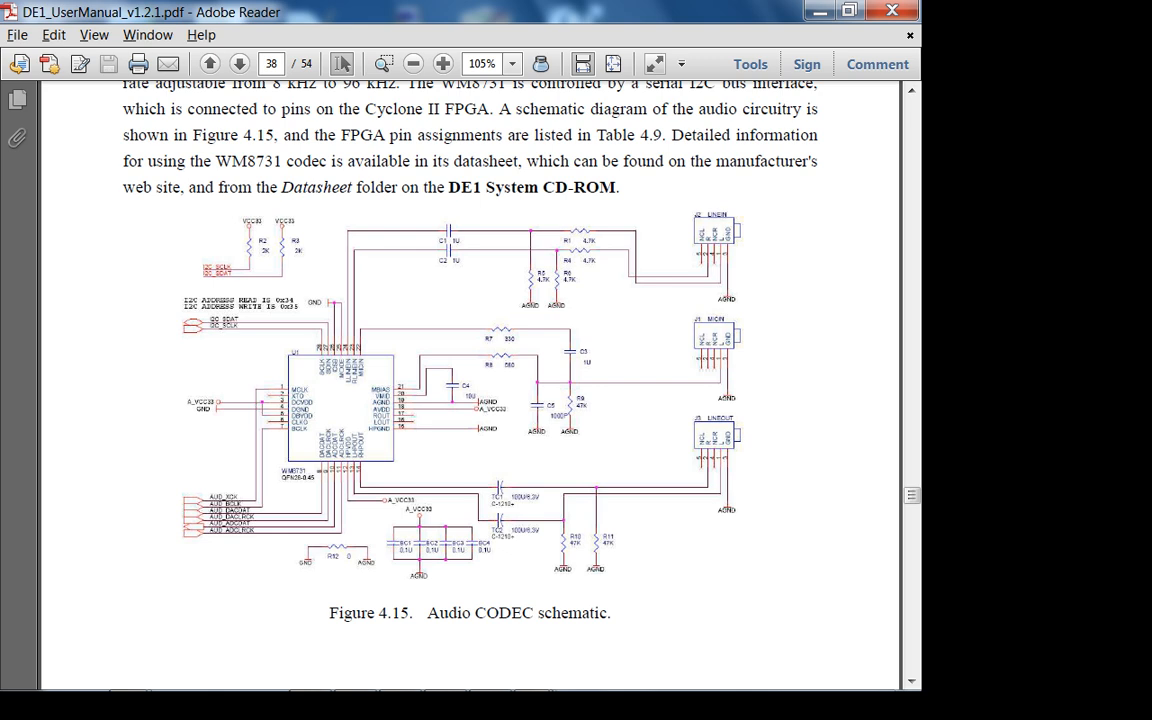
Magnify the Audio CODEC schematic with Dynamic Zoom to read its I2C address notes
{"action": "left_click", "coordinate": [94, 36]}
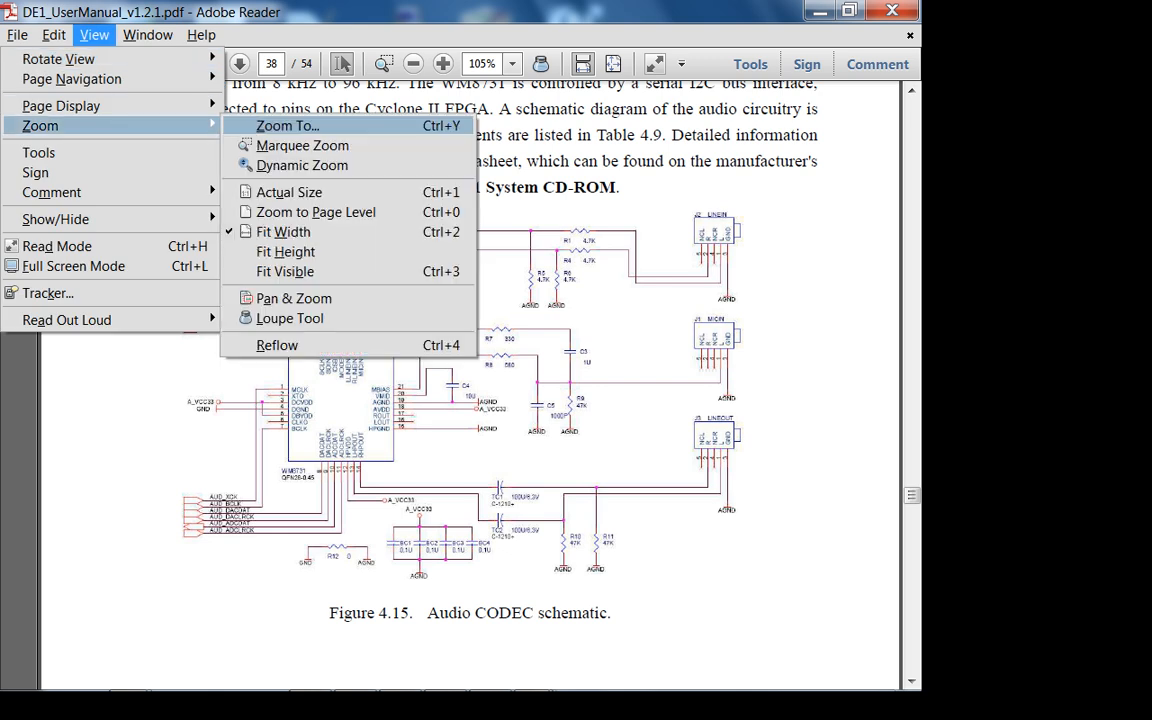
{"action": "mouse_move", "coordinate": [302, 164]}
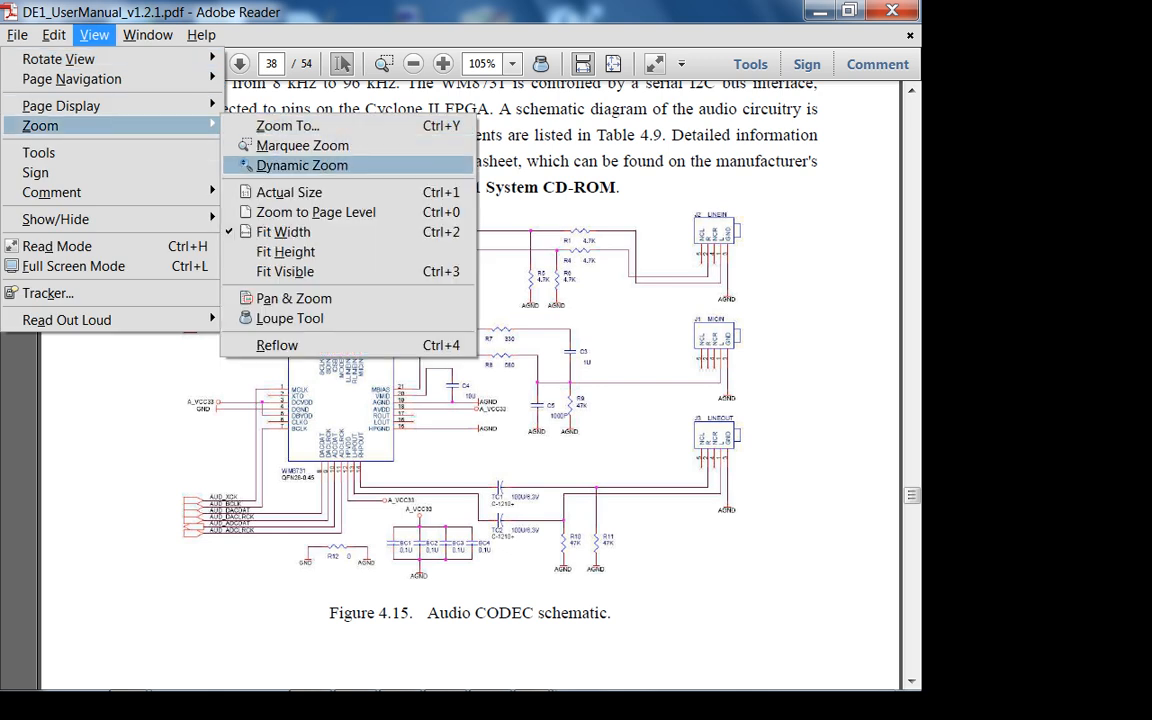
{"action": "left_click", "coordinate": [288, 124]}
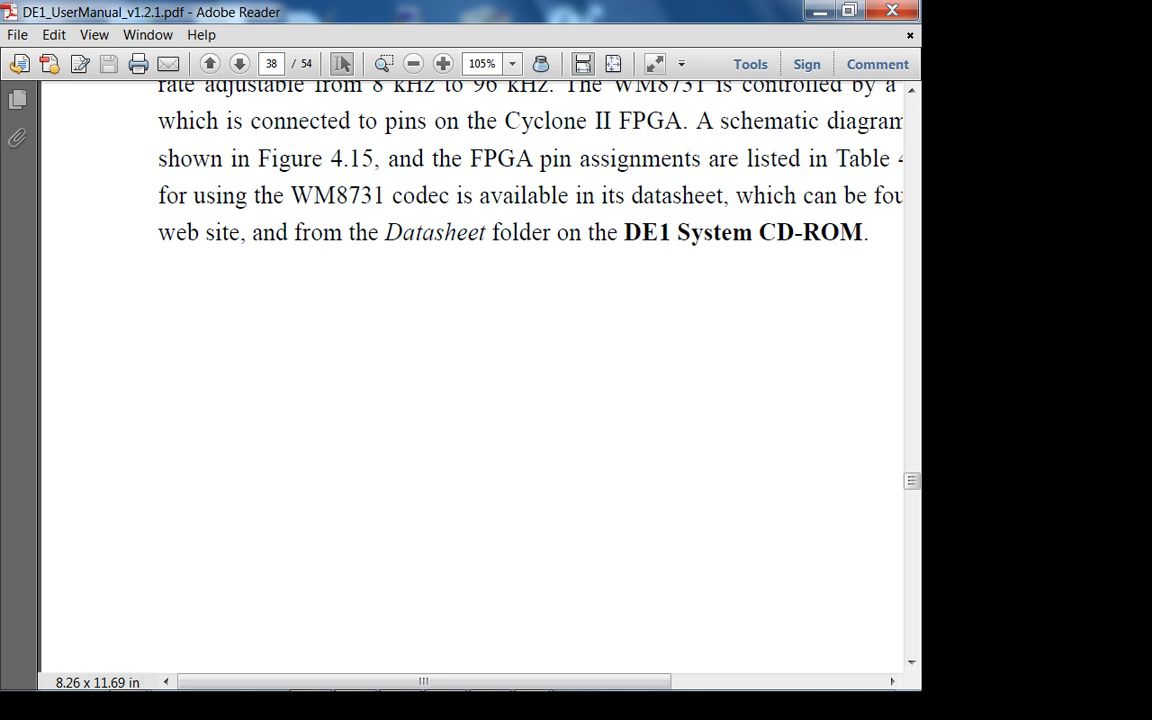
{"action": "left_click", "coordinate": [442, 62]}
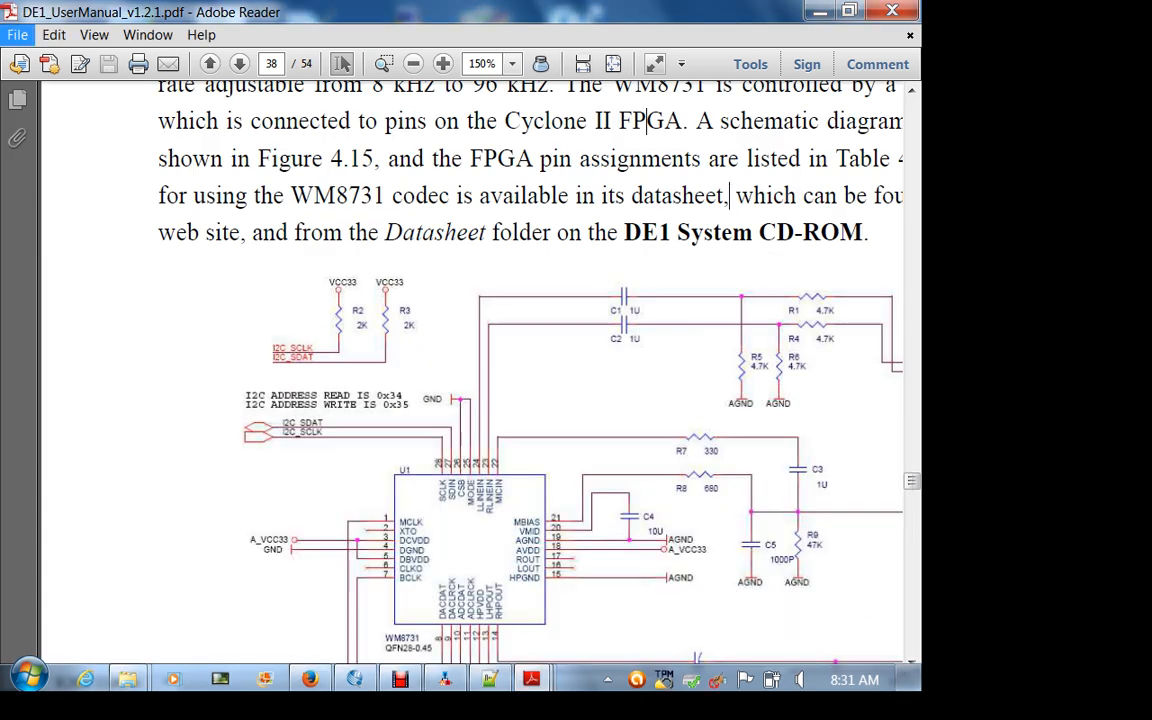
Reopen OnBoard_Audio_WM8731.pdf from the recent documents list
{"action": "left_click", "coordinate": [16, 36]}
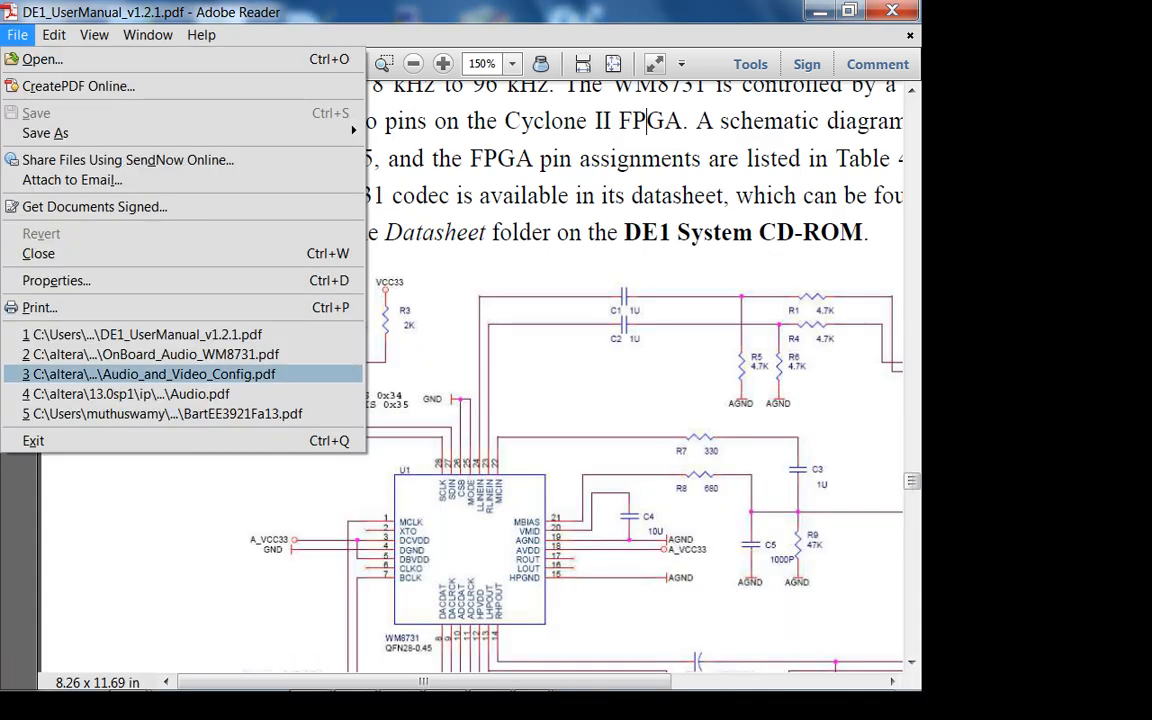
{"action": "left_click", "coordinate": [156, 354]}
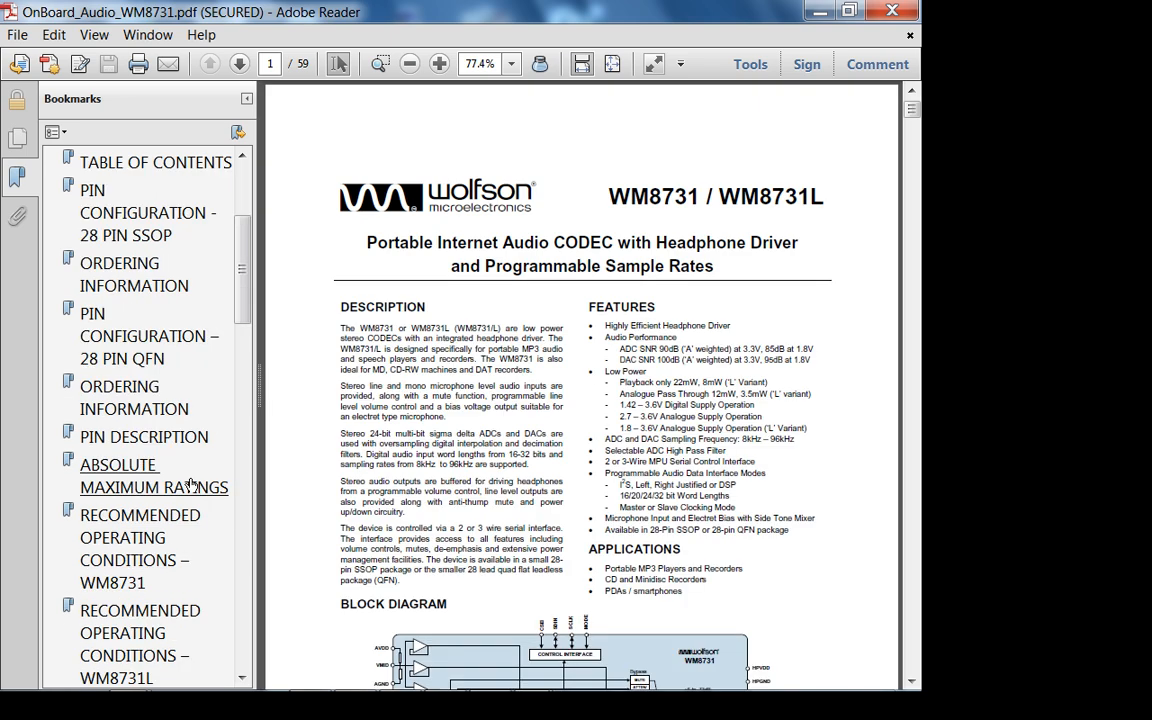
Read the 2-Wire Serial Control Mode and address table on page 43, then return to the DE1 schematic
{"action": "scroll", "scroll_direction": "down", "scroll_amount": 3}
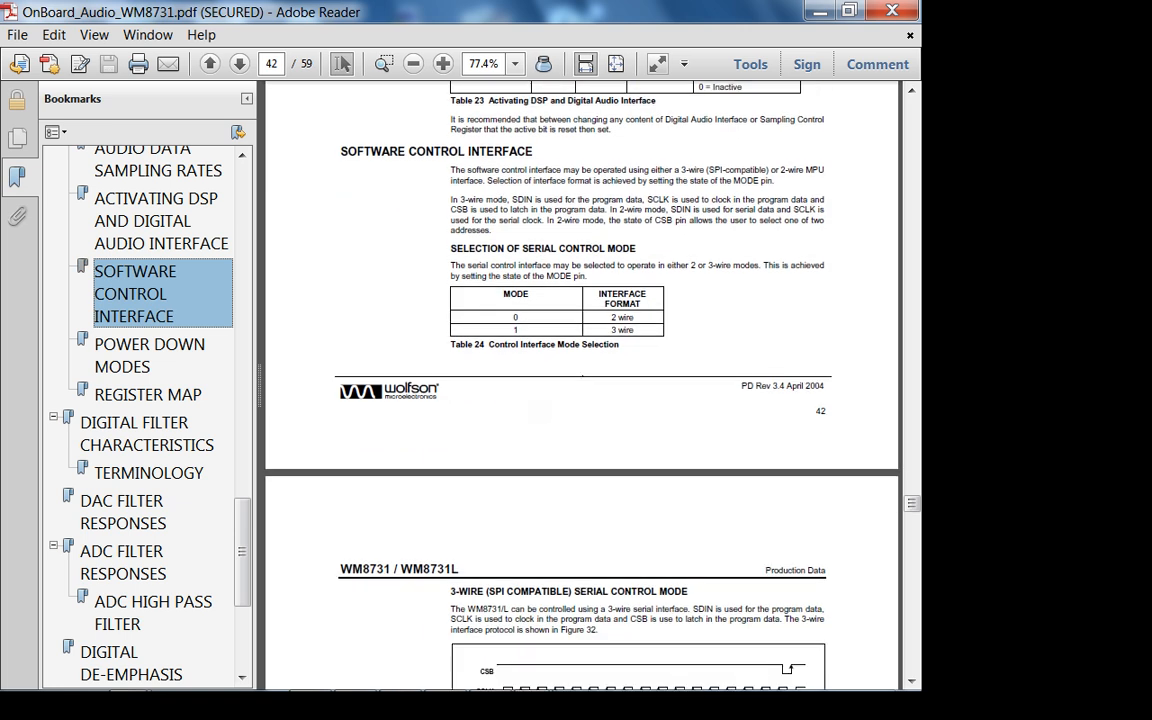
{"action": "scroll", "scroll_direction": "down", "scroll_amount": 3}
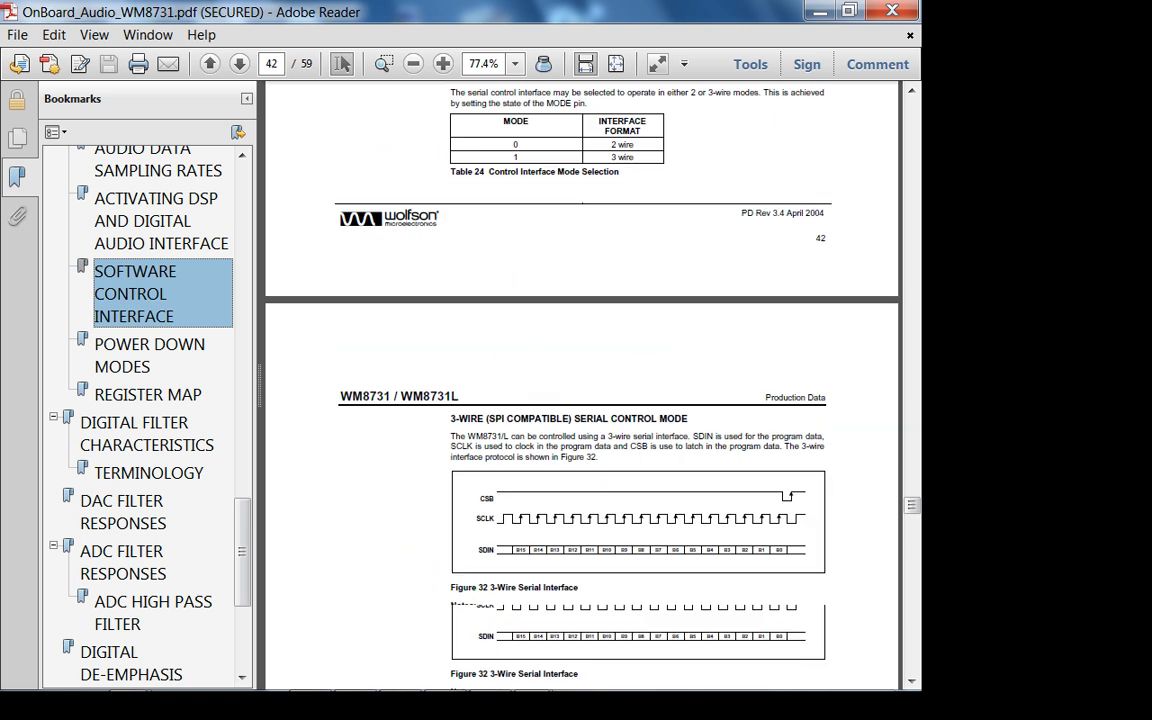
{"action": "left_click", "coordinate": [240, 62]}
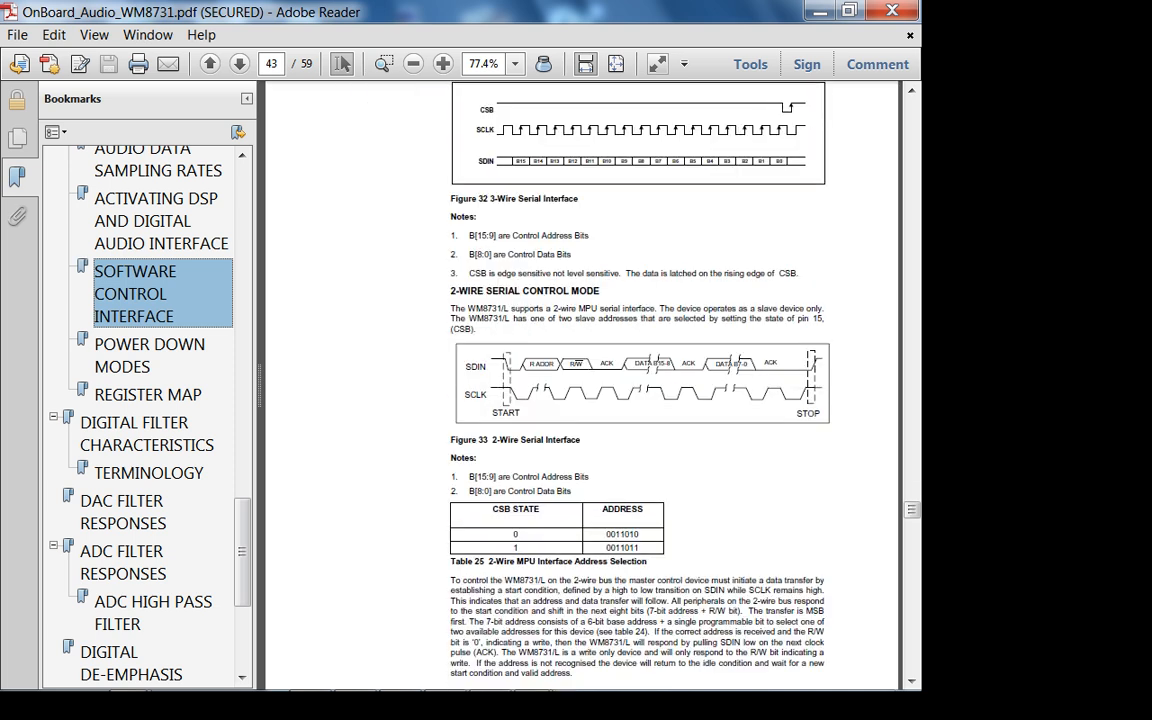
{"action": "left_click_drag", "start_coordinate": [470, 476], "coordinate": [576, 532]}
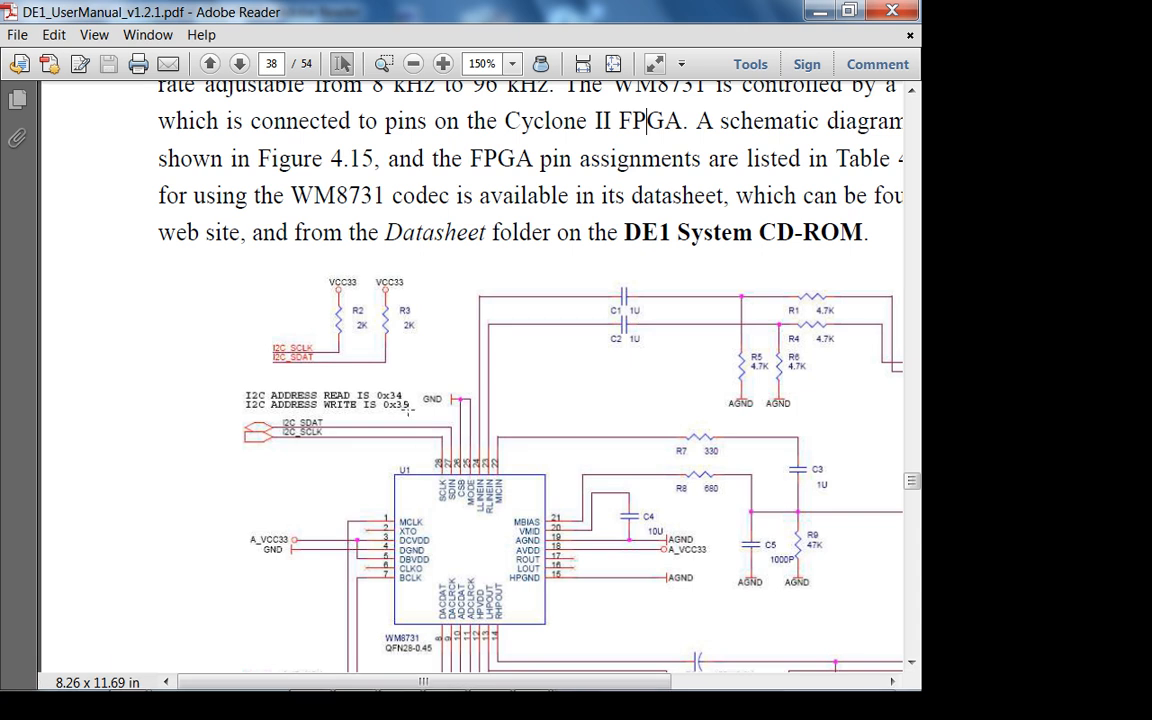
Highlight the codec's I2C write address value on the DE1 schematic
{"action": "double_click", "coordinate": [392, 404]}
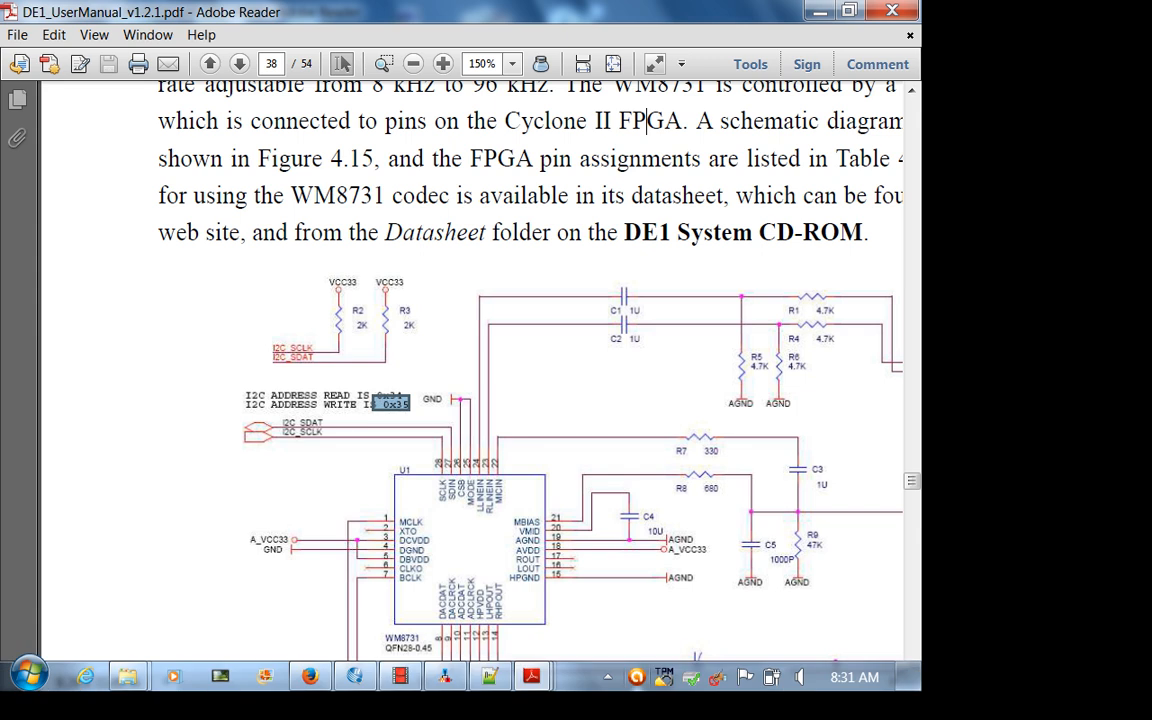
{"action": "mouse_move", "coordinate": [532, 676]}
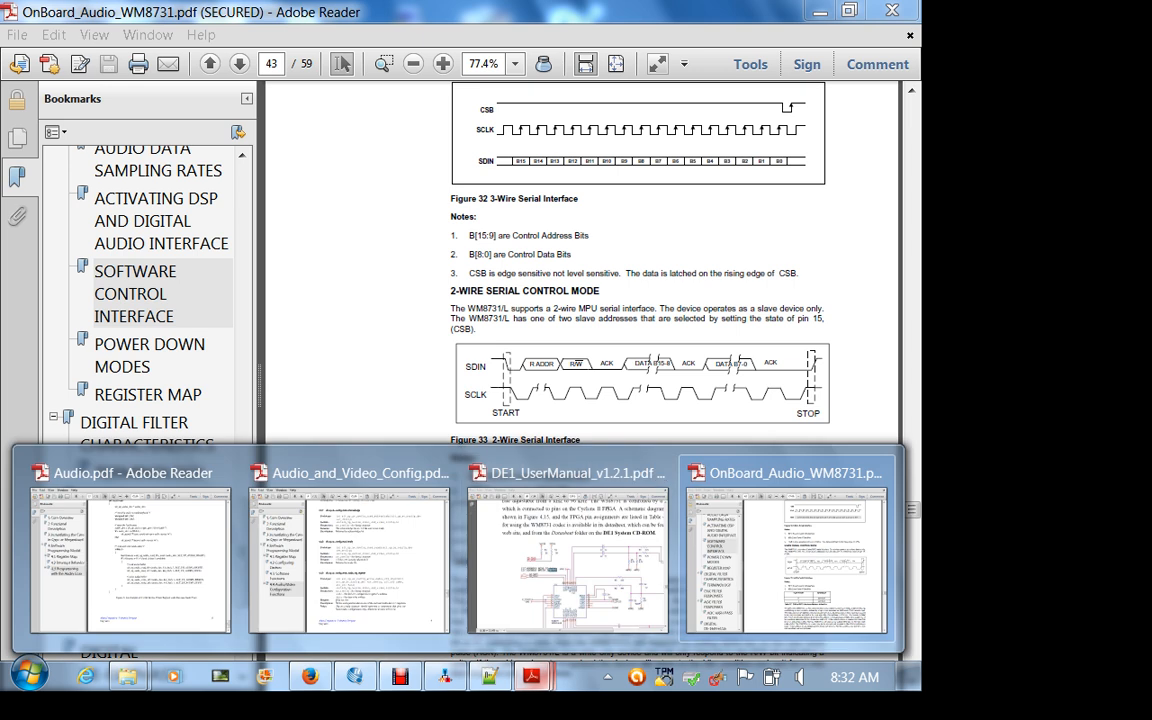
Review further pages of Audio_and_Video_Config.pdf
{"action": "left_click", "coordinate": [348, 556]}
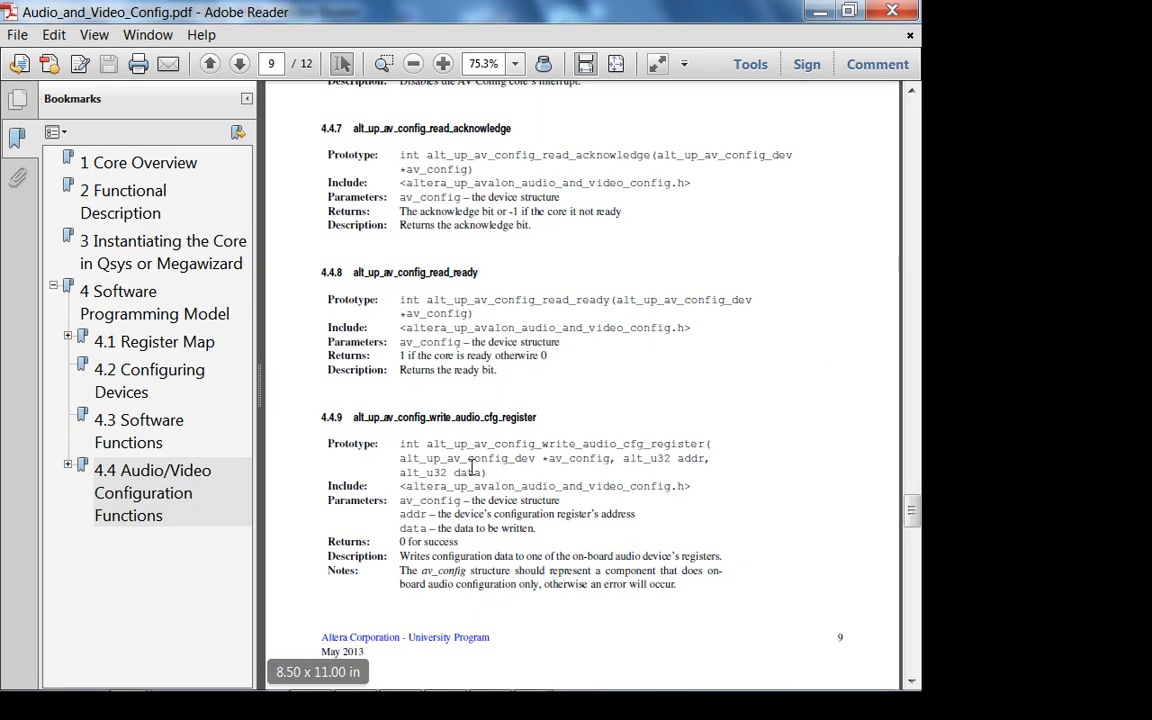
{"action": "scroll", "scroll_direction": "down", "scroll_amount": 3}
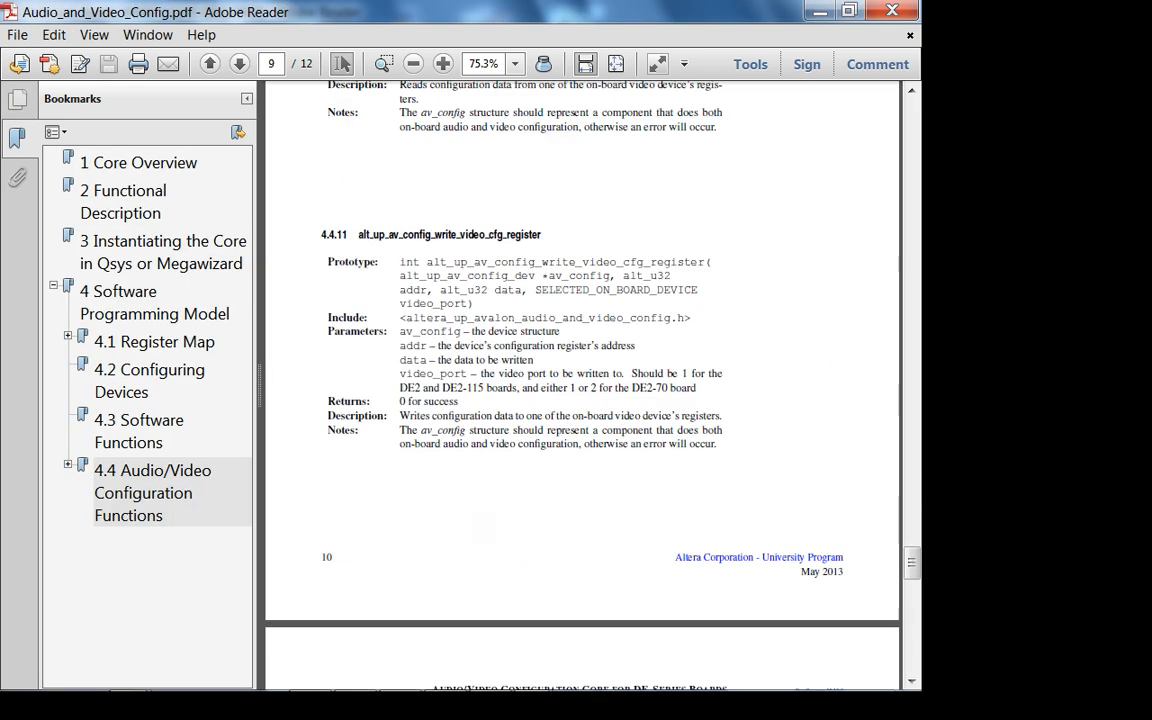
{"action": "scroll", "scroll_direction": "down", "scroll_amount": 3}
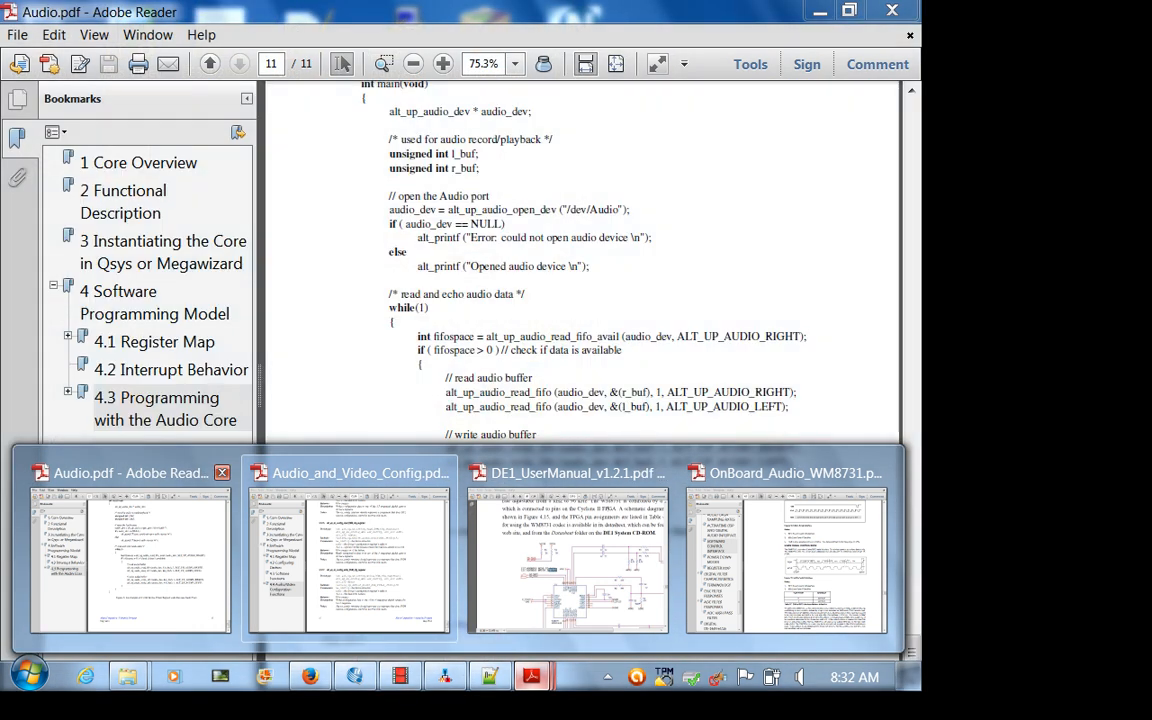
Highlight the while loop reading and writing the audio FIFOs in Audio.pdf's page 11 example
{"action": "left_click", "coordinate": [348, 472]}
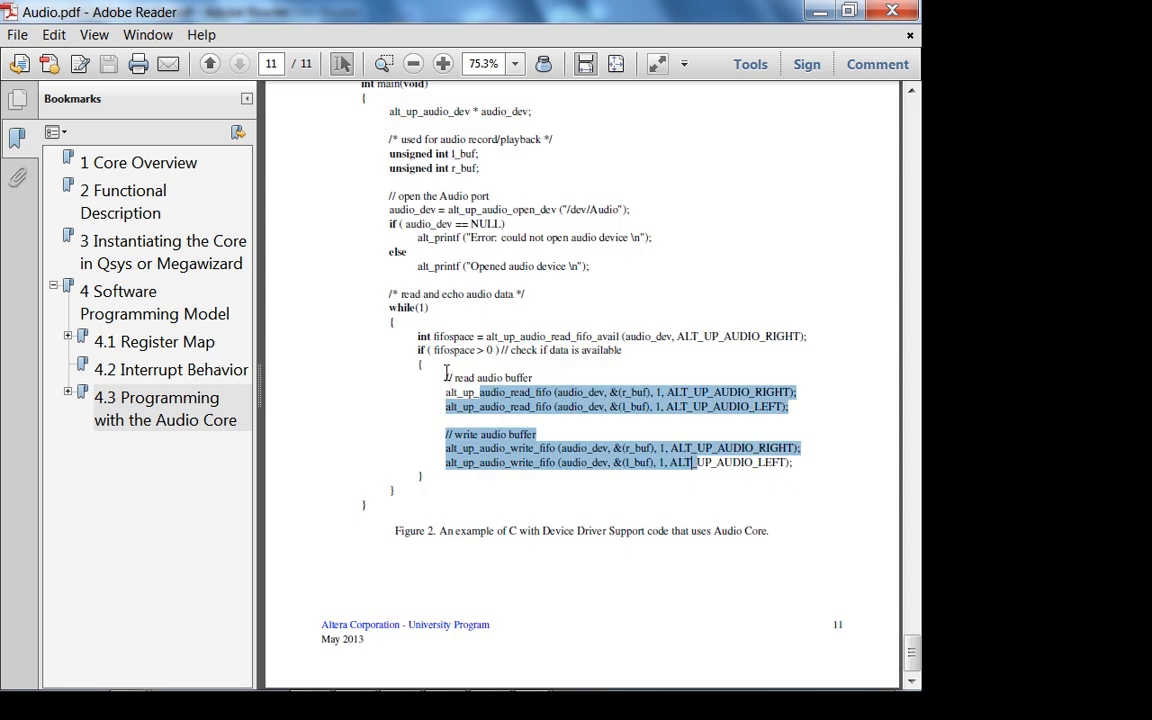
{"action": "left_click_drag", "start_coordinate": [692, 462], "coordinate": [410, 268]}
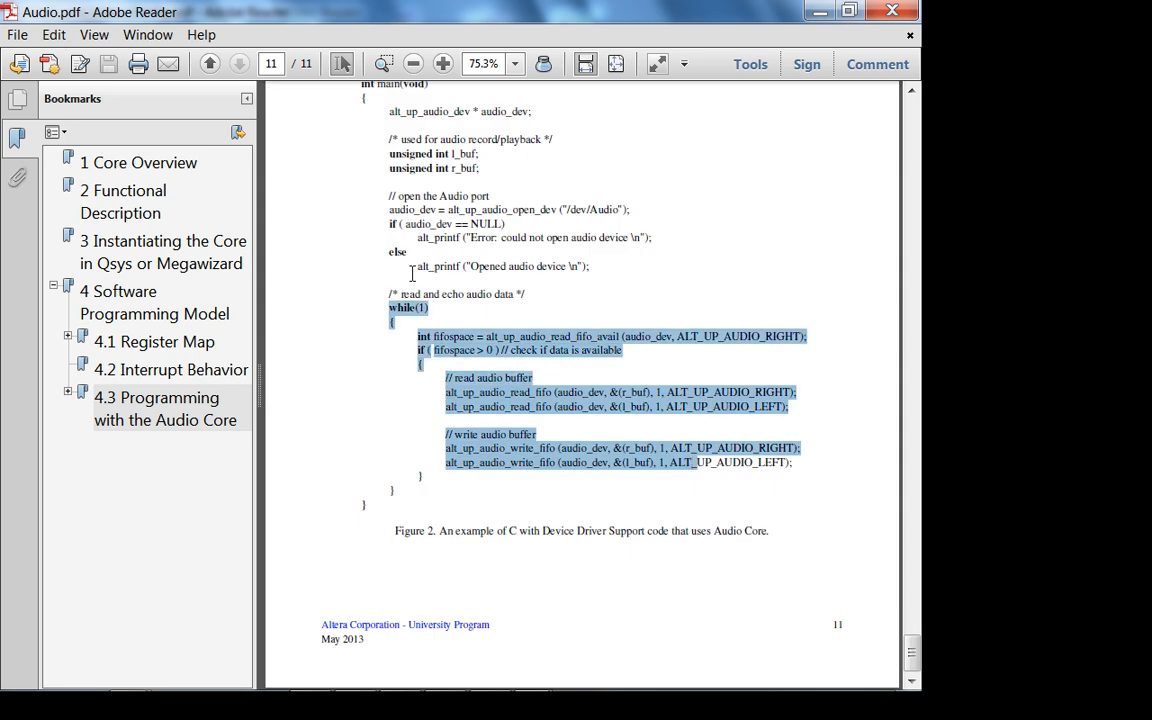